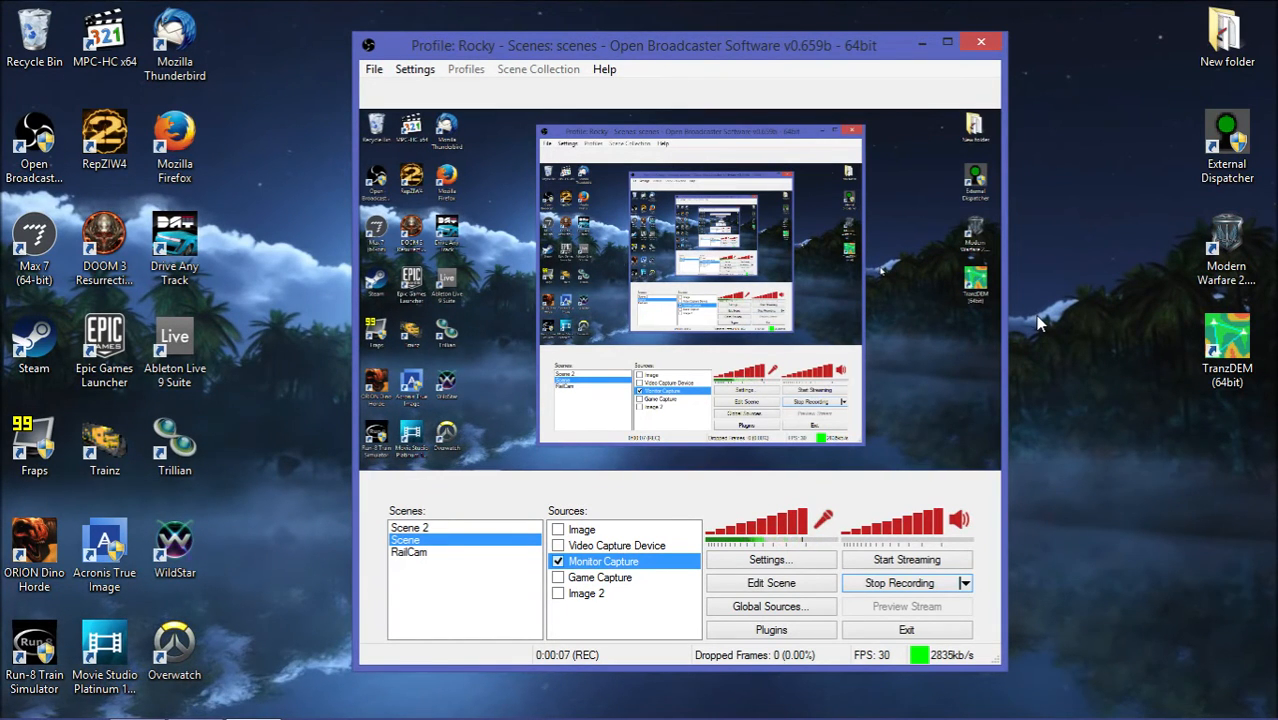
mouse_move(1050, 302)
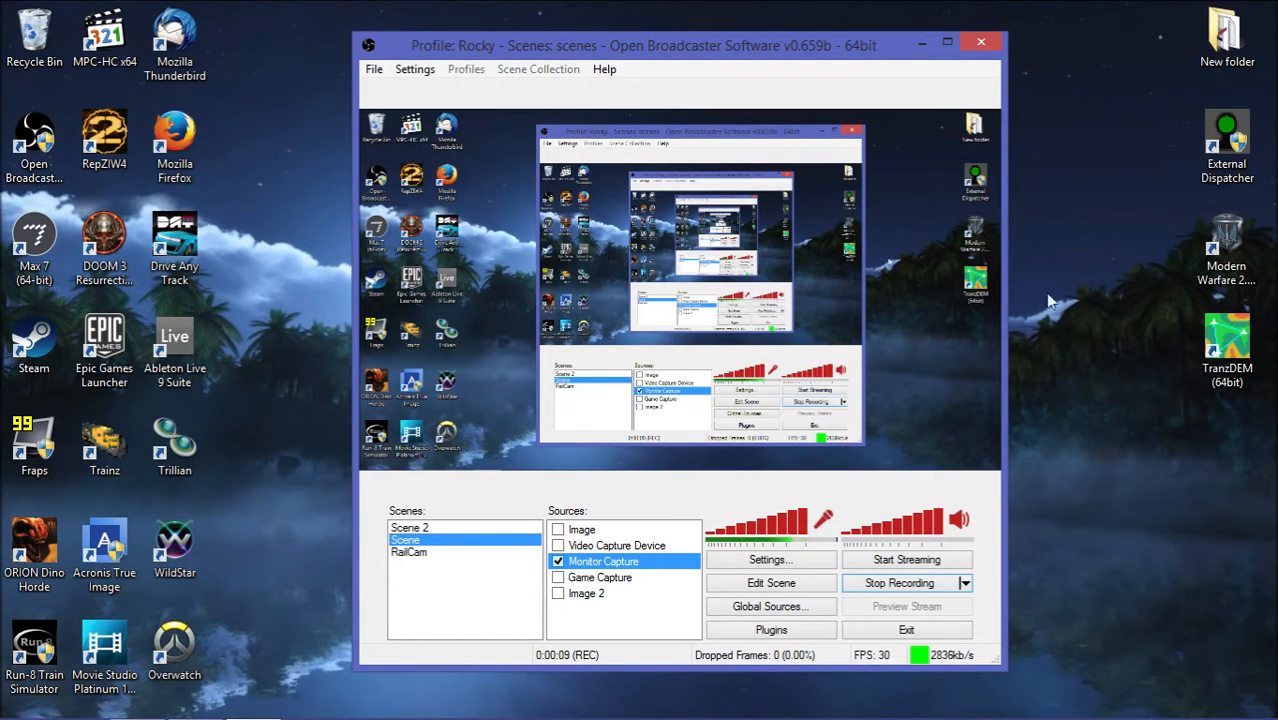
mouse_move(364, 318)
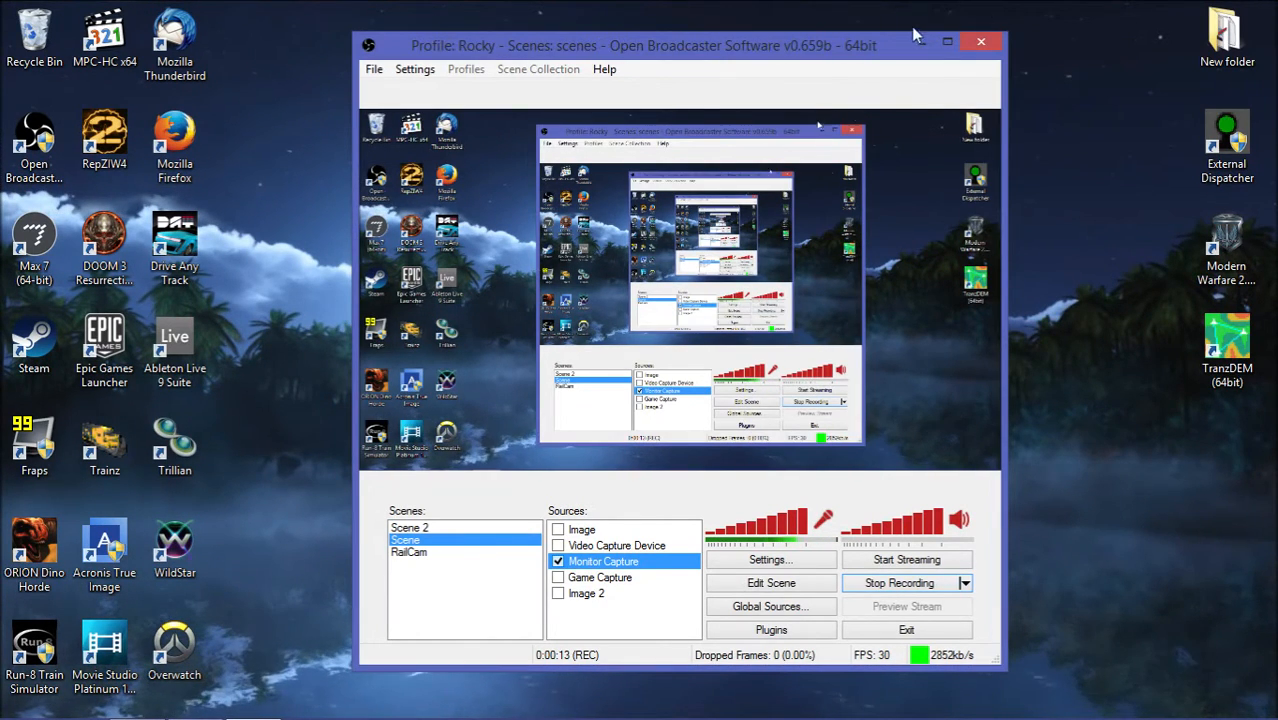
Minimize OBS and reach the Run 8 Train Simulator install folder via the shortcut's file location.
click(946, 42)
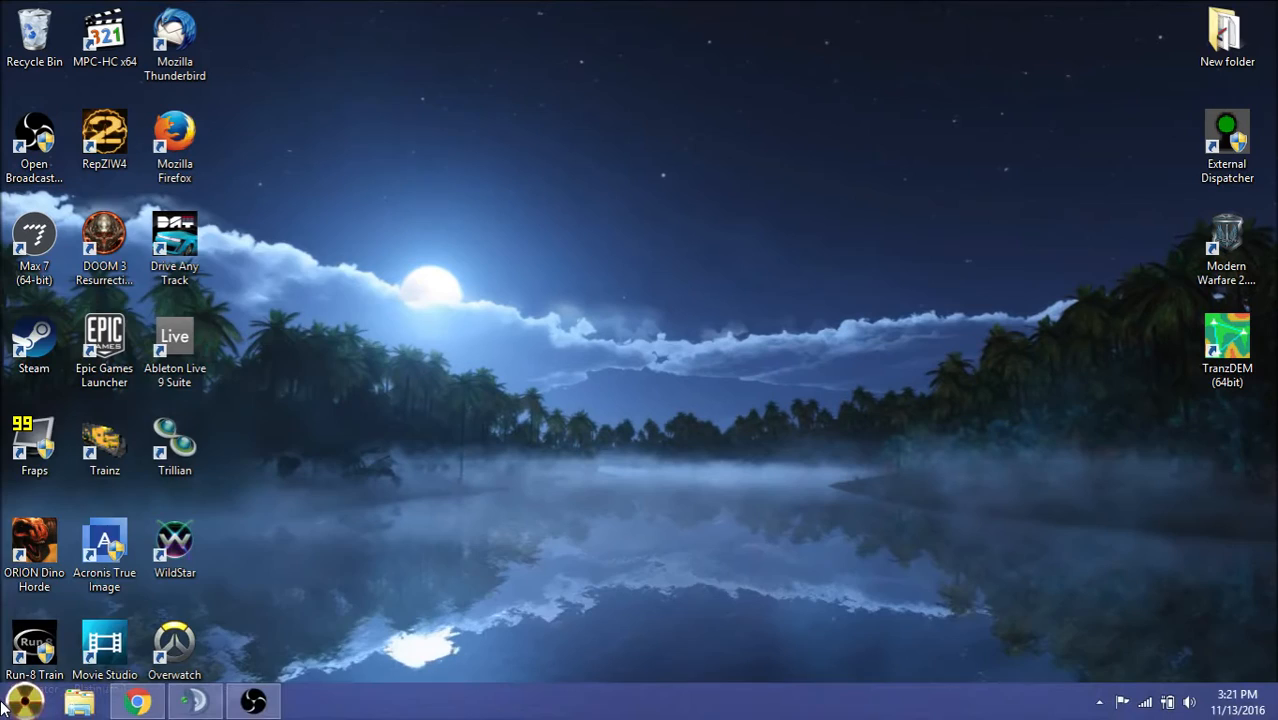
click(24, 700)
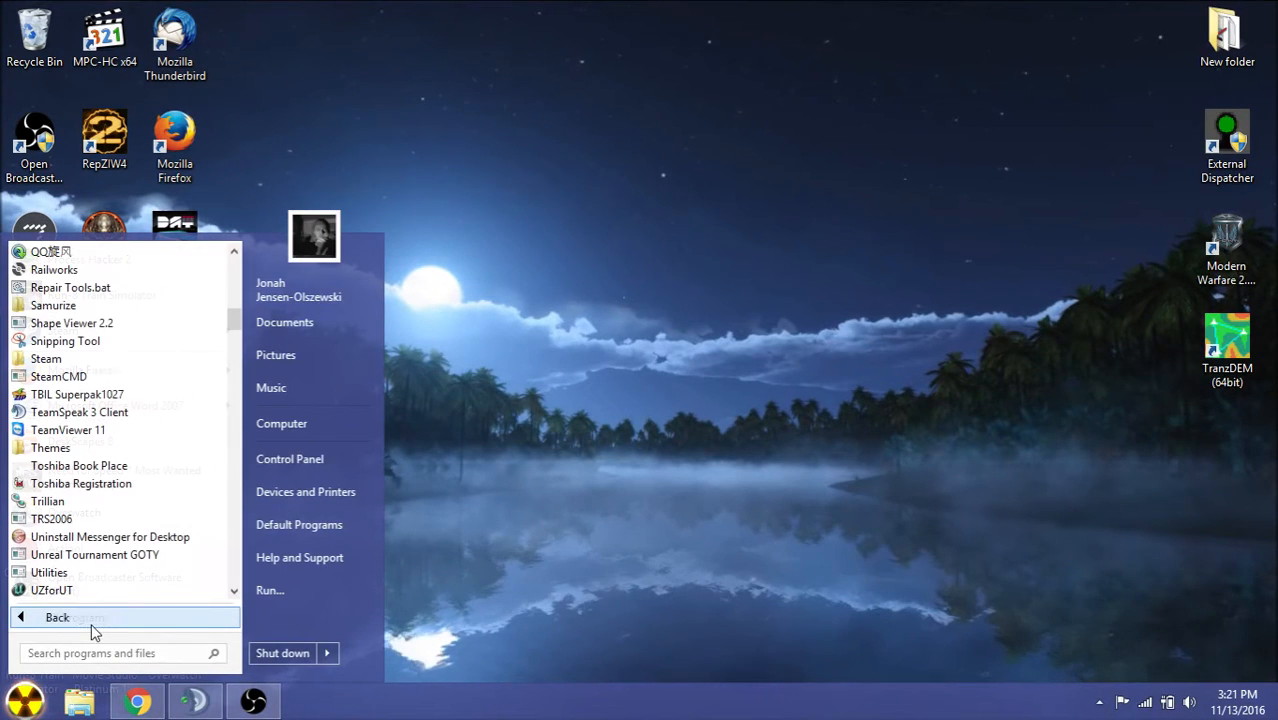
scroll(up, 3)
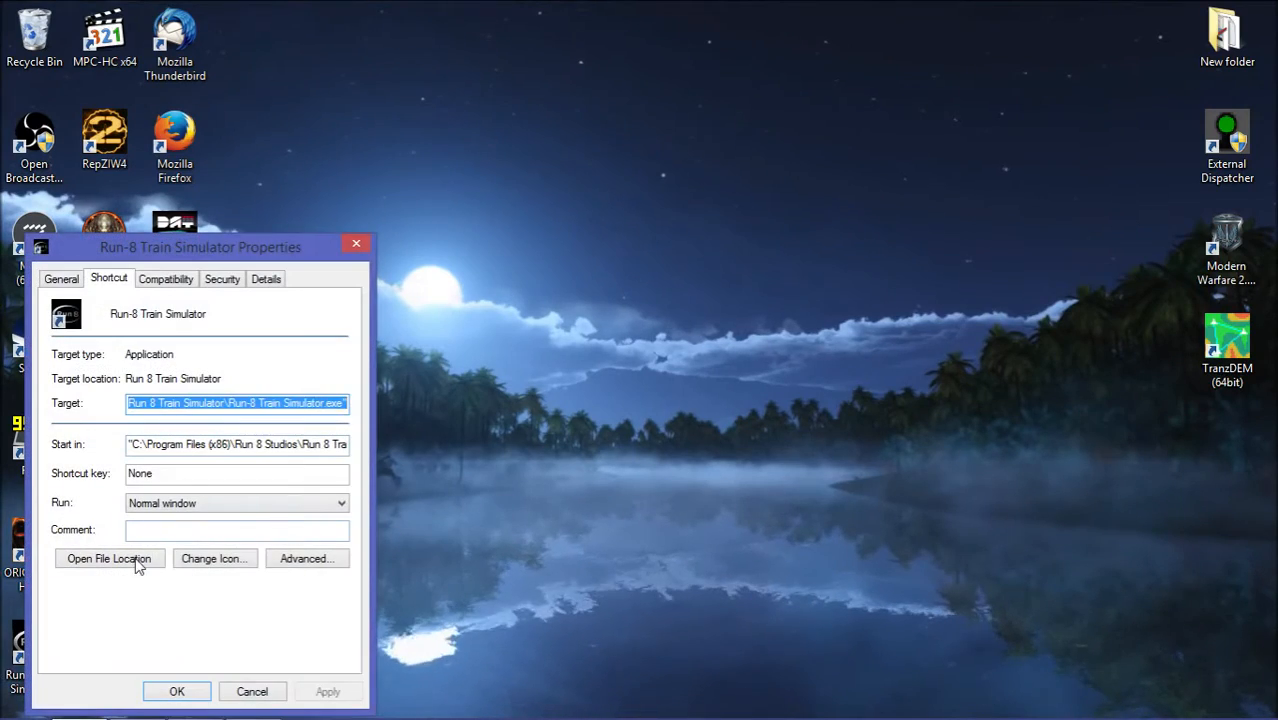
click(108, 558)
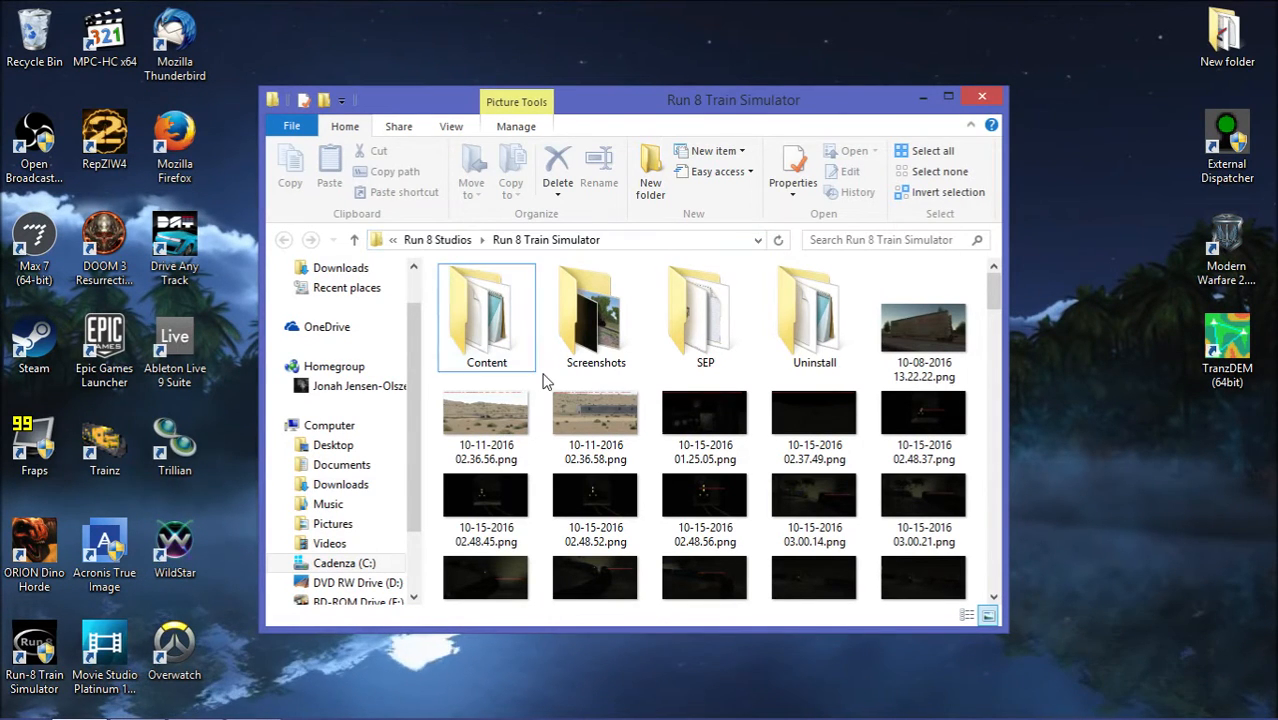
Enter the Content folder, then search Downloads for 'xnb' to find the exporter.
double_click(486, 316)
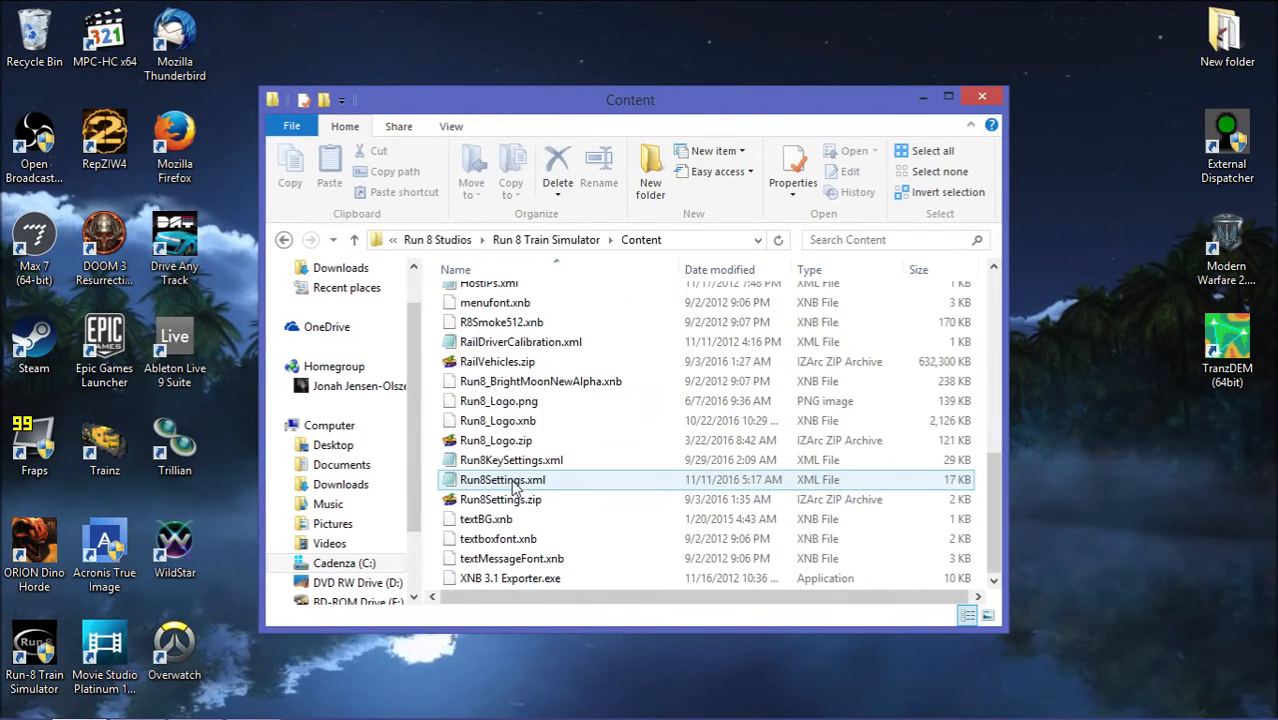
click(22, 700)
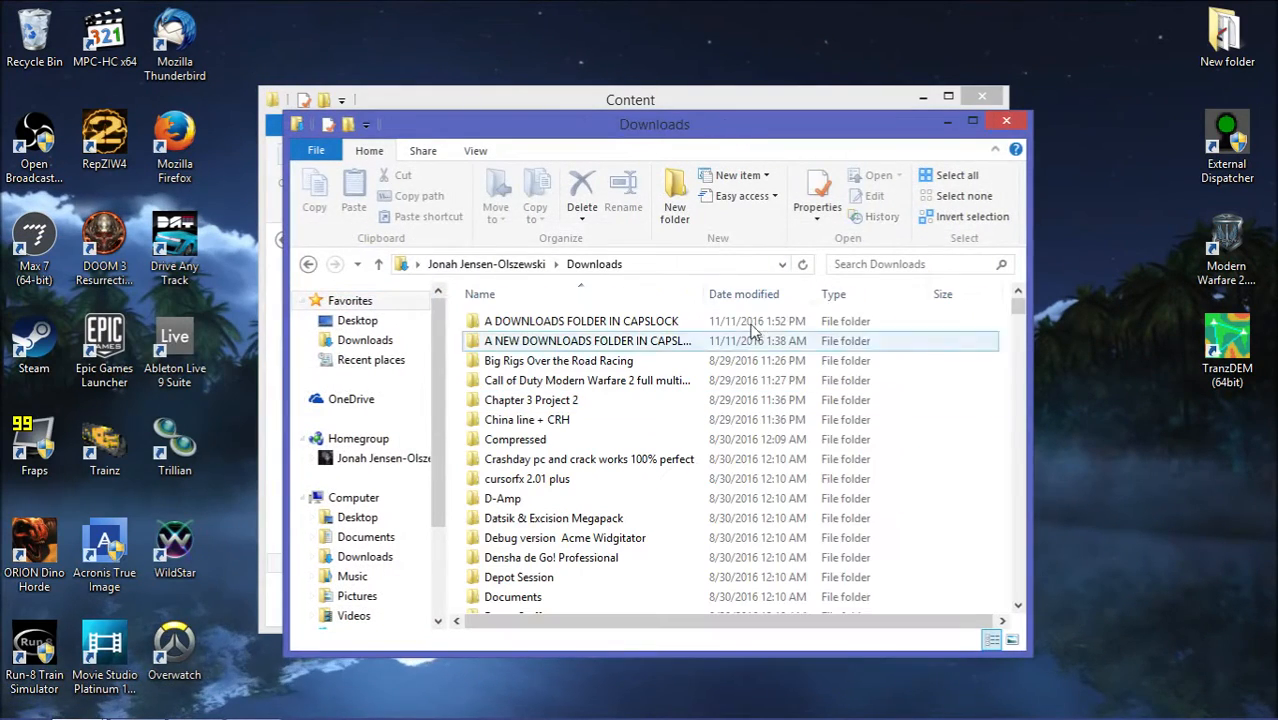
click(900, 264)
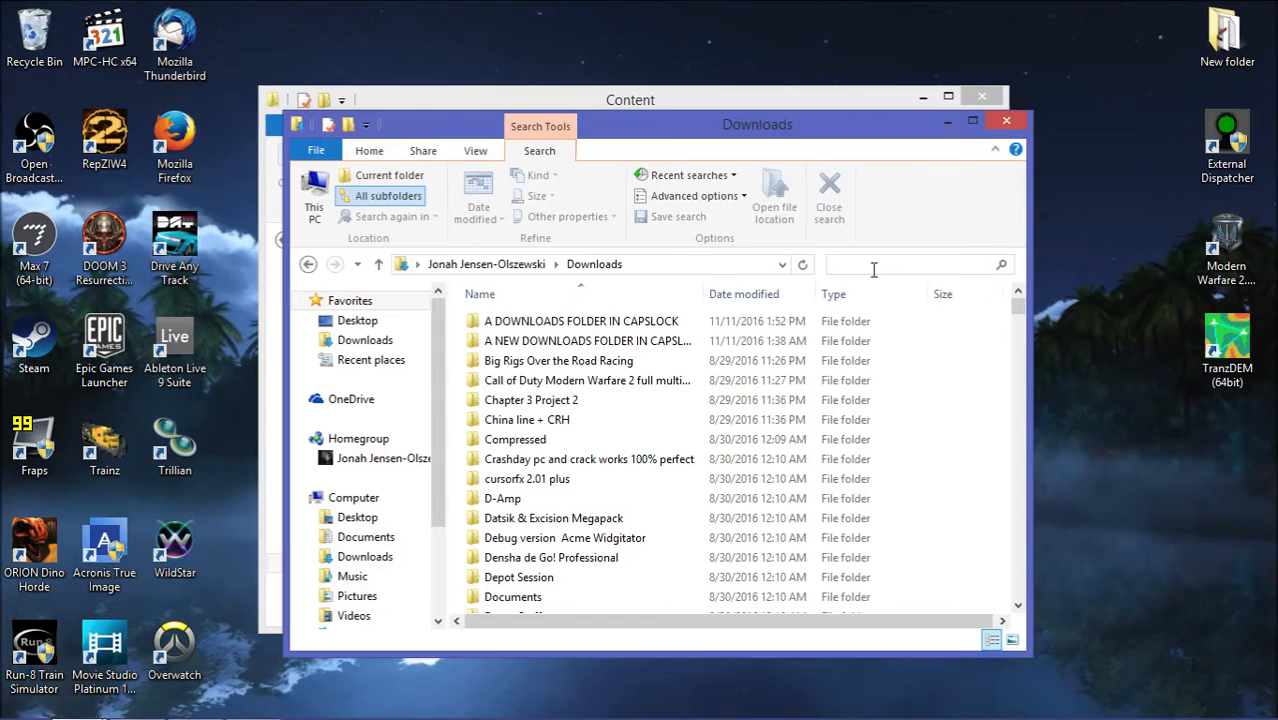
text(xnb)
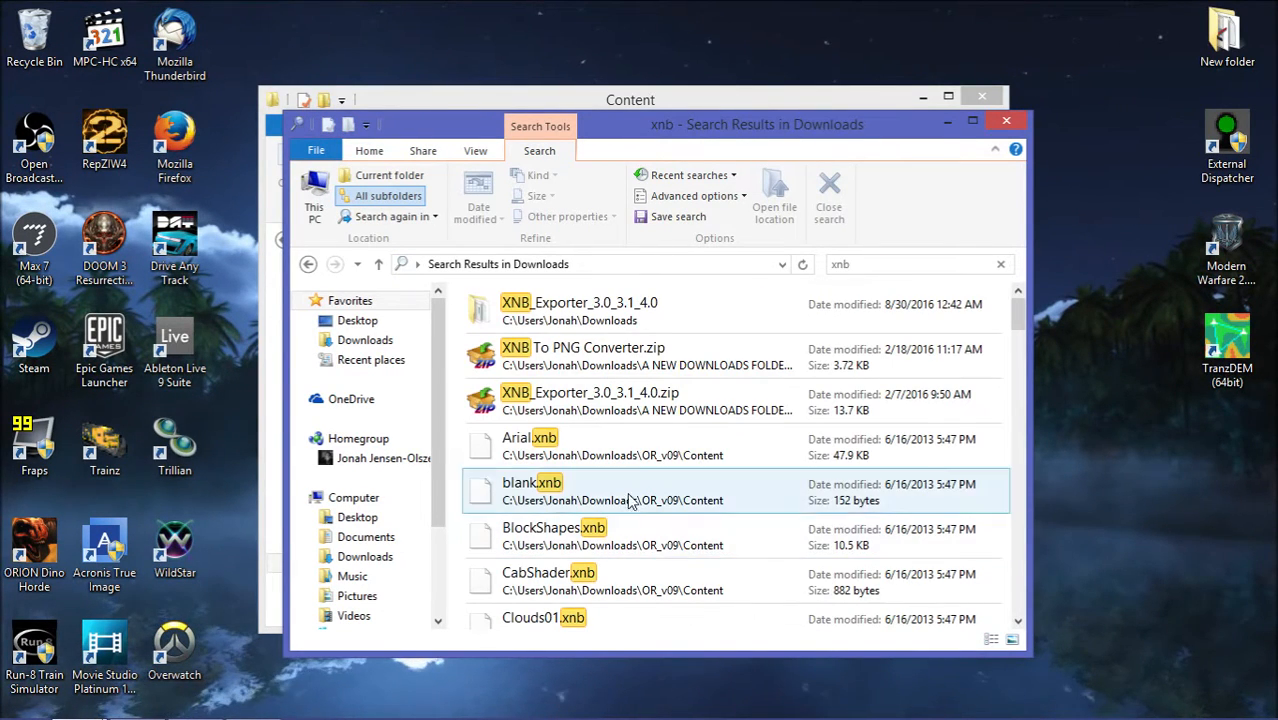
Locate the XNB Exporter zip, view it in IZArc, and bring the Content folder back forward.
right_click(590, 400)
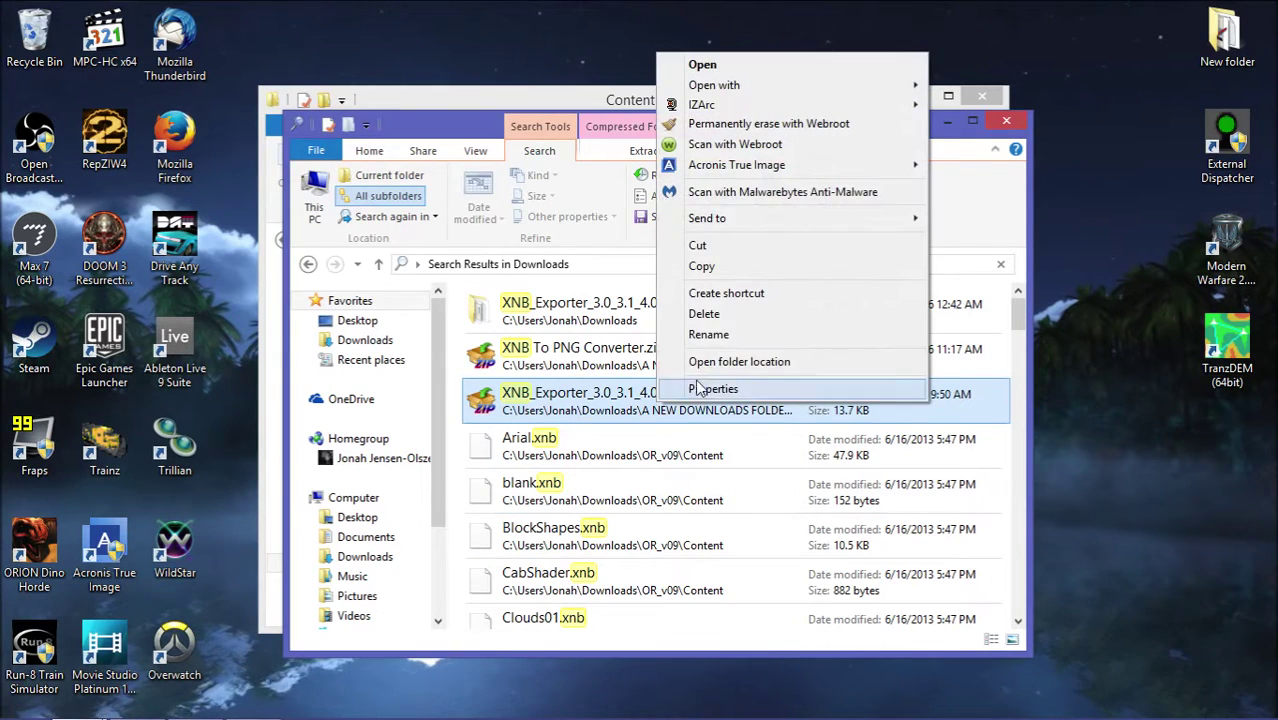
click(740, 360)
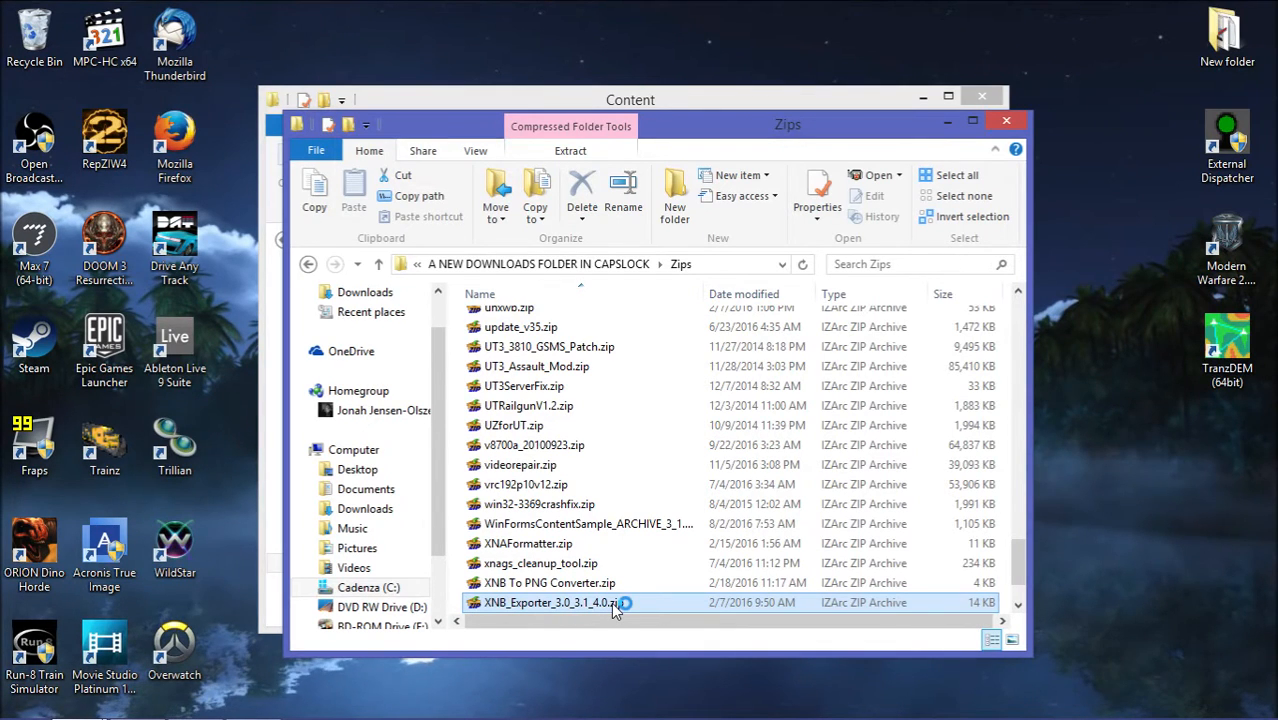
double_click(550, 602)
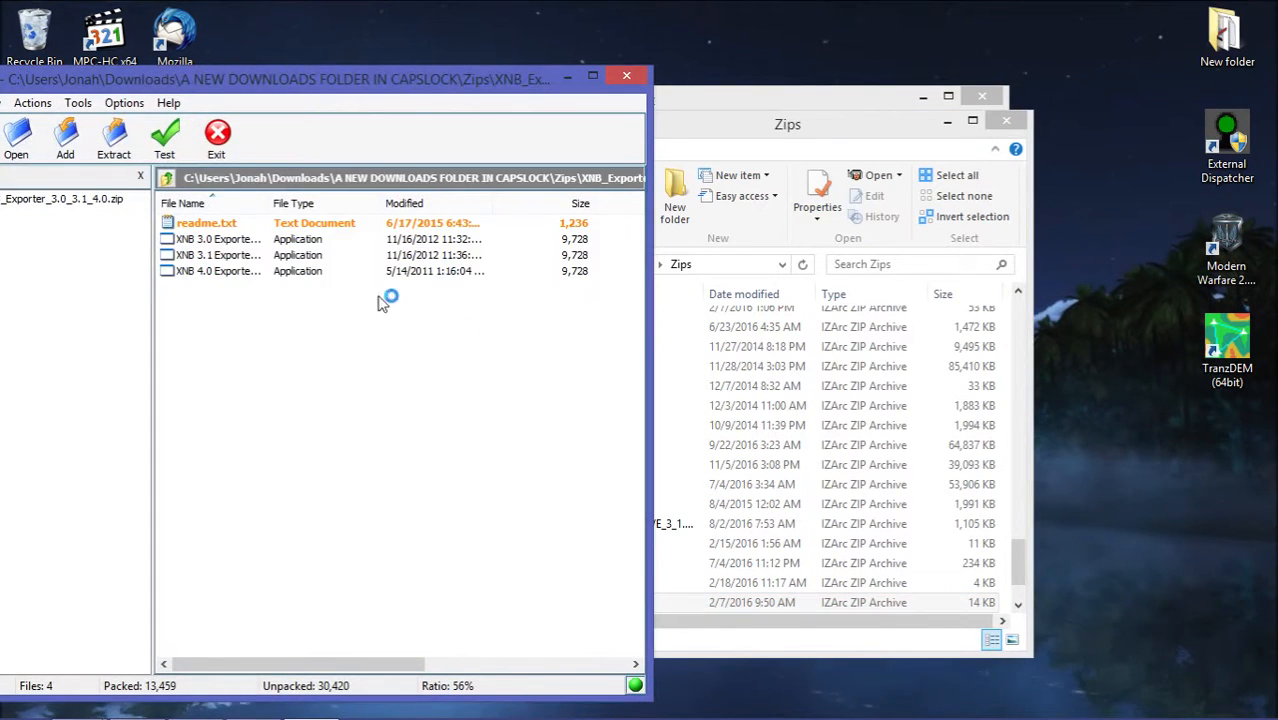
click(250, 256)
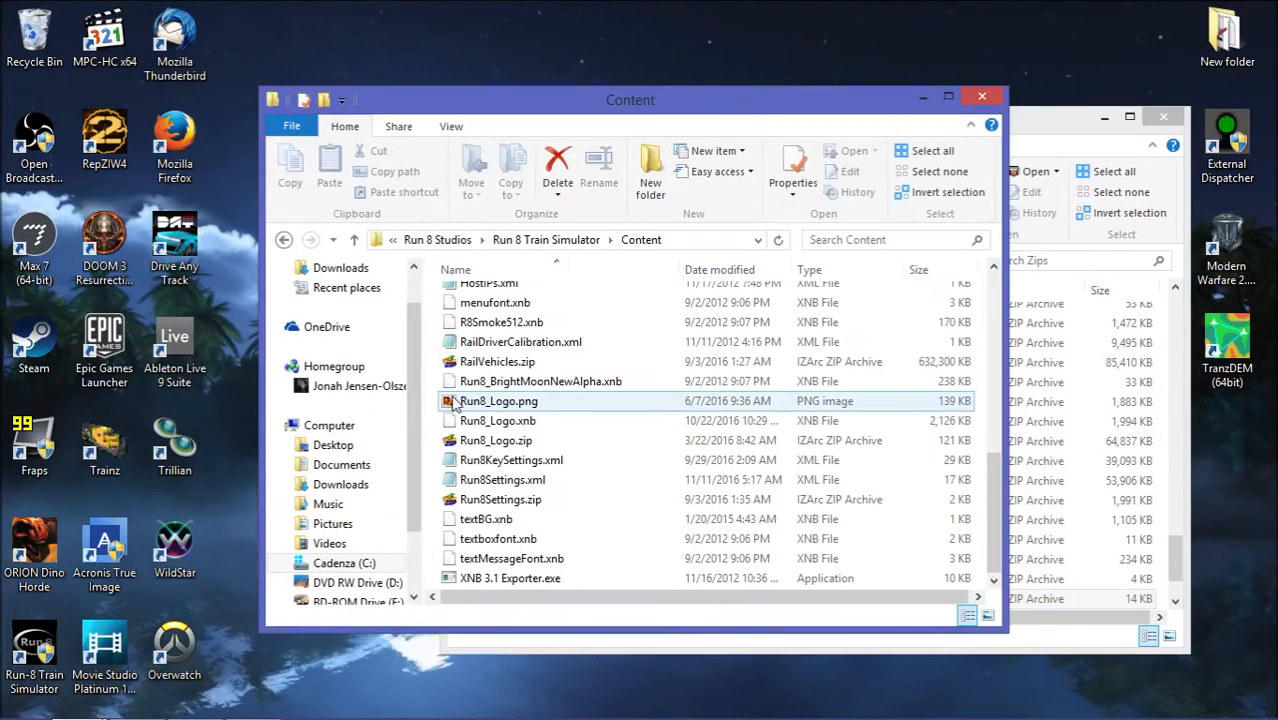
Select XNB 3.1 Exporter.exe, then browse RailVehicles into the Body folder's file list.
click(510, 578)
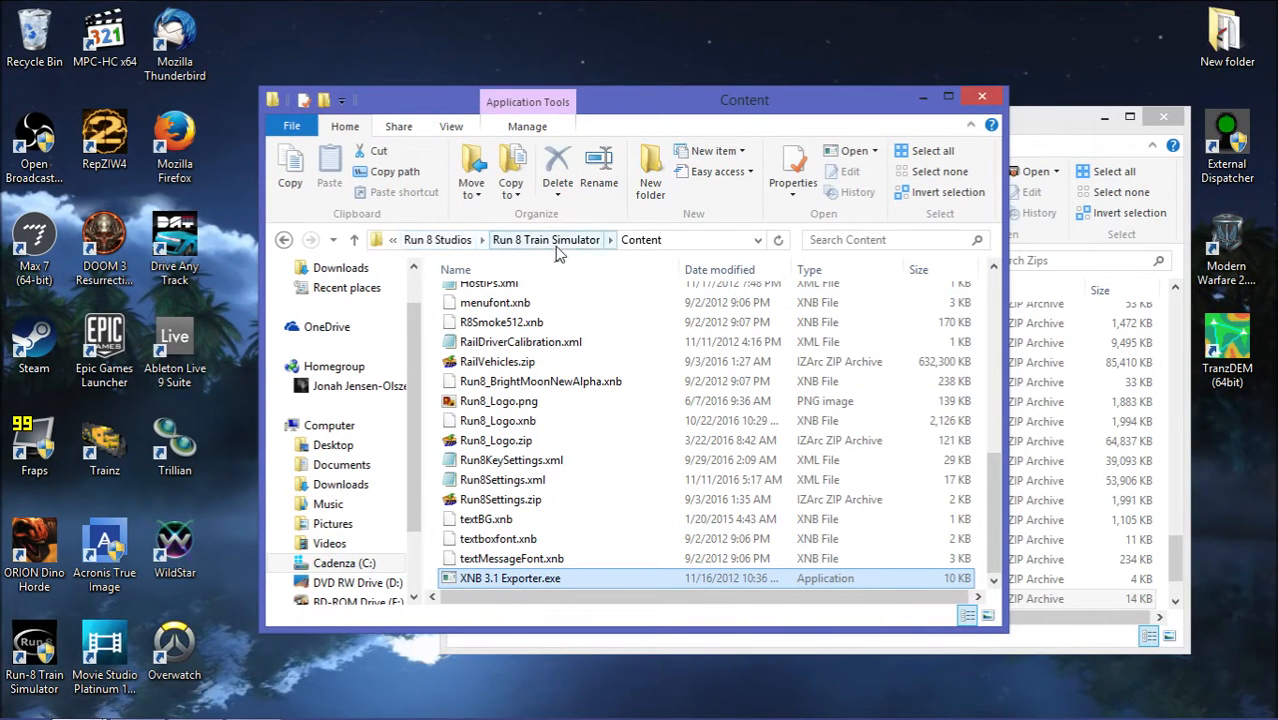
mouse_move(530, 584)
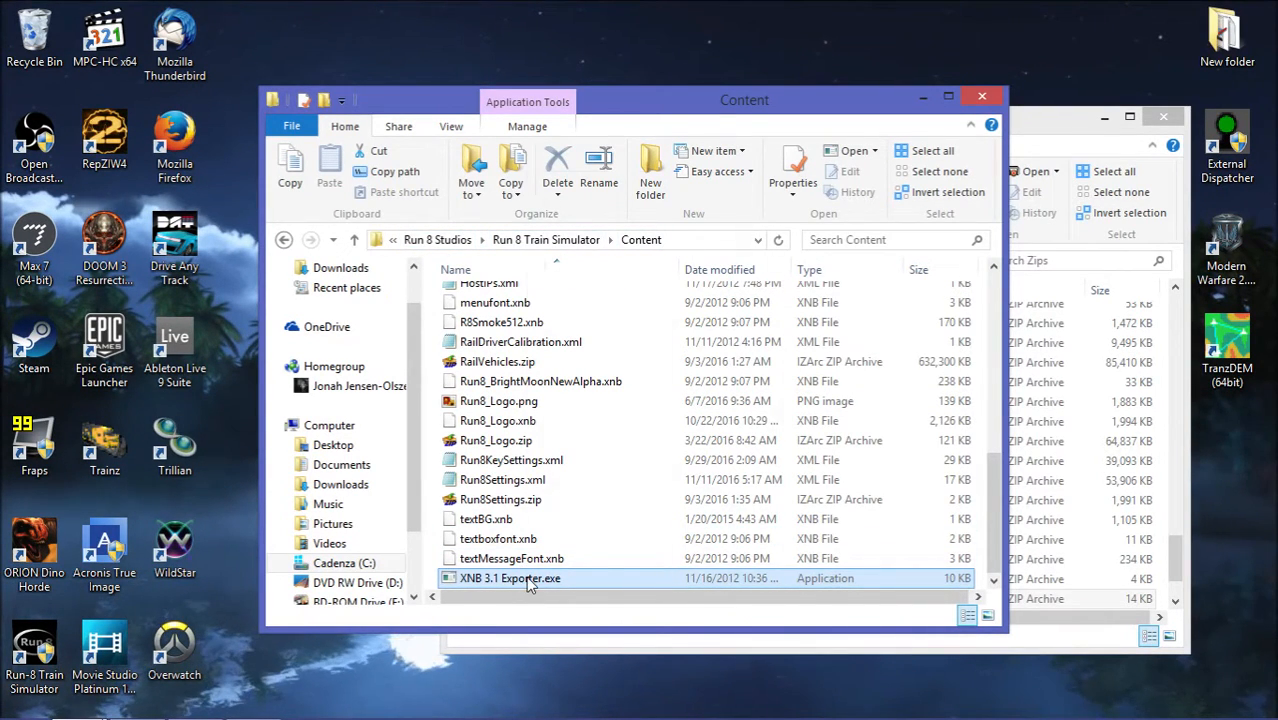
click(510, 578)
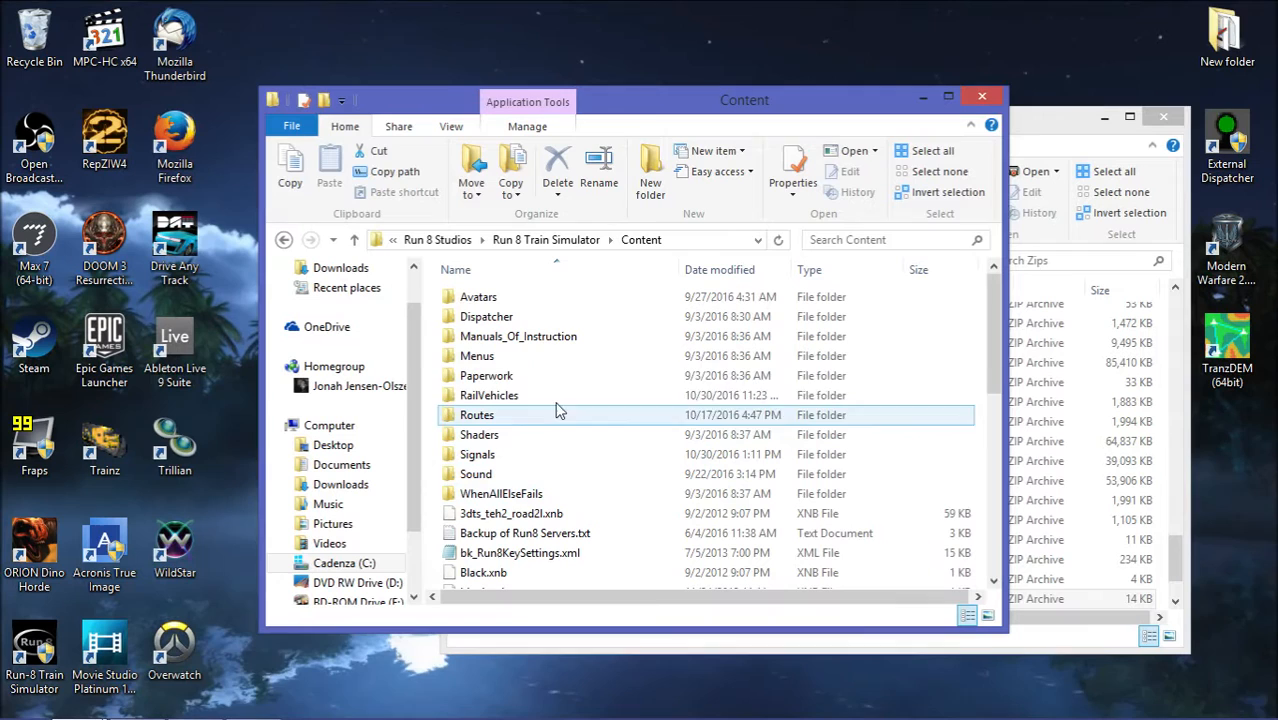
double_click(490, 396)
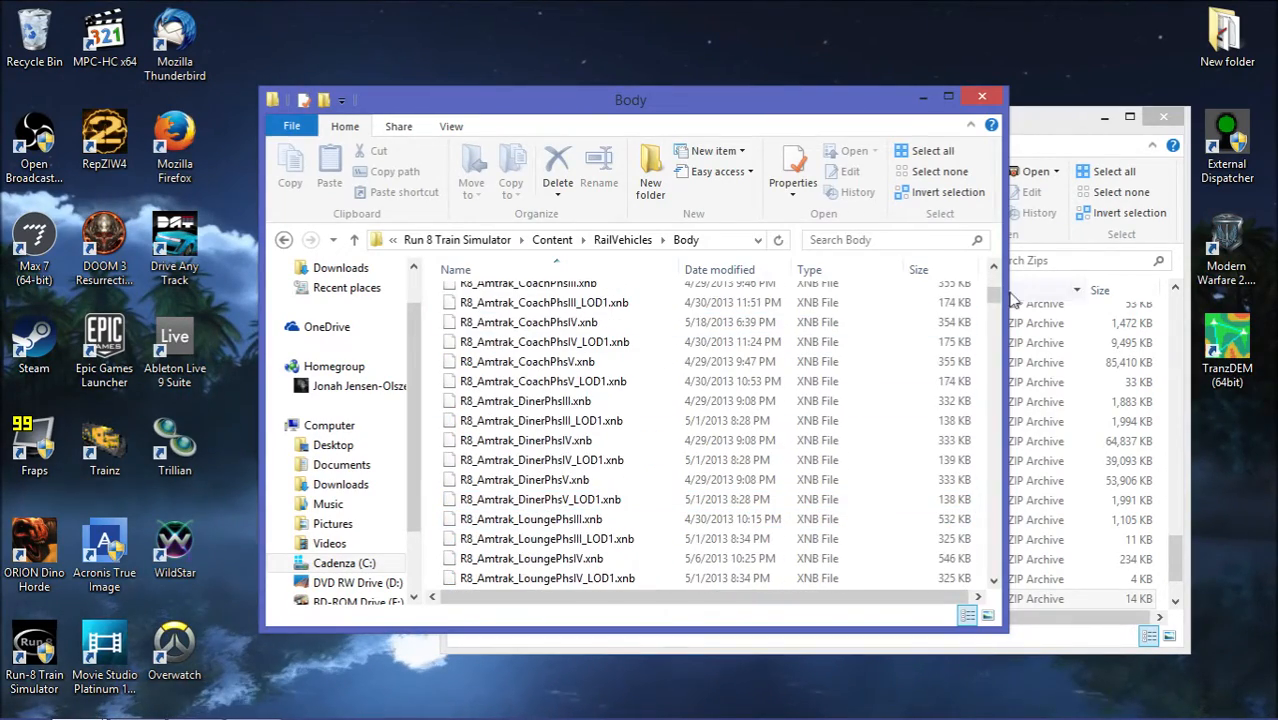
scroll(down, 3)
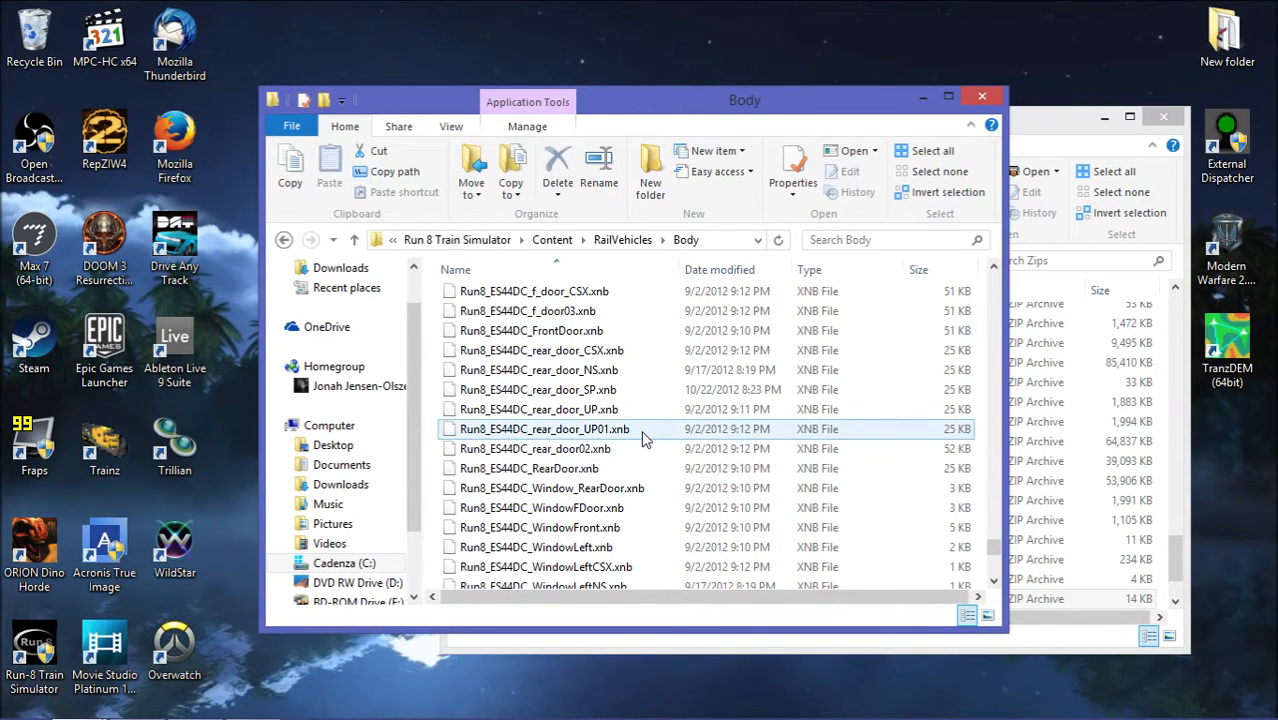
scroll(up, 3)
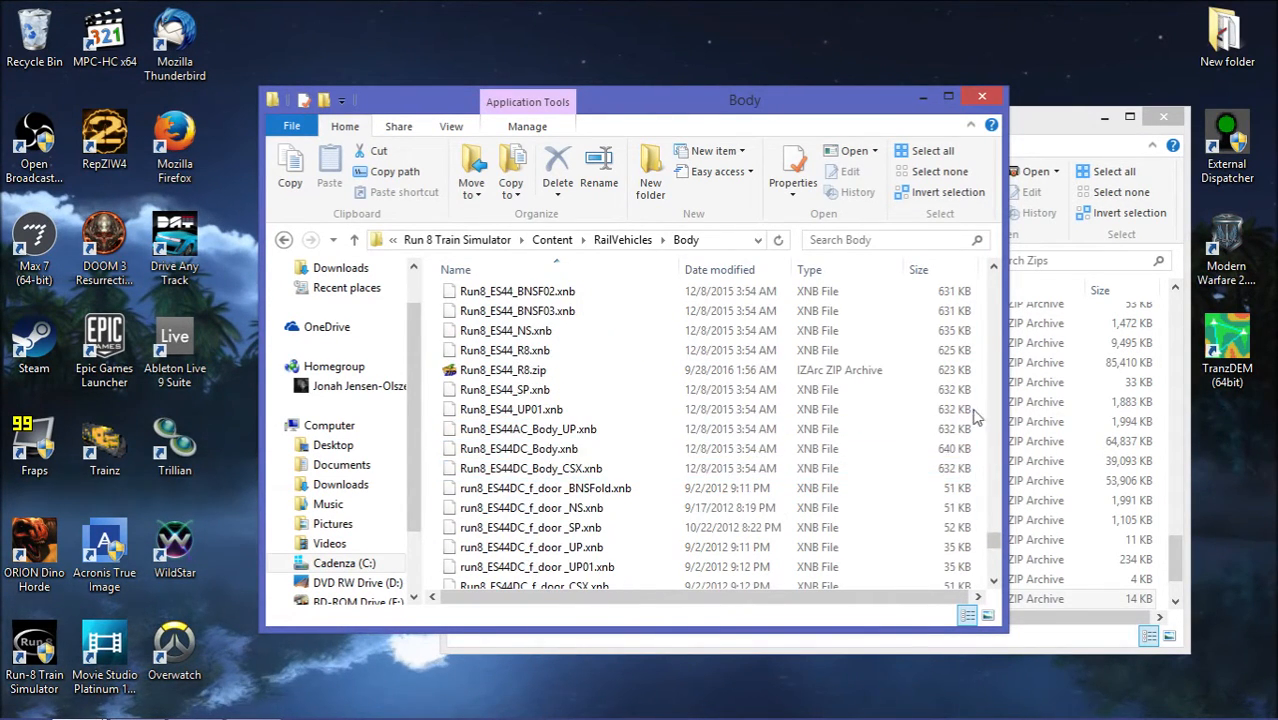
scroll(up, 3)
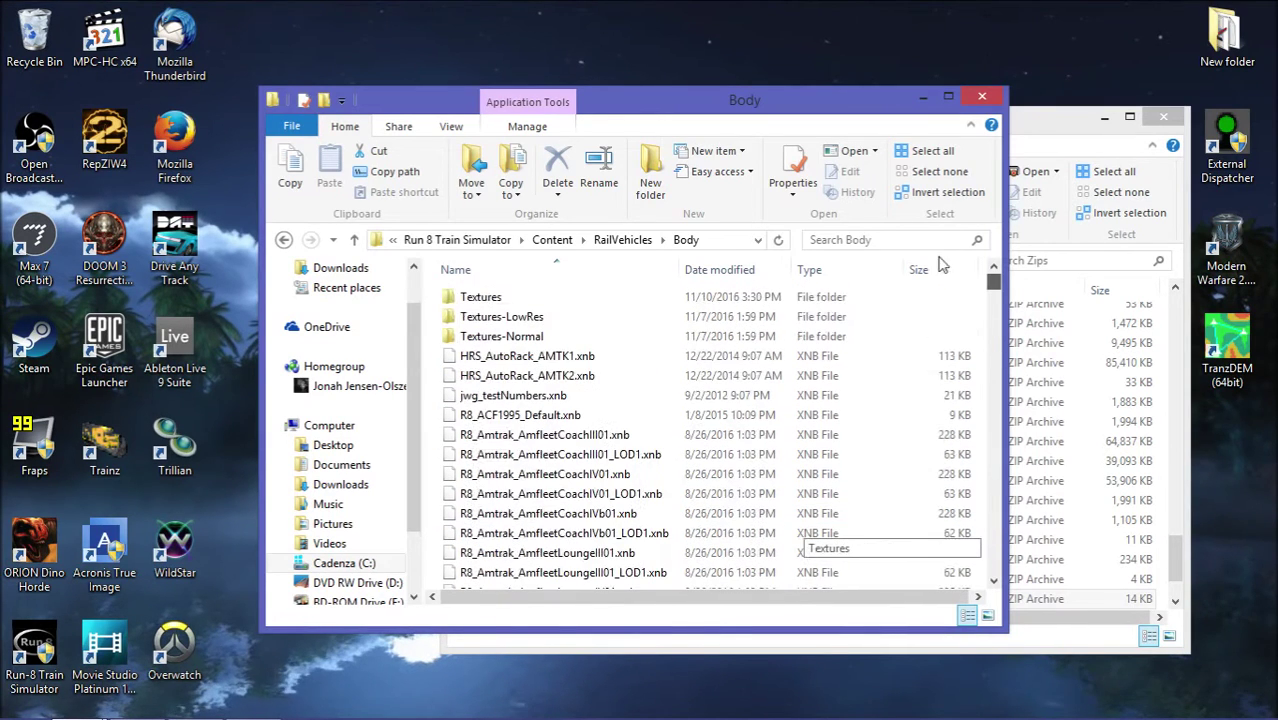
Look inside Textures-LowRes, then settle in Body\Textures listing the locomotive XNB files.
click(480, 296)
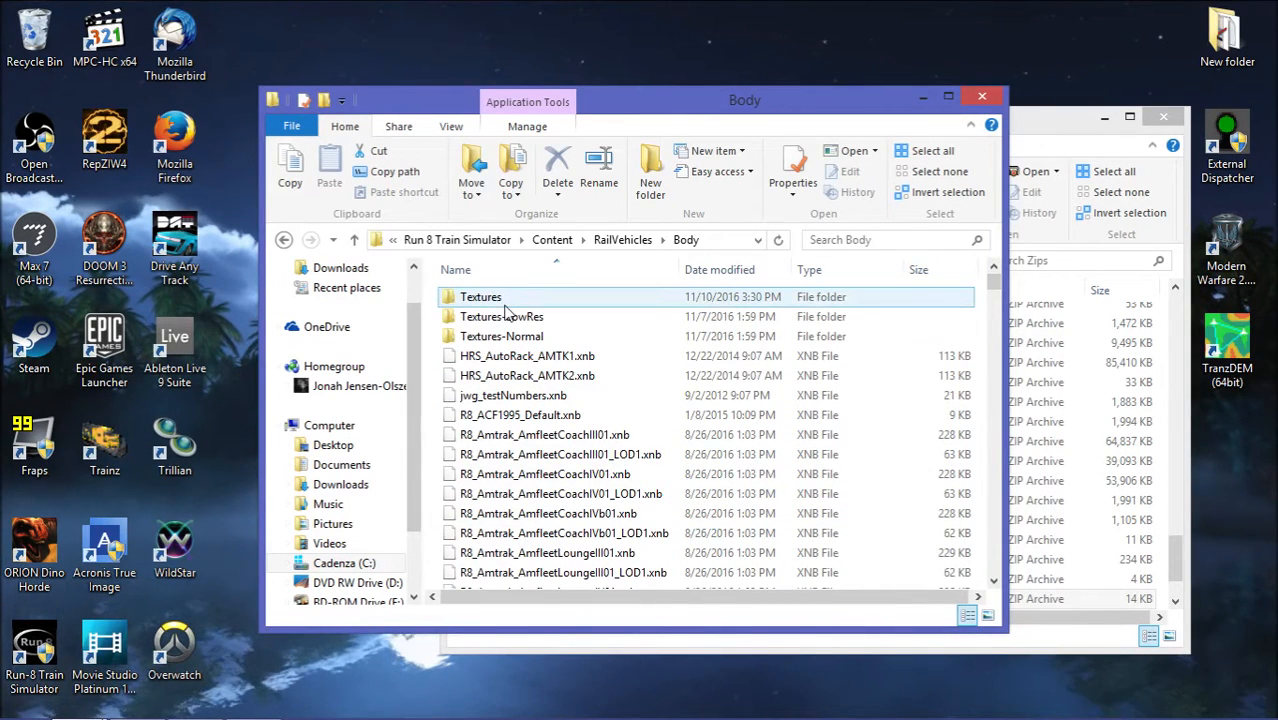
mouse_move(568, 308)
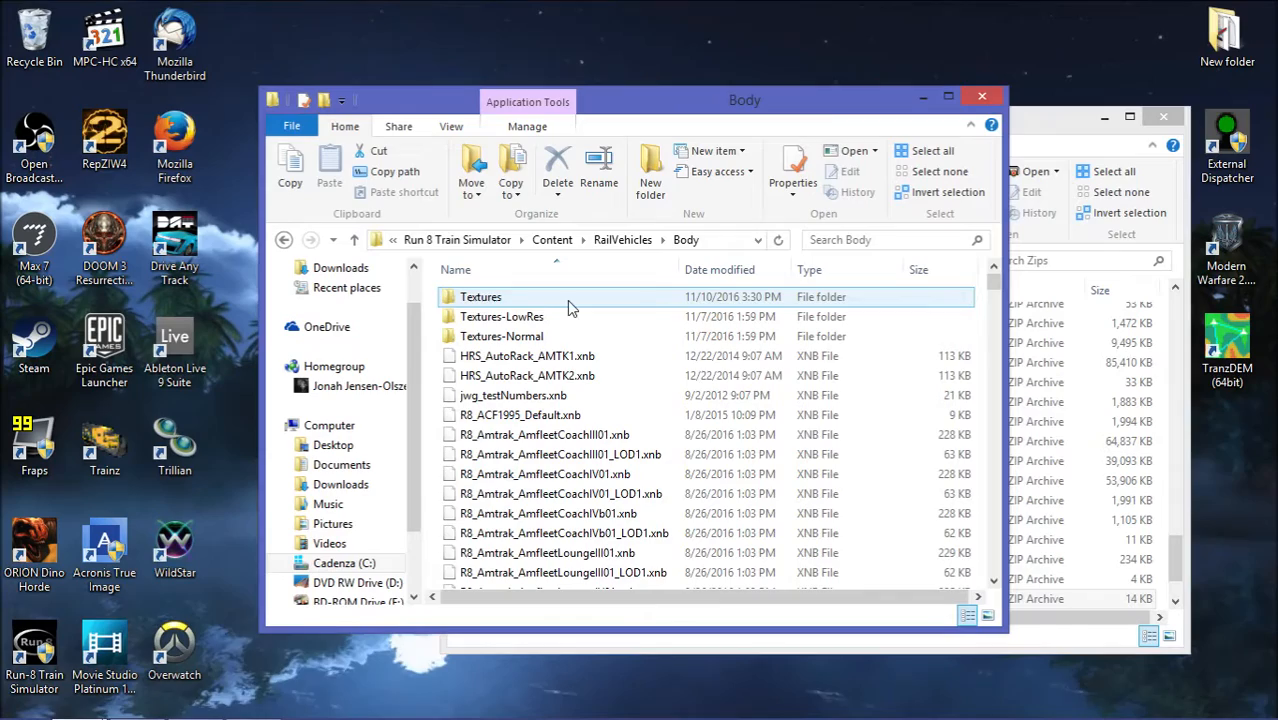
double_click(480, 296)
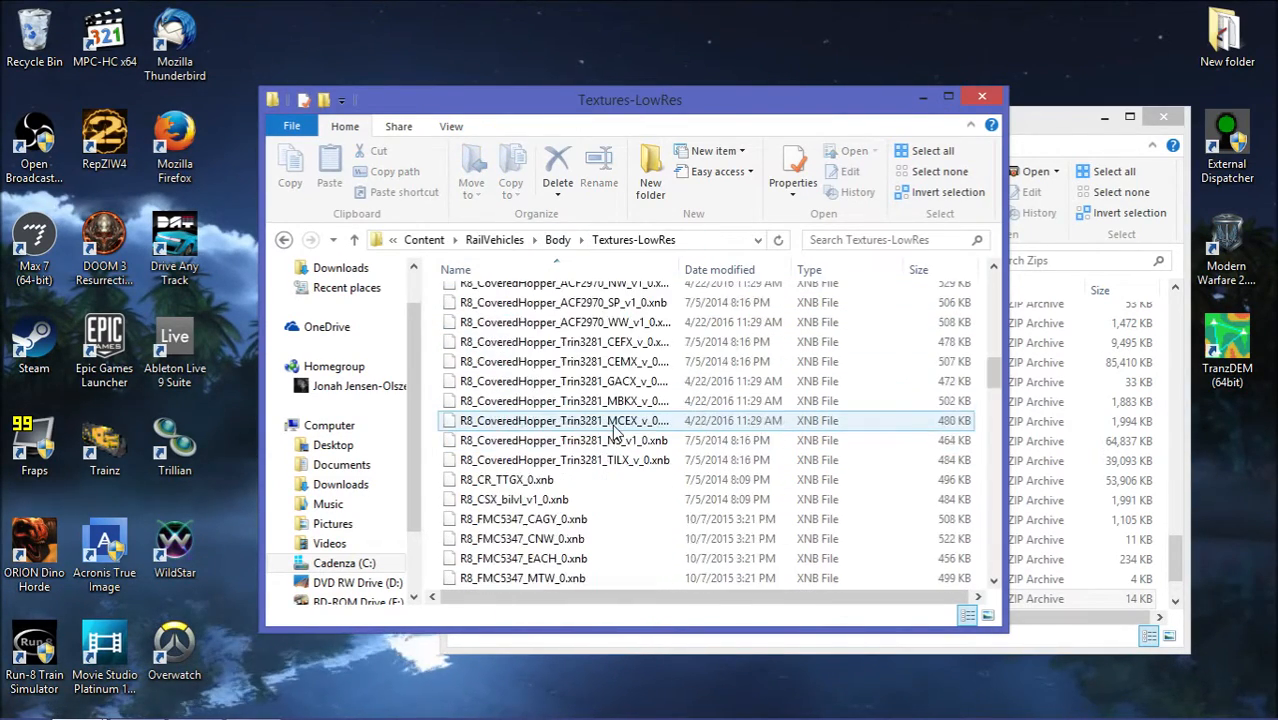
scroll(down, 3)
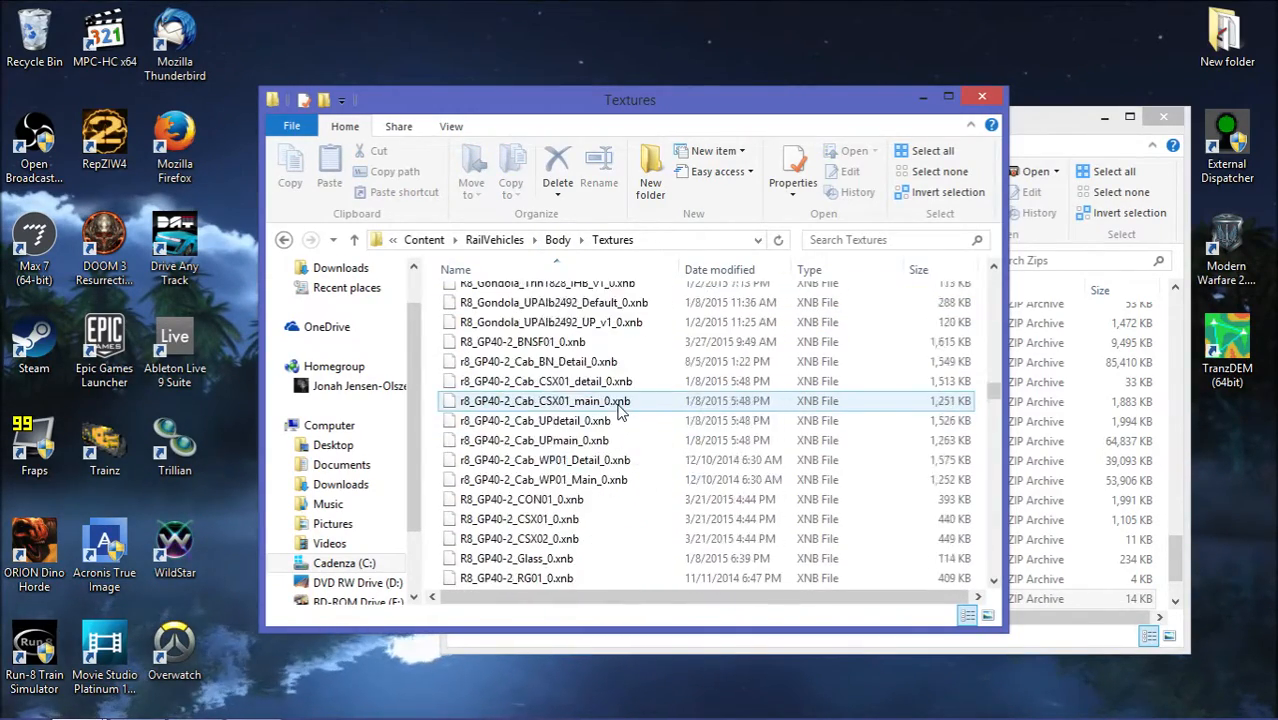
Back up Run8_ES44_Body_BNSF_0.xnb as a zip archive in the Textures folder.
scroll(down, 3)
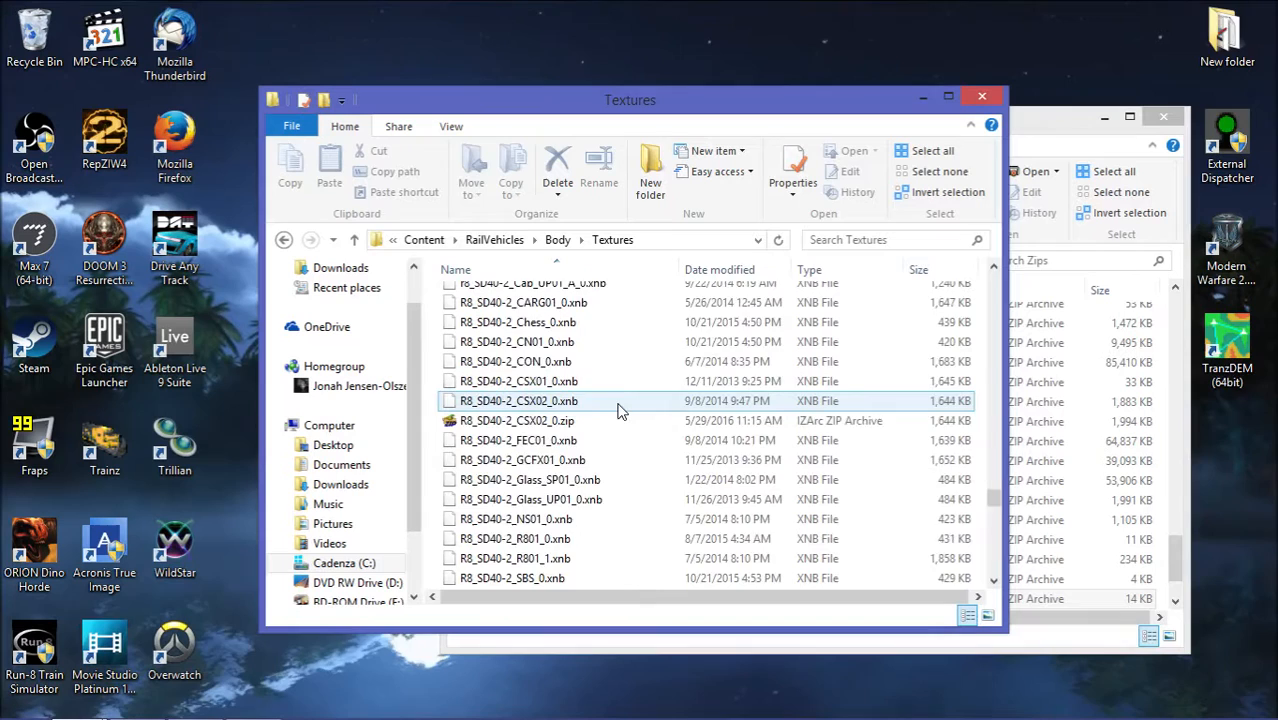
scroll(down, 3)
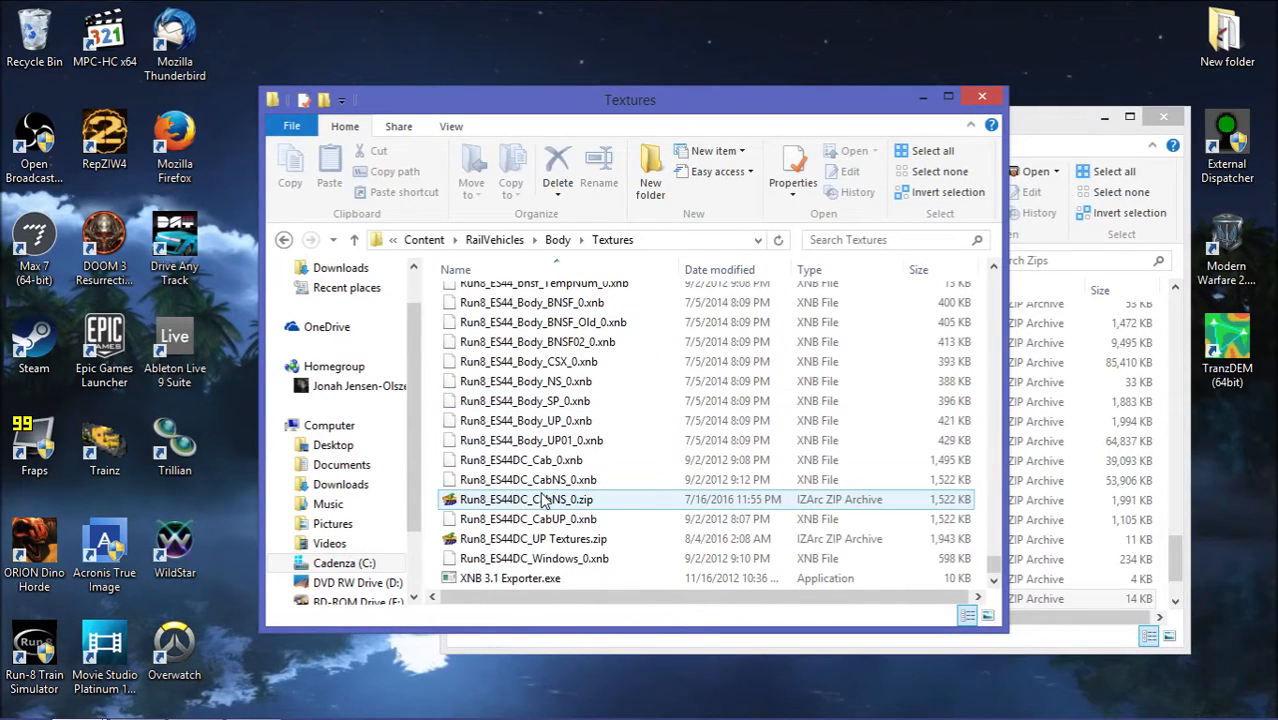
click(520, 460)
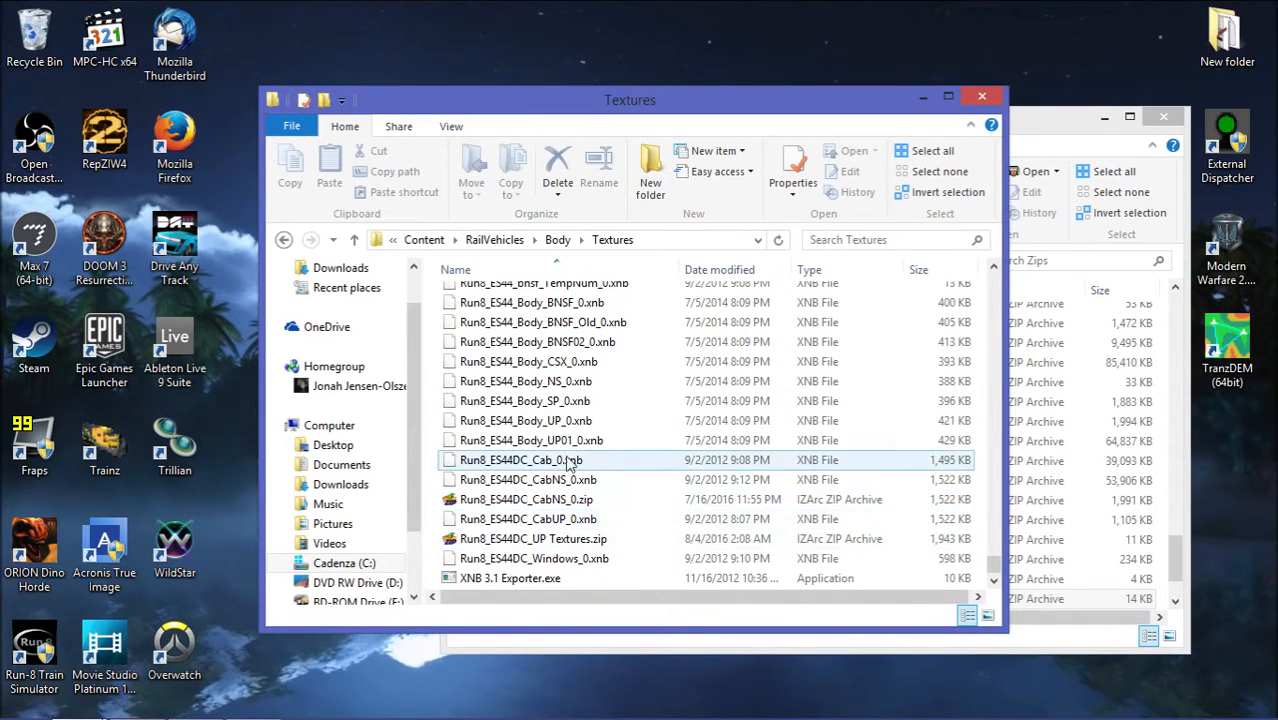
scroll(up, 3)
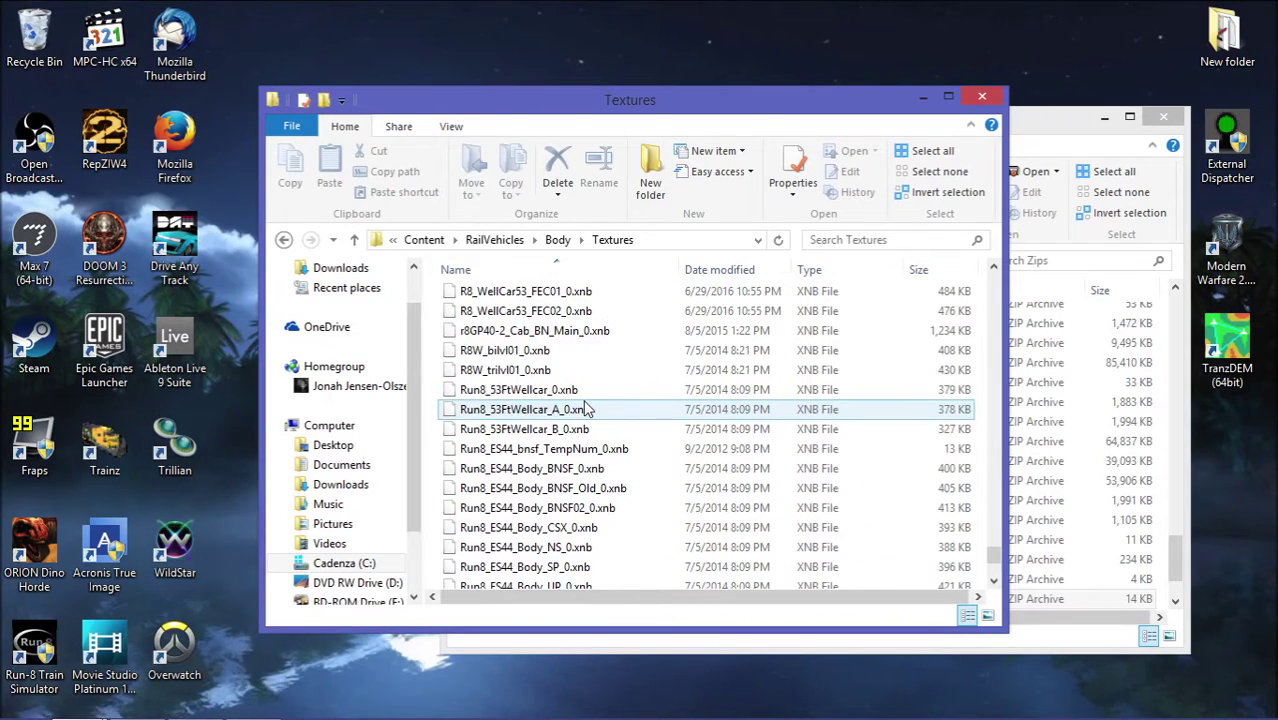
click(532, 468)
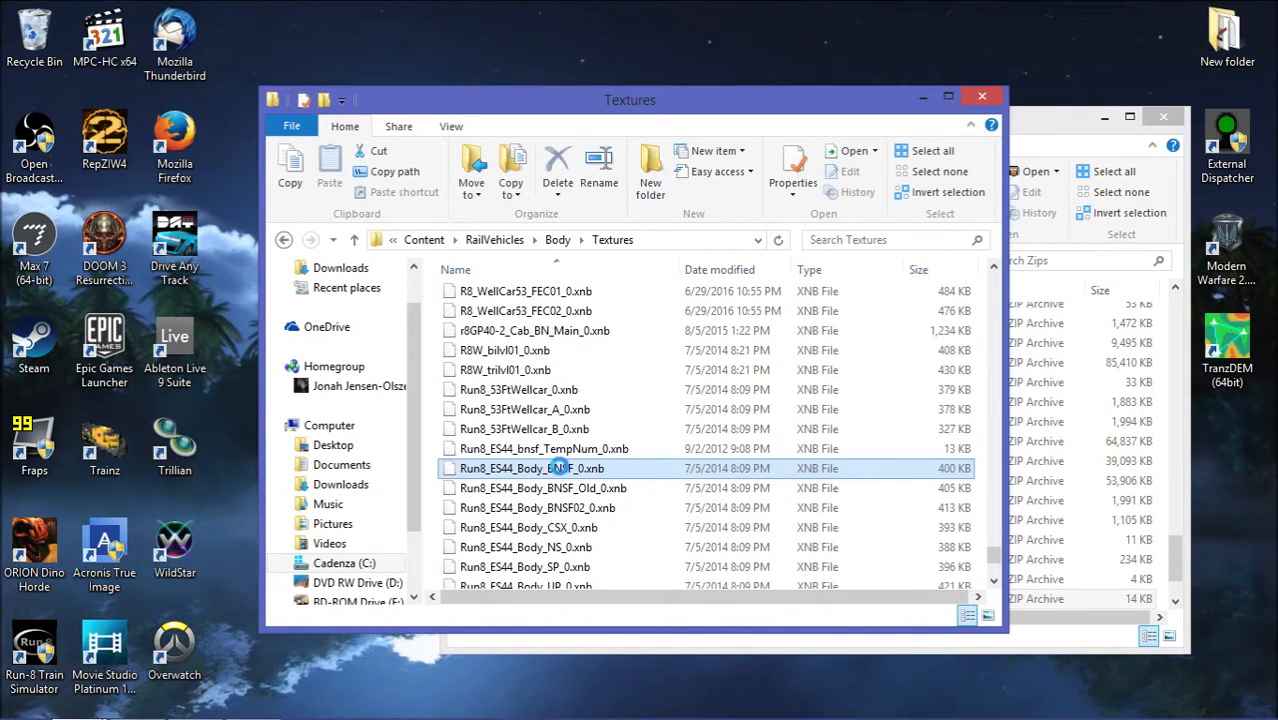
right_click(532, 468)
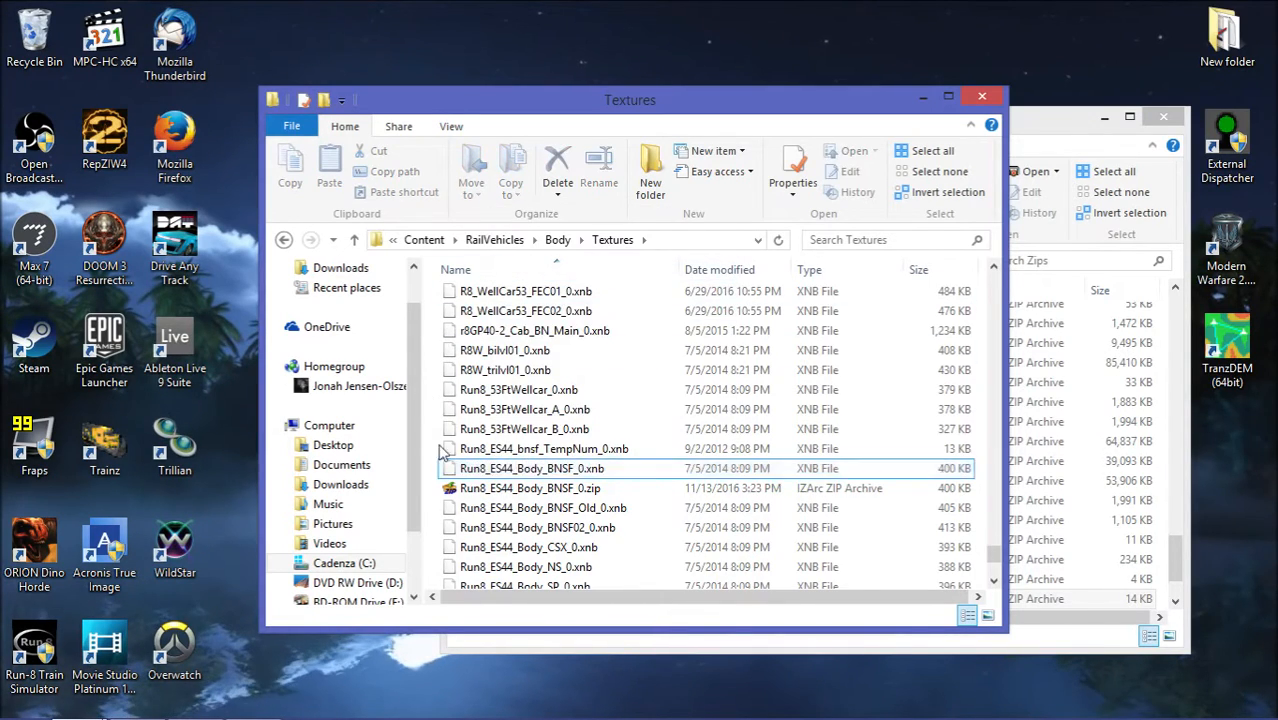
Select the XNB 3.1 Exporter application ready to run.
click(510, 578)
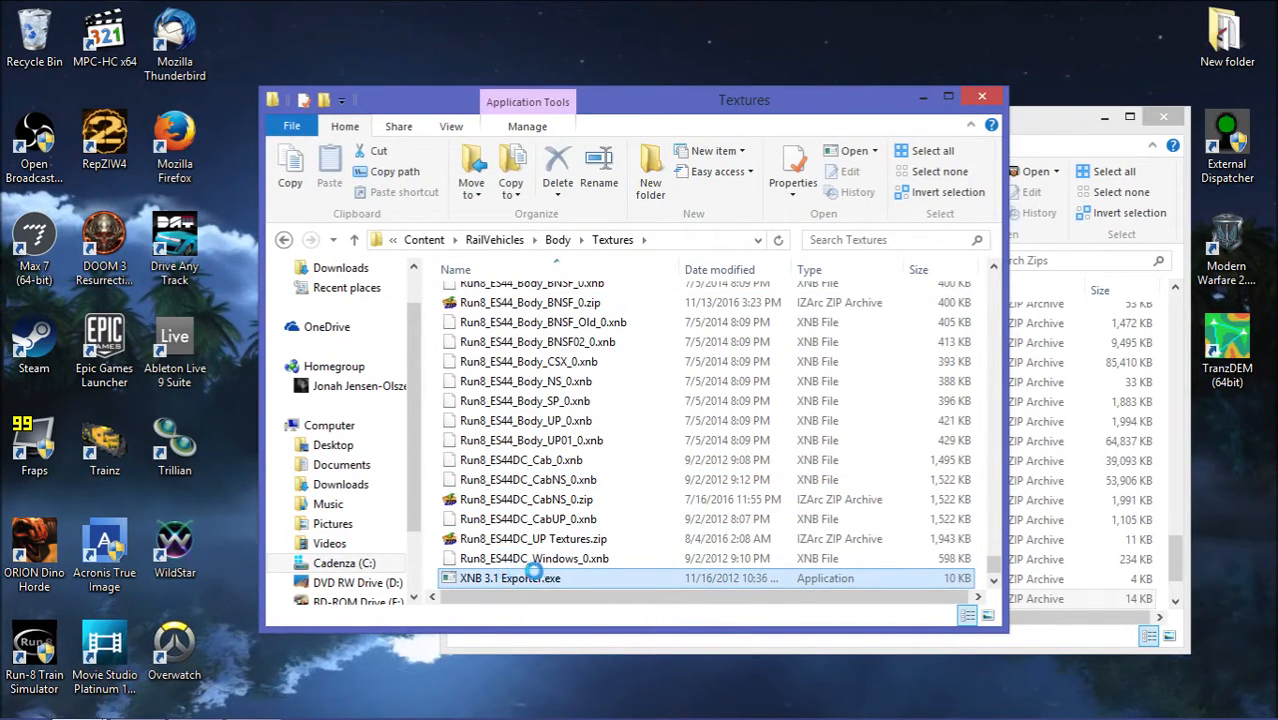
click(792, 164)
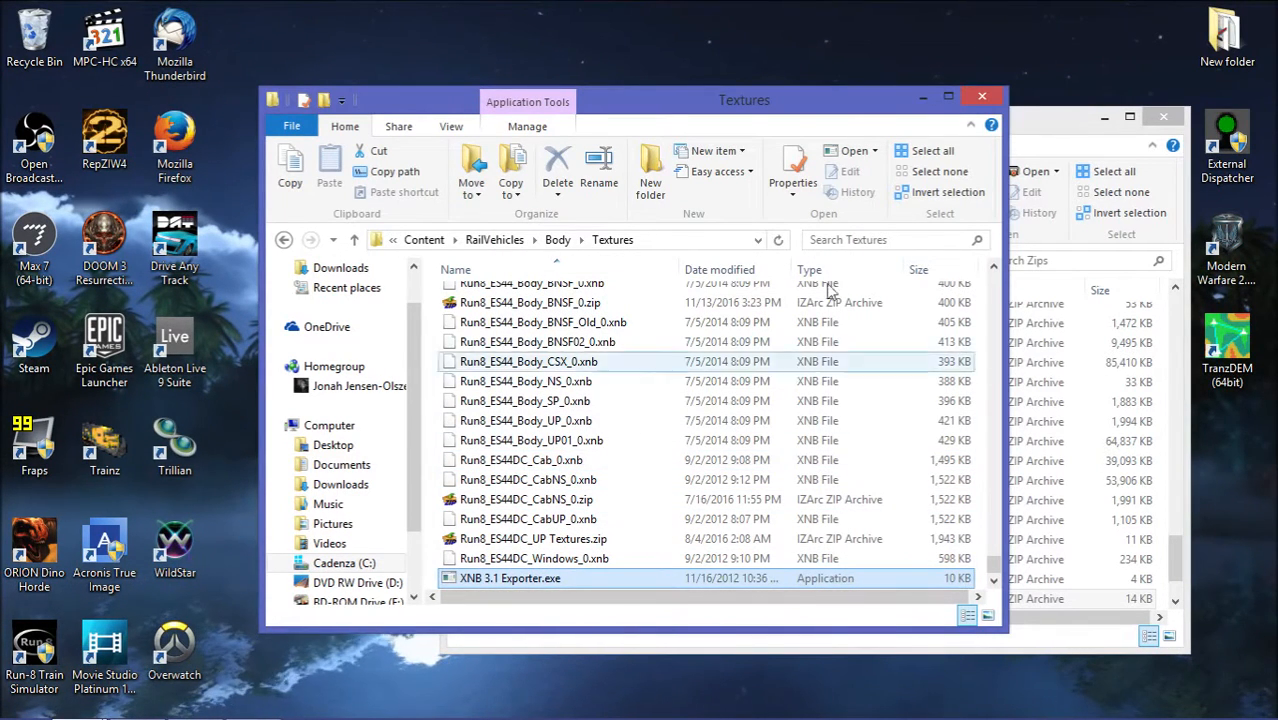
Export Run8_ES44_Body_BNSF_0 to PNG with XNB 3.1 Exporter's 'Go for it!'.
double_click(510, 578)
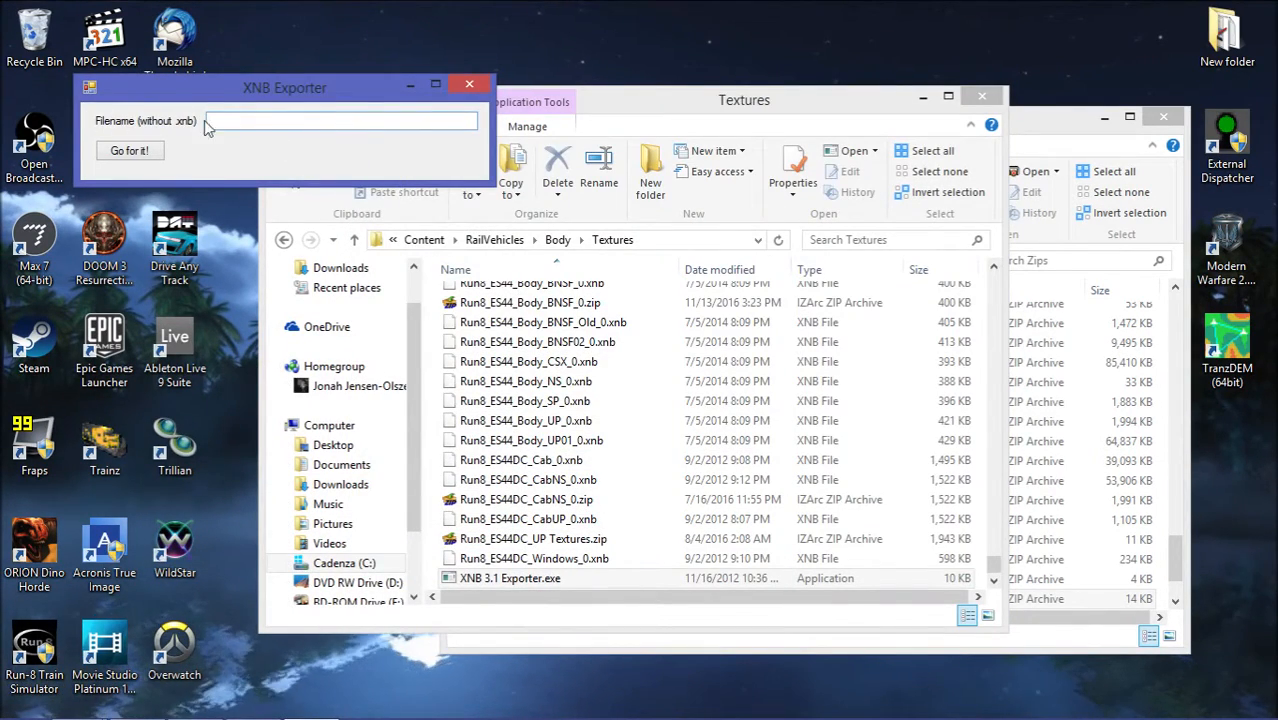
text(Run8_ES44_Body_BNSF_0)
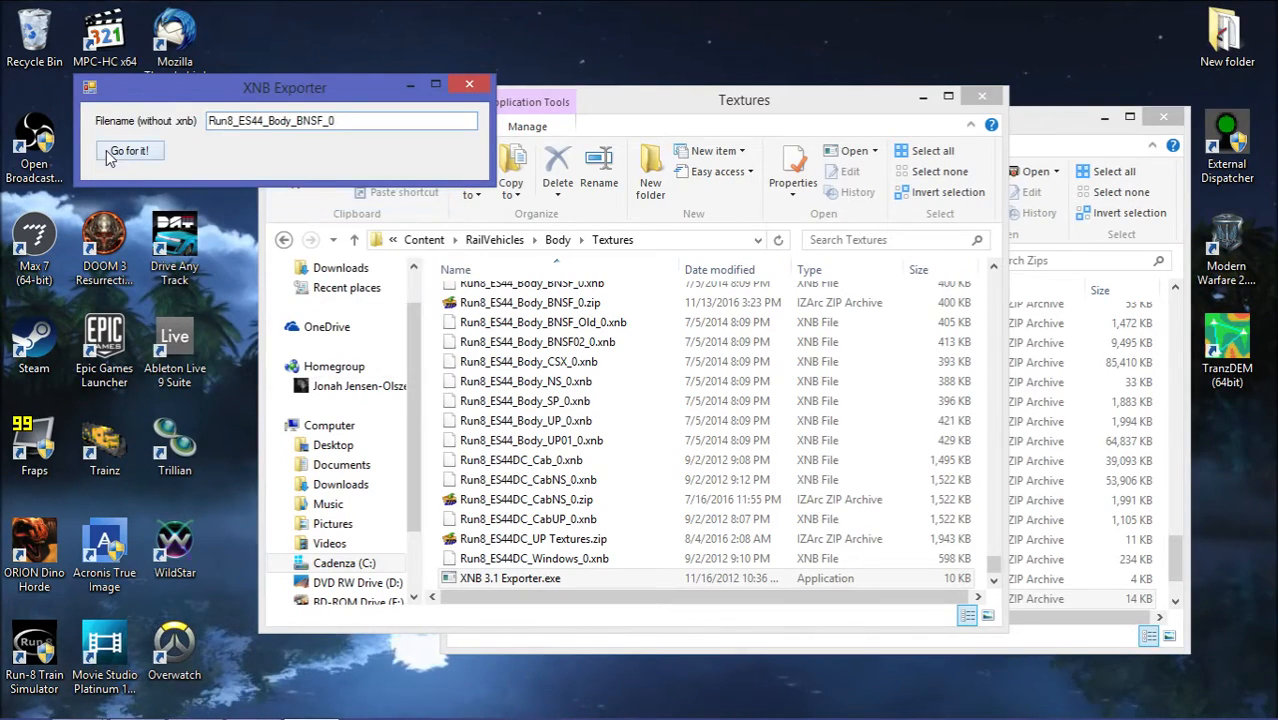
click(128, 150)
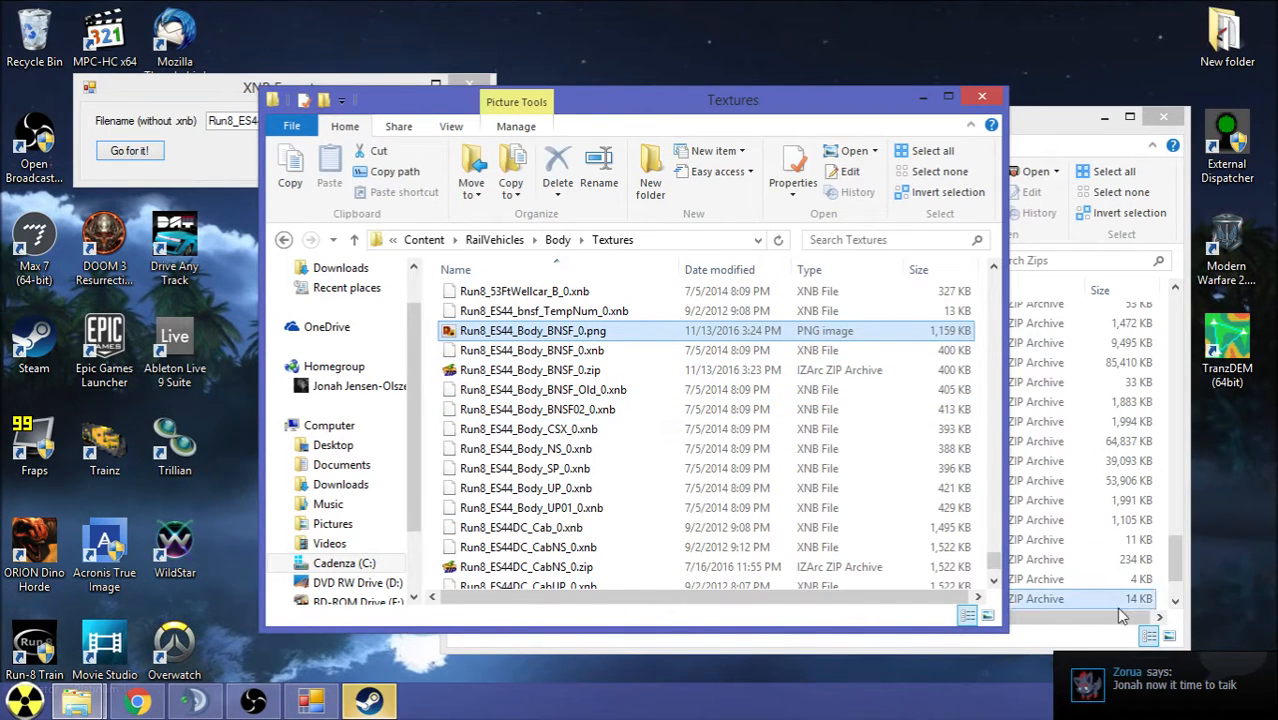
View the exported Run8_ES44_Body_BNSF_0.png in Windows Photo Viewer.
click(1160, 684)
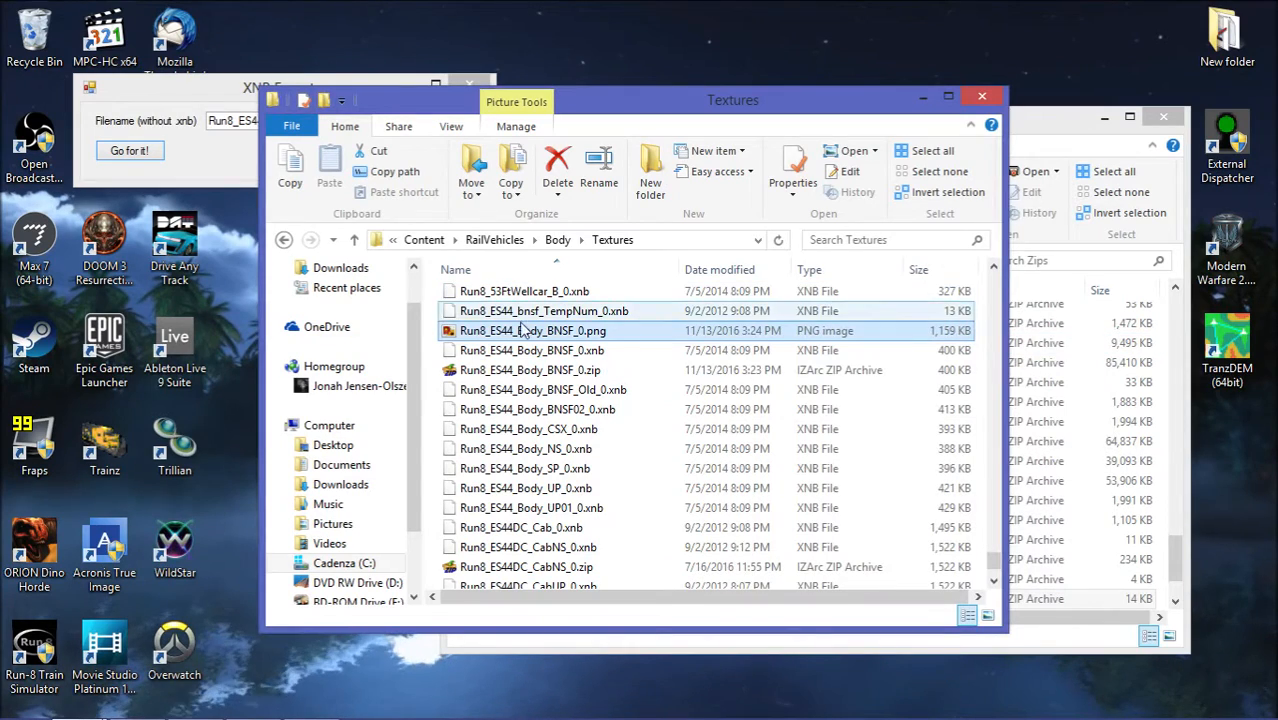
double_click(532, 330)
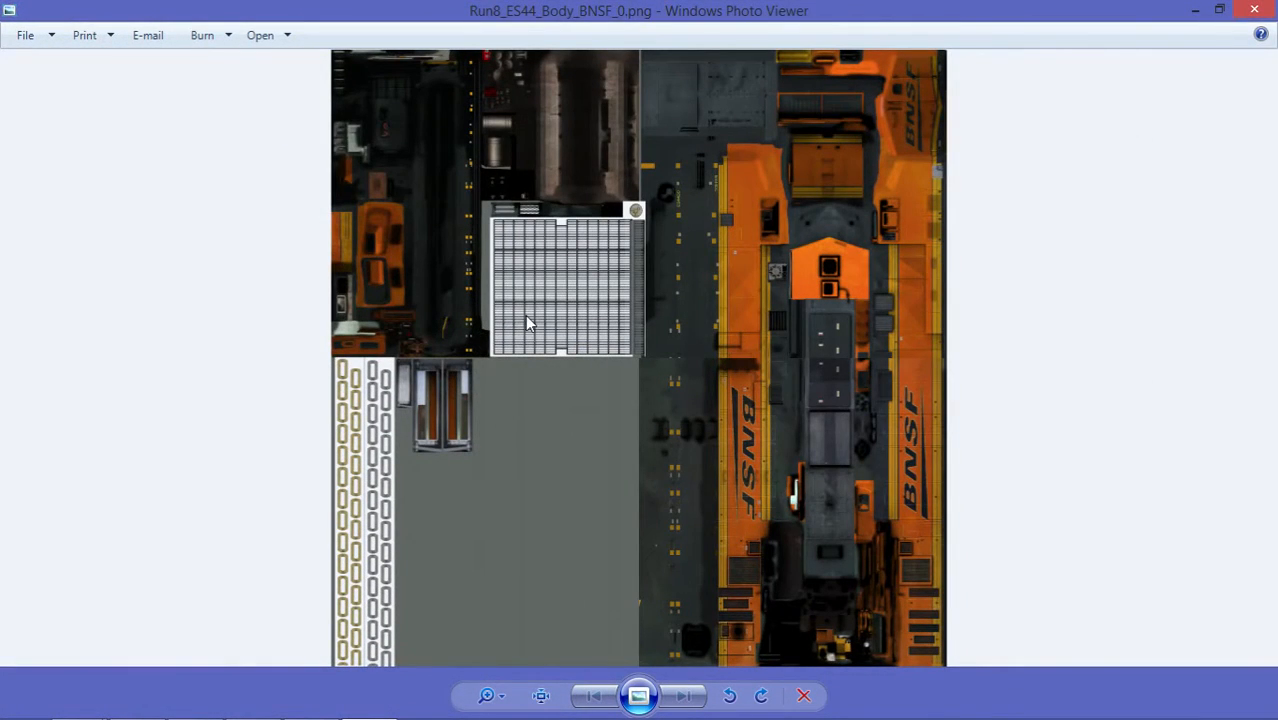
mouse_move(478, 340)
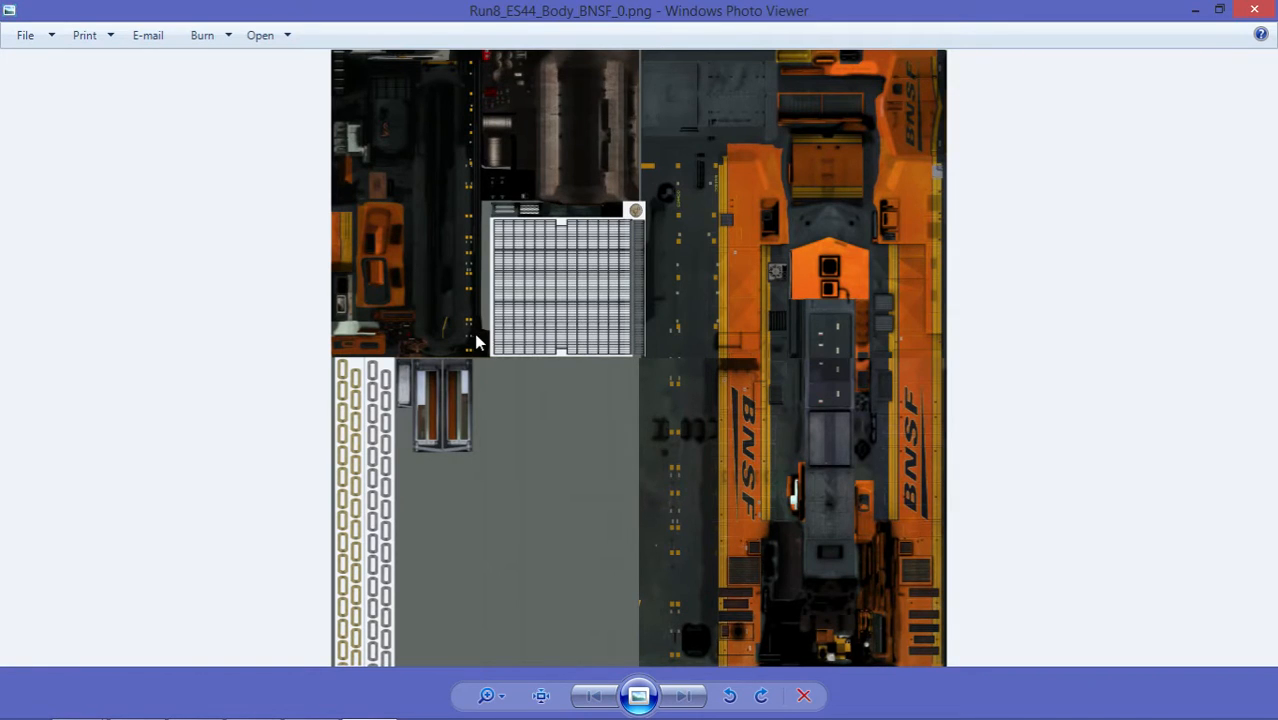
mouse_move(436, 352)
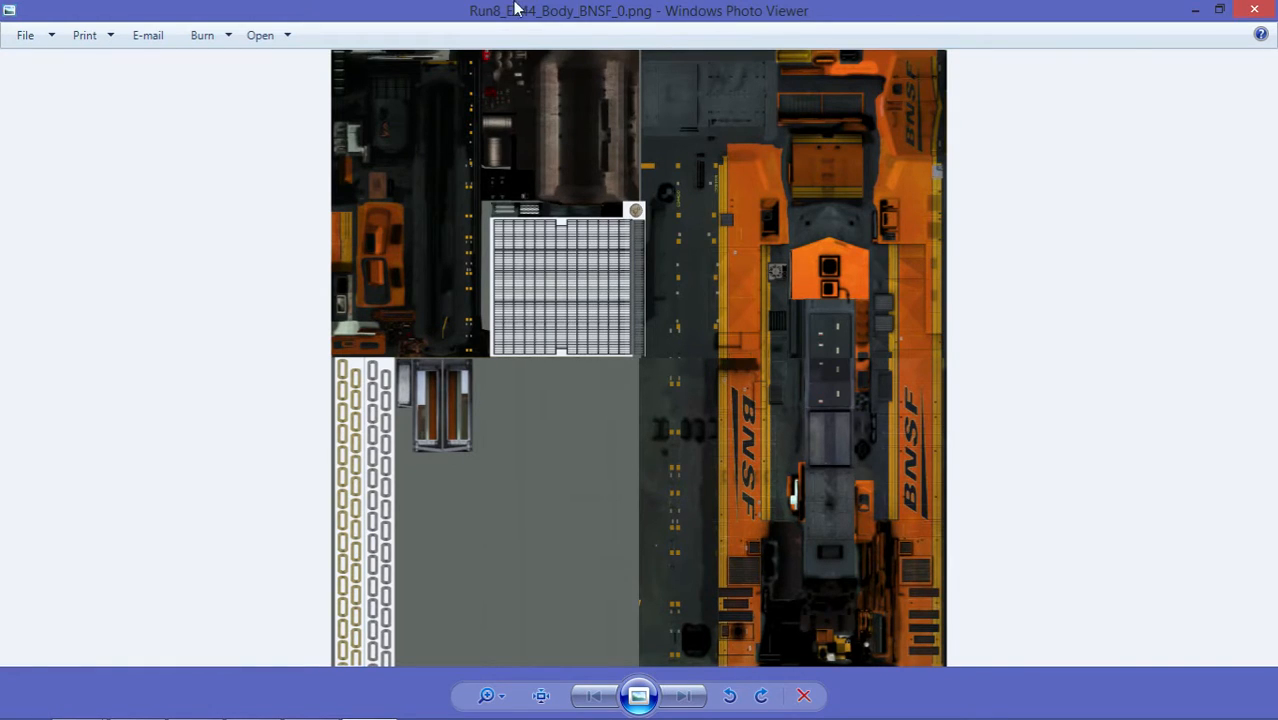
mouse_move(510, 78)
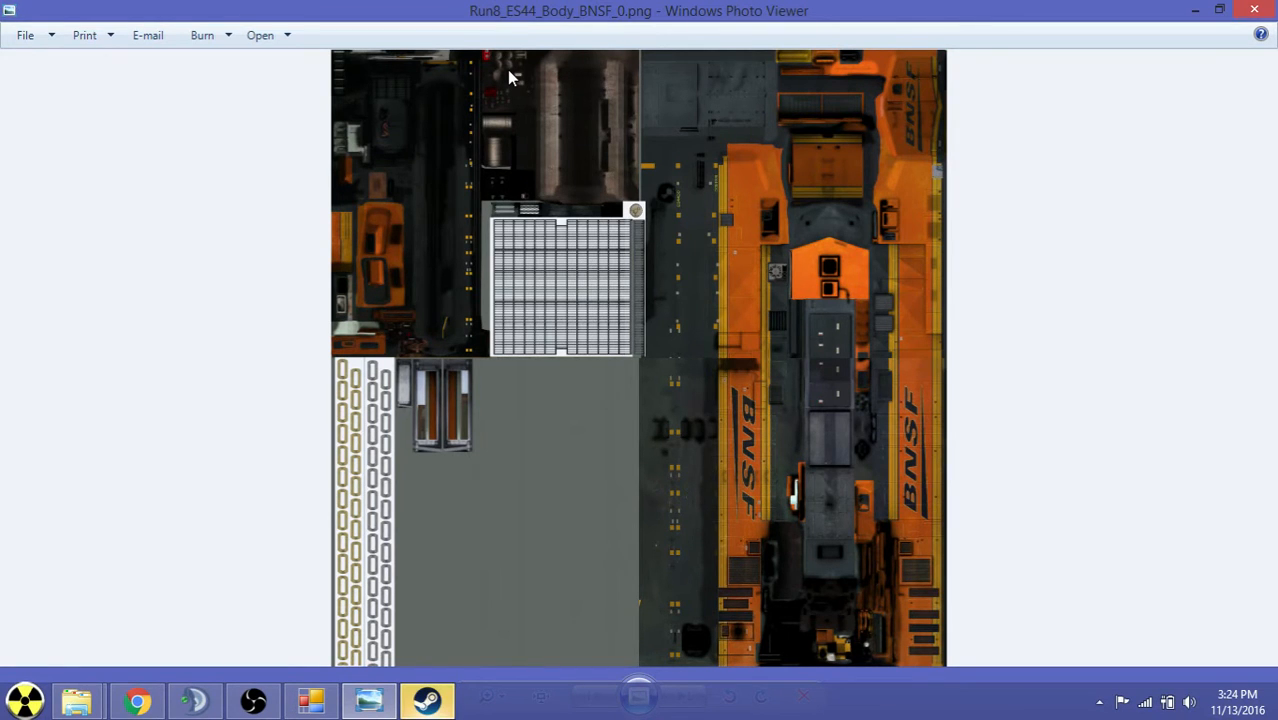
Close Photo Viewer and load the desktop copy of the BNSF PNG in paint.net.
right_click(638, 12)
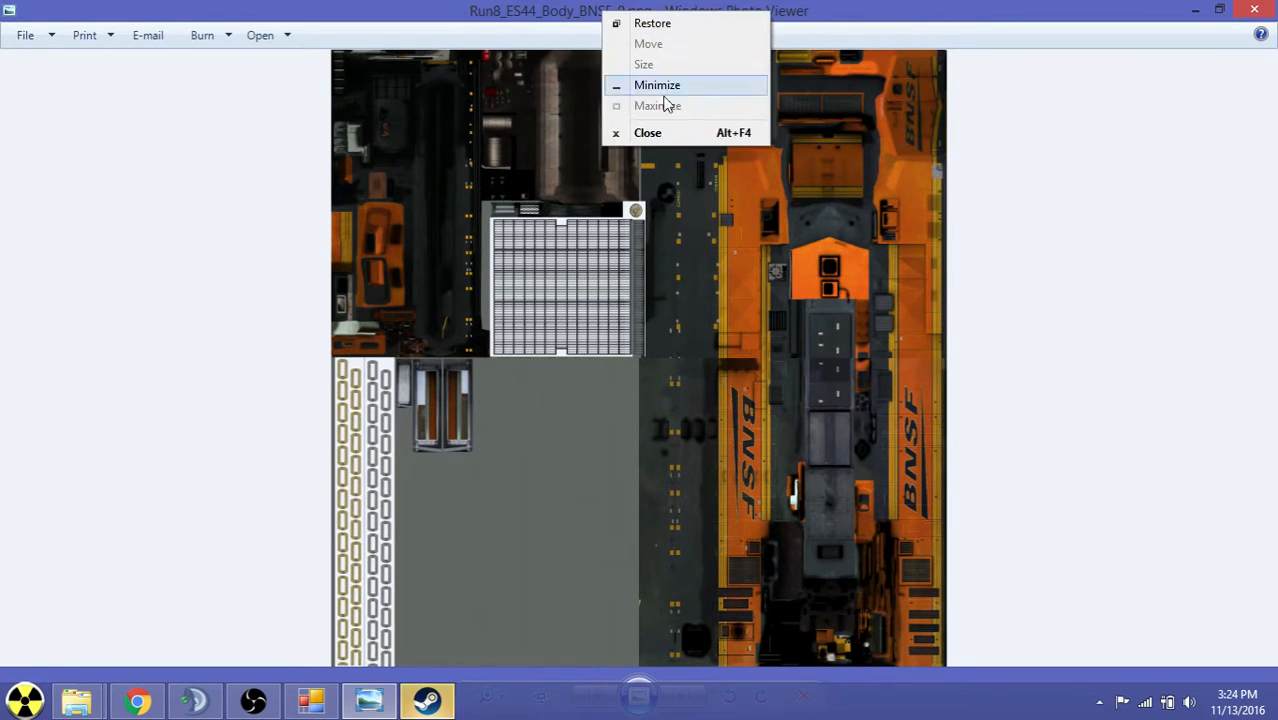
click(656, 84)
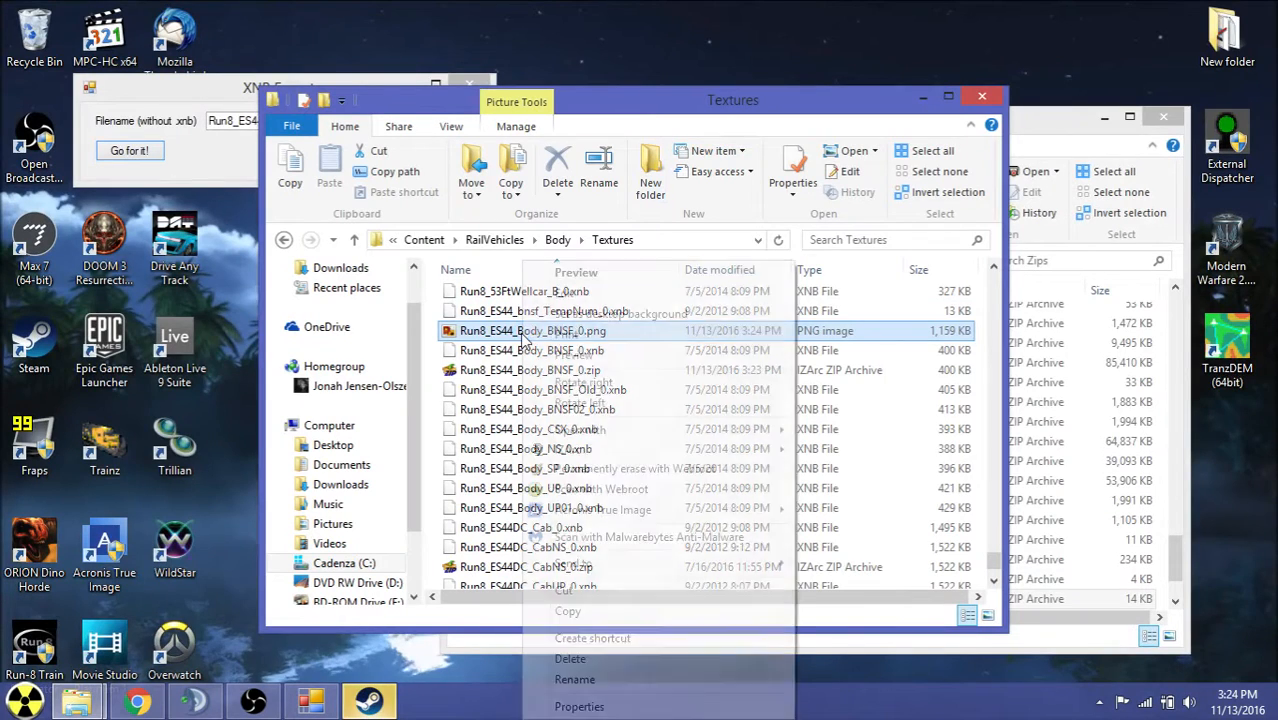
mouse_move(584, 612)
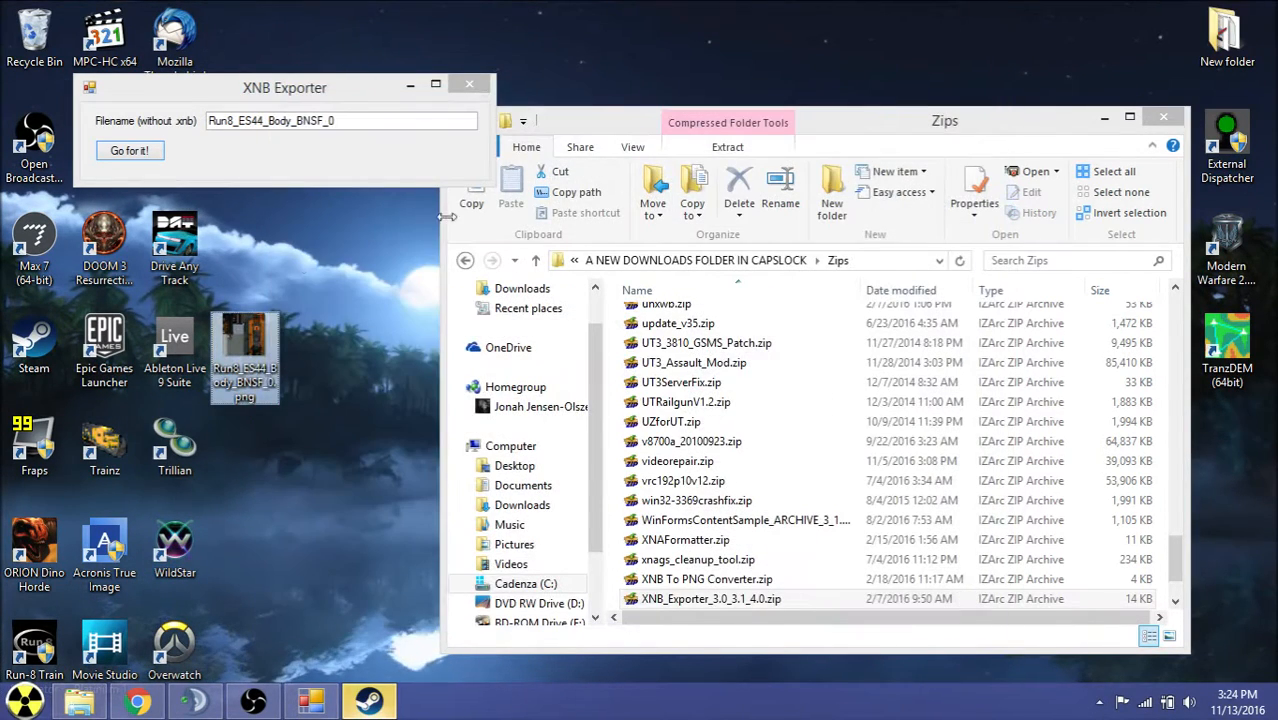
right_click(244, 356)
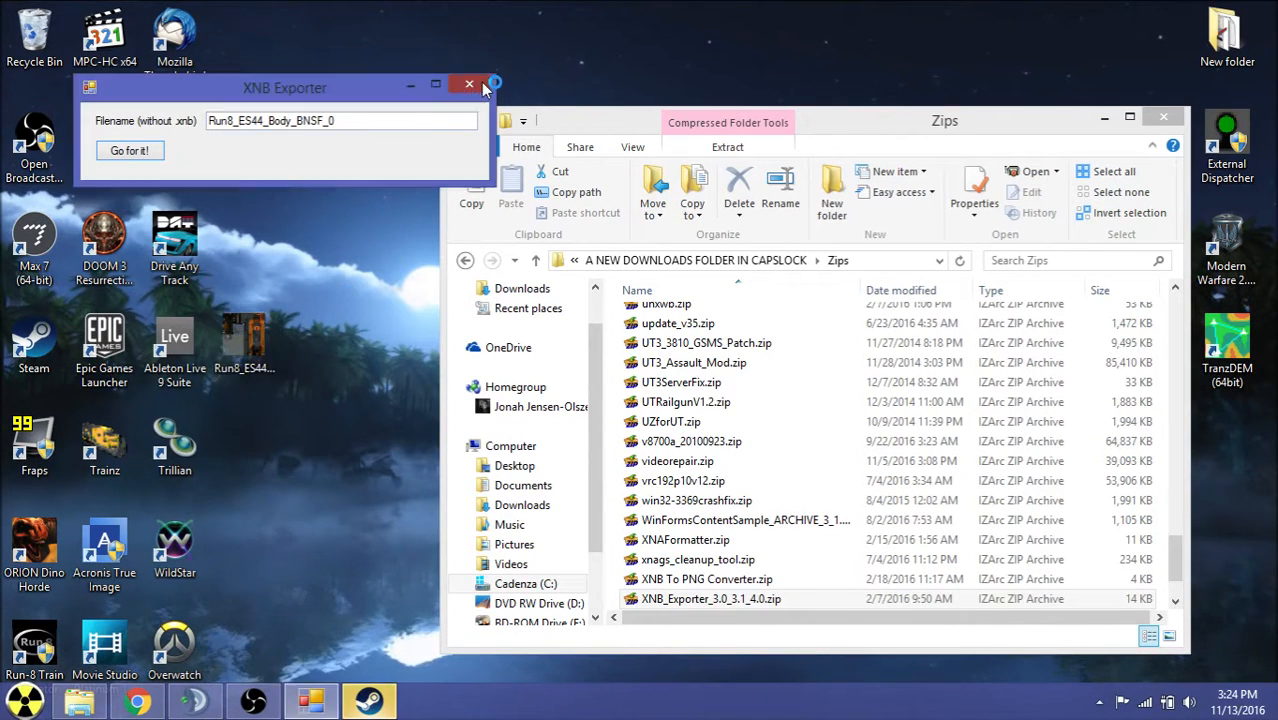
click(468, 84)
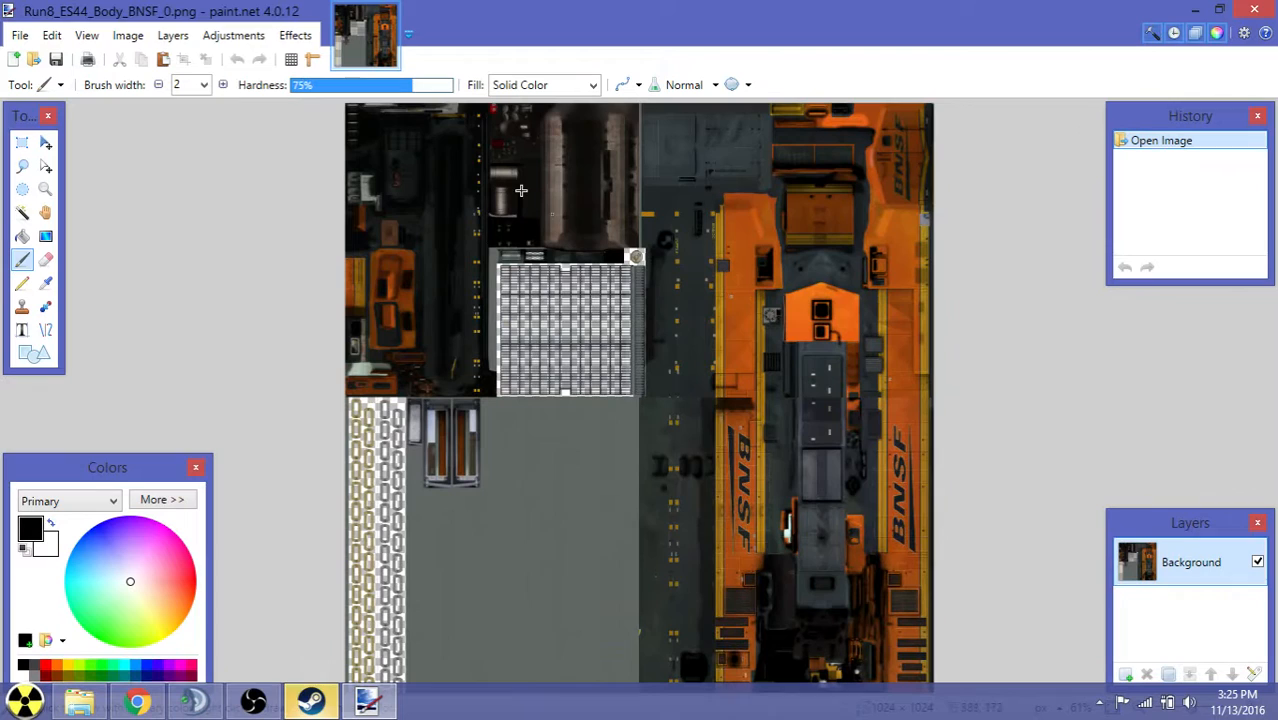
Rotate the BNSF body texture 90° counter-clockwise via the Image menu.
click(52, 36)
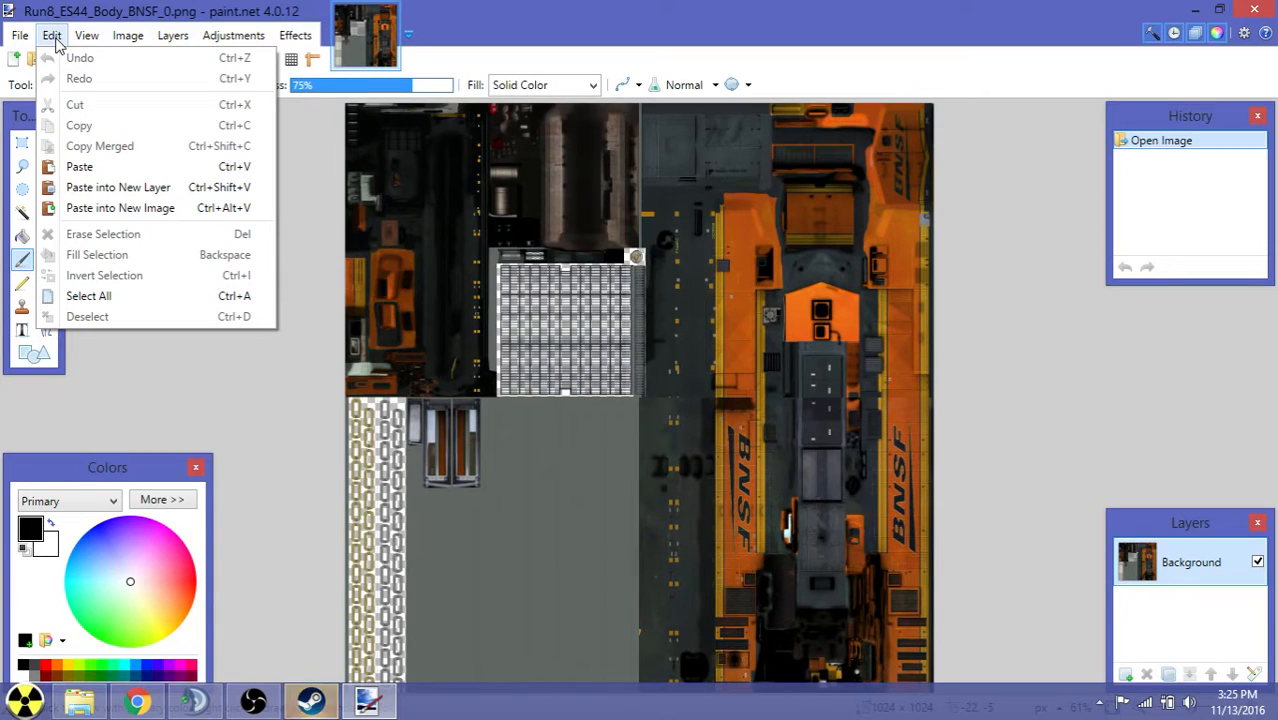
click(86, 36)
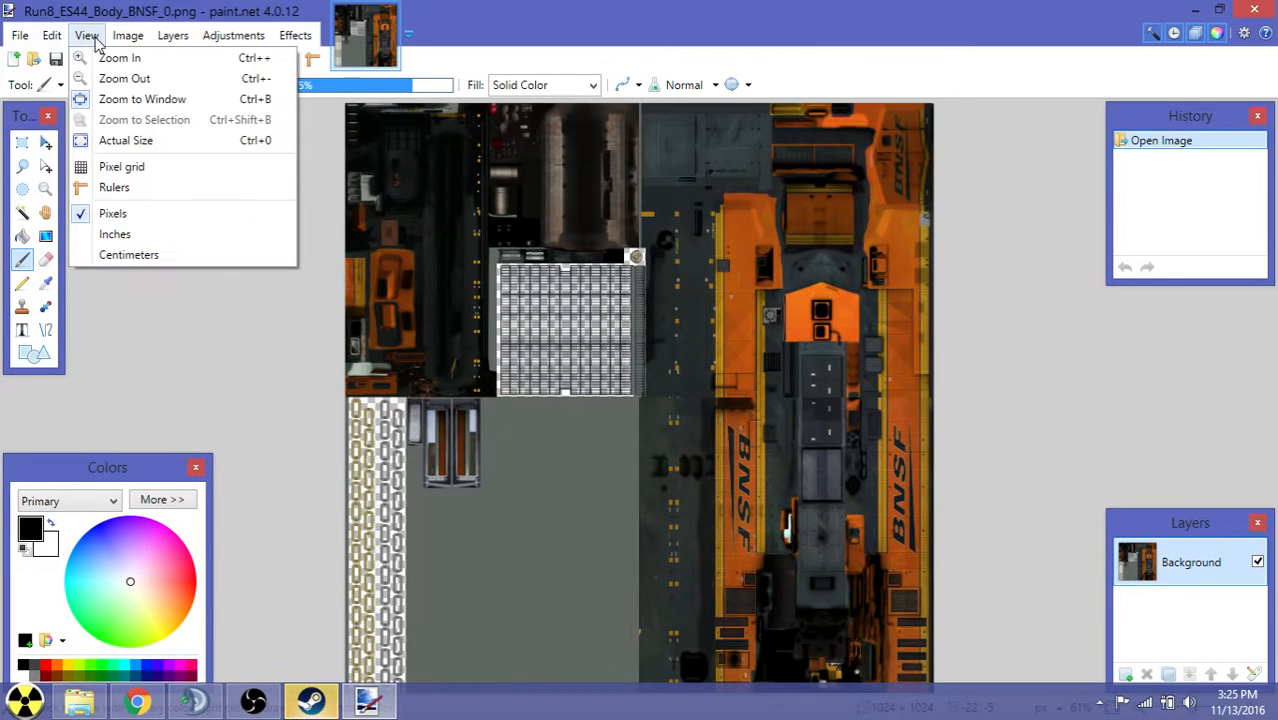
click(128, 36)
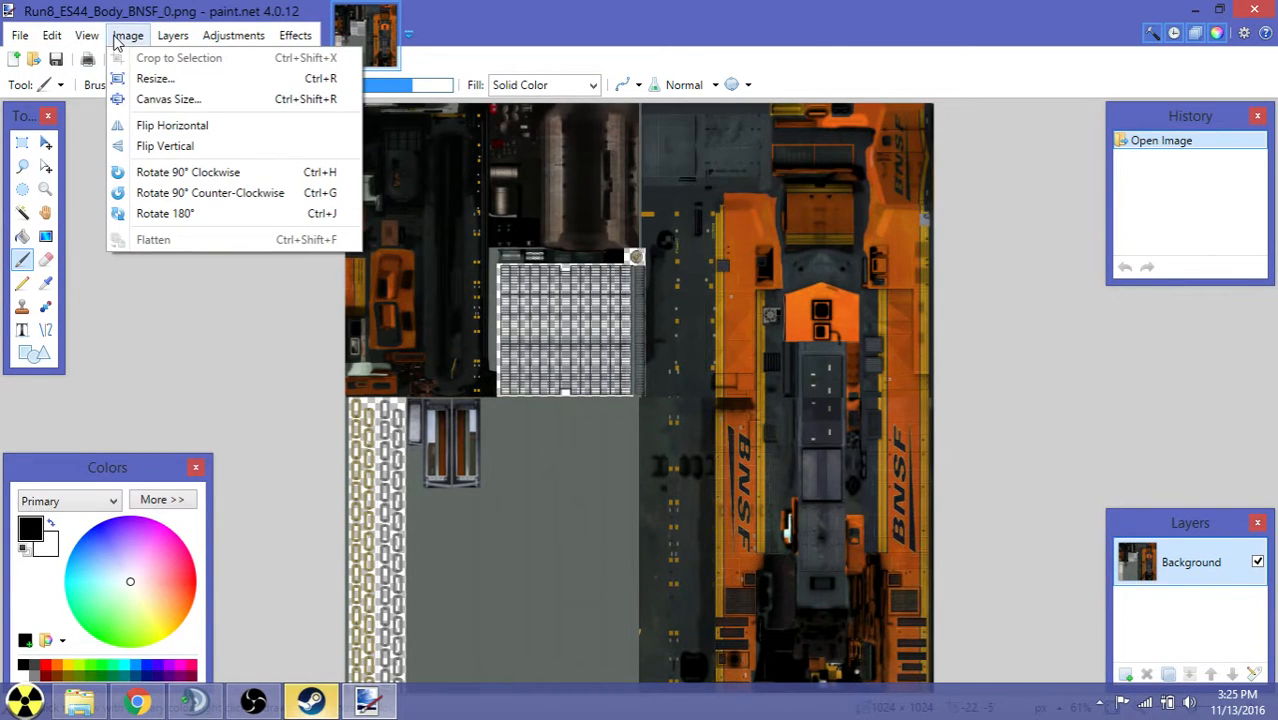
mouse_move(210, 172)
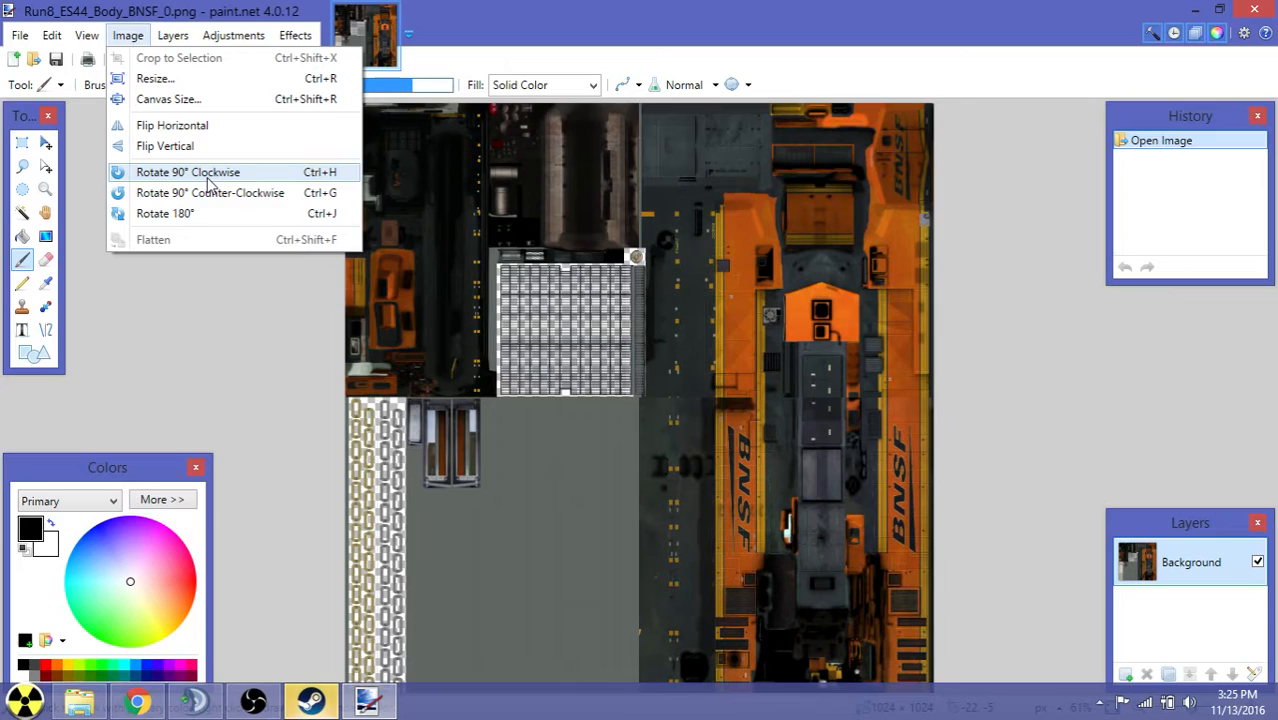
click(210, 192)
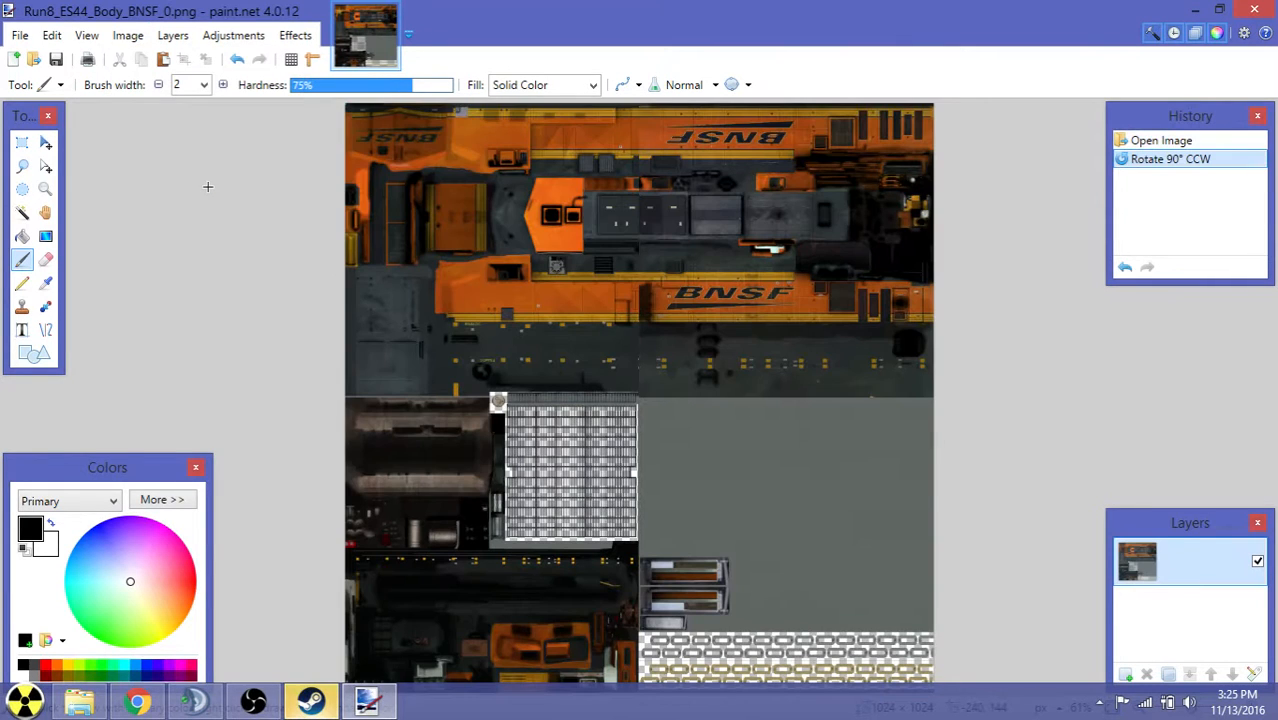
click(86, 36)
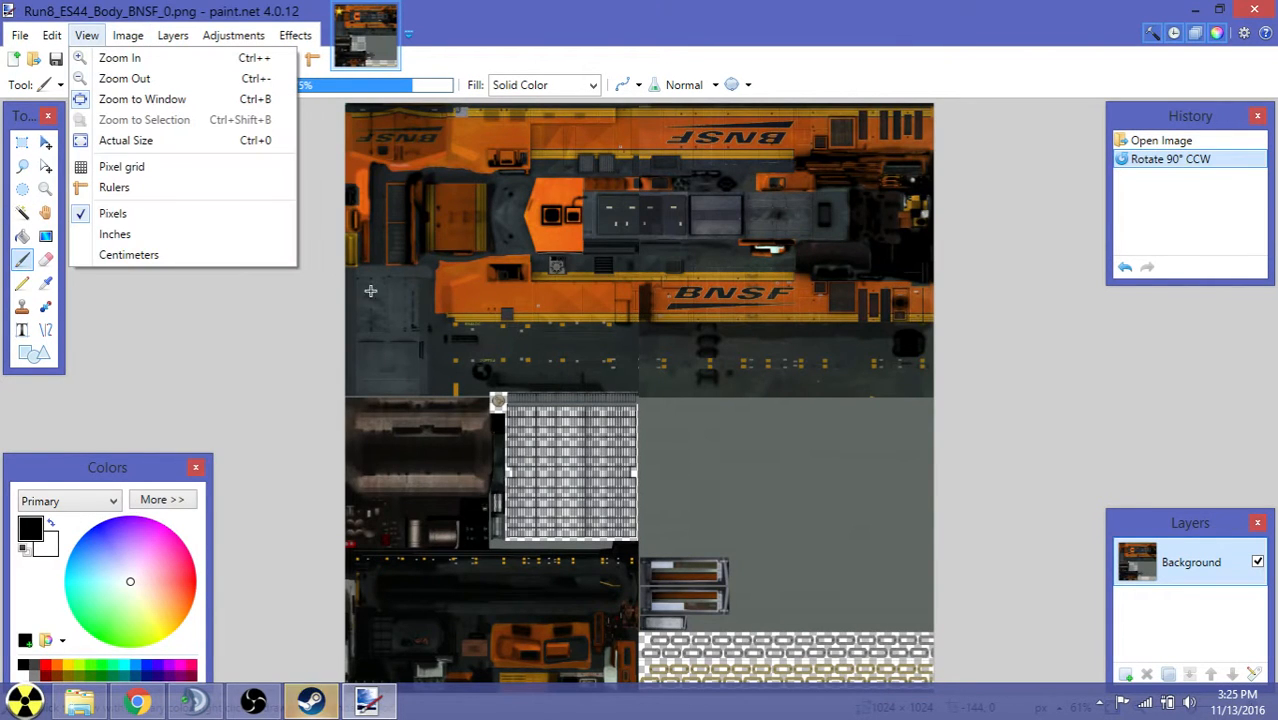
mouse_move(728, 420)
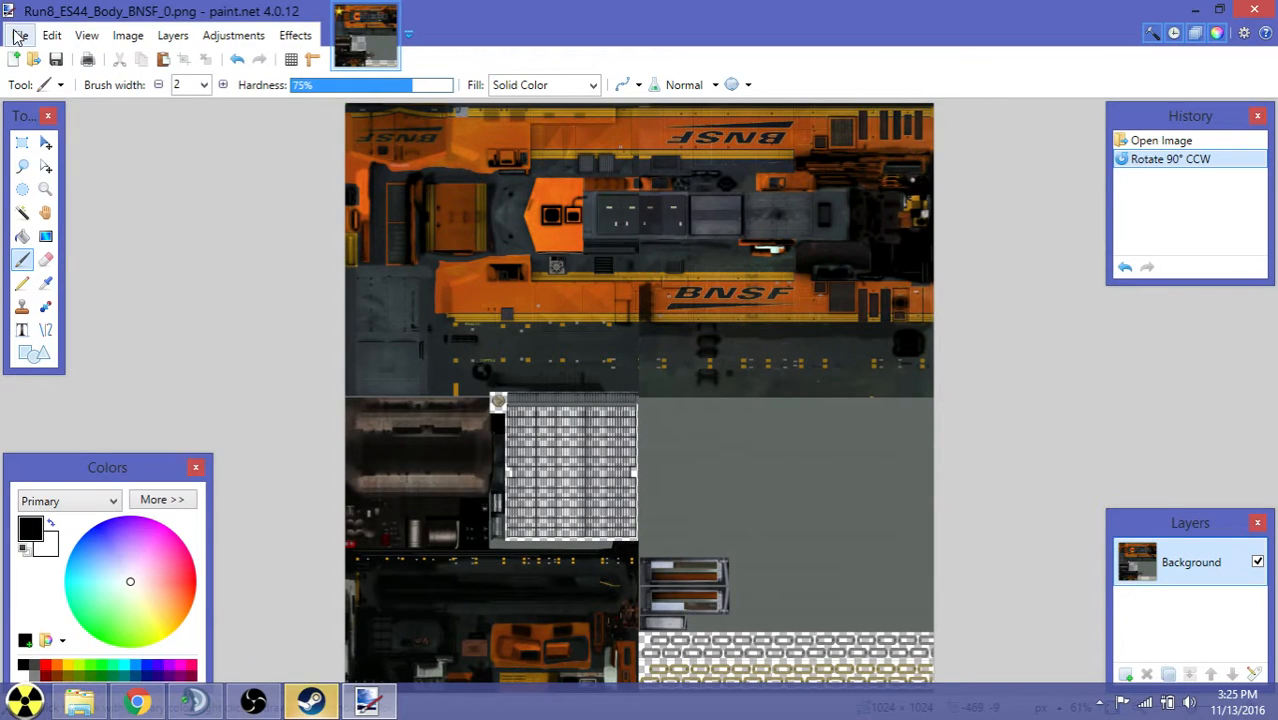
mouse_move(48, 120)
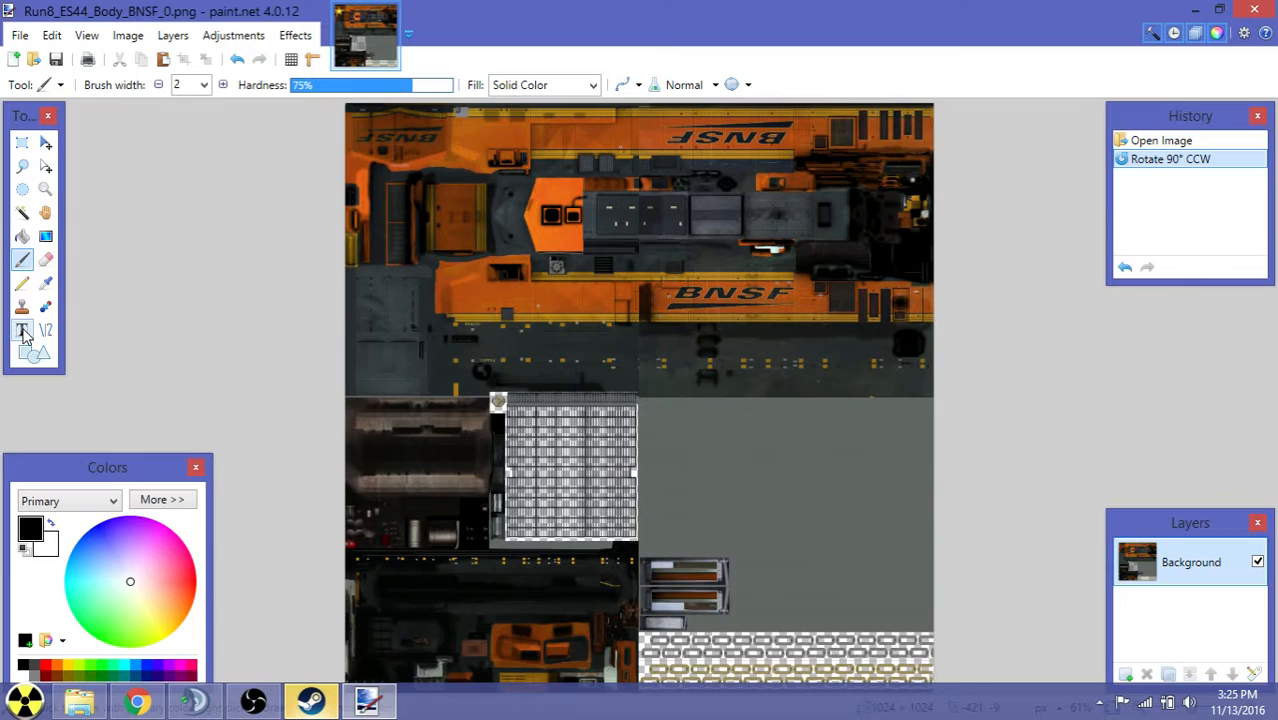
mouse_move(24, 236)
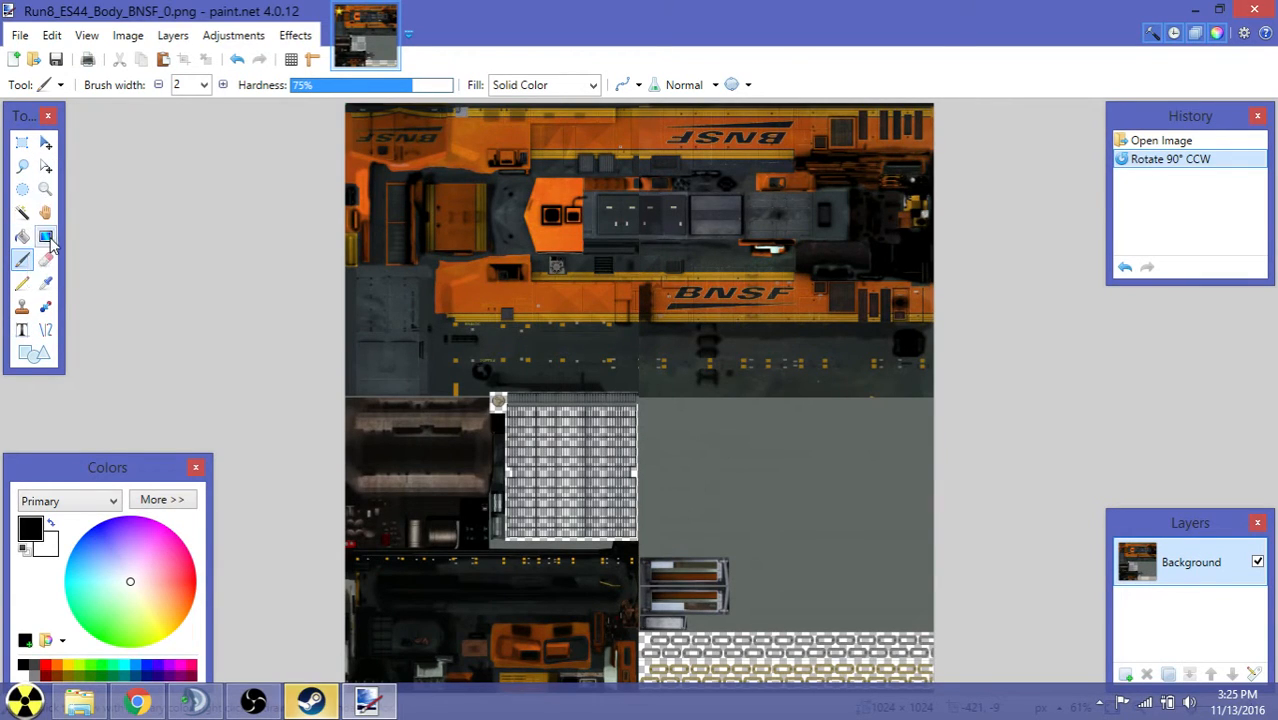
mouse_move(48, 284)
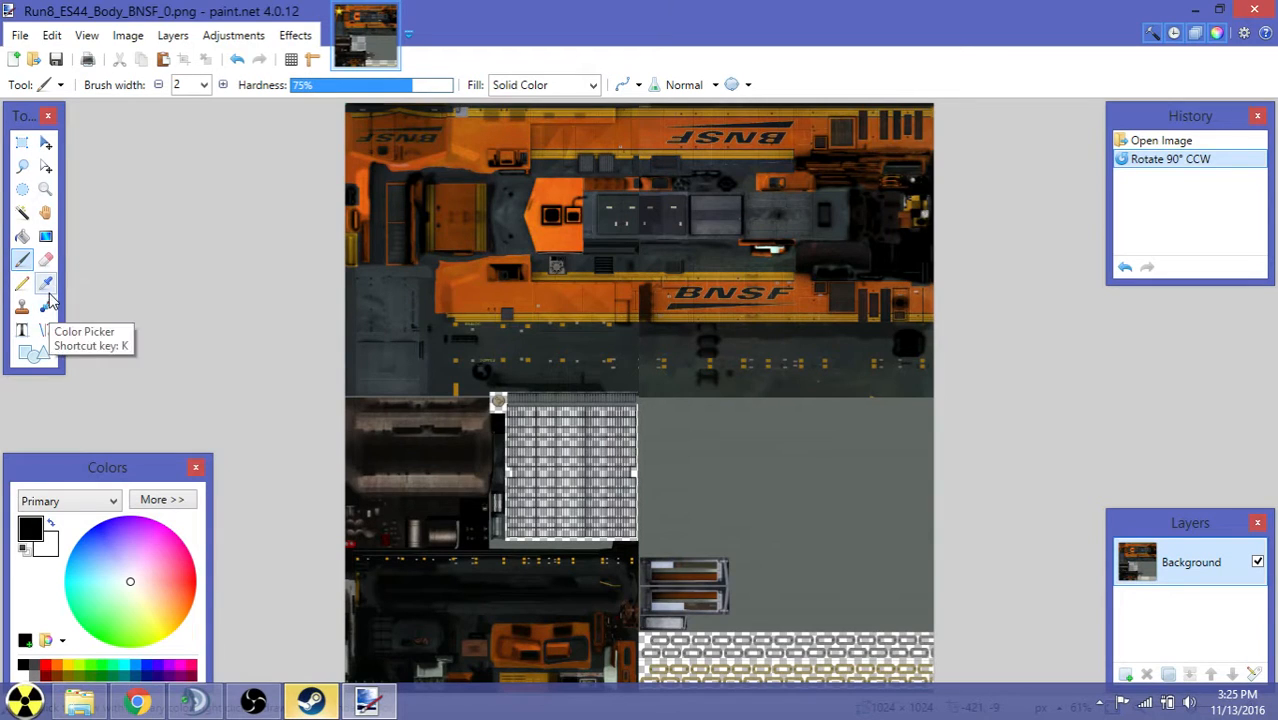
click(88, 36)
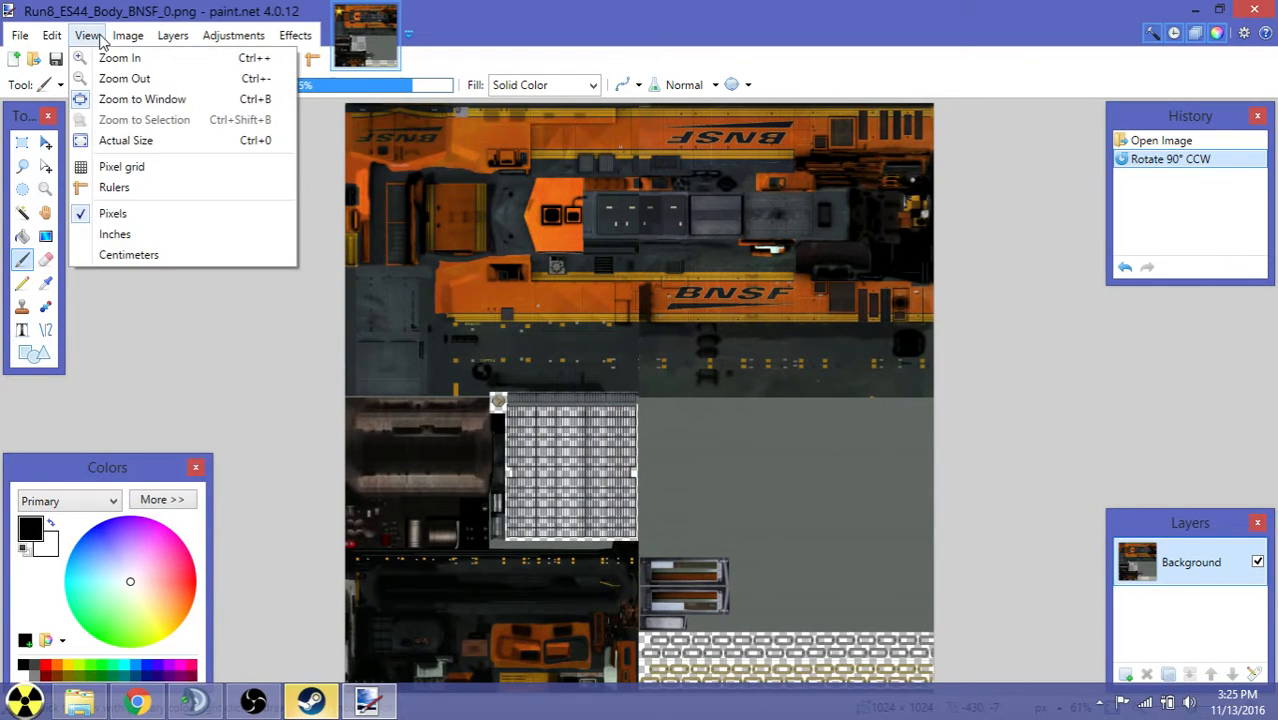
click(172, 36)
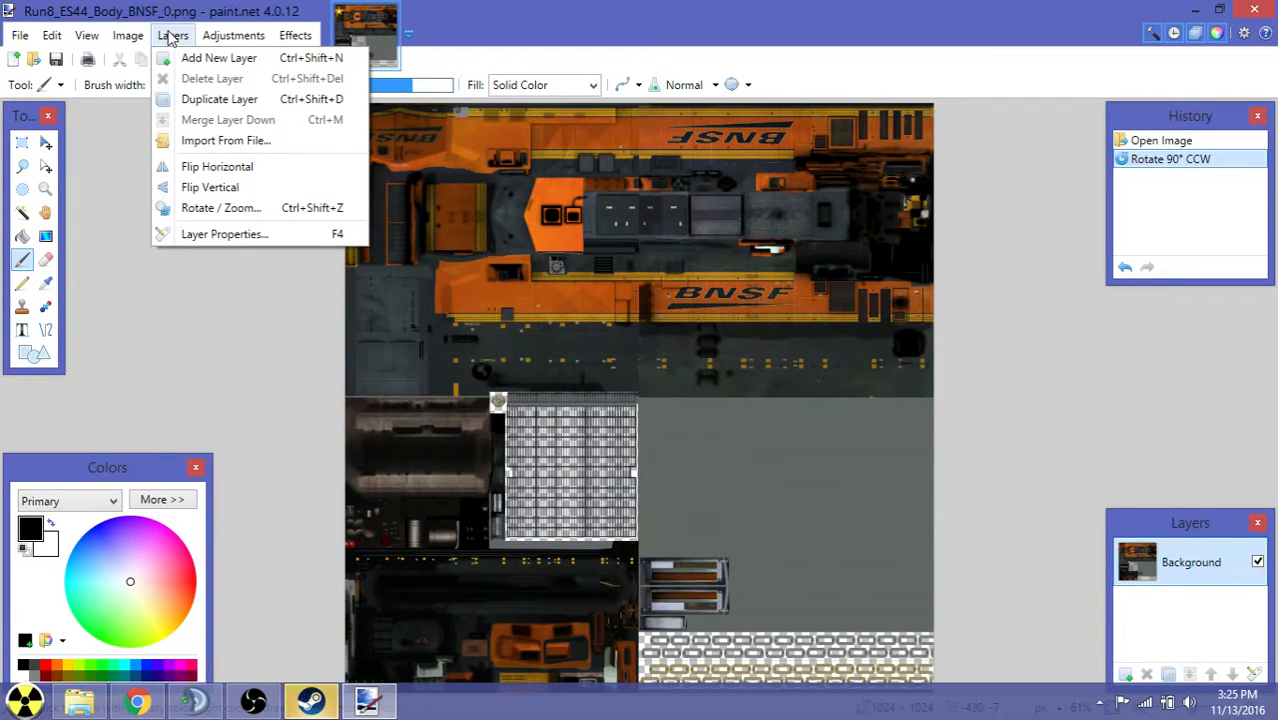
click(296, 36)
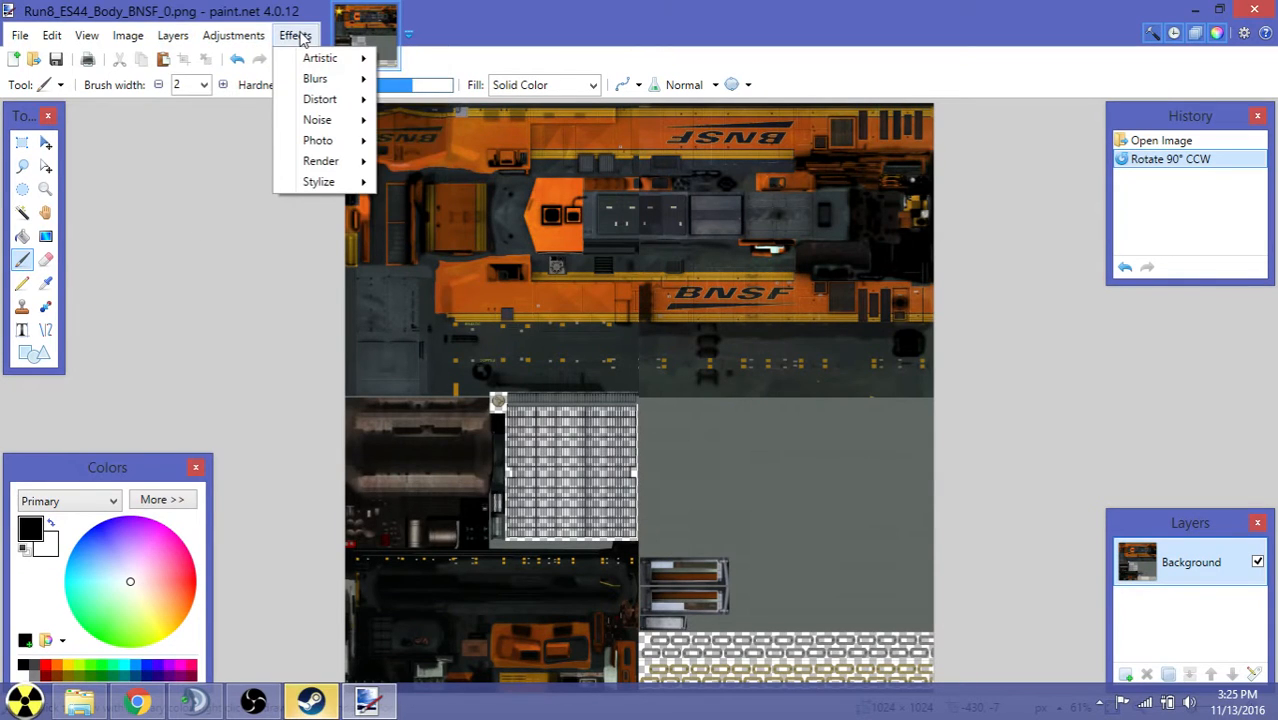
click(20, 36)
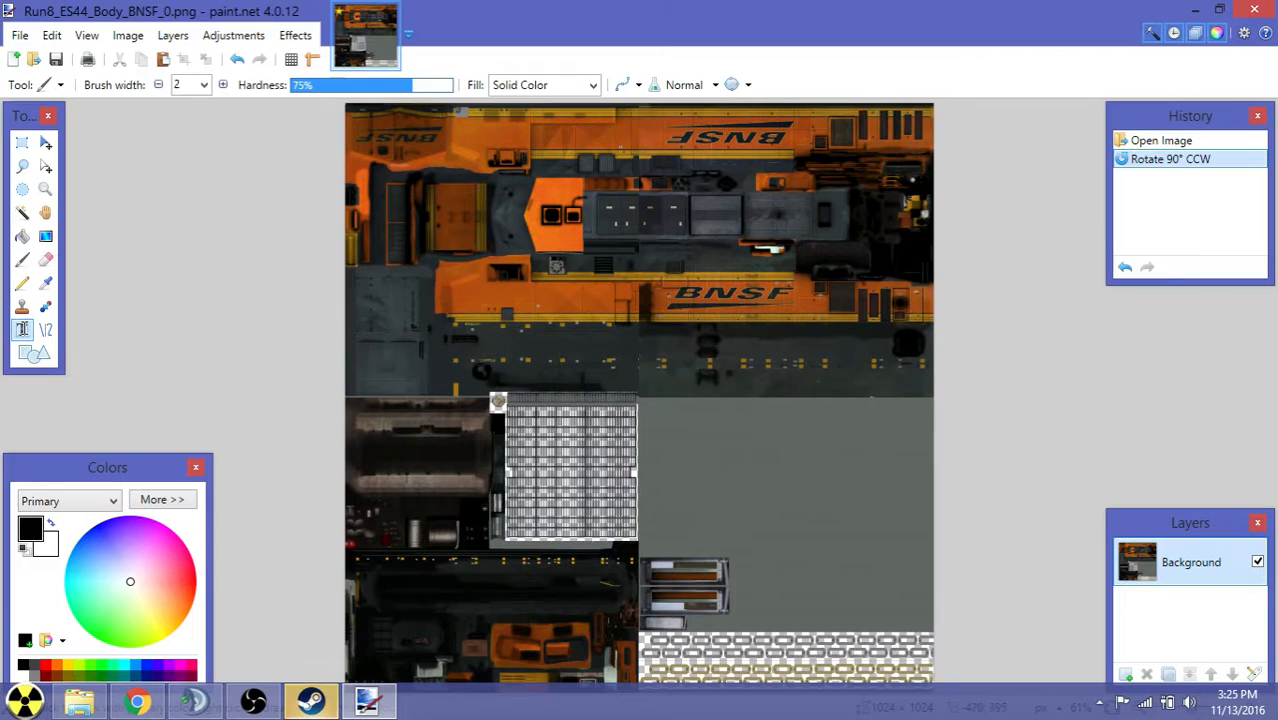
Add 'BAD RESKINS LOL' text on the orange body, trying size 20 then settling on 16.
click(22, 328)
text(BAD RESKINS CO)
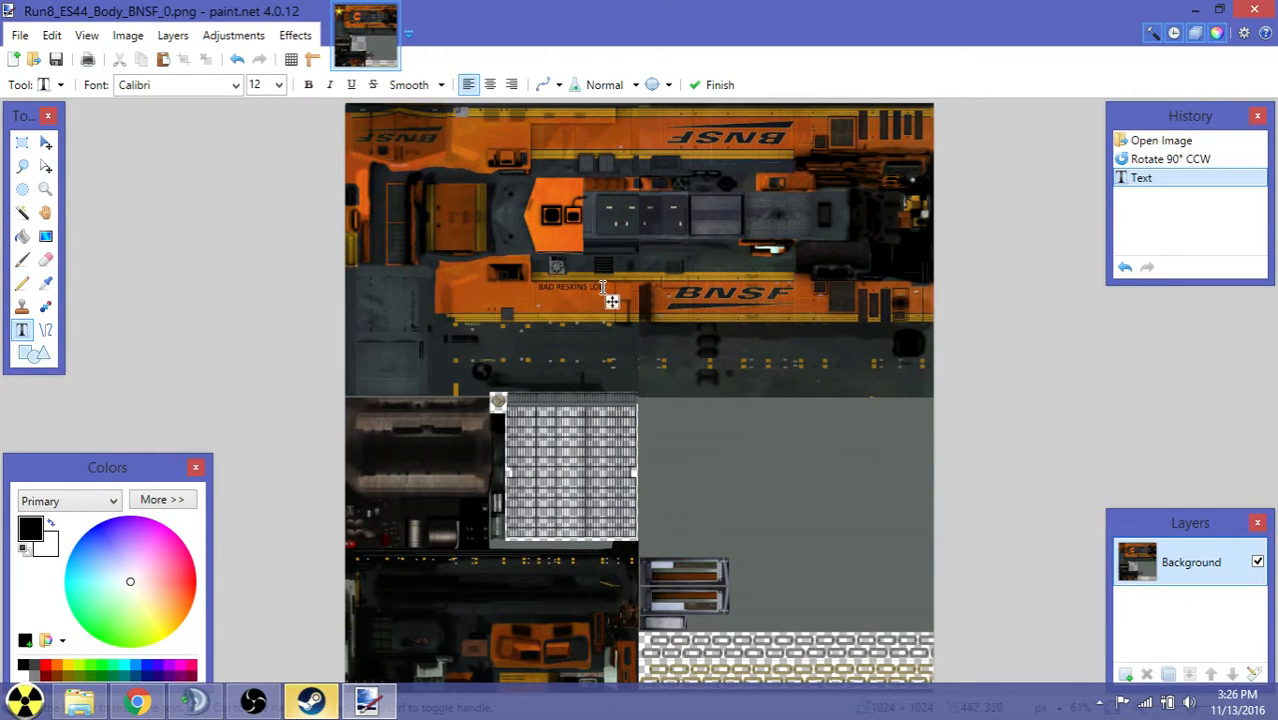
click(280, 84)
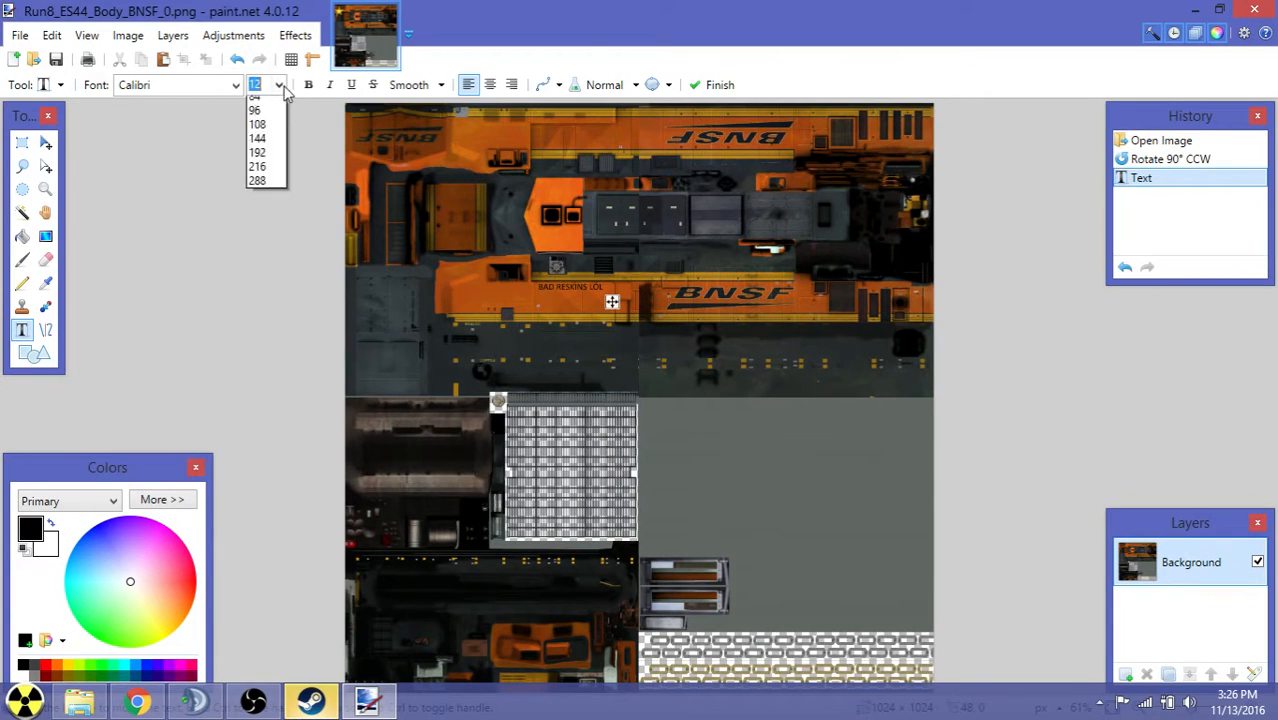
click(256, 96)
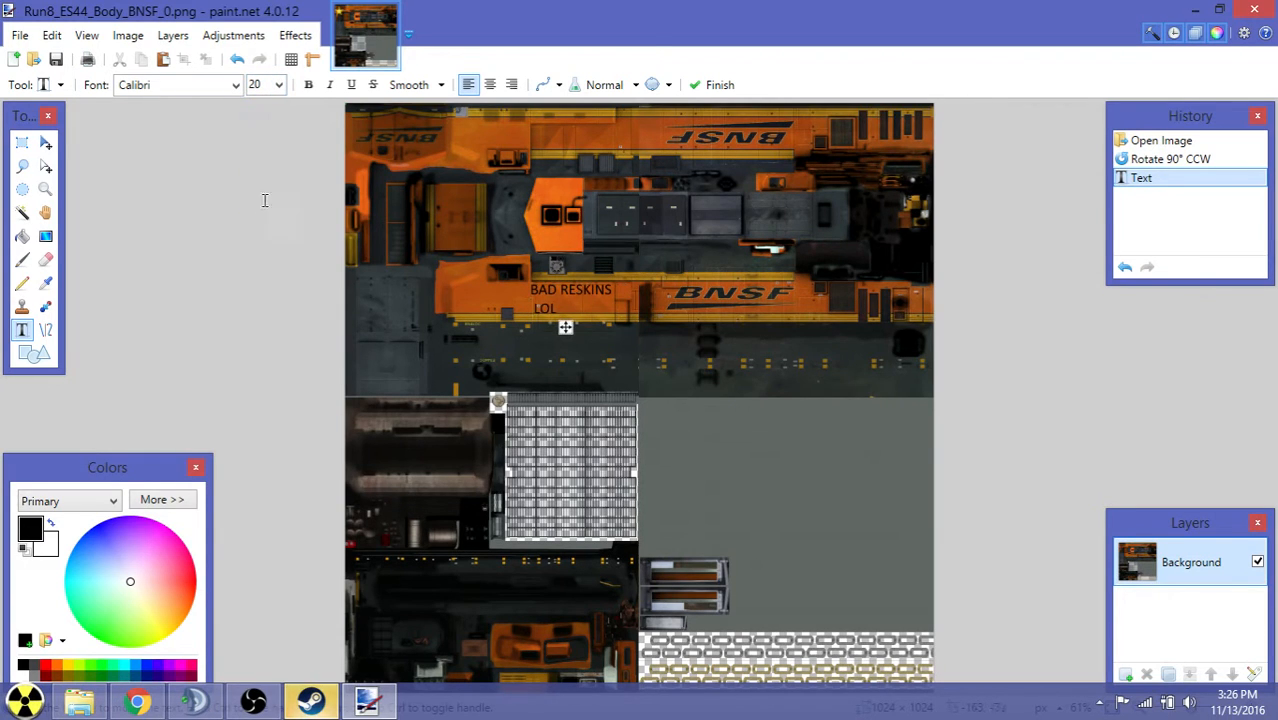
click(278, 84)
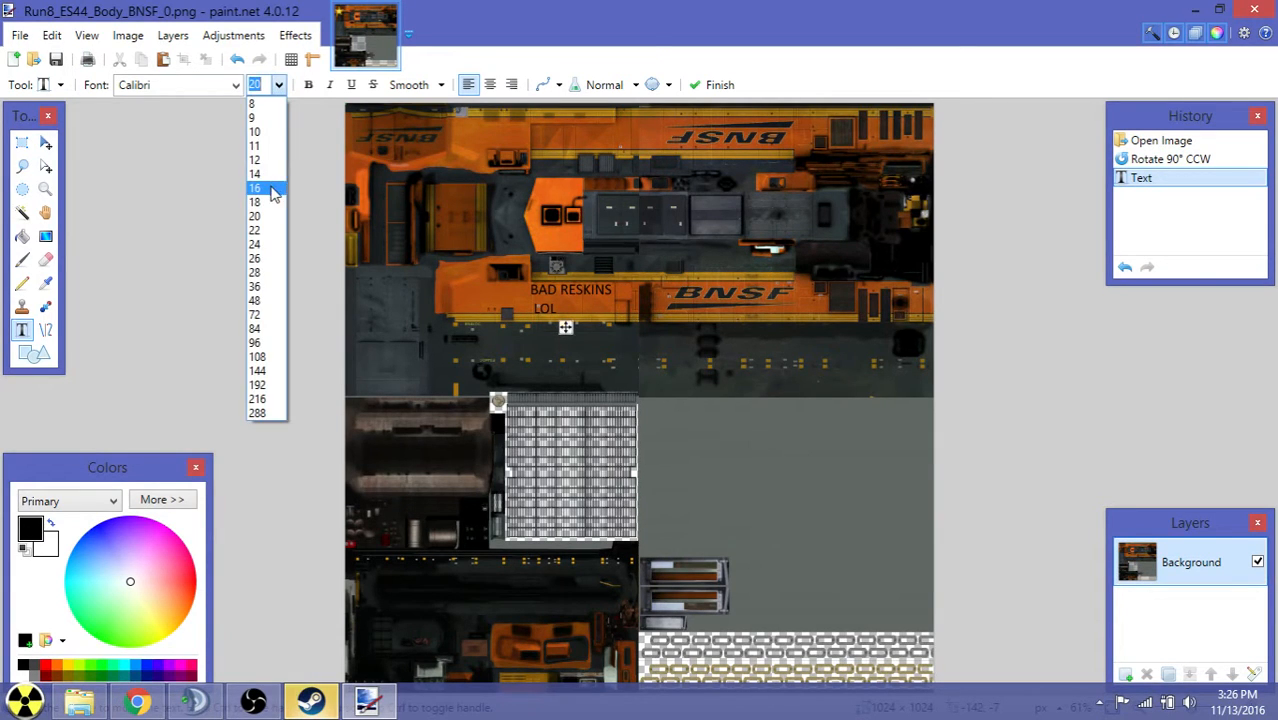
click(254, 188)
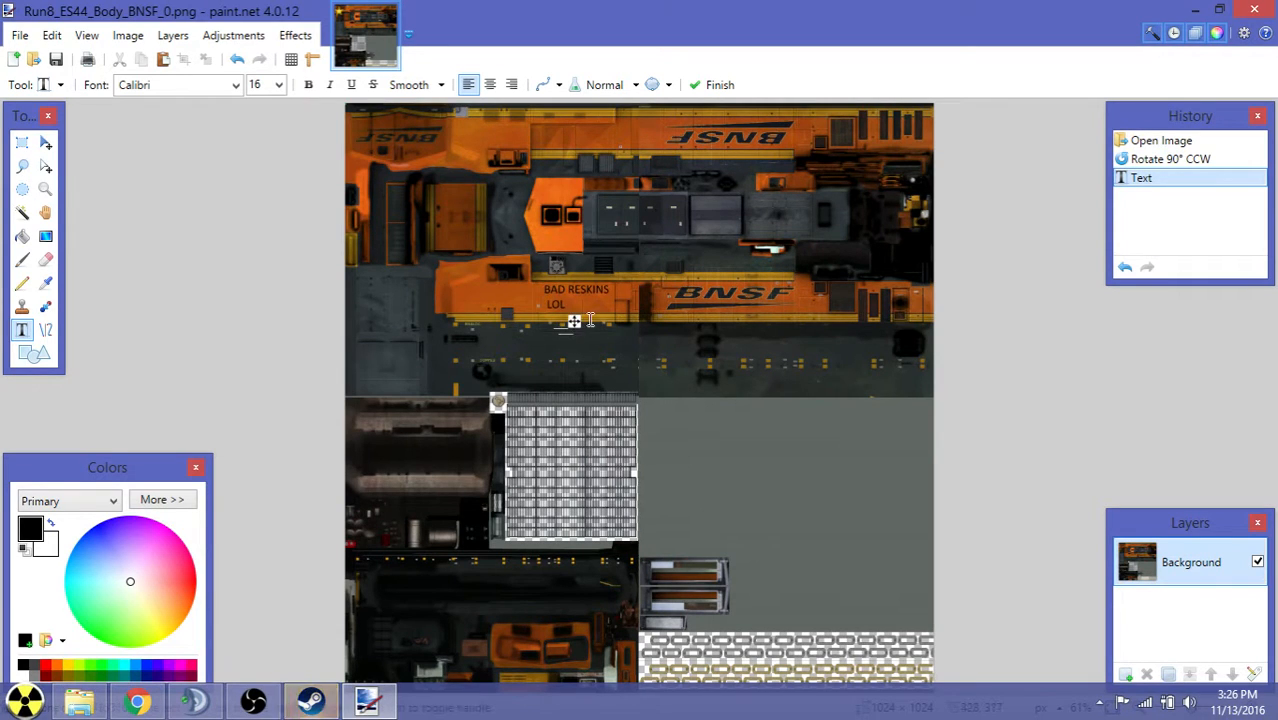
Save Run8_ES44_Body_BNSF_0.png with Auto-detect bit depth and close paint.net.
click(20, 36)
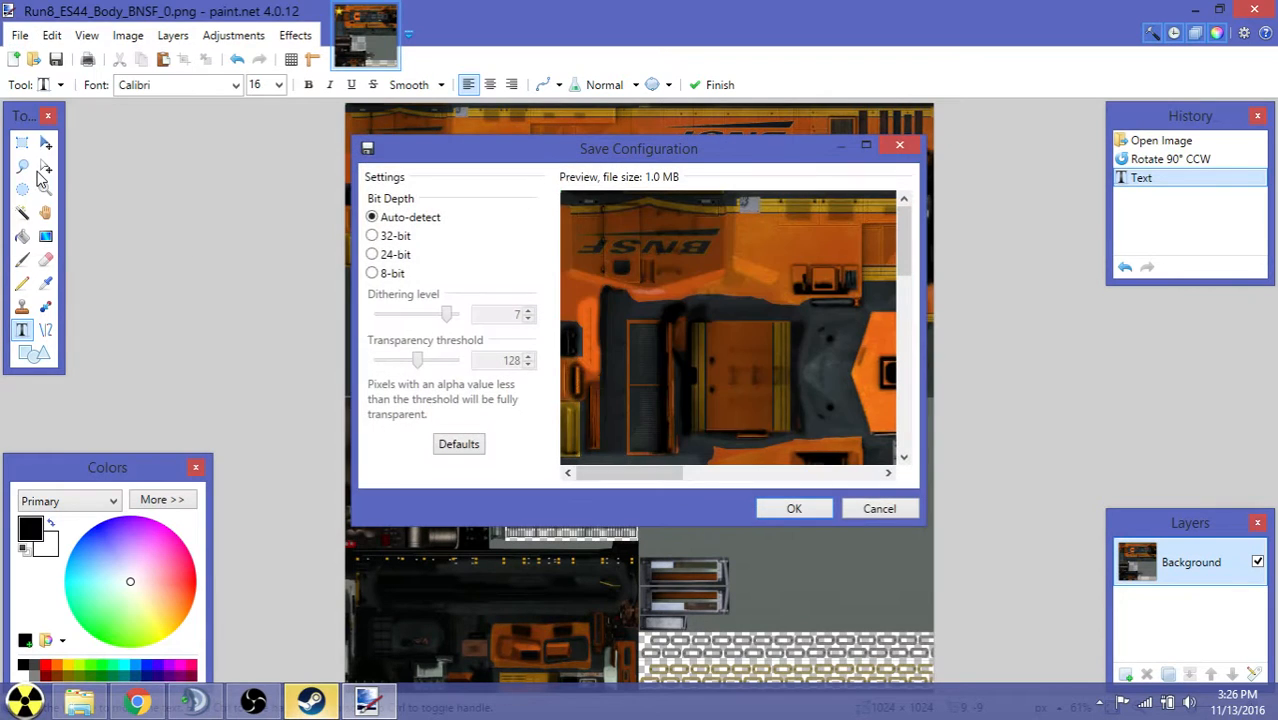
mouse_move(518, 330)
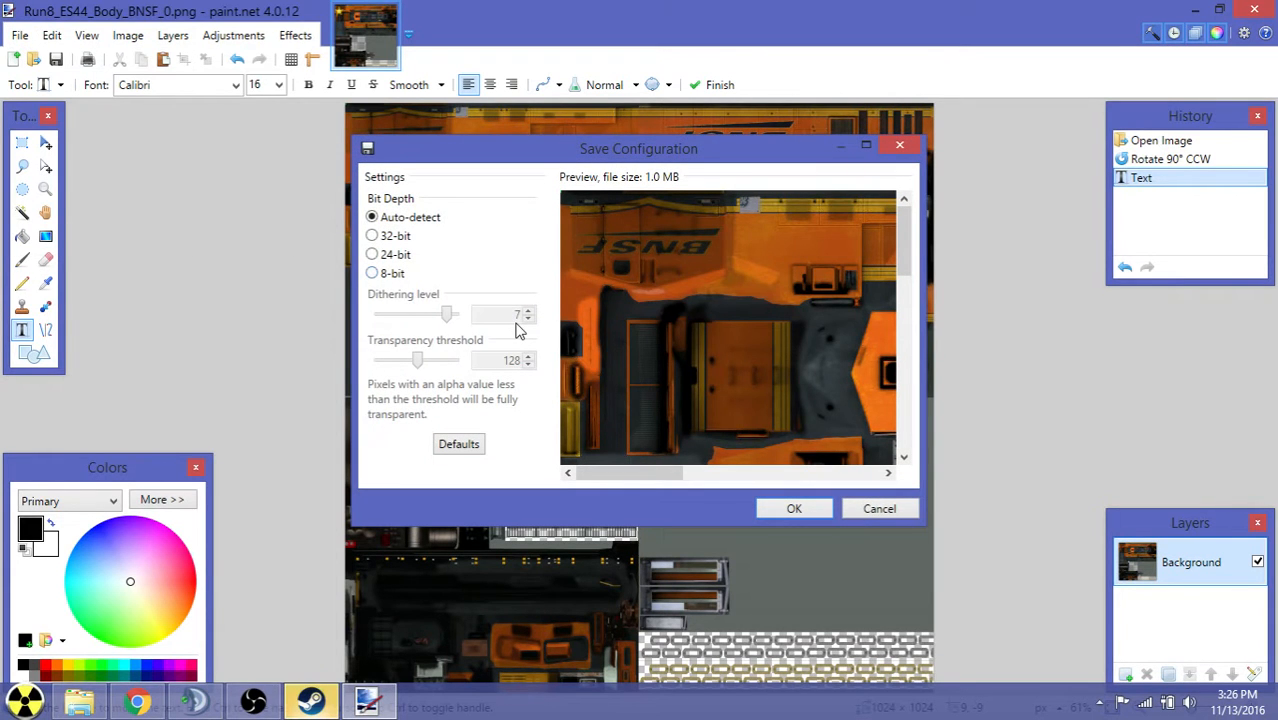
click(794, 508)
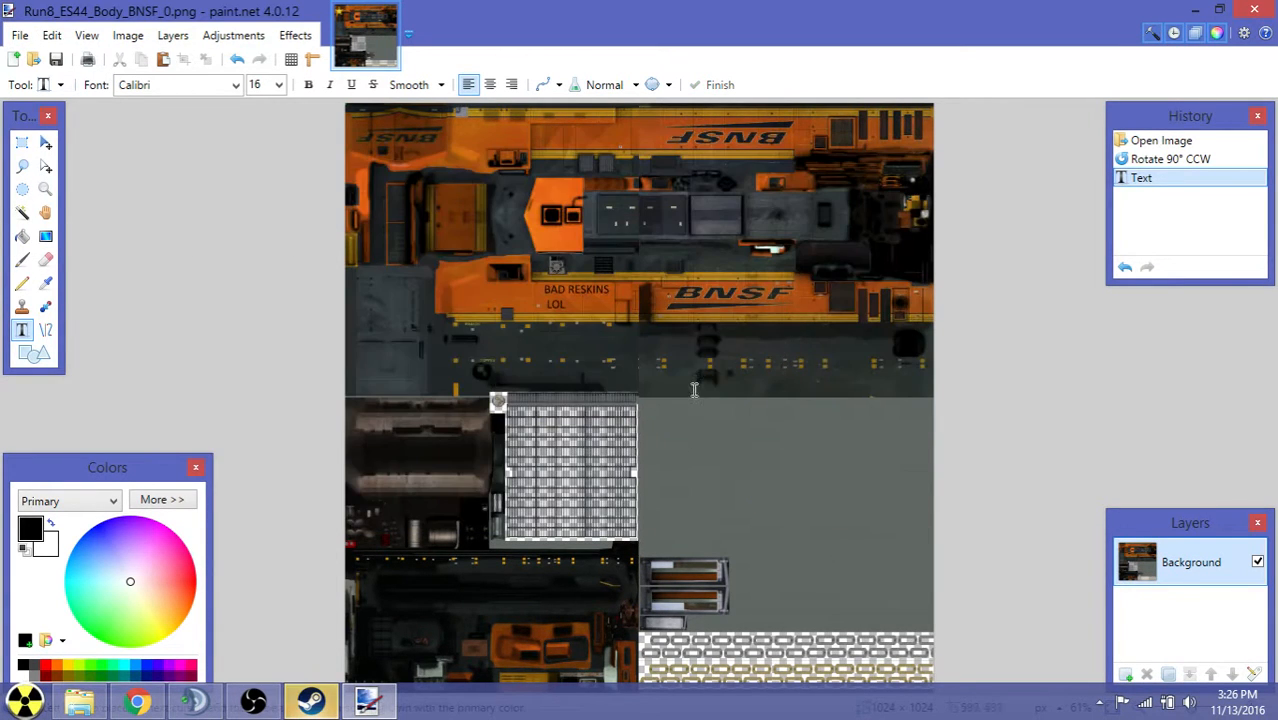
click(1220, 12)
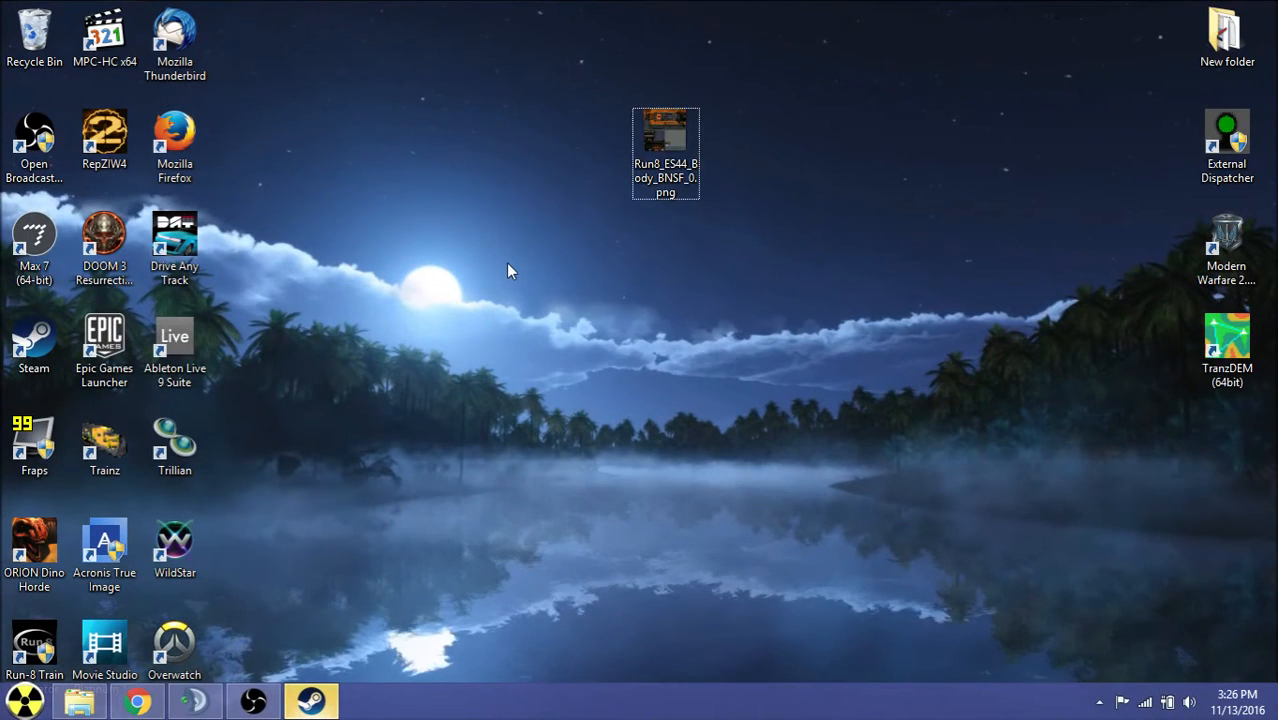
mouse_move(460, 316)
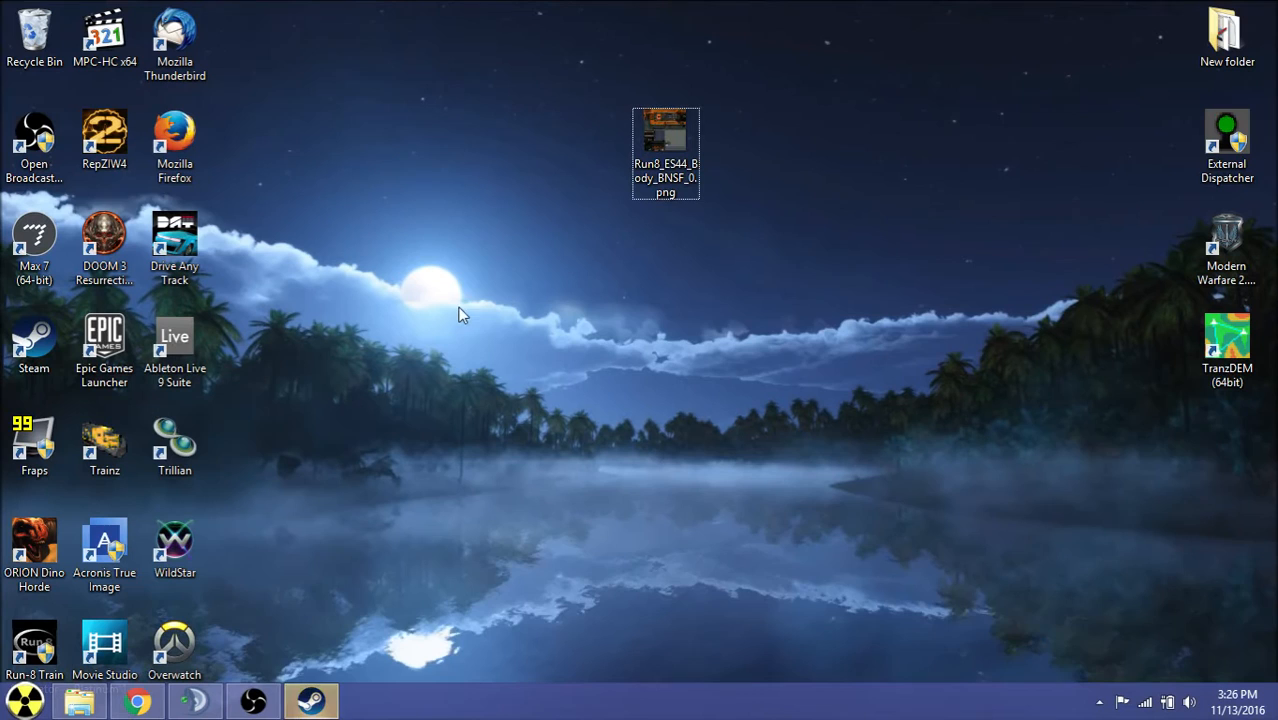
mouse_move(452, 328)
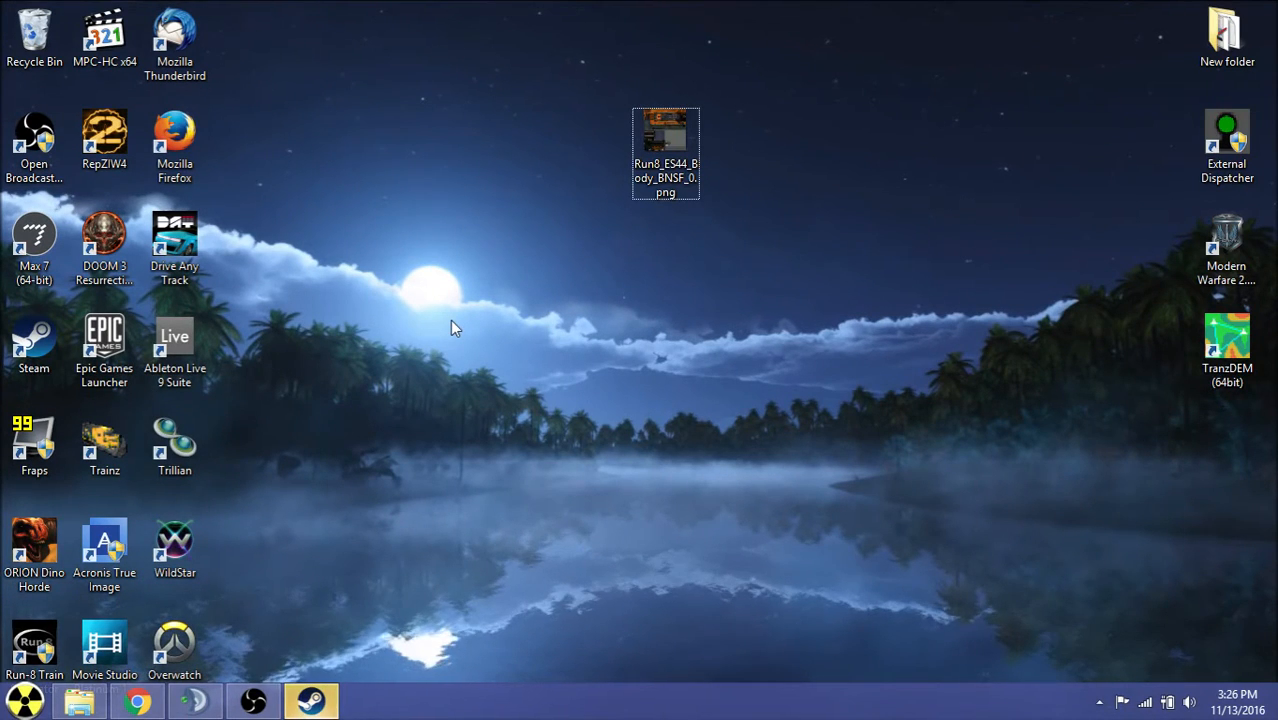
Browse the Start menu's All Programs list, expanding folders like Microsoft XNA Game Studio 3.1, to find the modding tool.
click(22, 700)
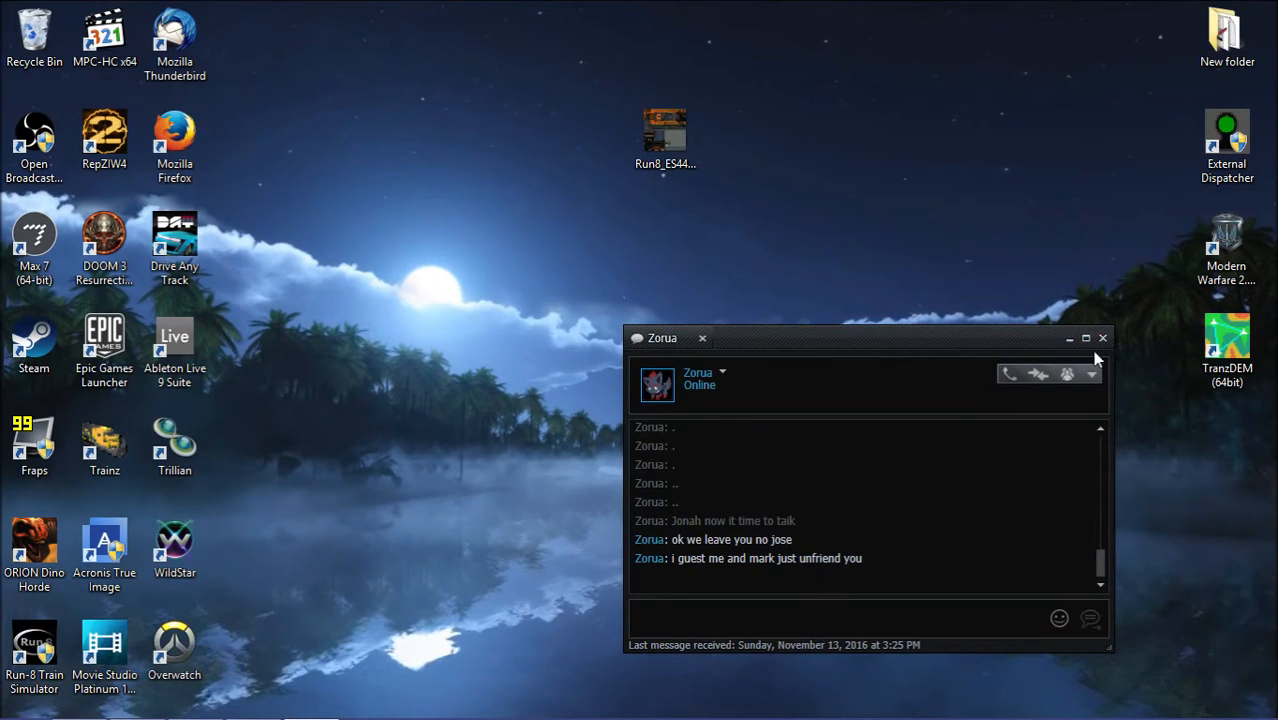
click(18, 700)
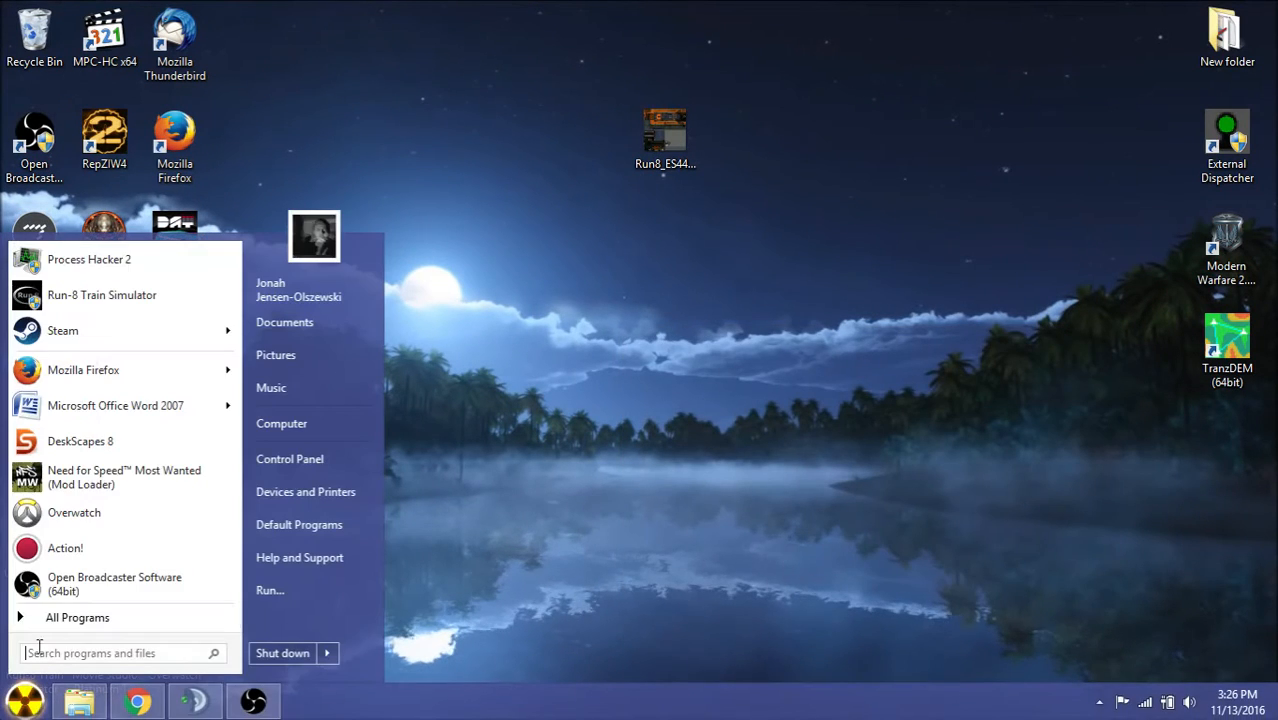
click(76, 616)
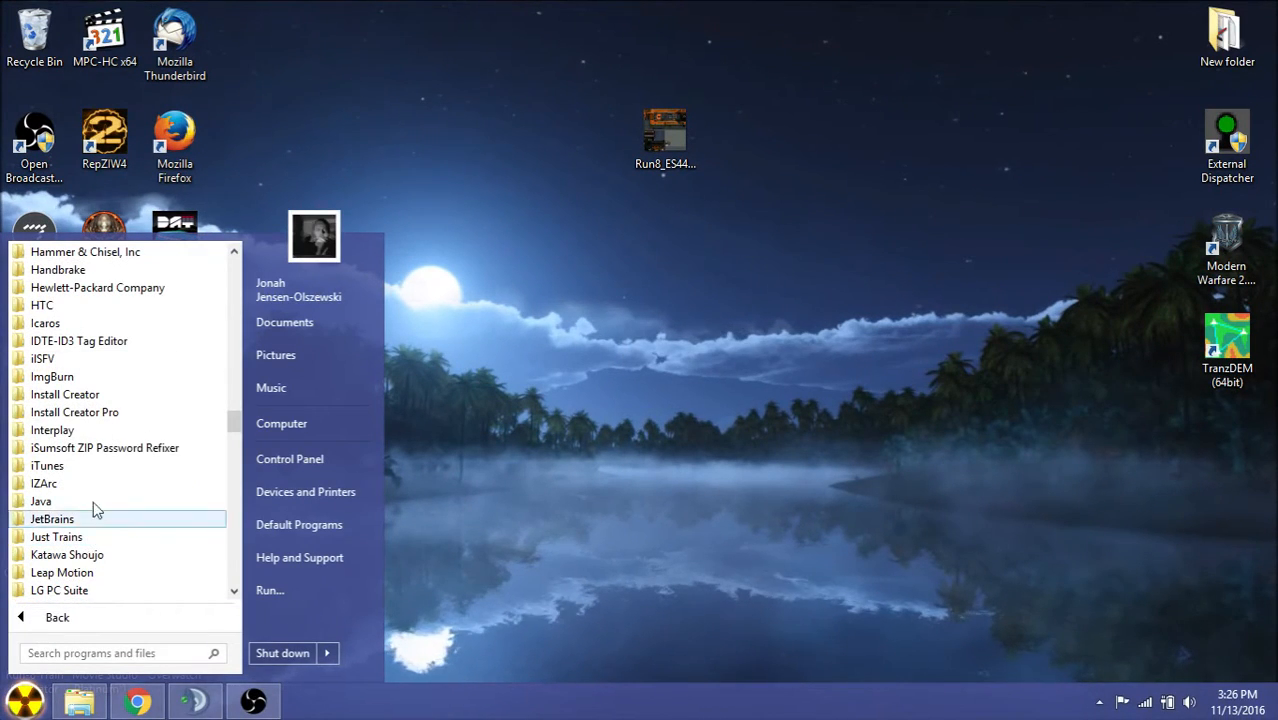
mouse_move(108, 412)
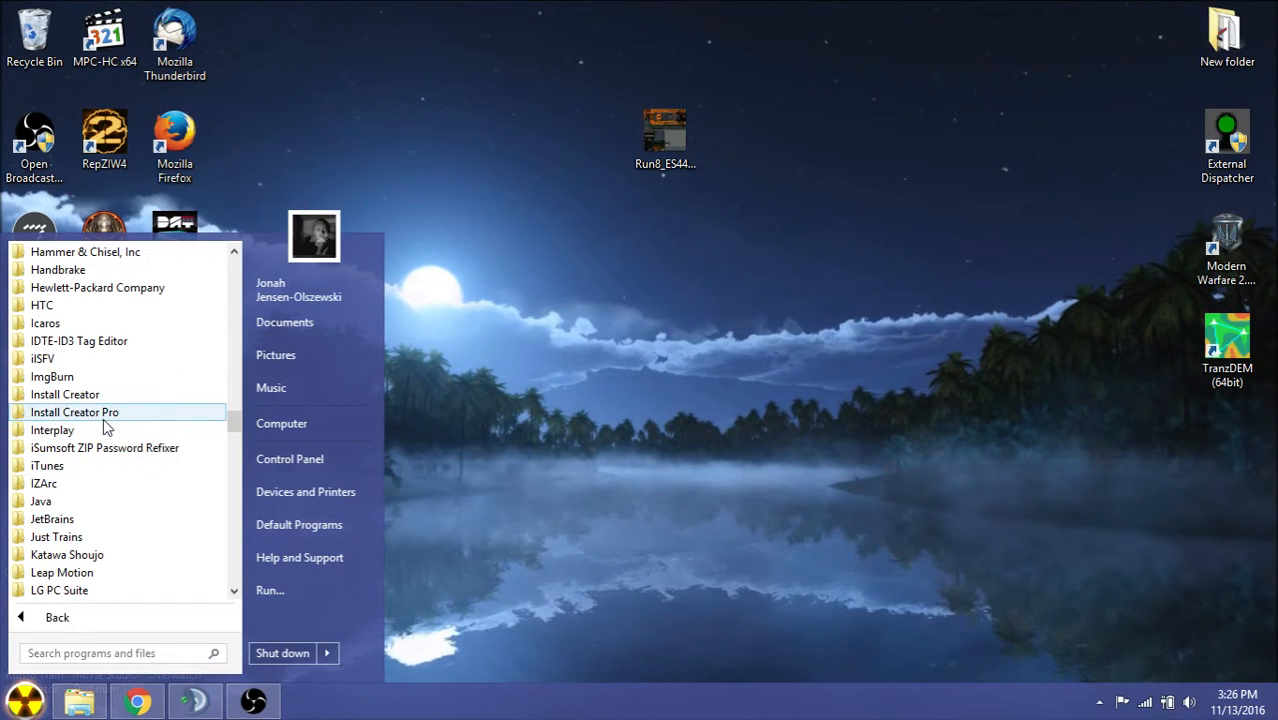
click(74, 412)
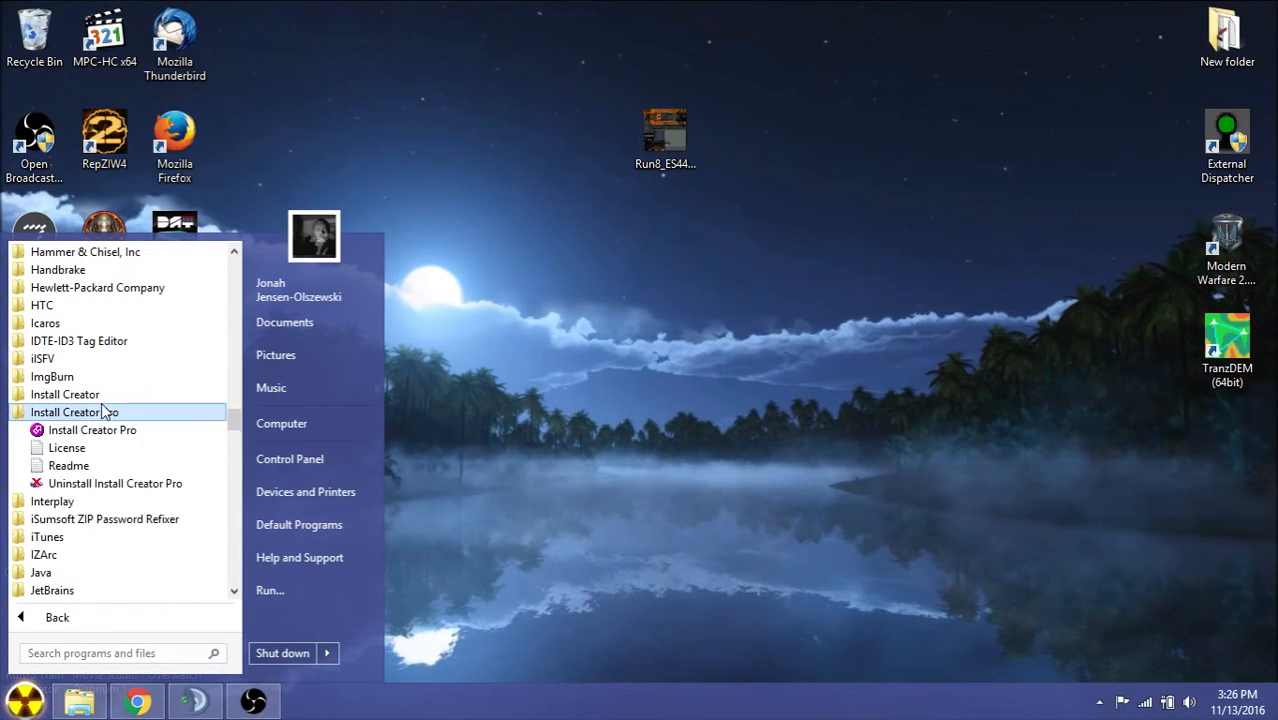
click(64, 412)
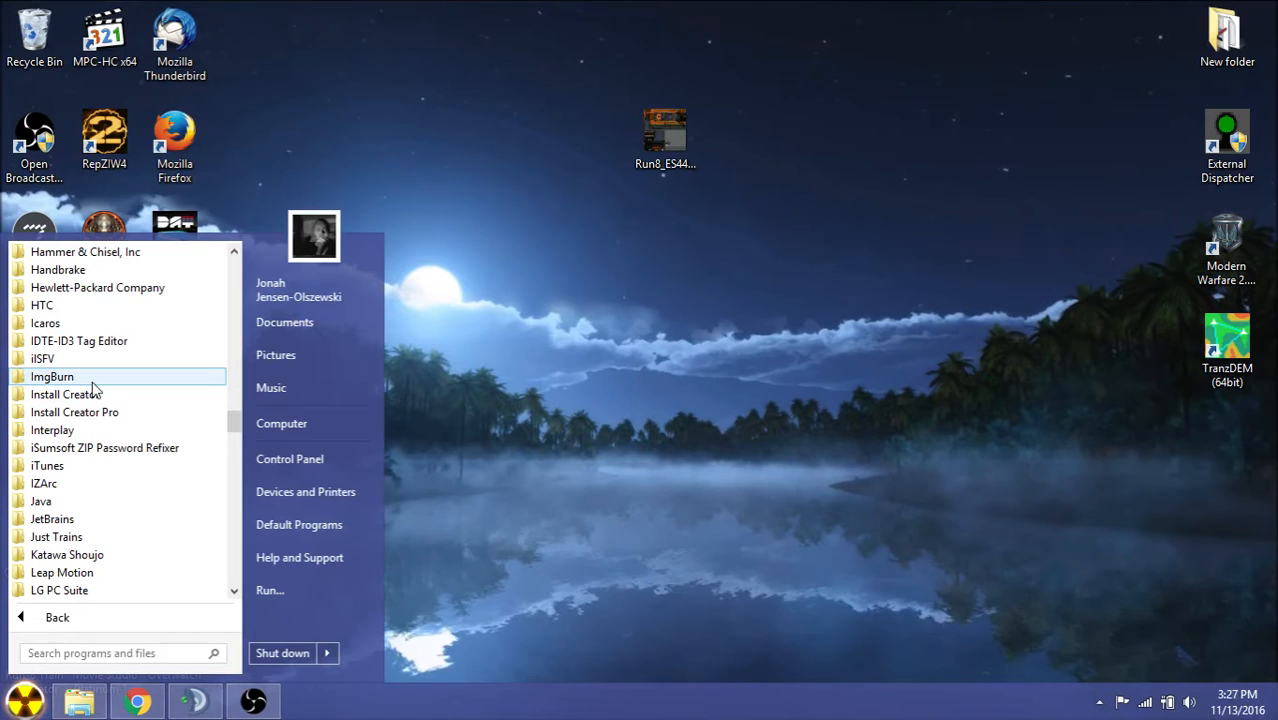
scroll(down, 3)
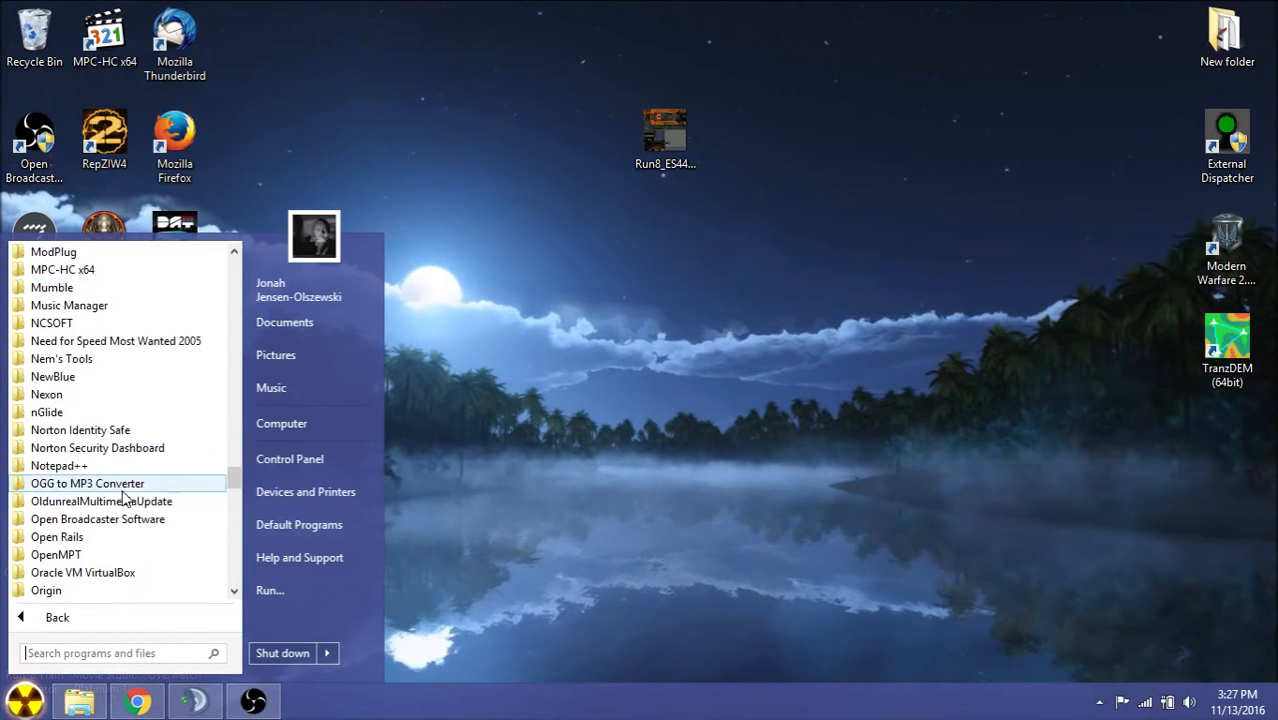
scroll(down, 3)
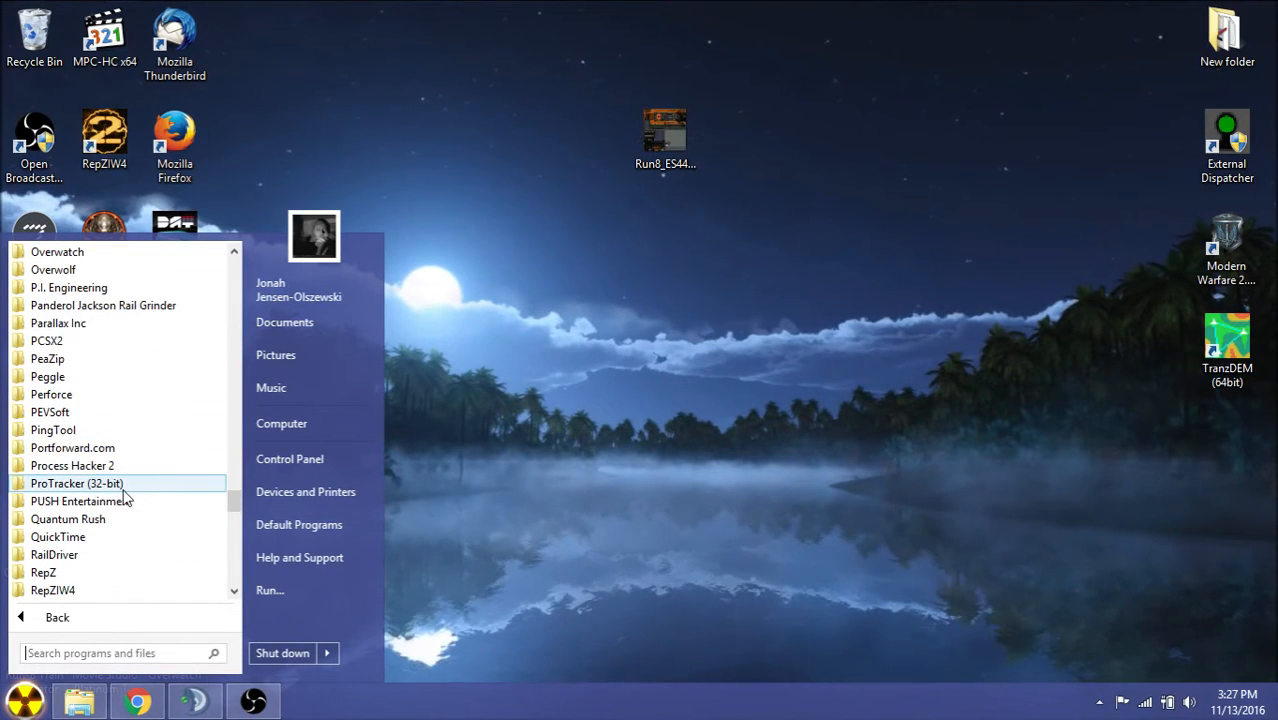
scroll(down, 3)
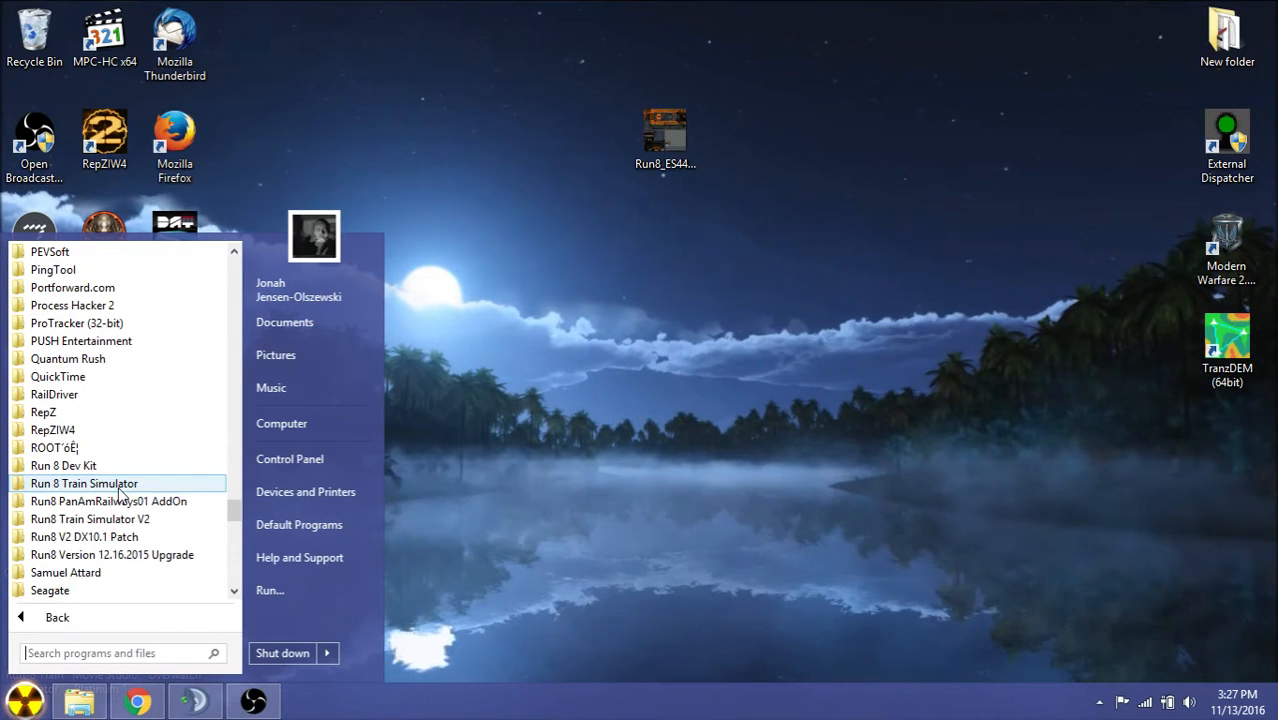
scroll(up, 3)
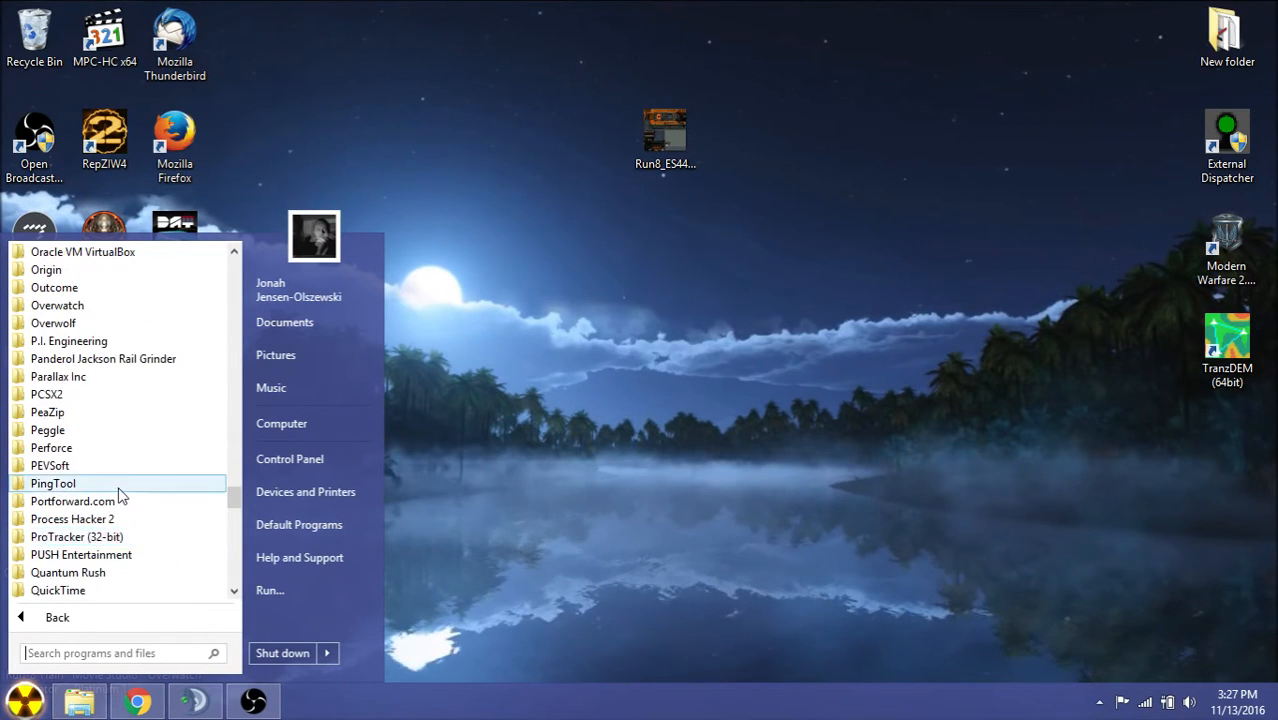
scroll(up, 3)
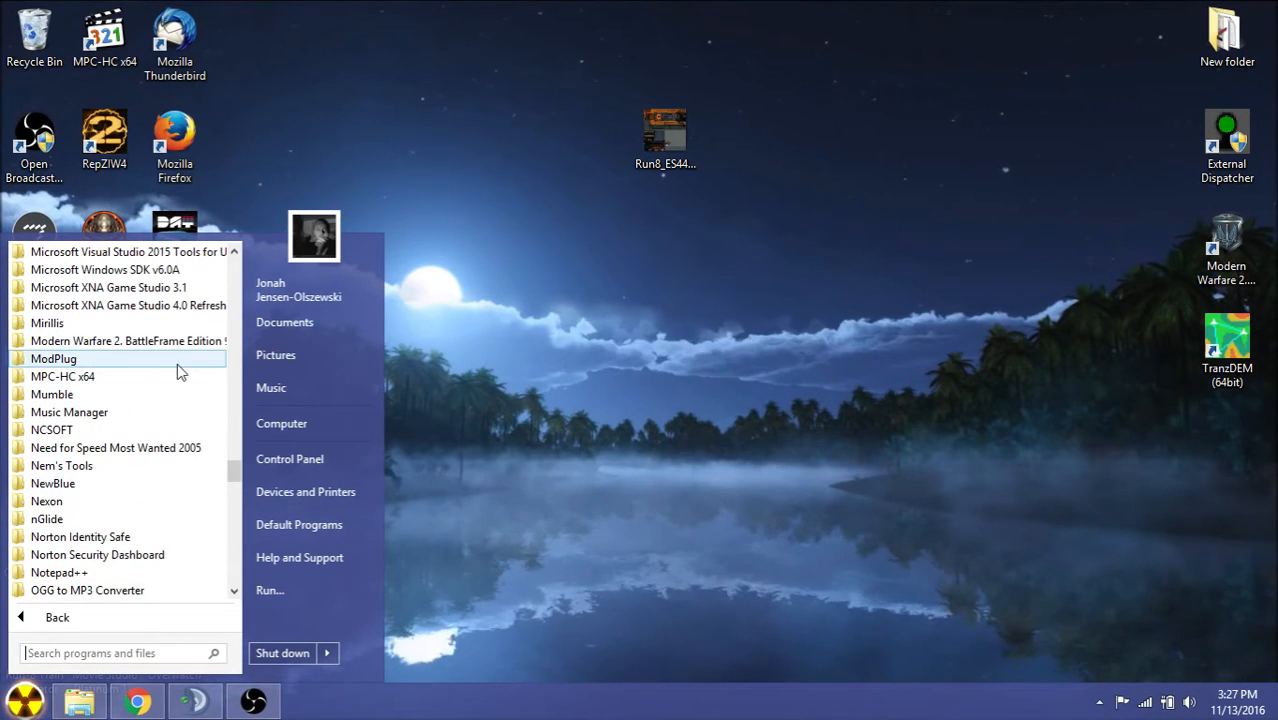
click(108, 288)
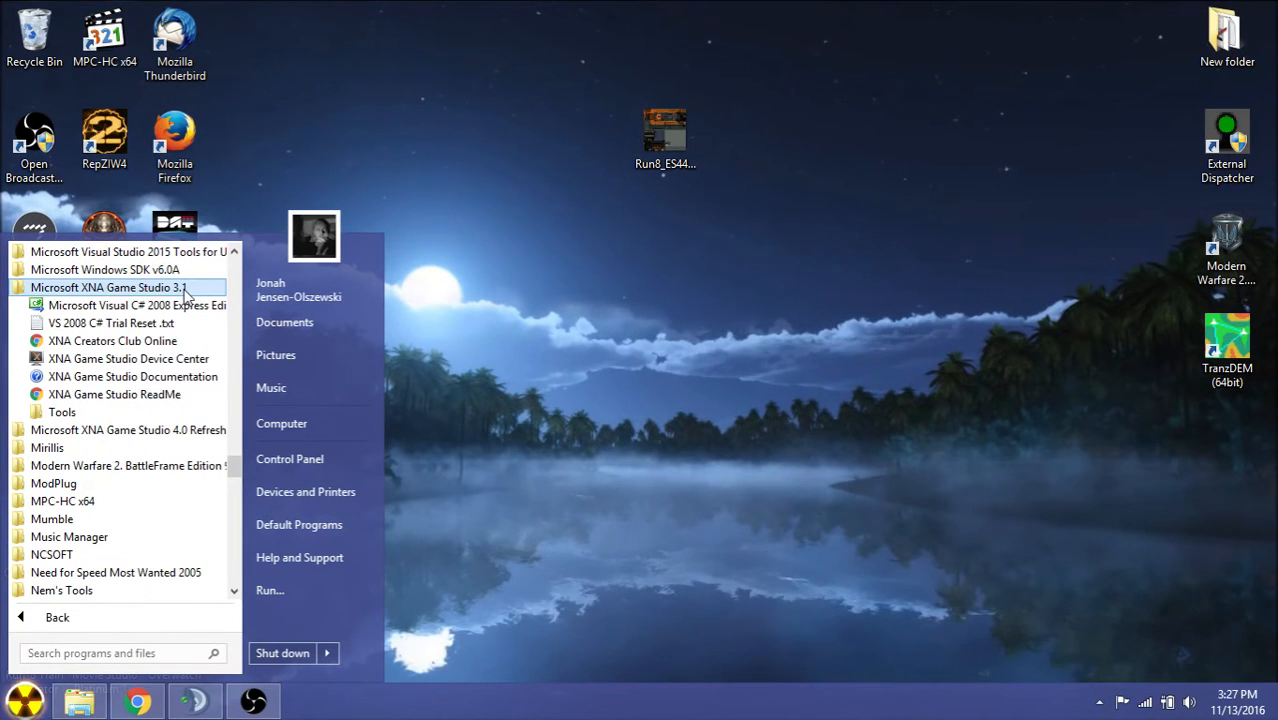
mouse_move(62, 412)
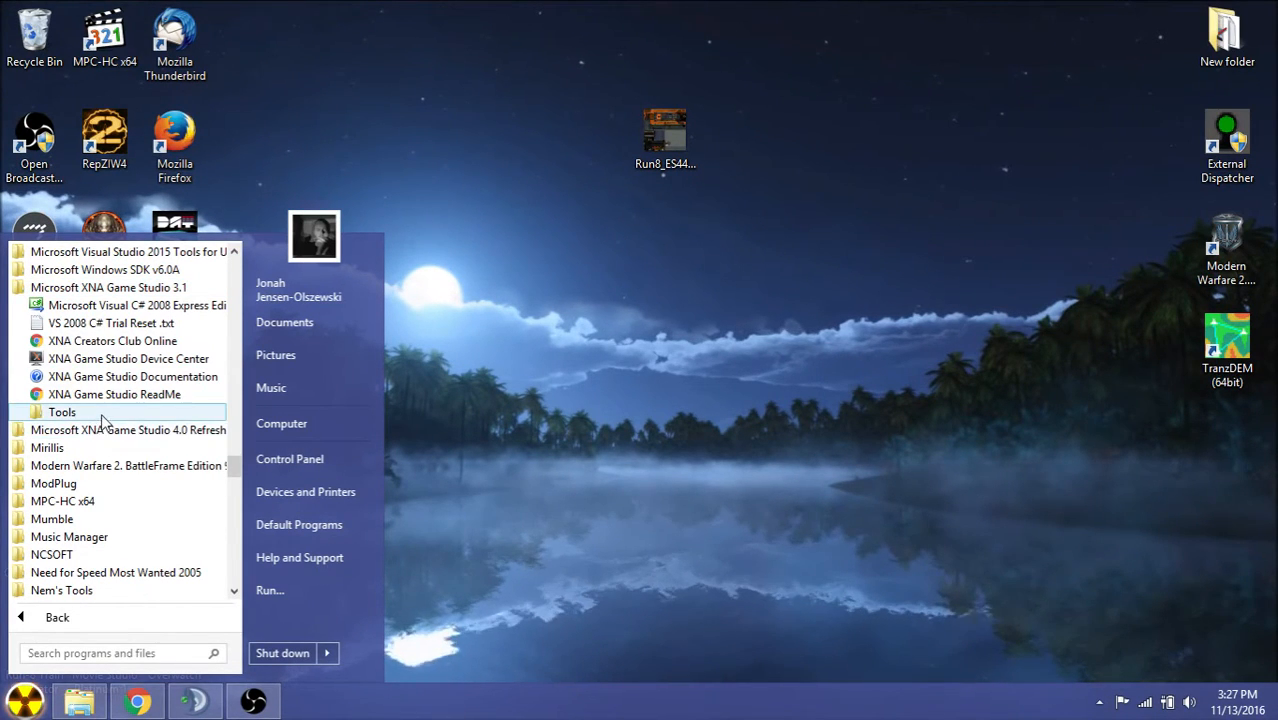
mouse_move(130, 288)
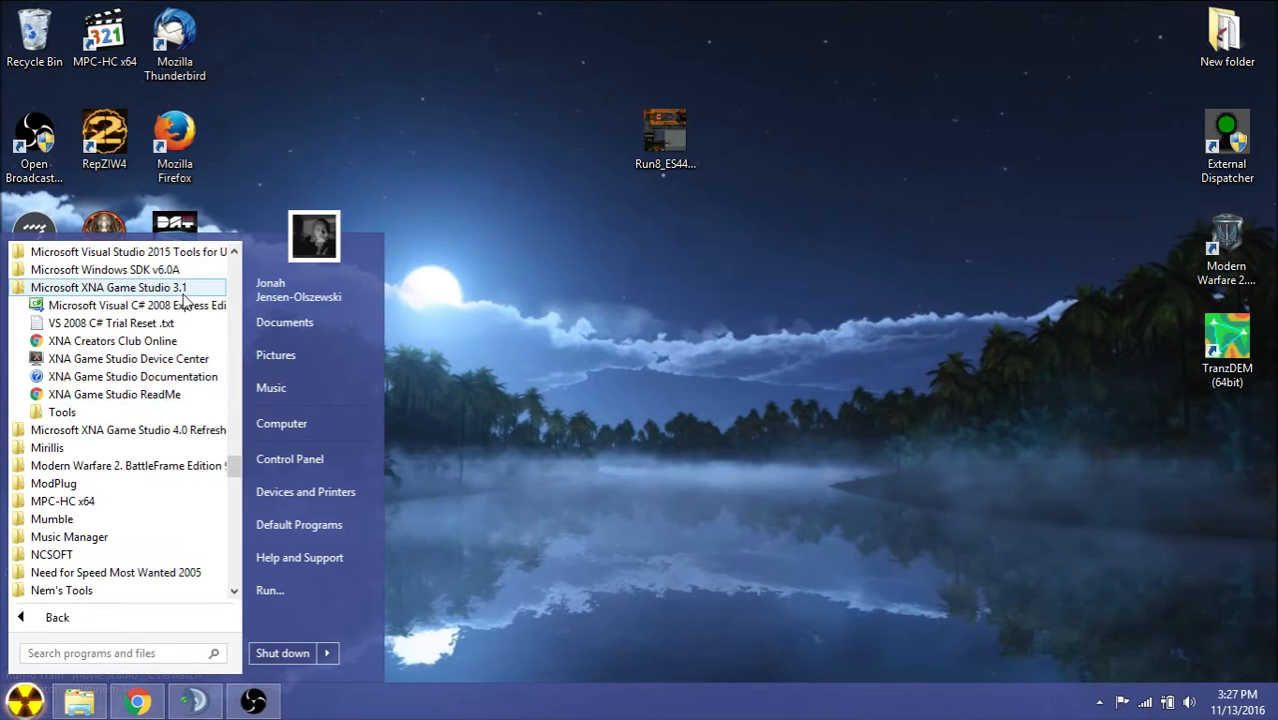
mouse_move(112, 340)
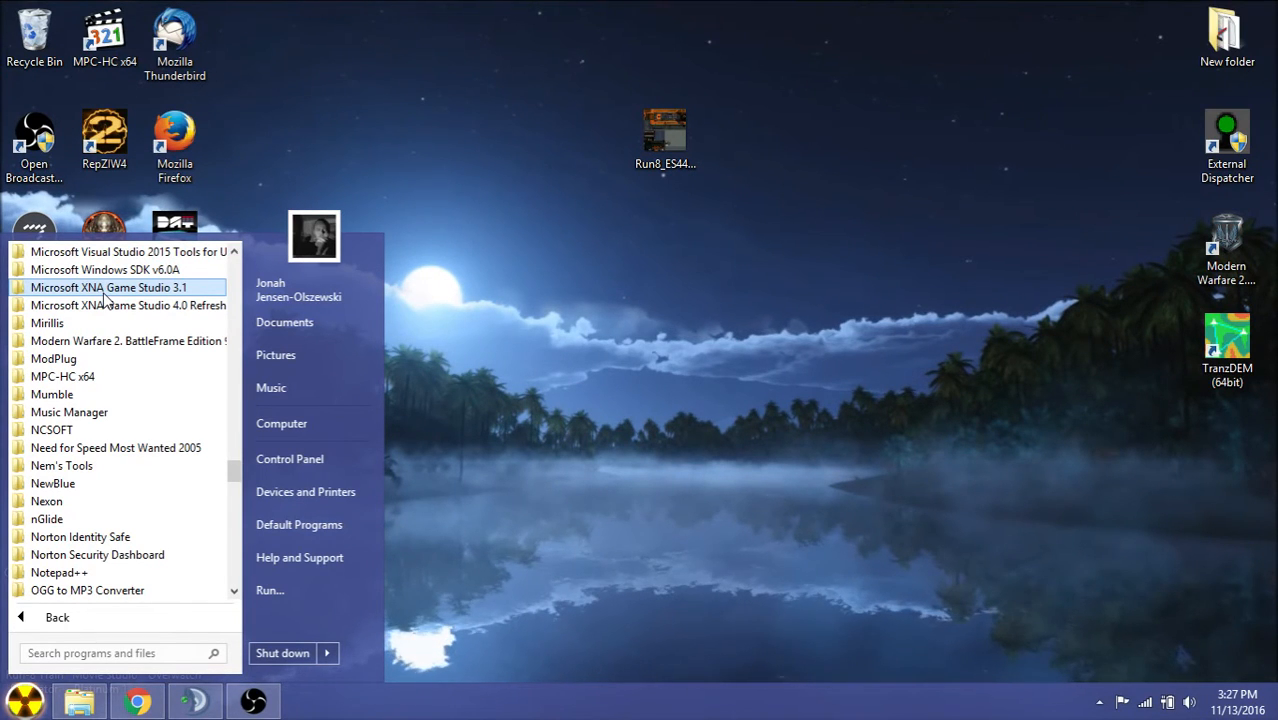
mouse_move(92, 394)
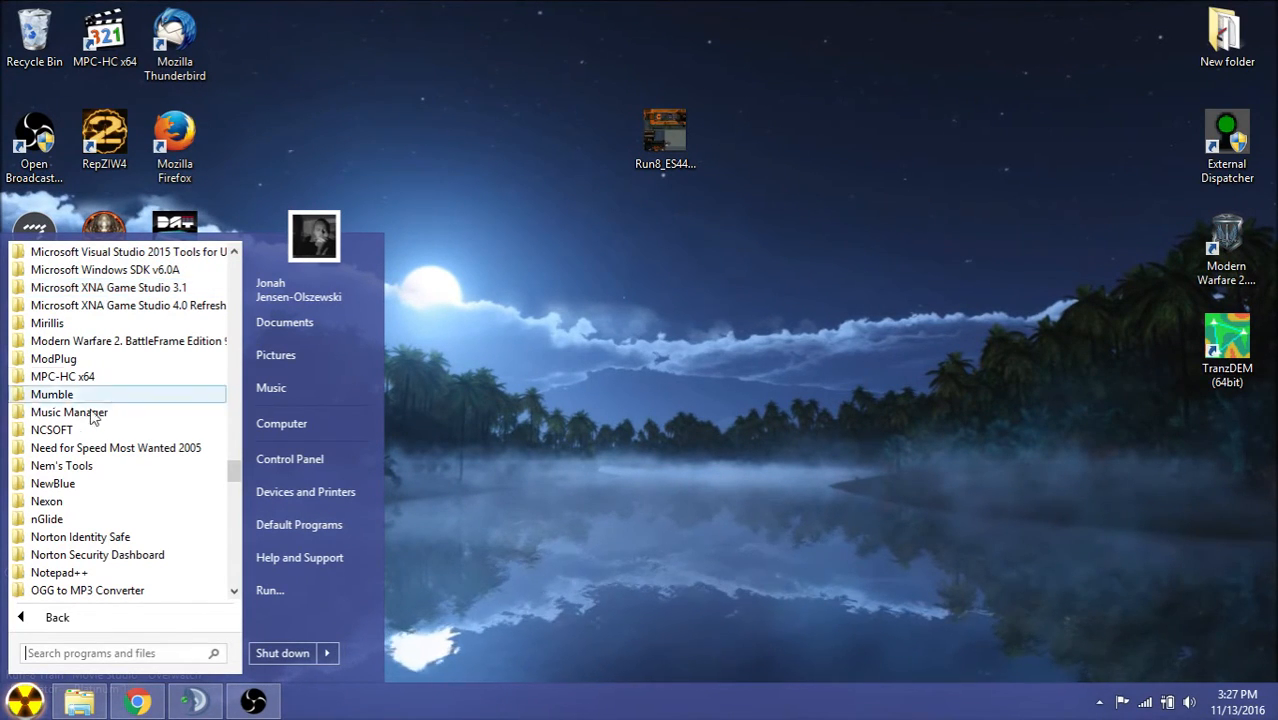
scroll(down, 3)
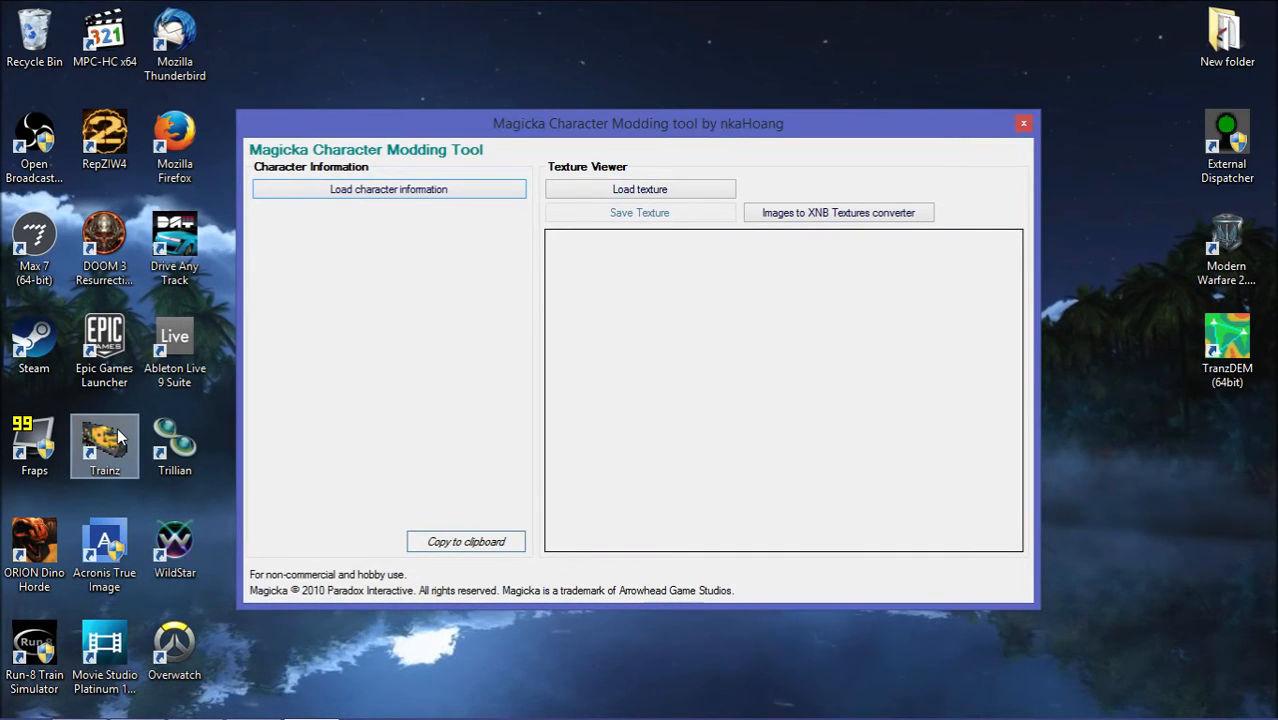
Launch MagickaModder from the Run 8 Dev Kit folder and start its Images to XNB Textures converter.
click(12, 700)
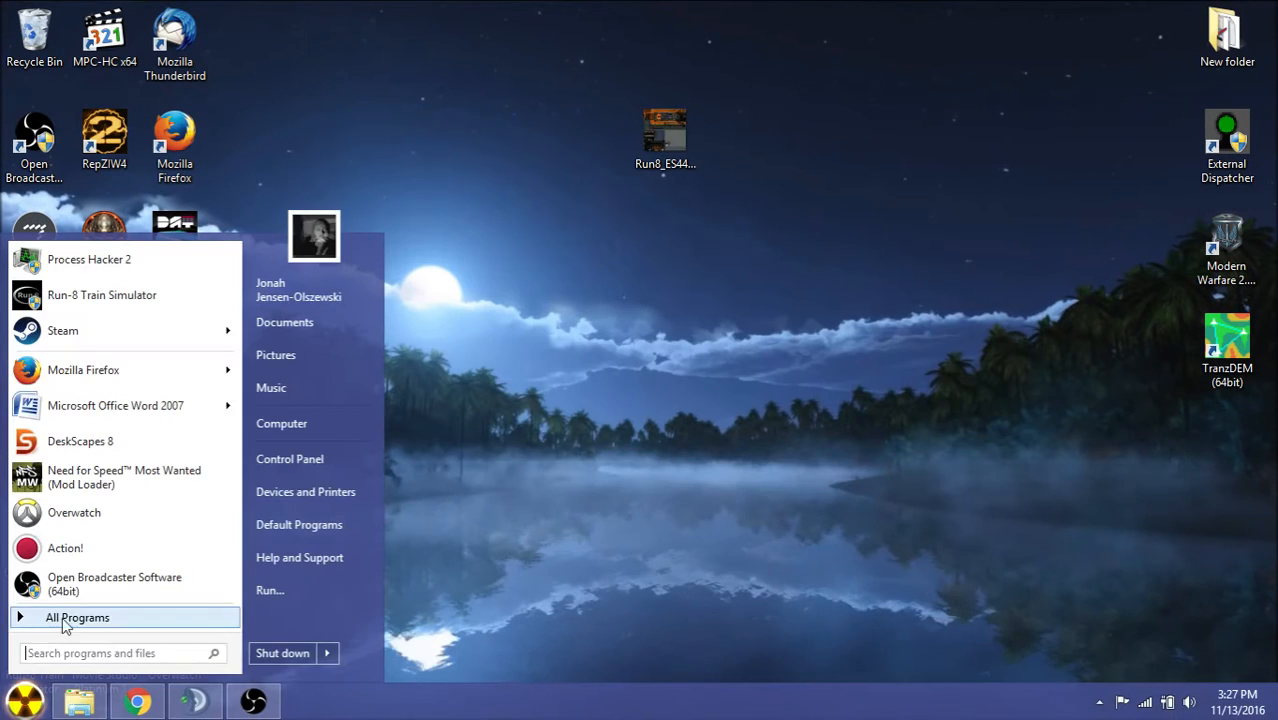
click(78, 616)
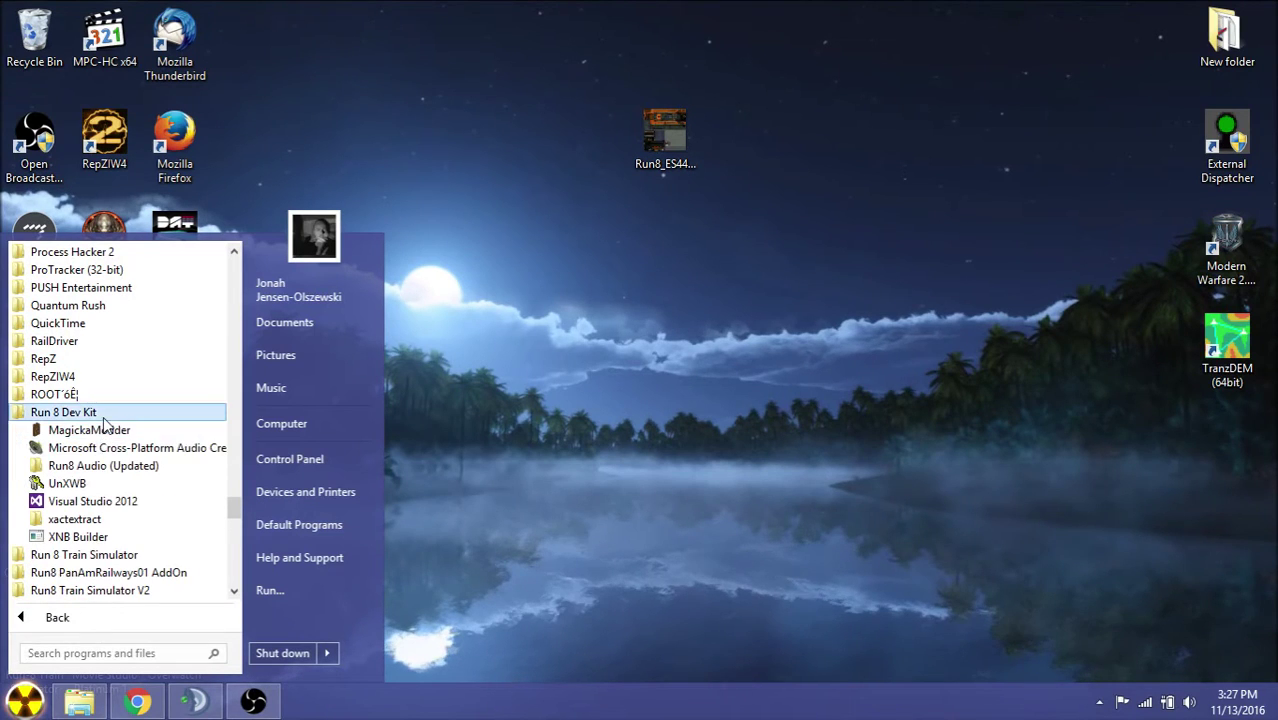
right_click(88, 428)
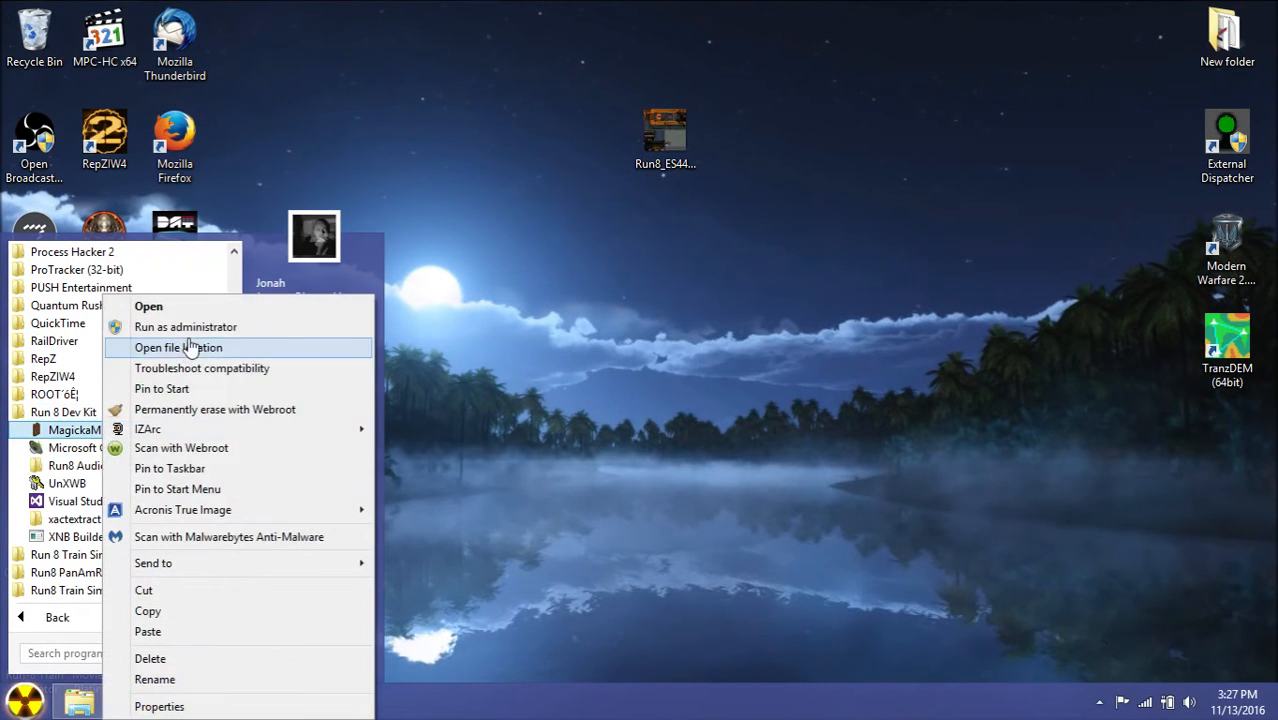
click(148, 306)
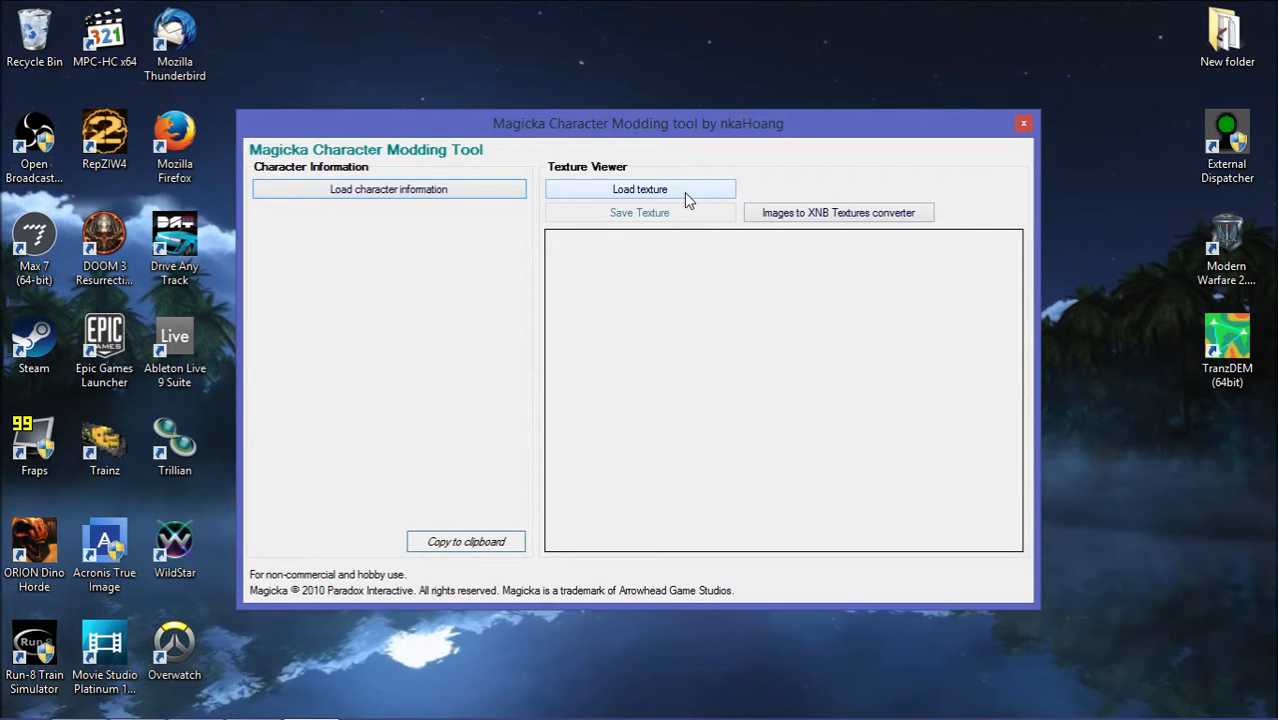
mouse_move(772, 400)
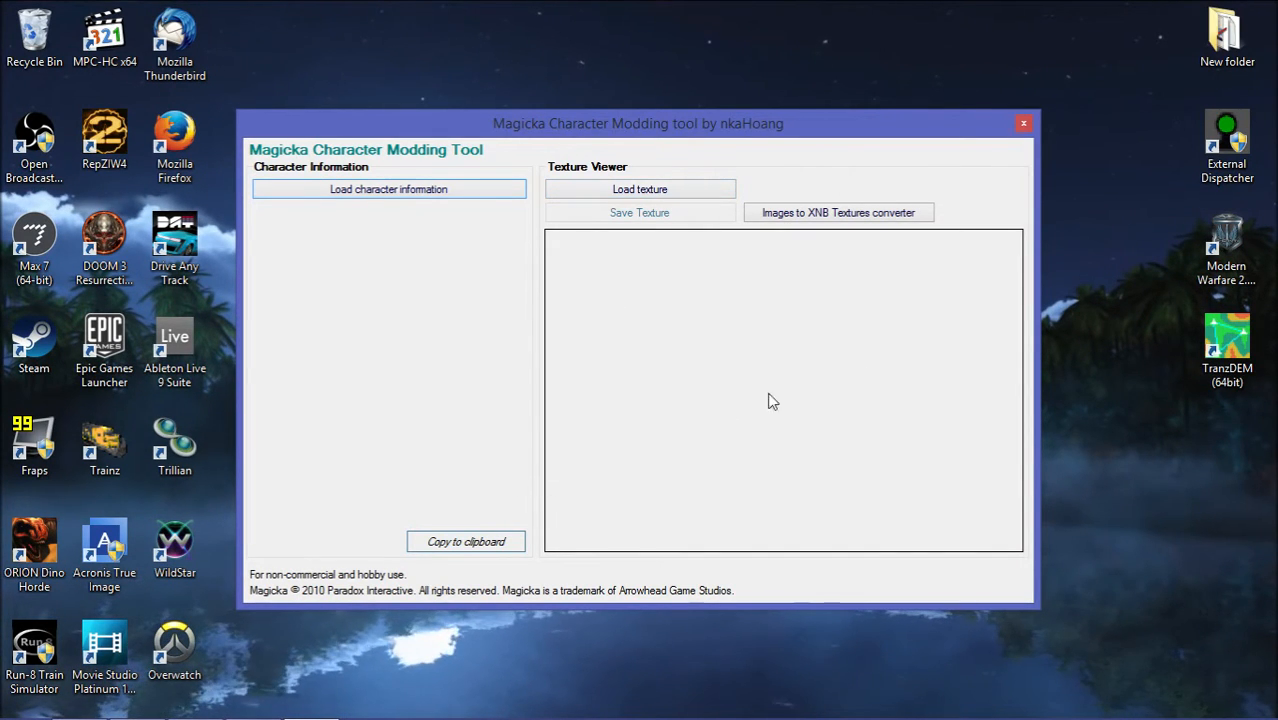
click(838, 212)
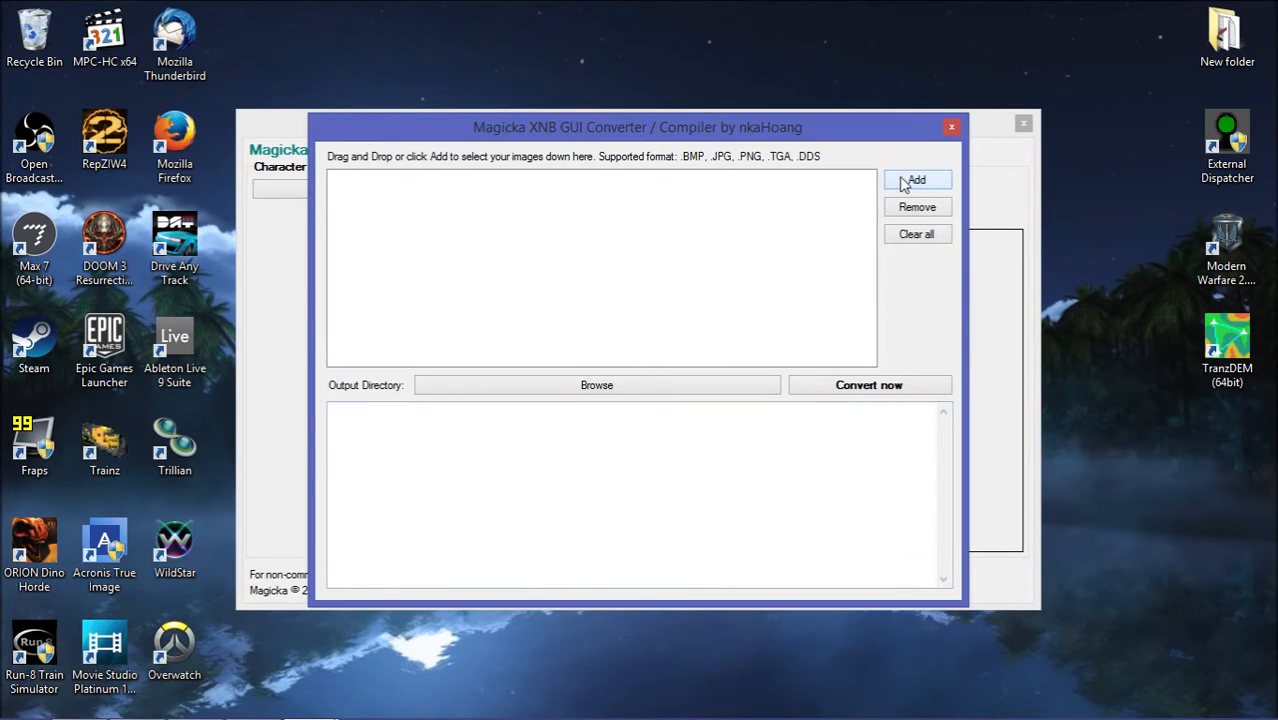
Add Run8_ES44_Body_BNSF_0.png from the Desktop to the converter's image list.
click(916, 180)
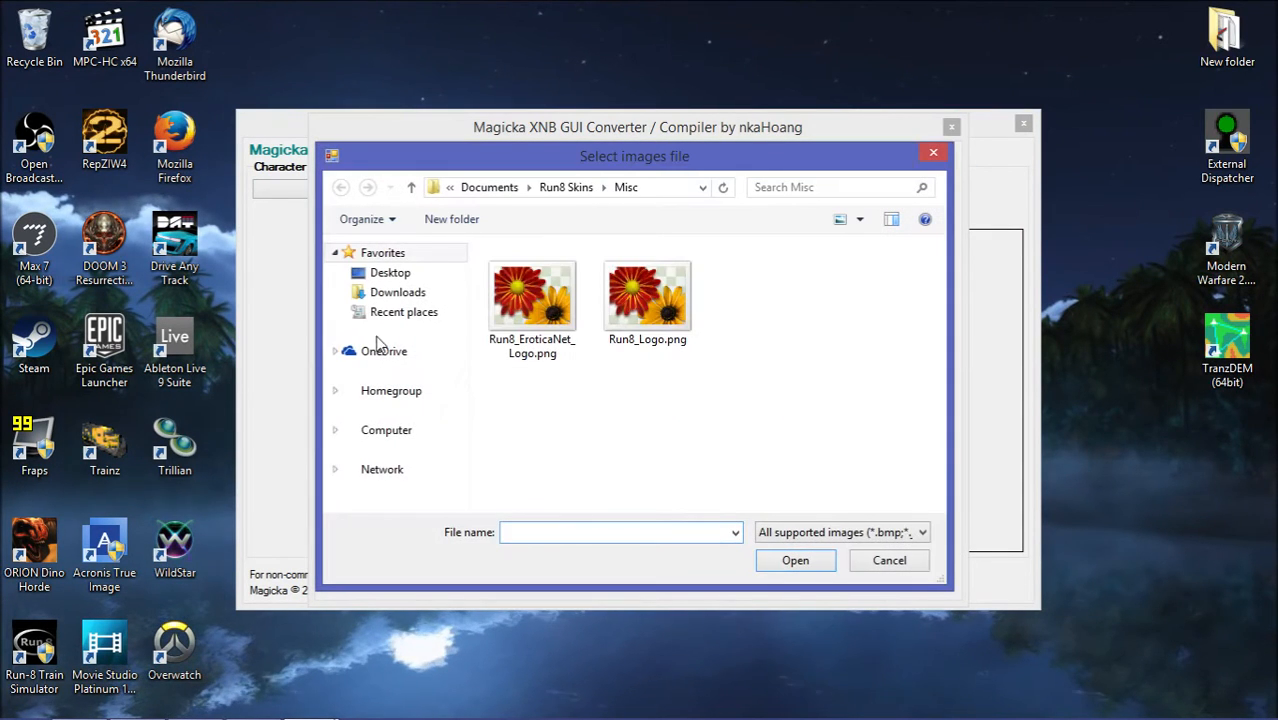
click(390, 272)
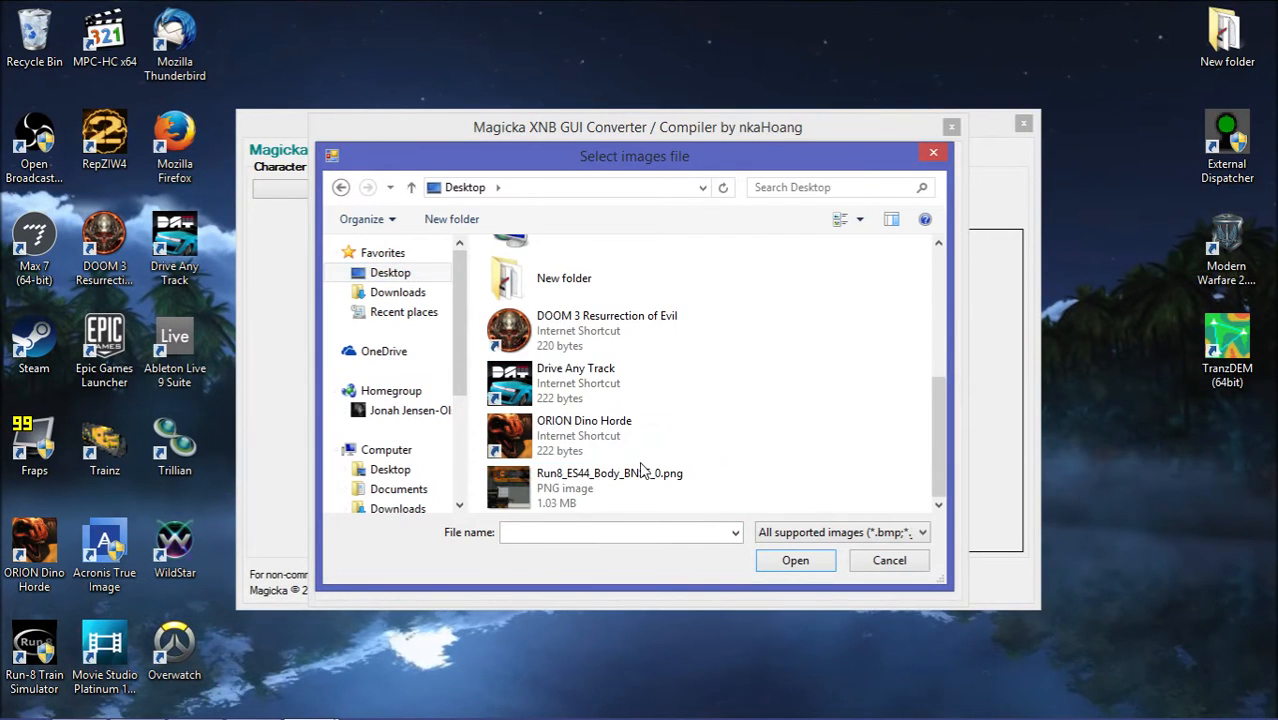
click(796, 560)
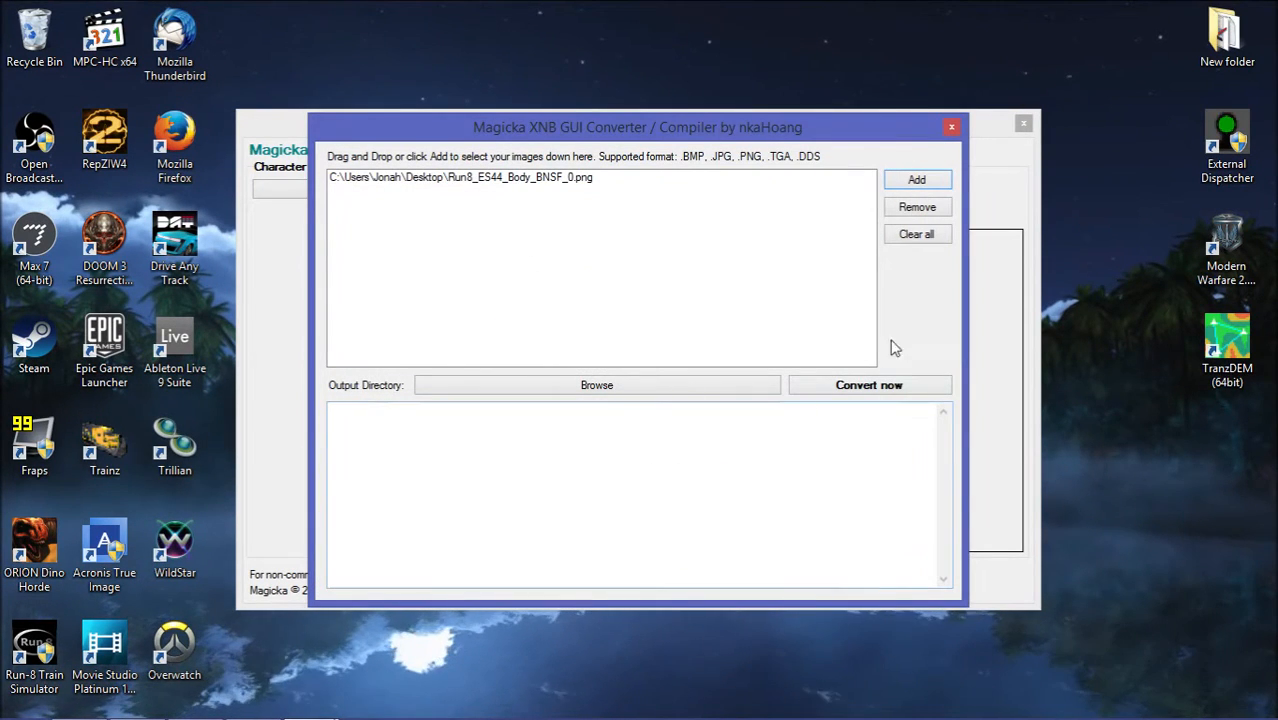
Set the Desktop as output folder and convert the texture to XNB with Build succeeded.
click(868, 384)
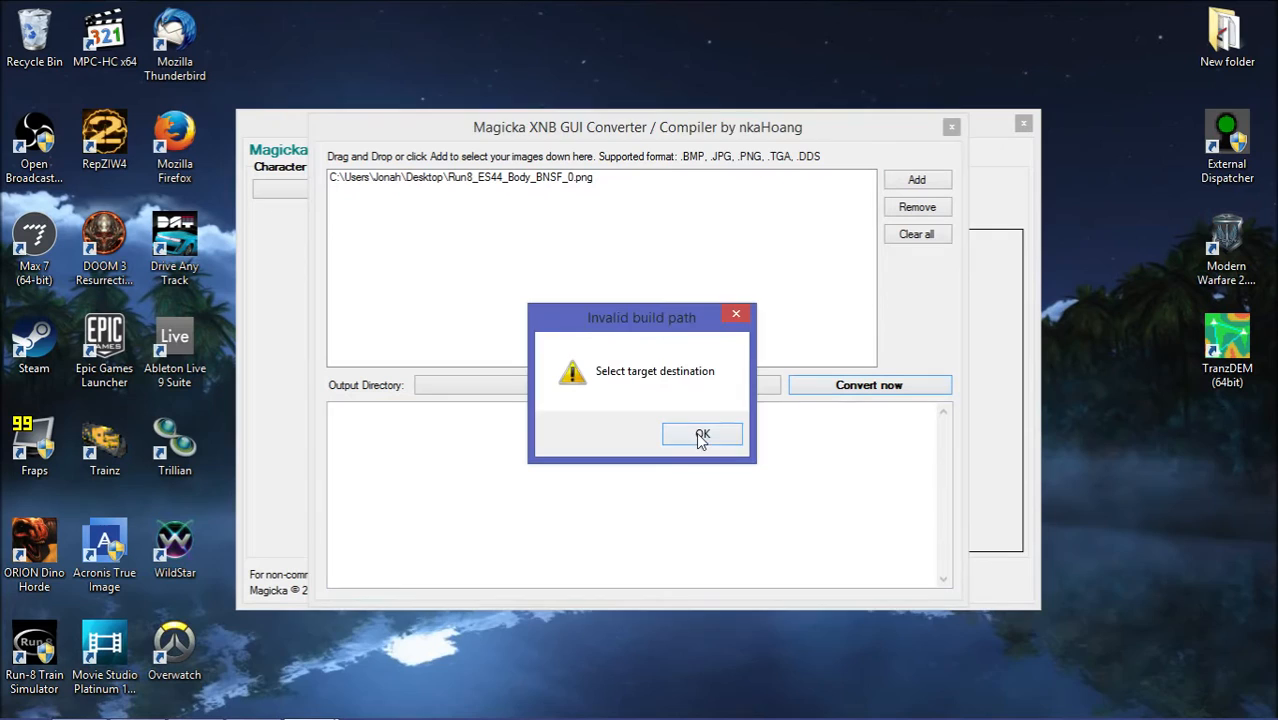
click(702, 434)
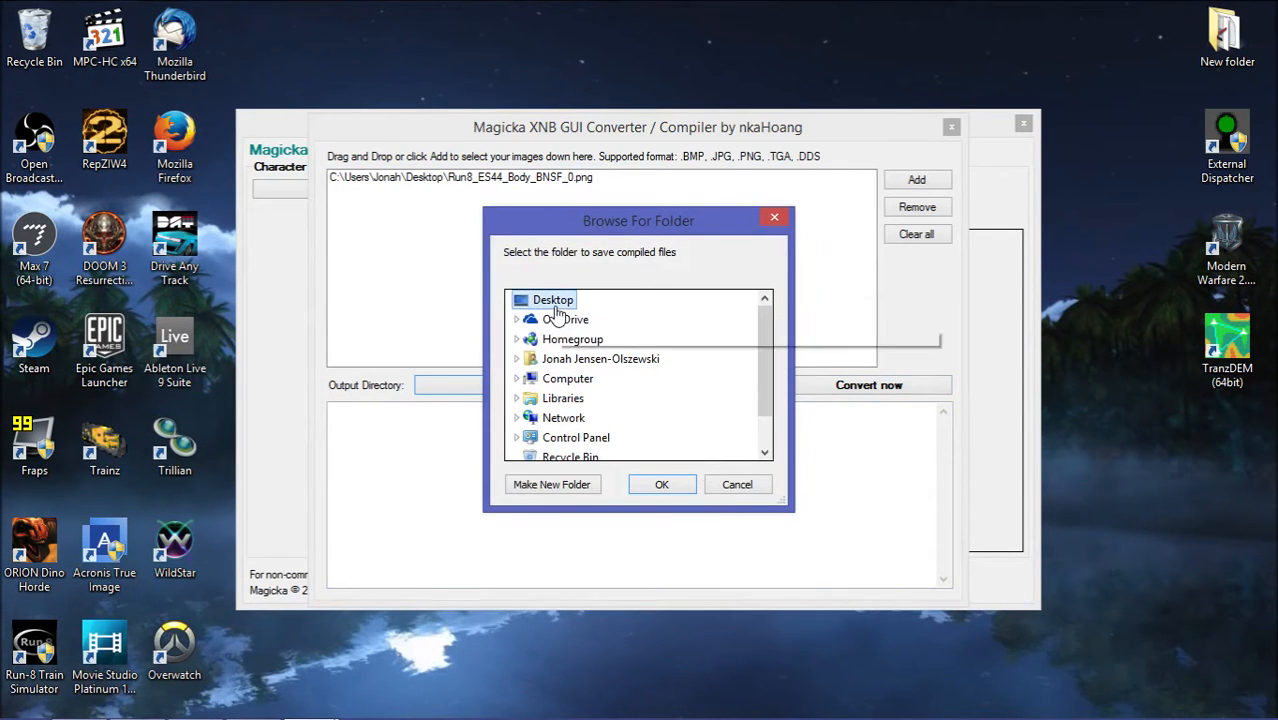
click(660, 484)
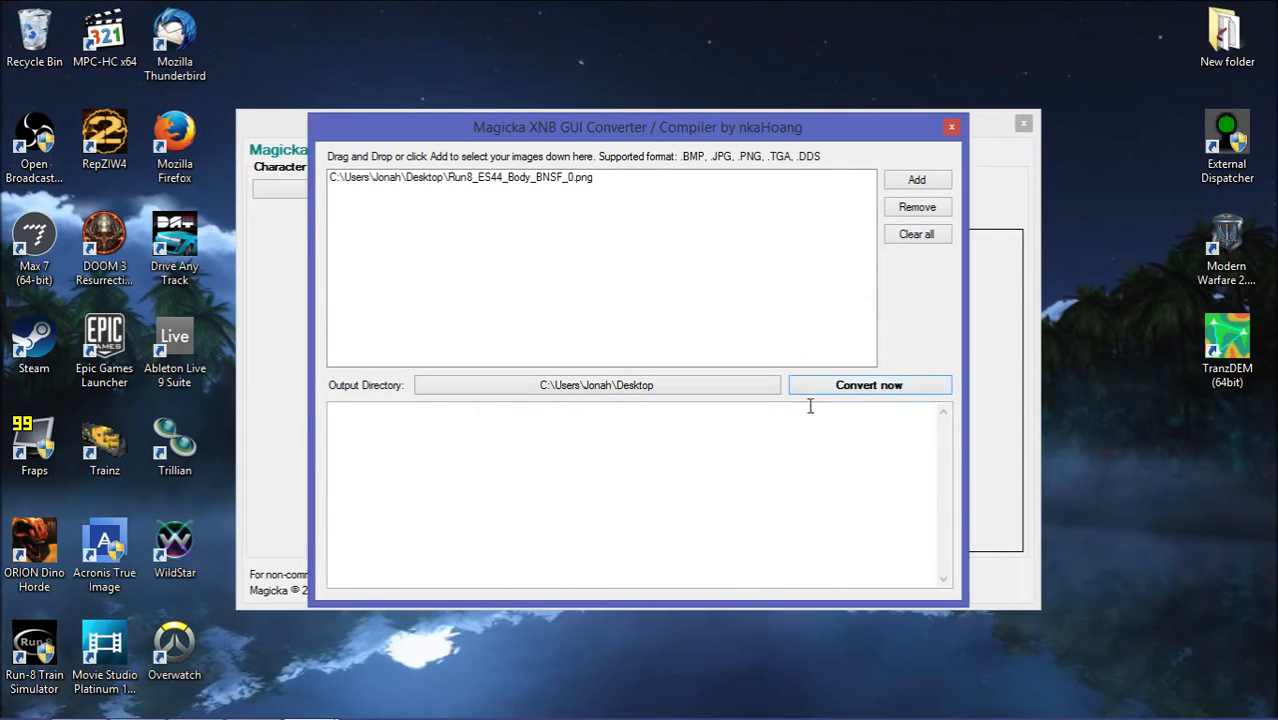
click(868, 384)
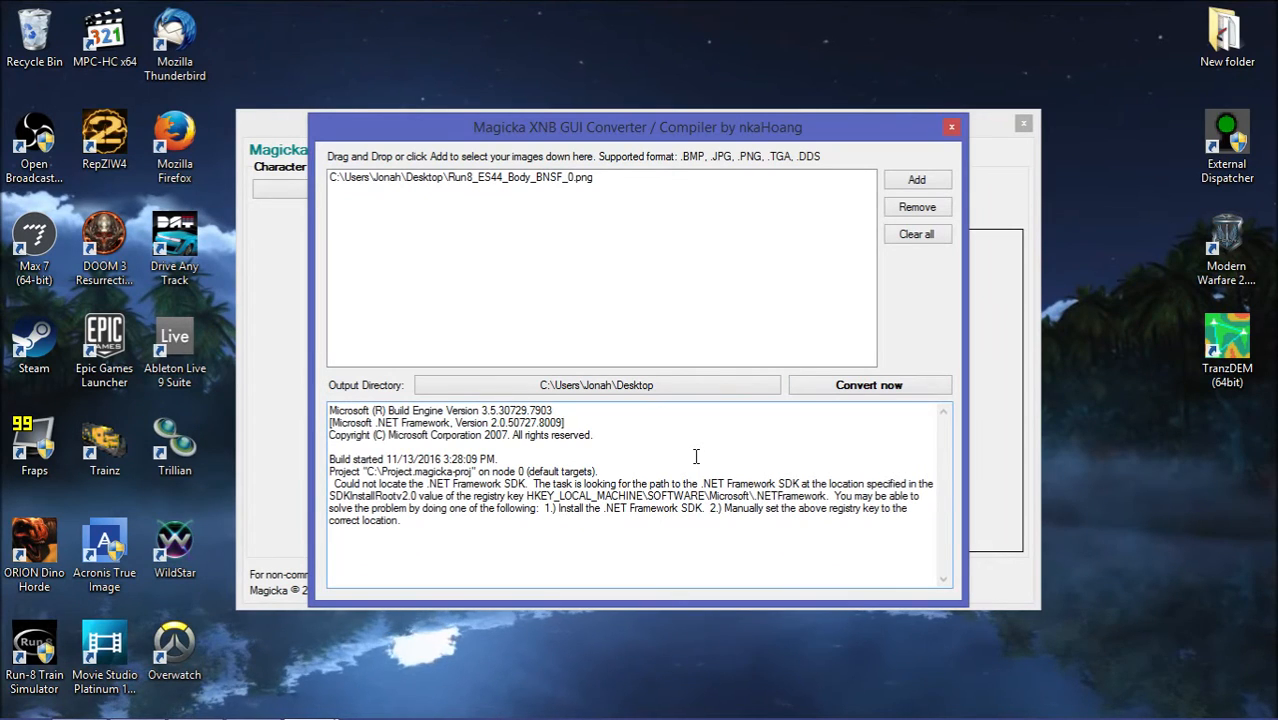
right_click(620, 456)
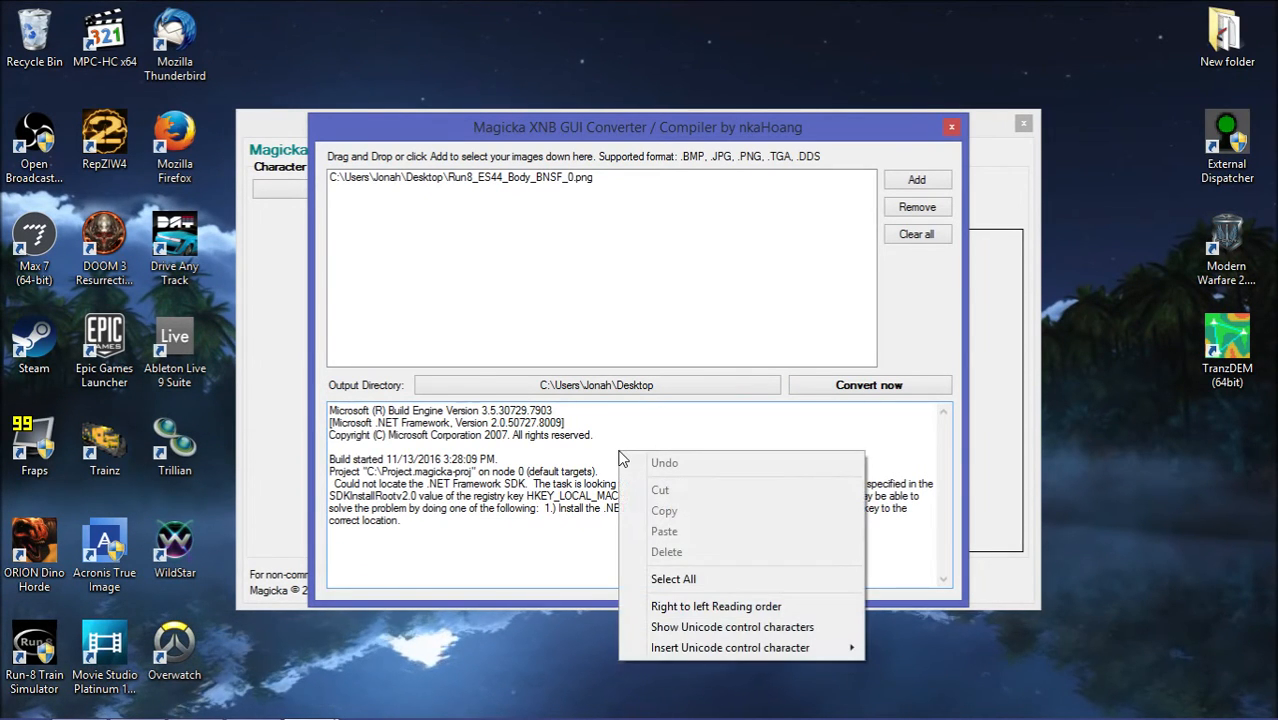
click(868, 384)
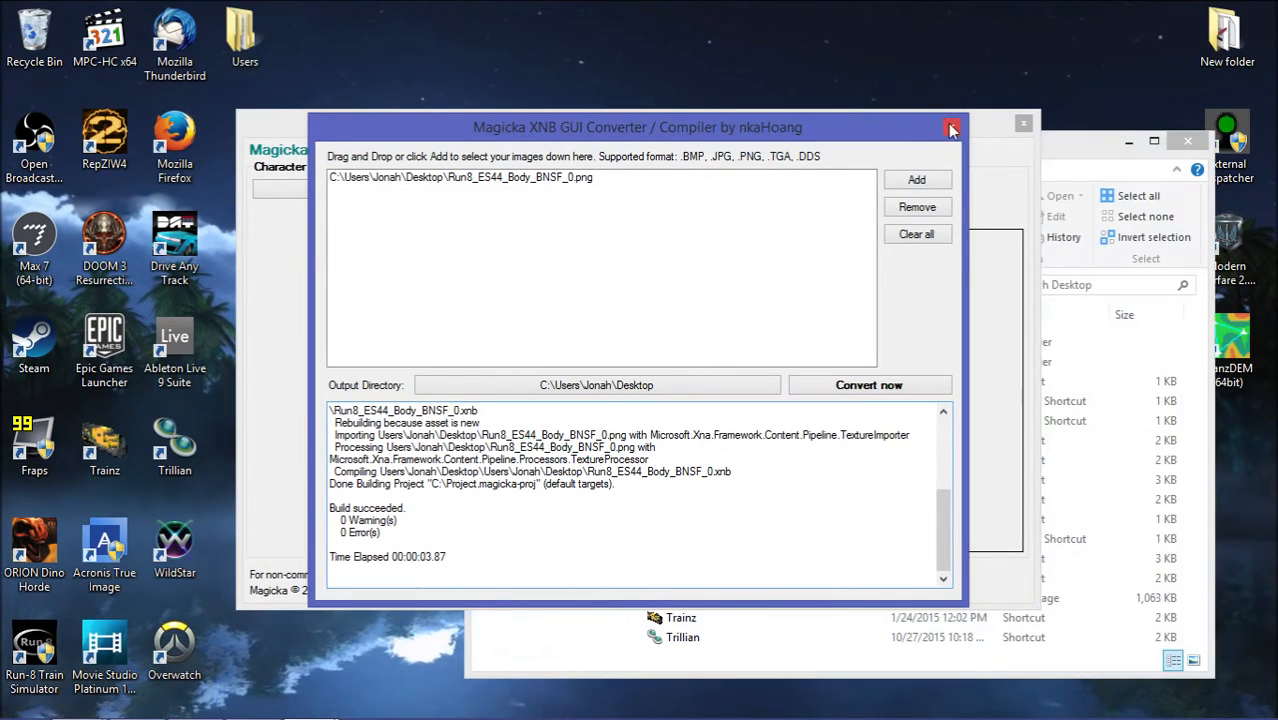
Close both Magicka windows and copy the new Run8_ES44_Body_BNSF_0.xnb from the output folder.
click(952, 128)
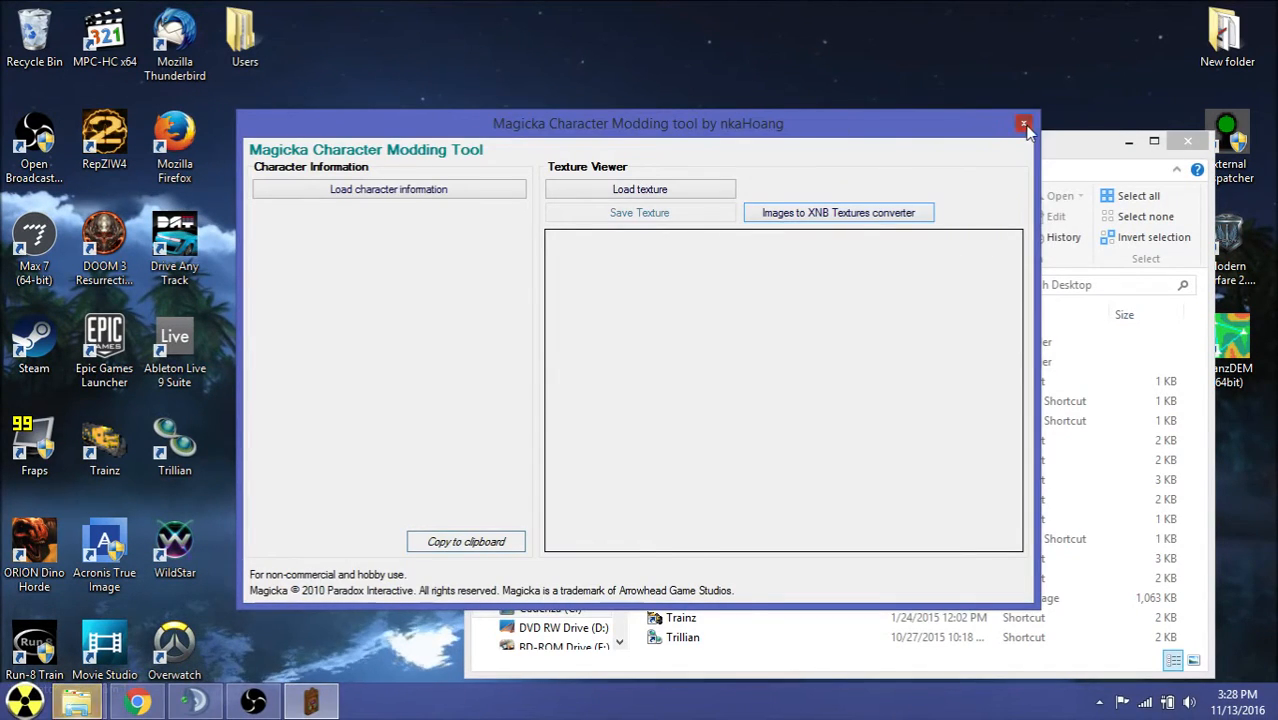
click(1024, 124)
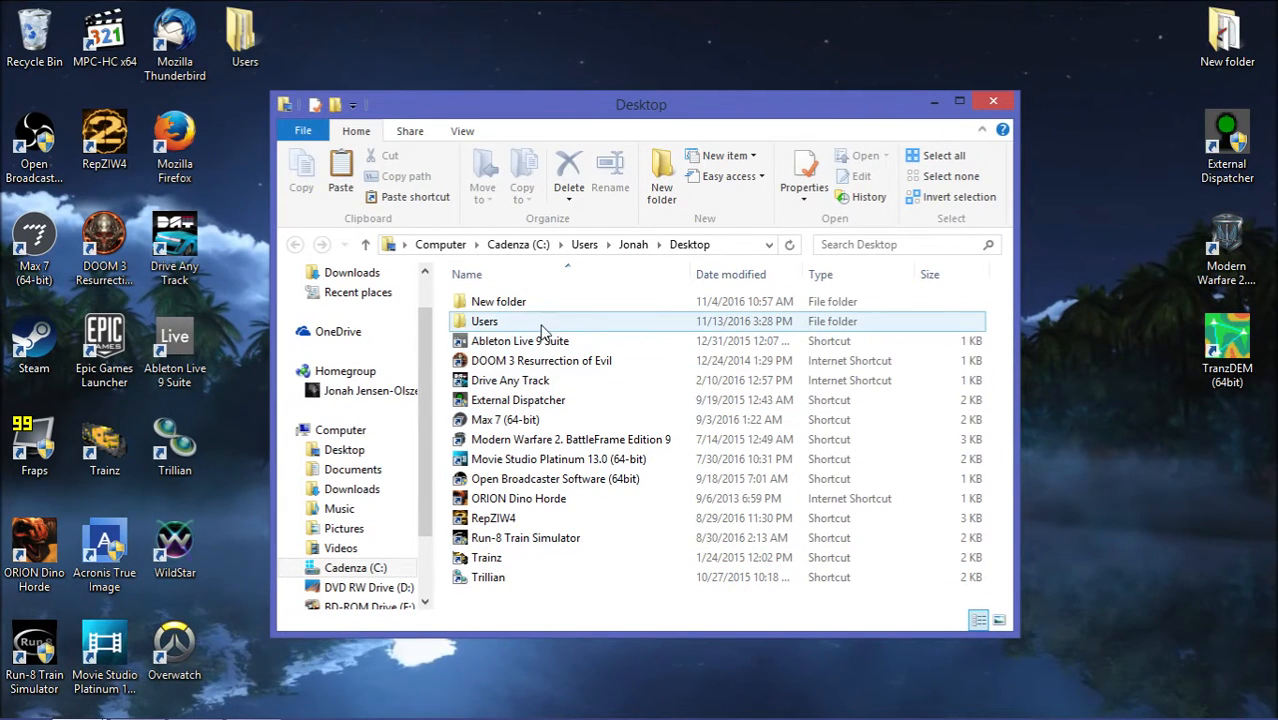
double_click(498, 300)
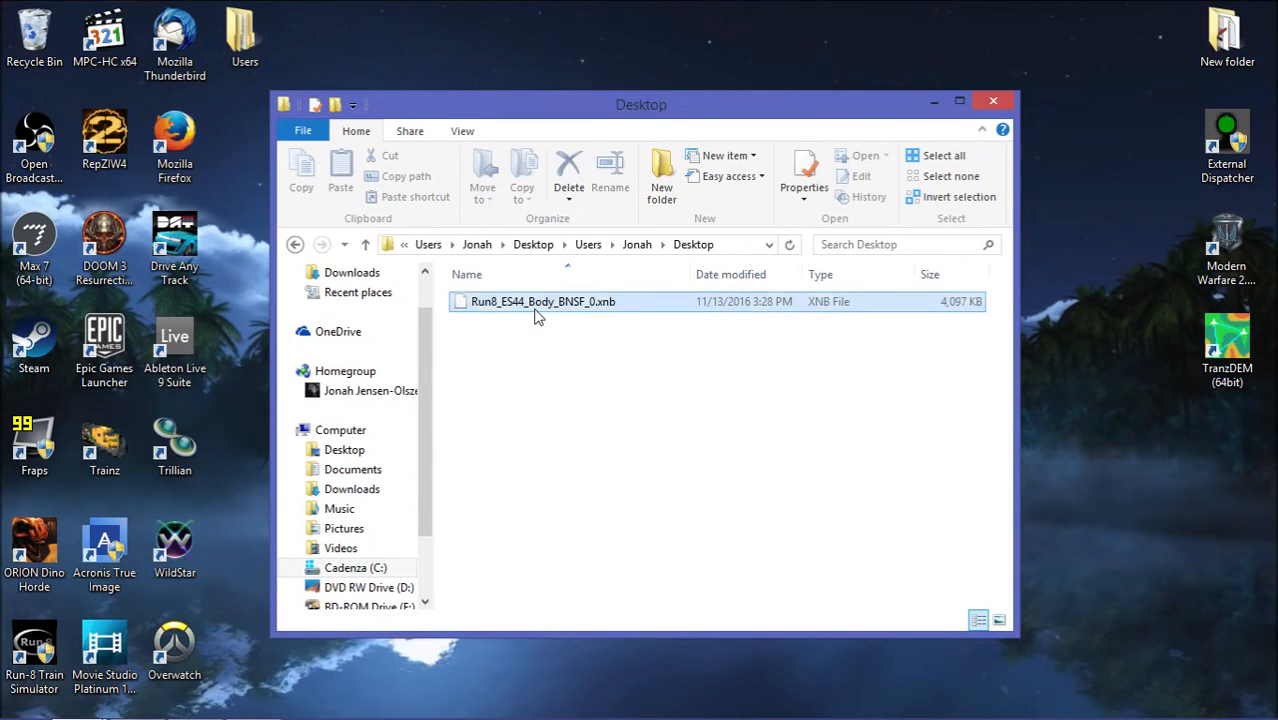
right_click(542, 300)
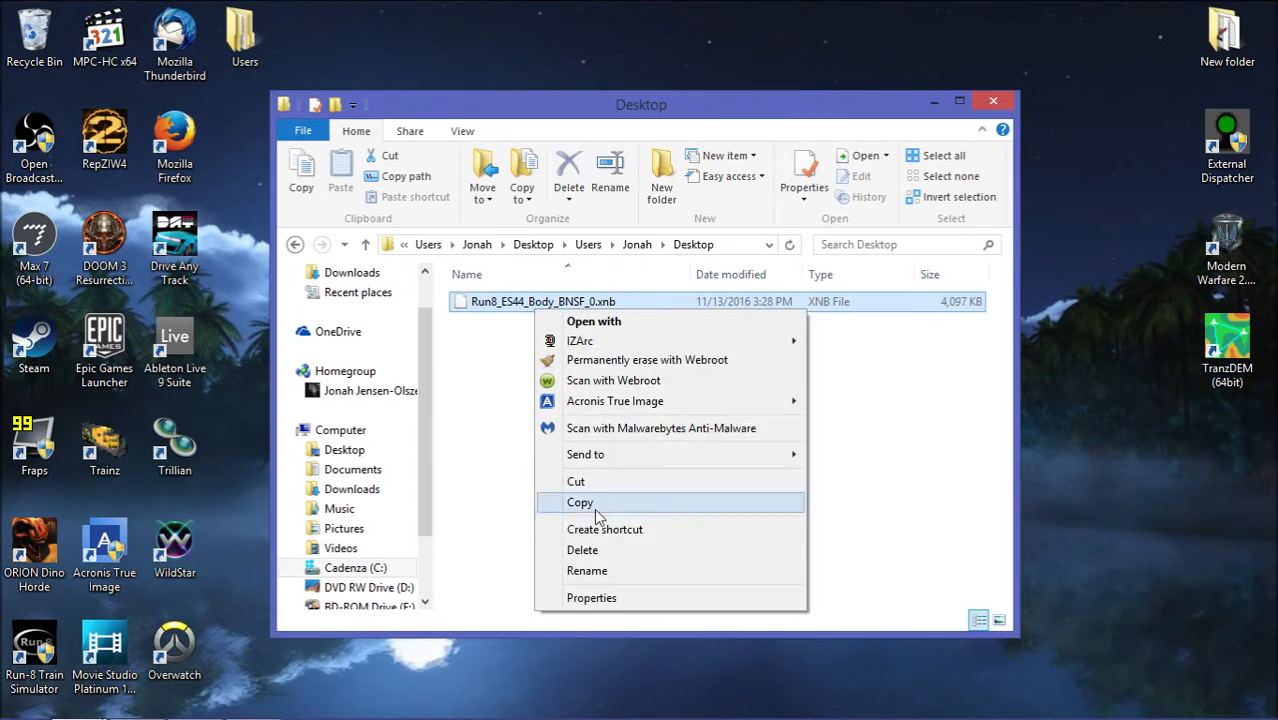
click(580, 502)
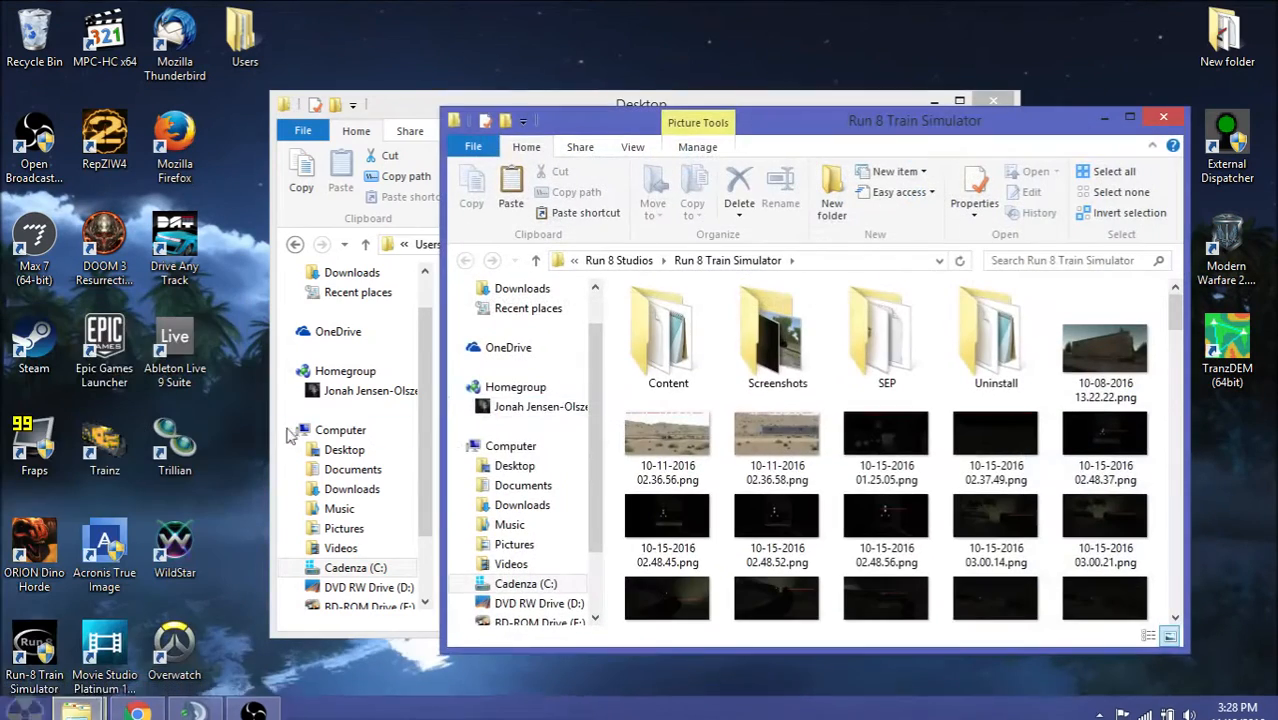
Paste the XNB into Content\RailVehicles\Textures, replacing the existing BNSF body texture.
double_click(668, 340)
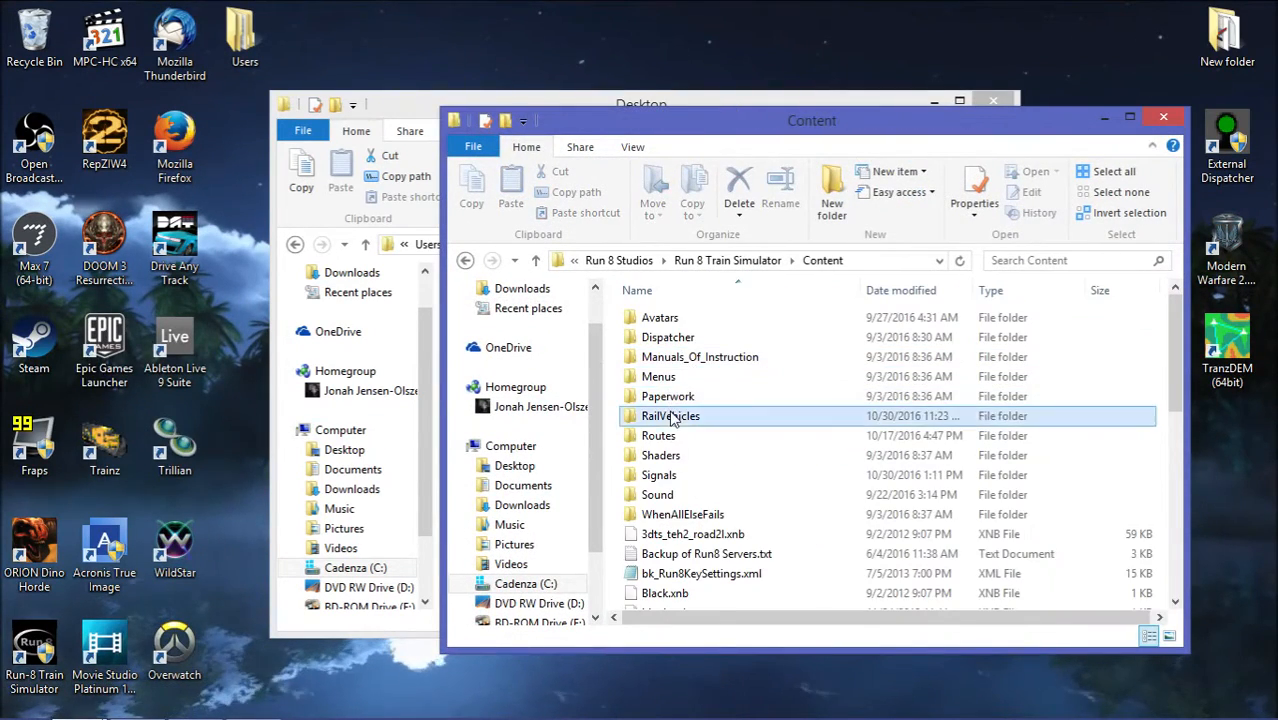
double_click(670, 414)
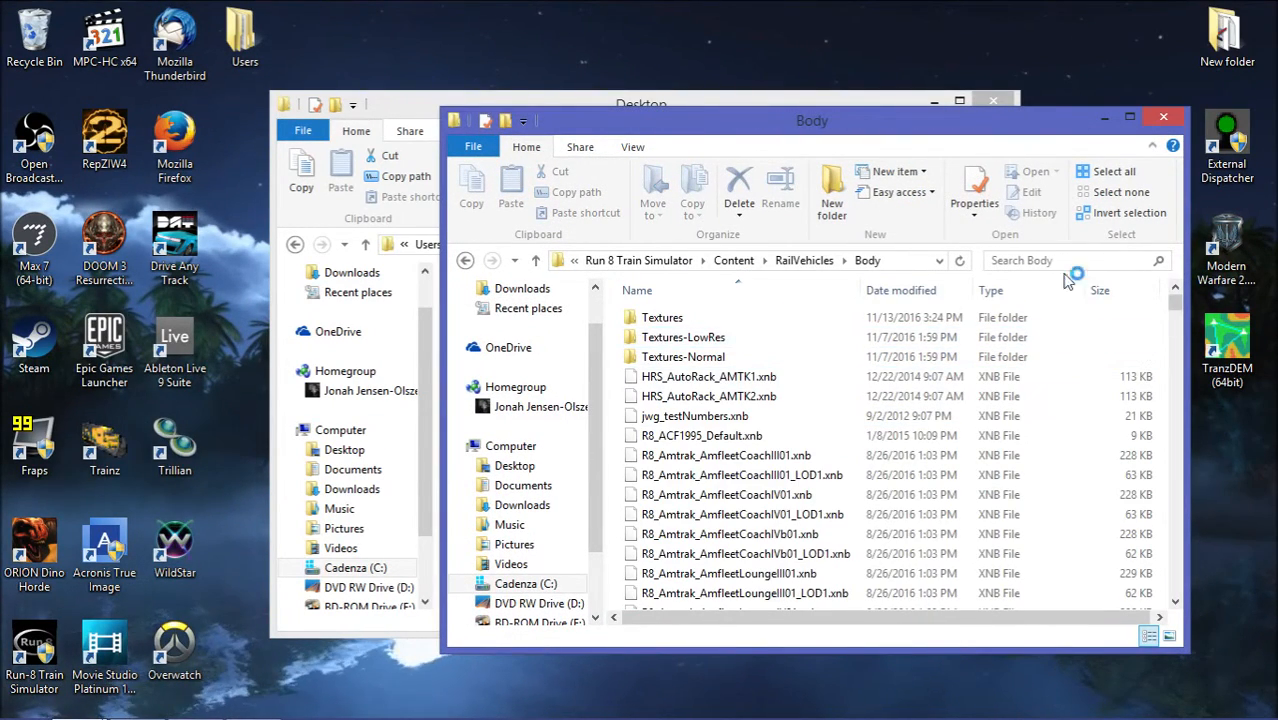
double_click(662, 316)
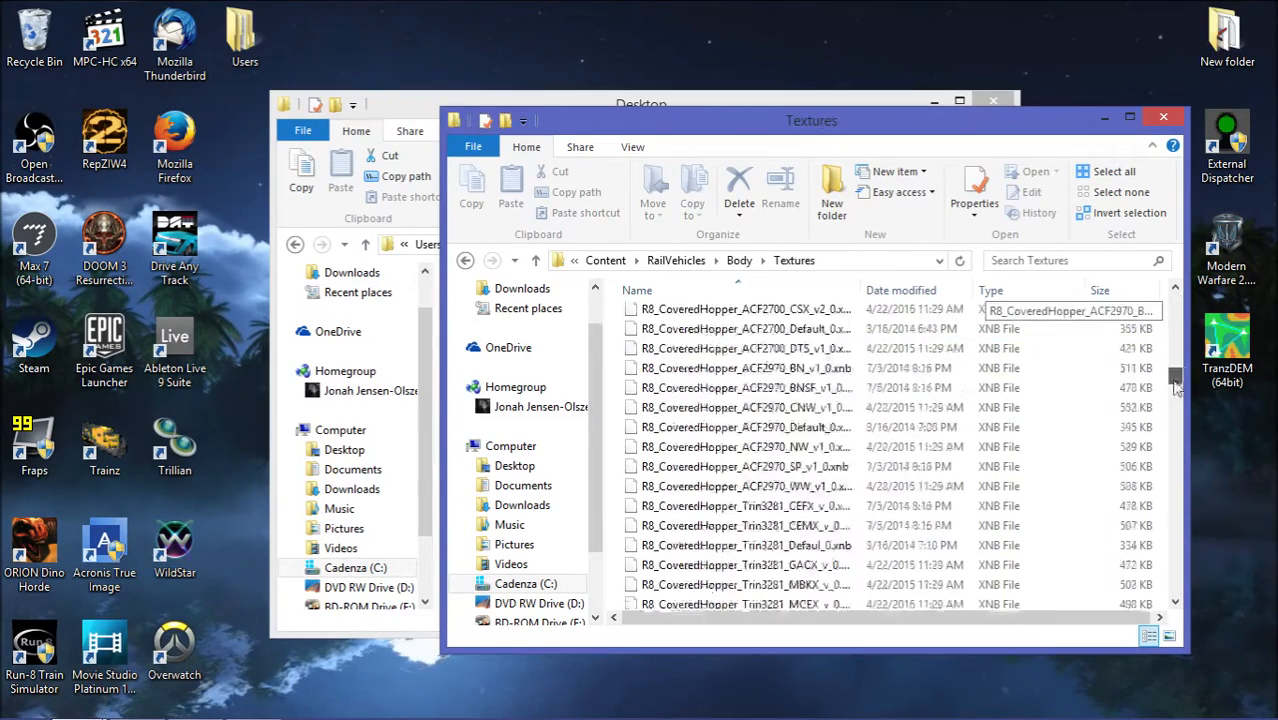
scroll(down, 3)
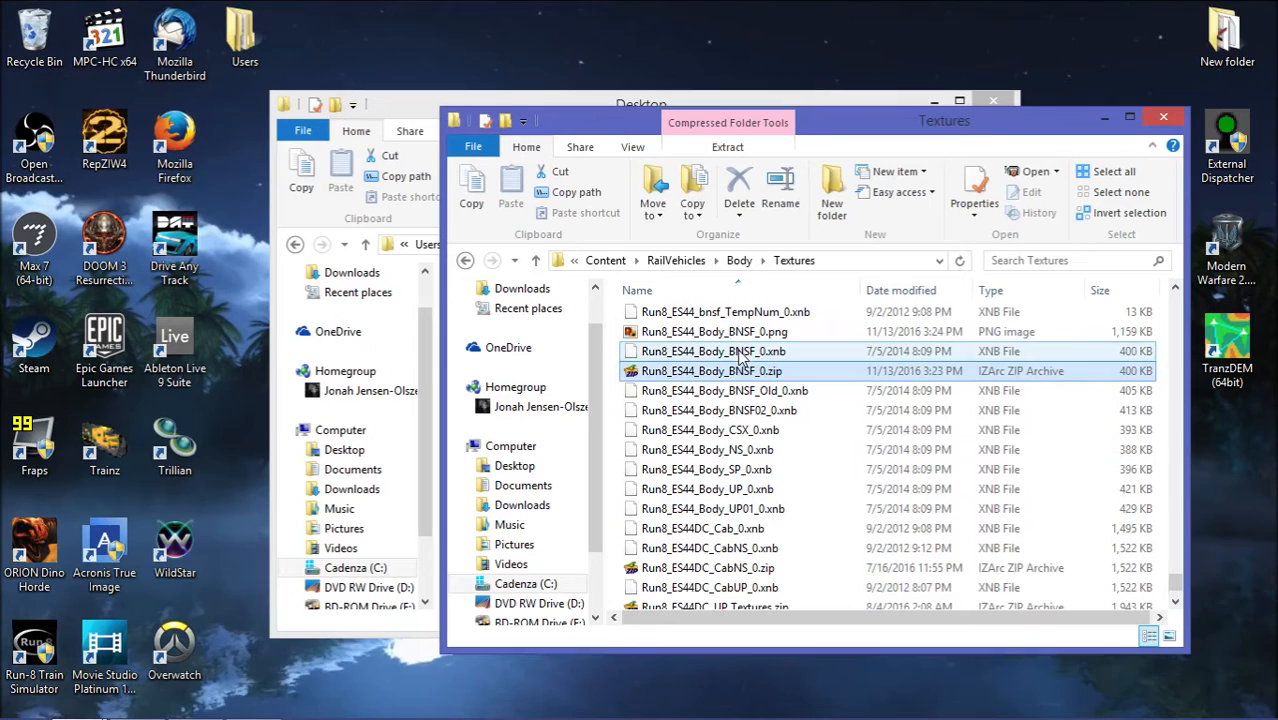
click(712, 370)
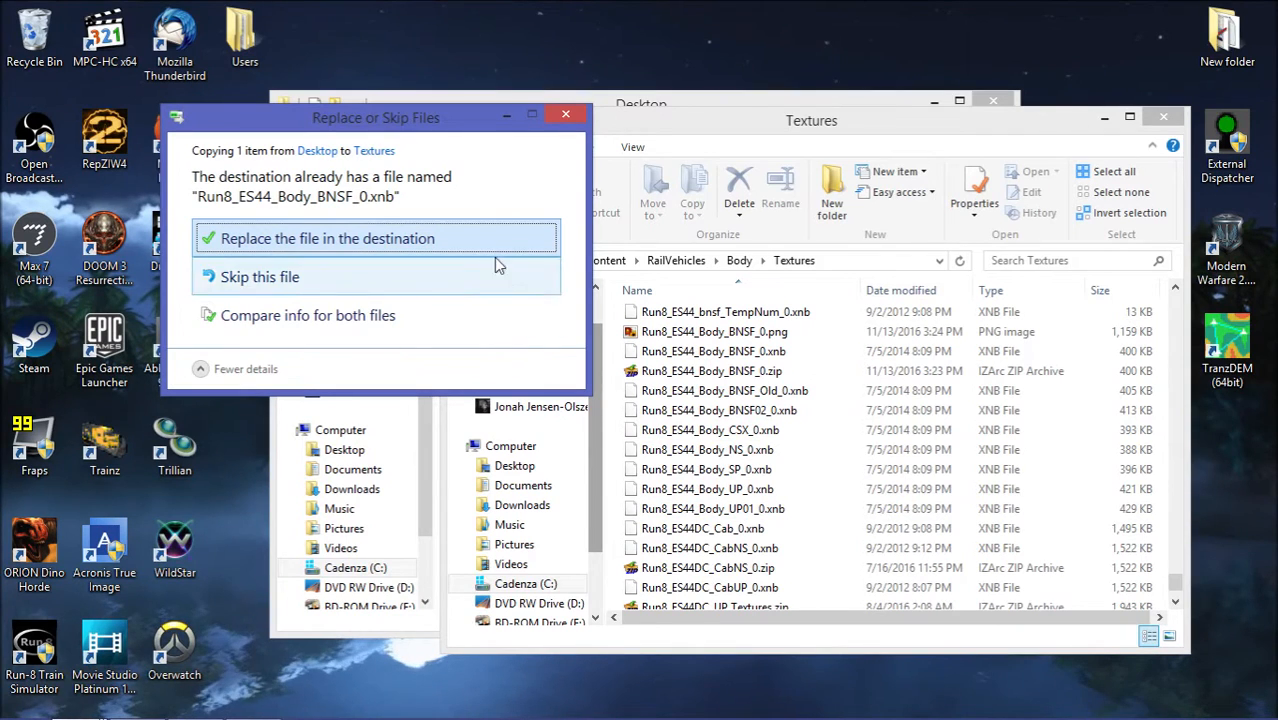
click(326, 238)
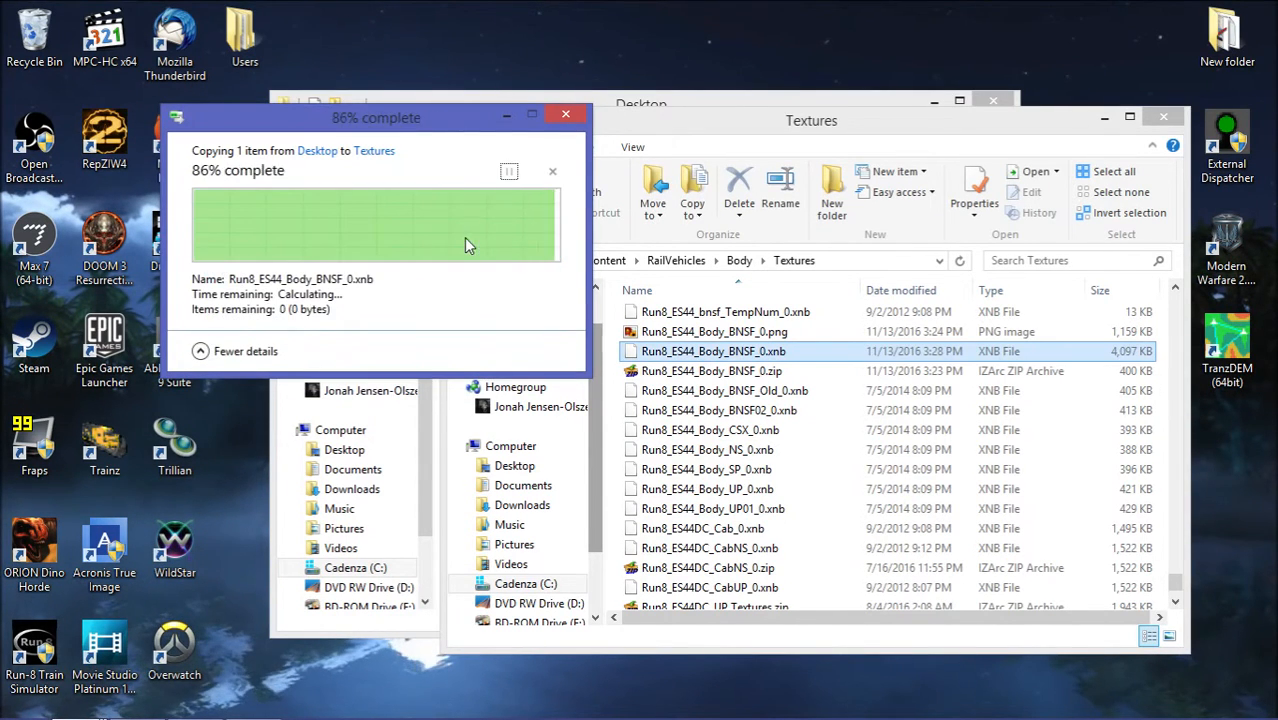
click(714, 332)
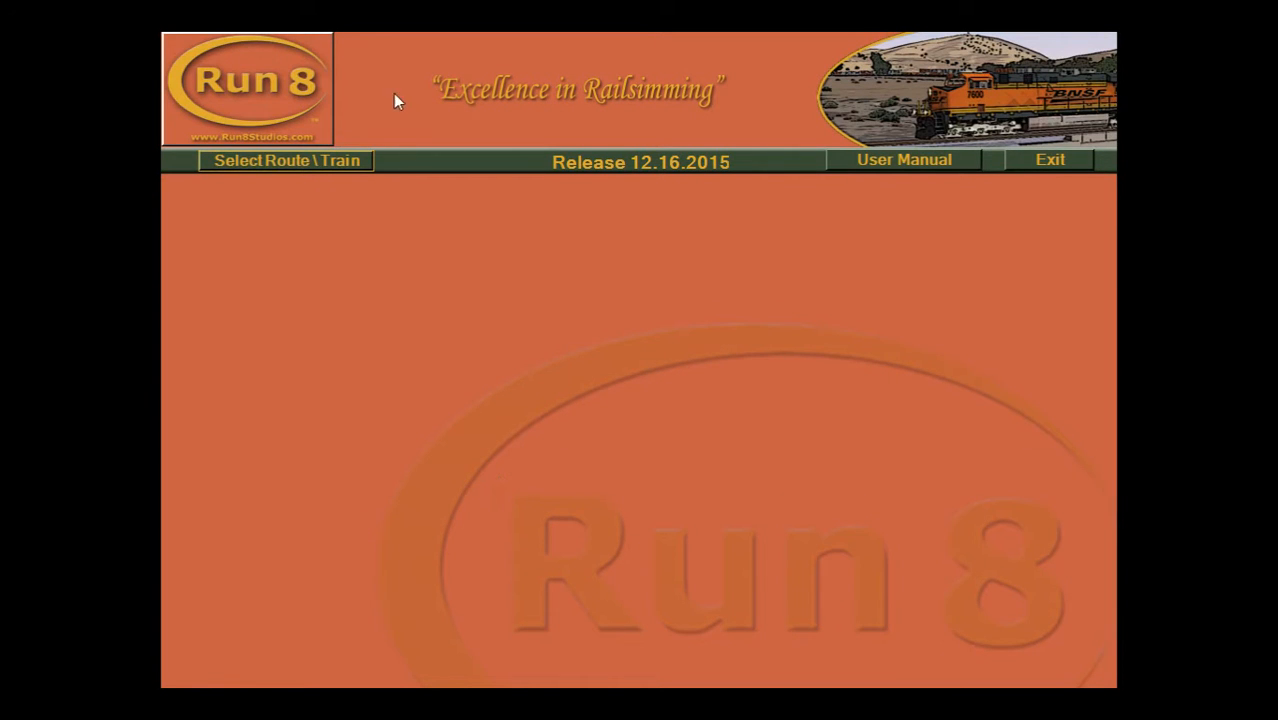
Select BNSF_MojaveSub with Extra Board - UP Saco and run the simulator session.
click(286, 160)
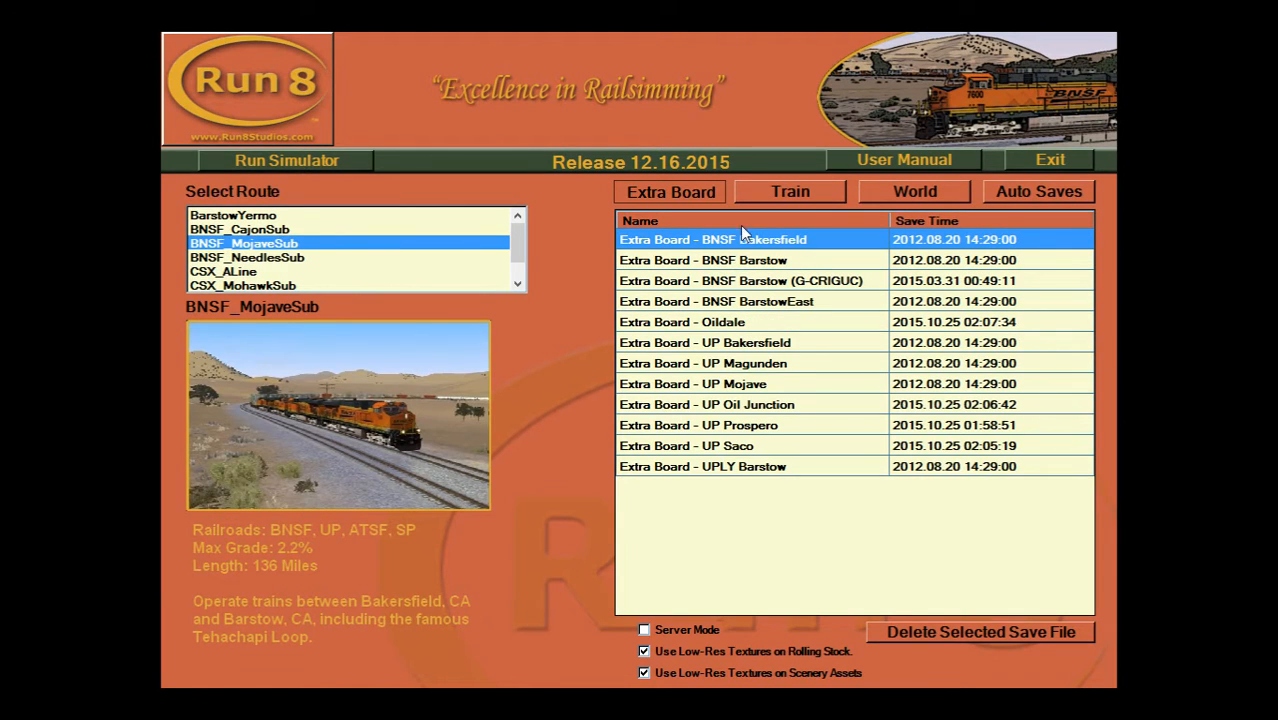
click(686, 444)
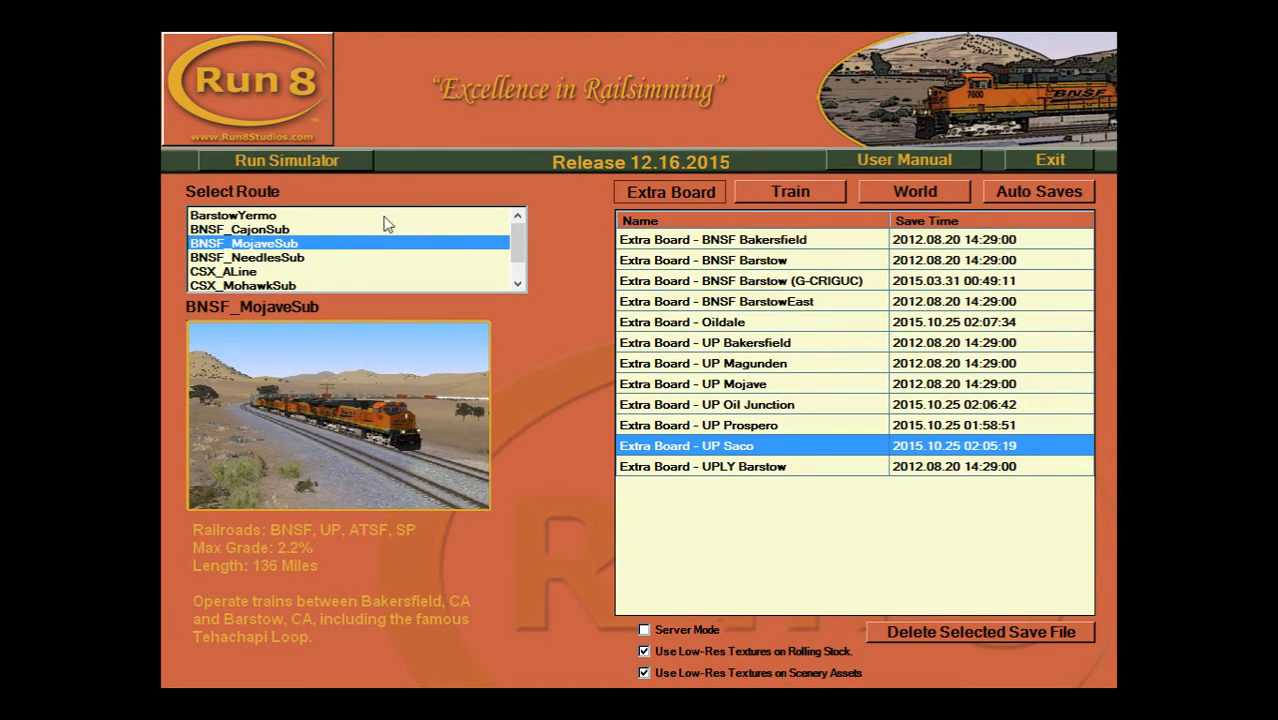
click(286, 160)
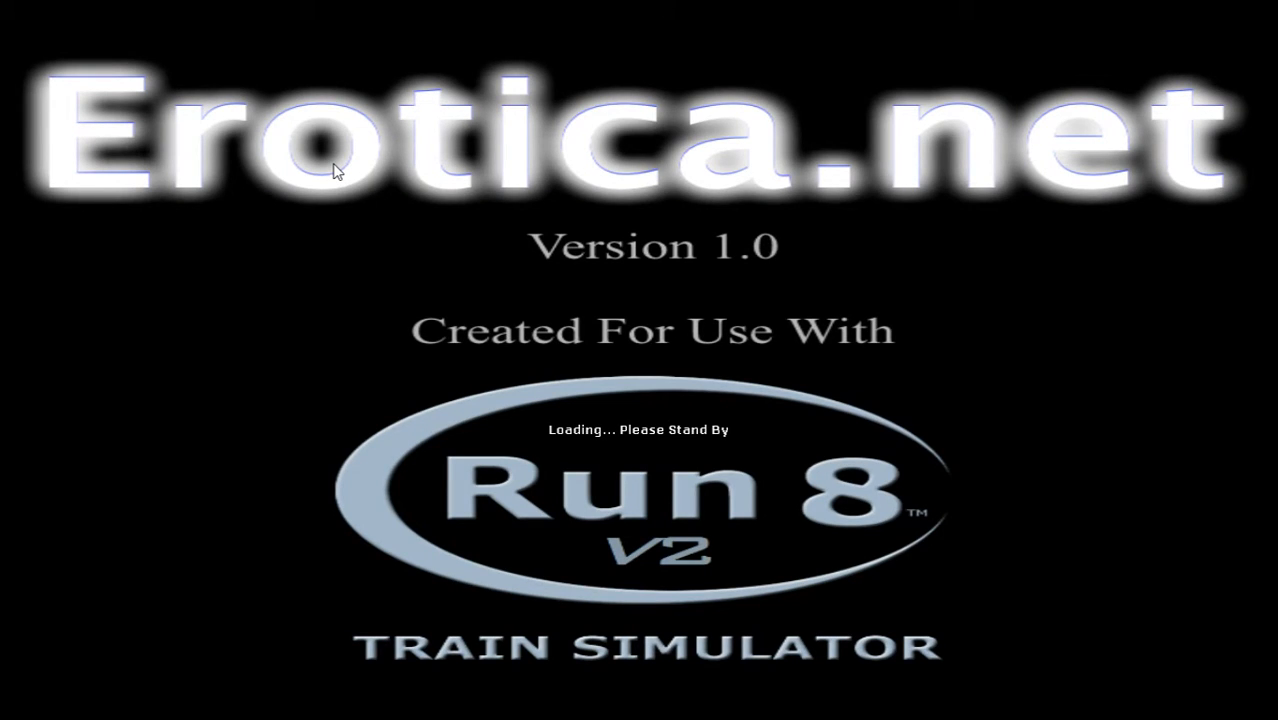
mouse_move(434, 216)
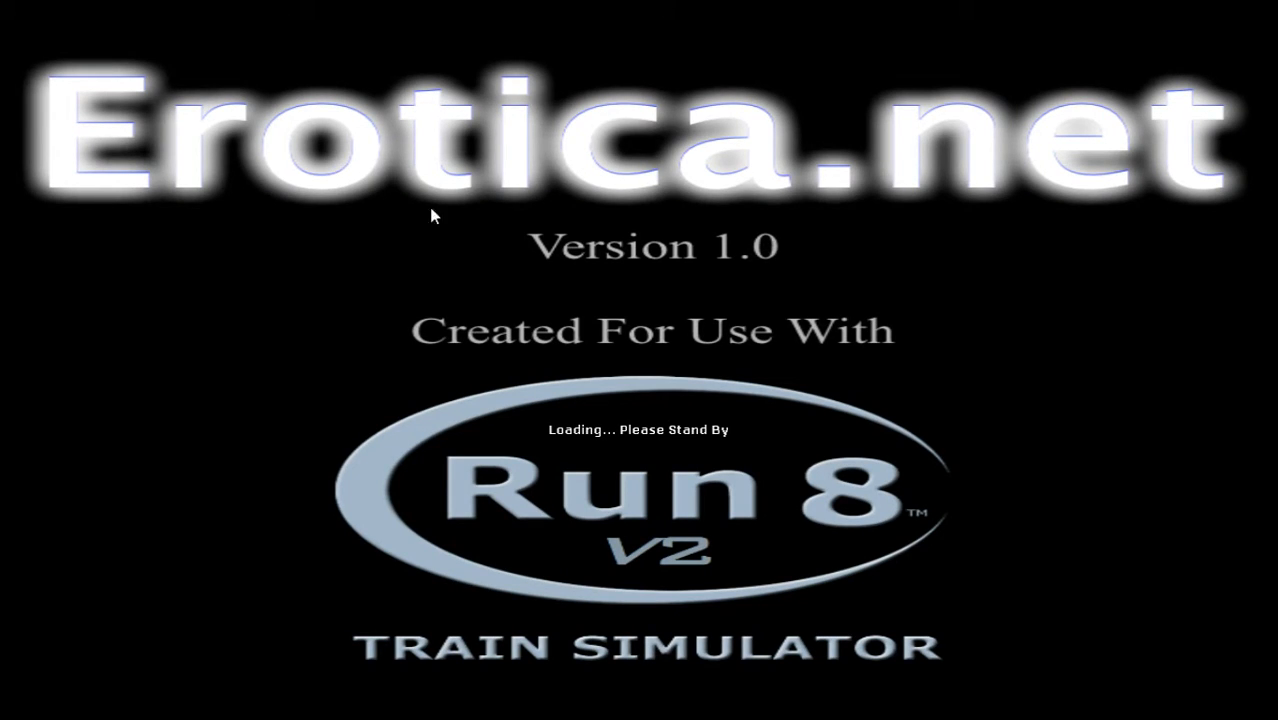
mouse_move(996, 556)
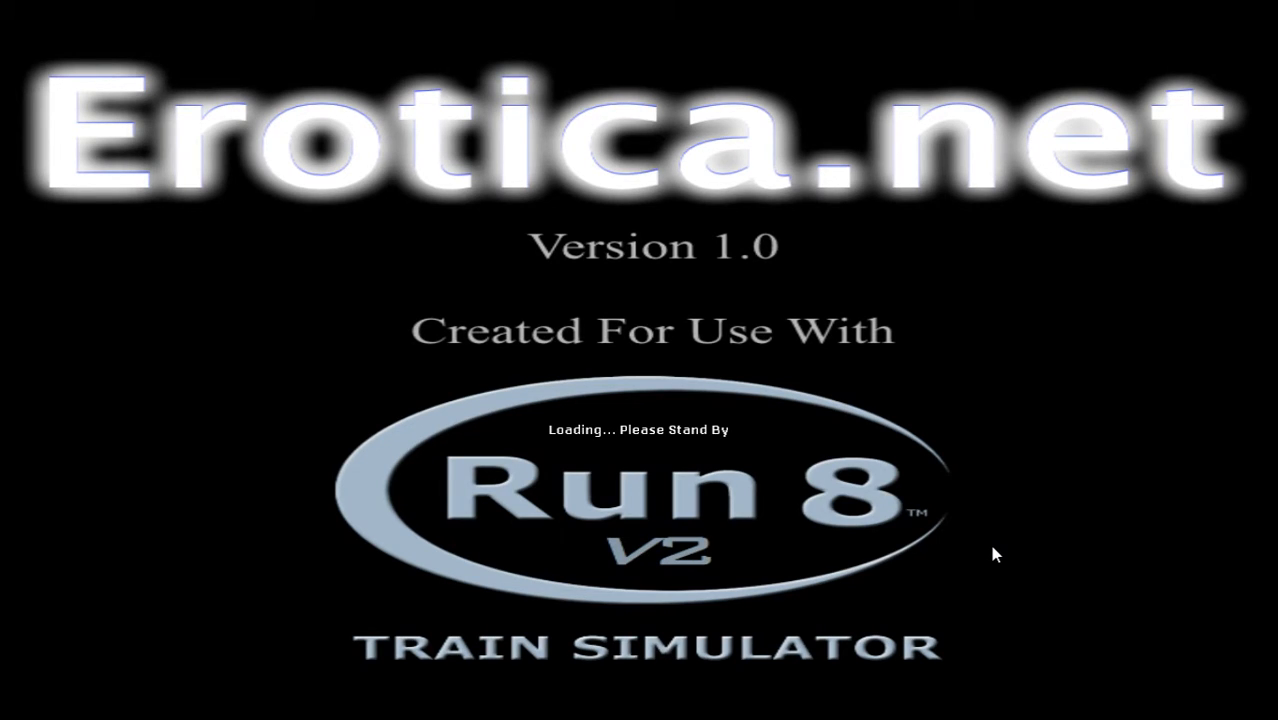
mouse_move(568, 410)
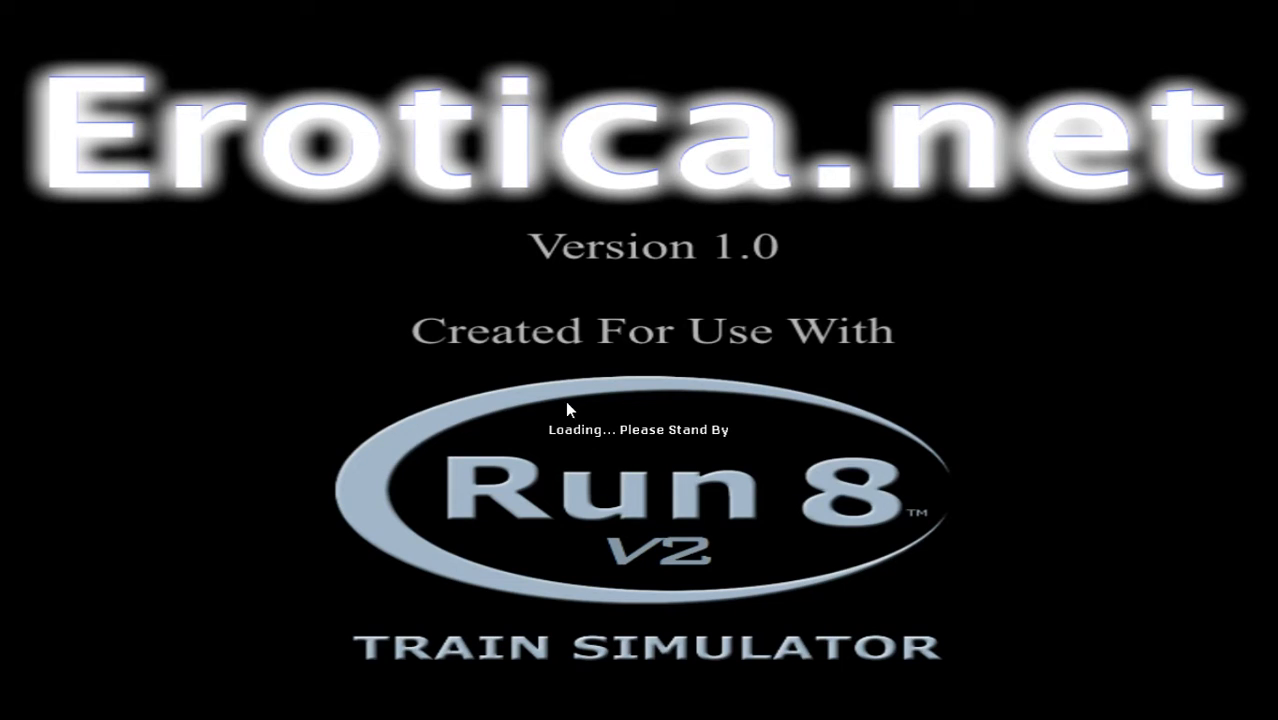
mouse_move(896, 146)
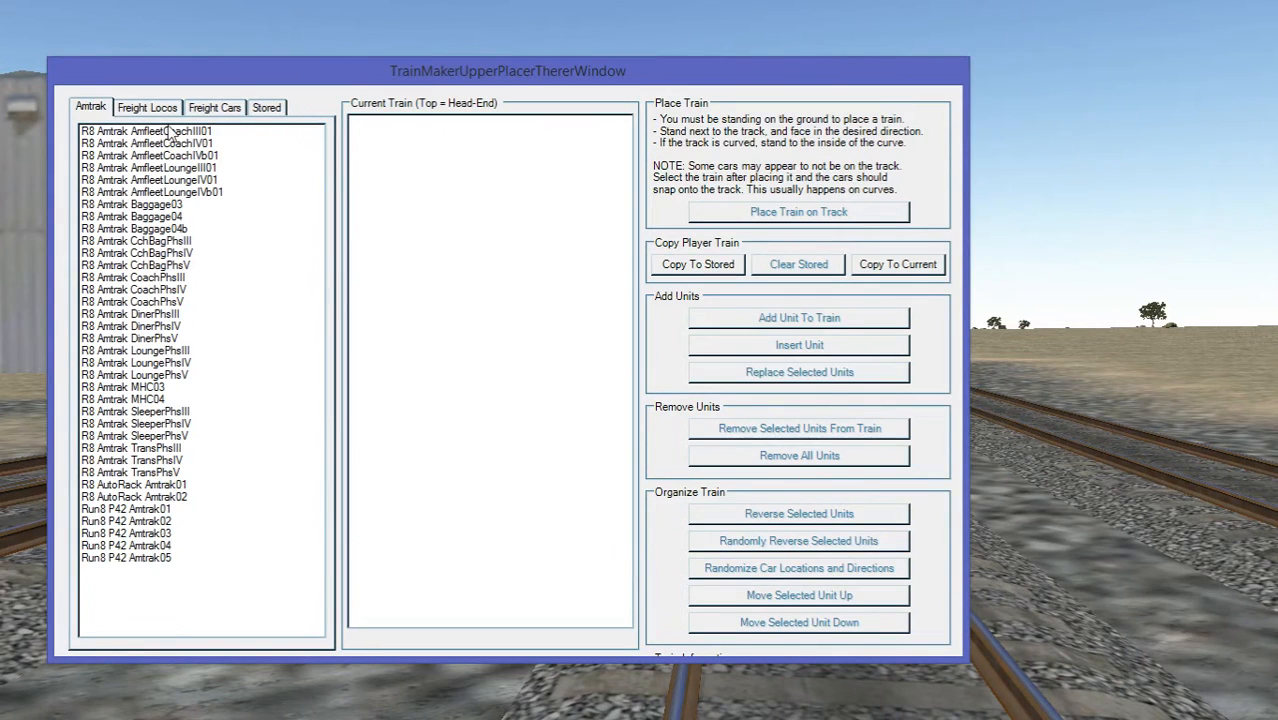
Add a Run8 ES44DC BNSF from Freight Locos to the train and place it on the track.
click(148, 108)
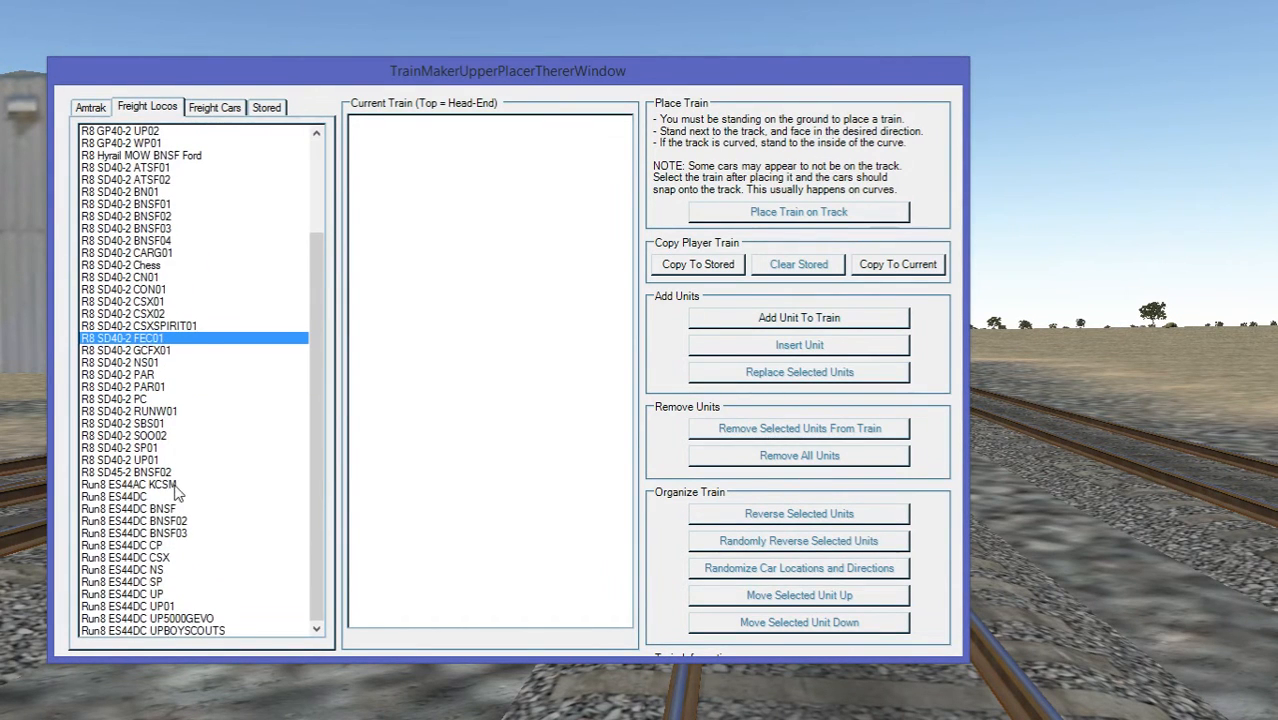
click(128, 510)
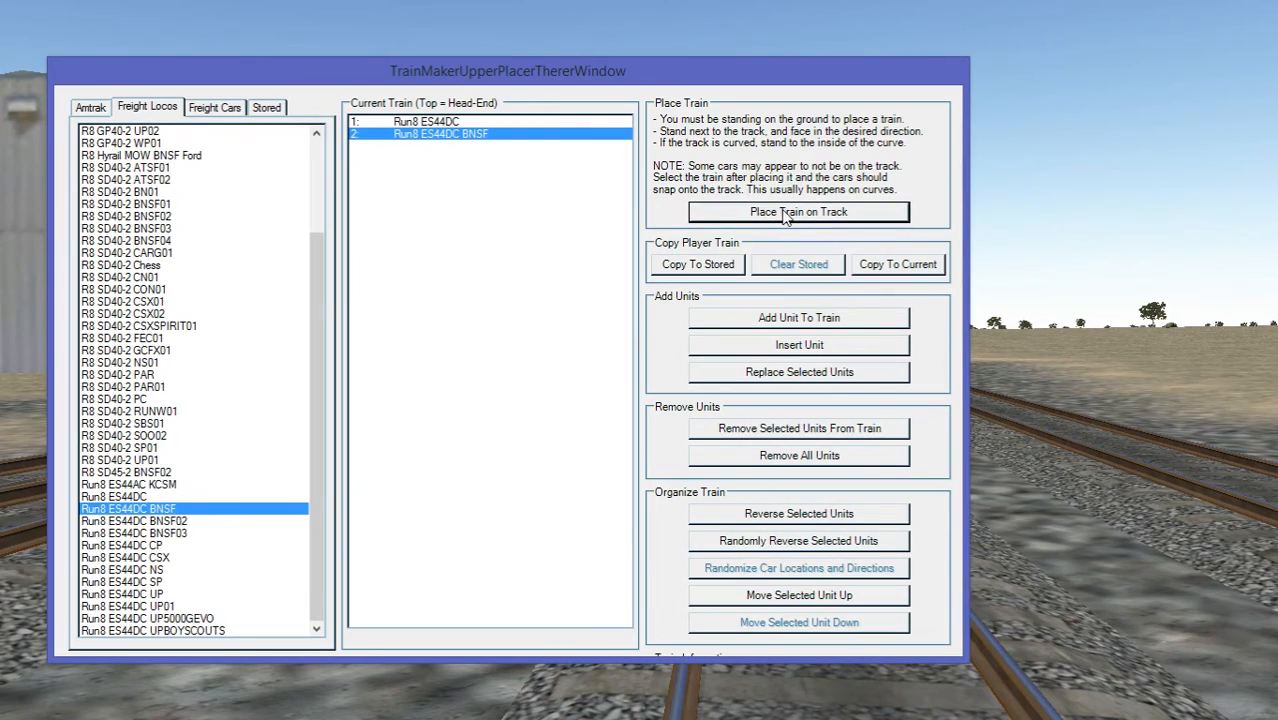
click(798, 212)
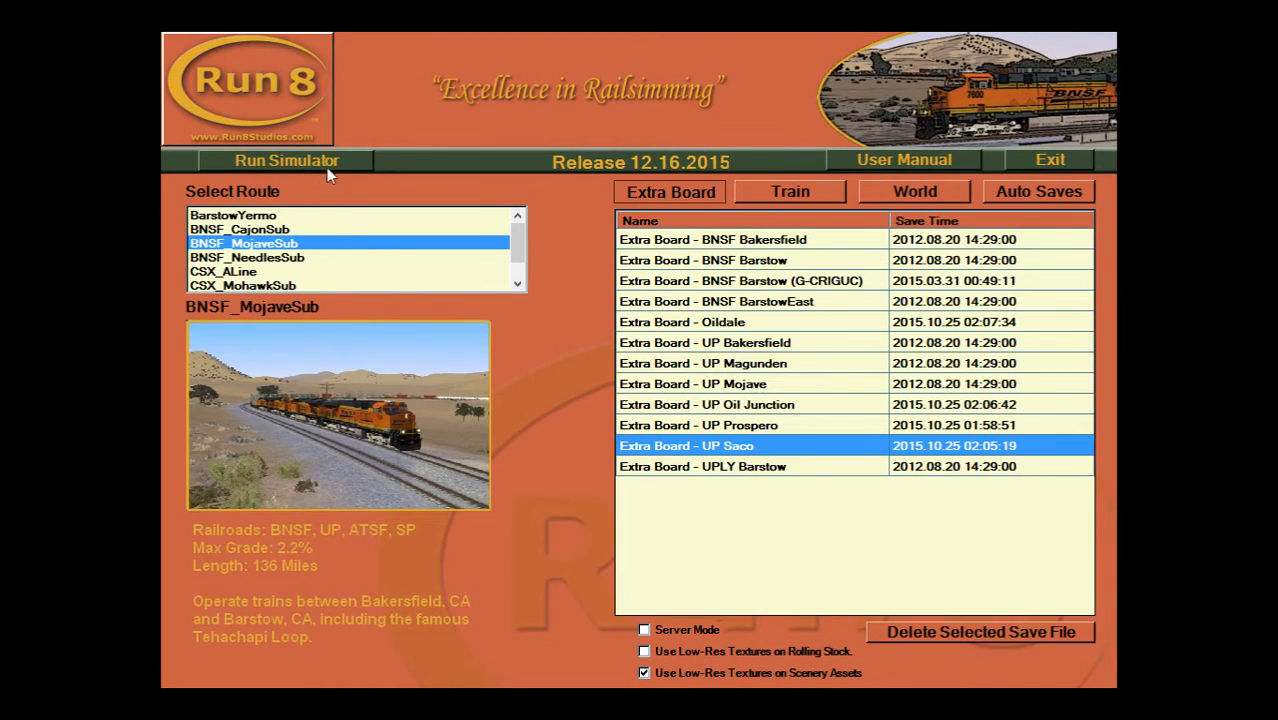
Run the simulator again and place the two-ES44DC train on the track.
click(288, 160)
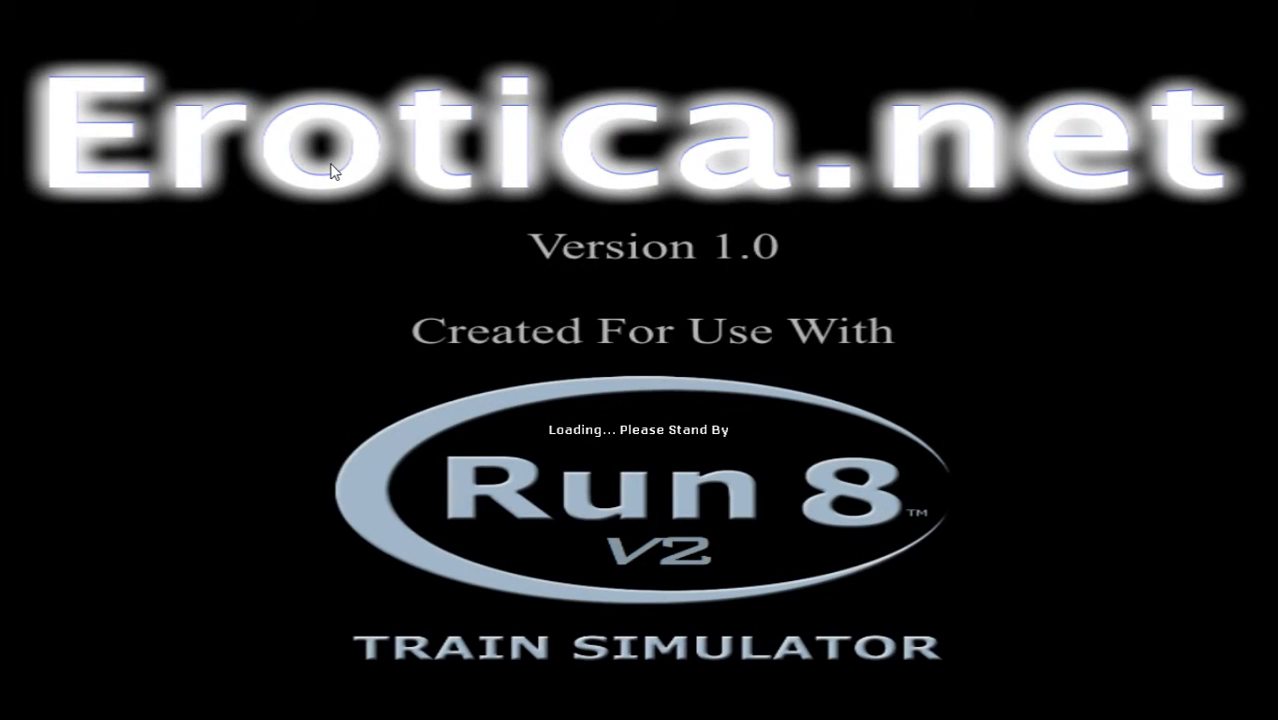
mouse_move(346, 176)
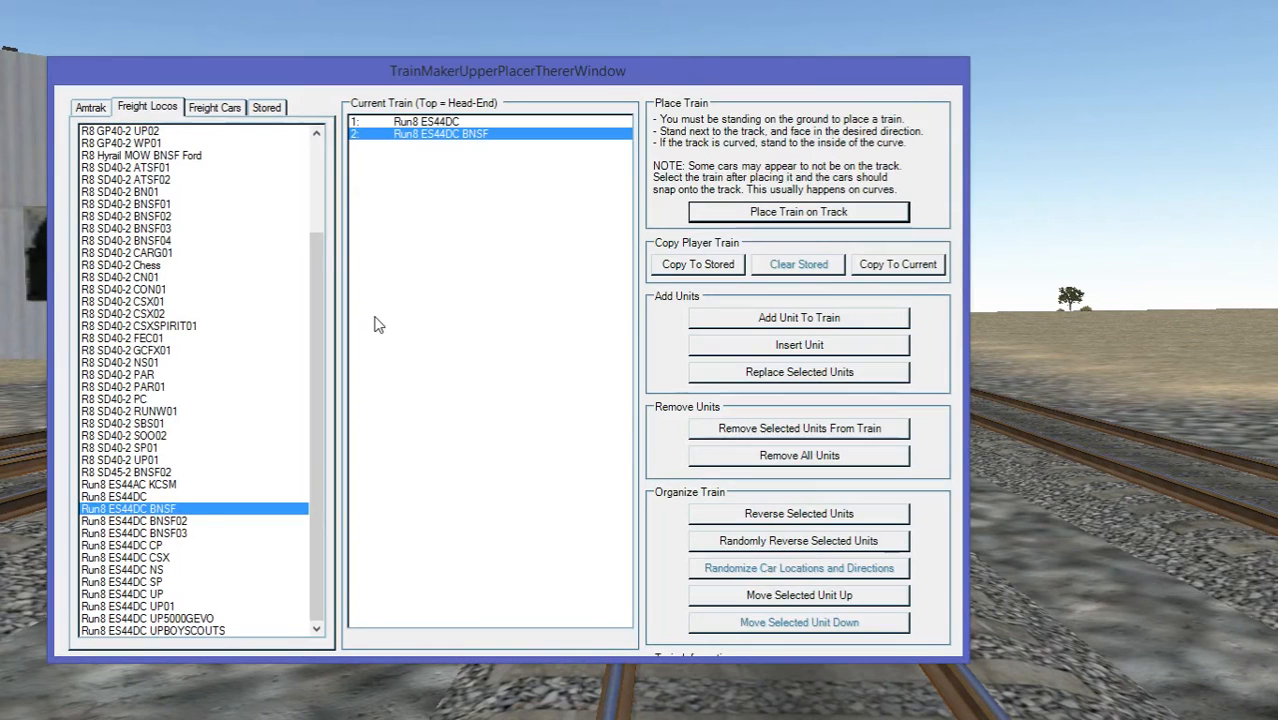
click(796, 212)
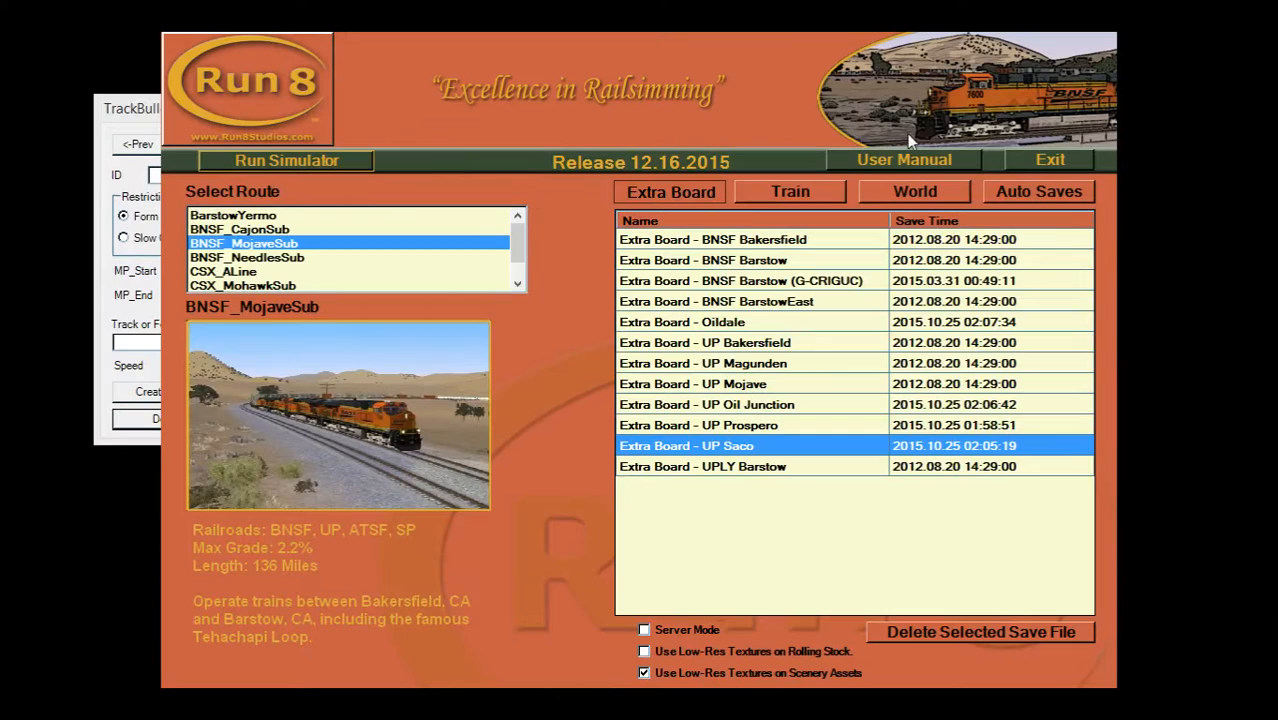
Launch the simulator session once more and switch to File Explorer while it loads.
click(286, 160)
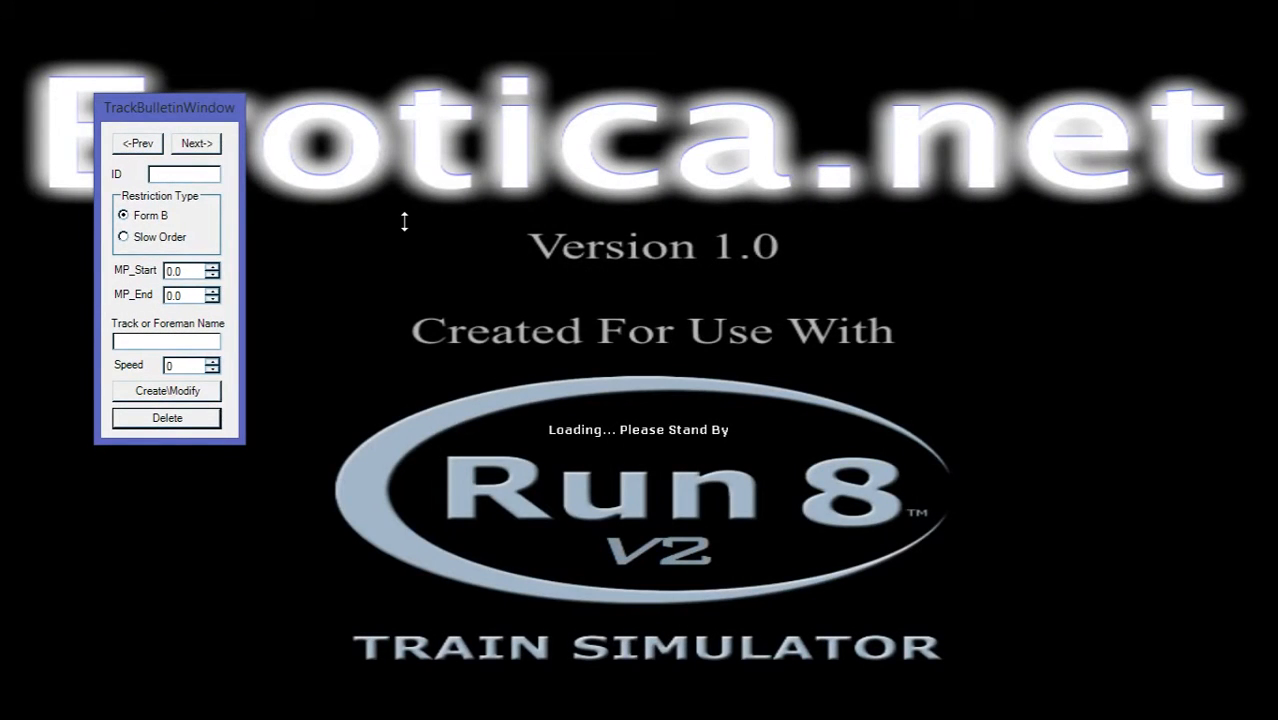
mouse_move(444, 204)
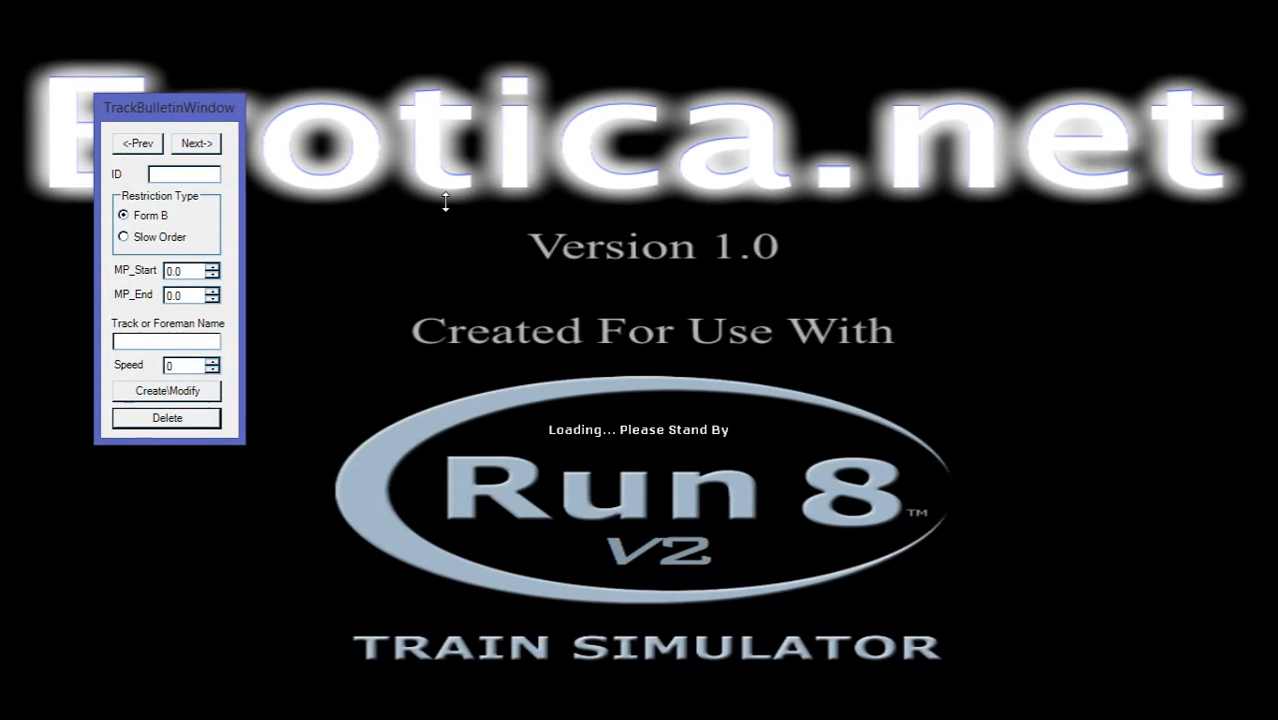
mouse_move(682, 208)
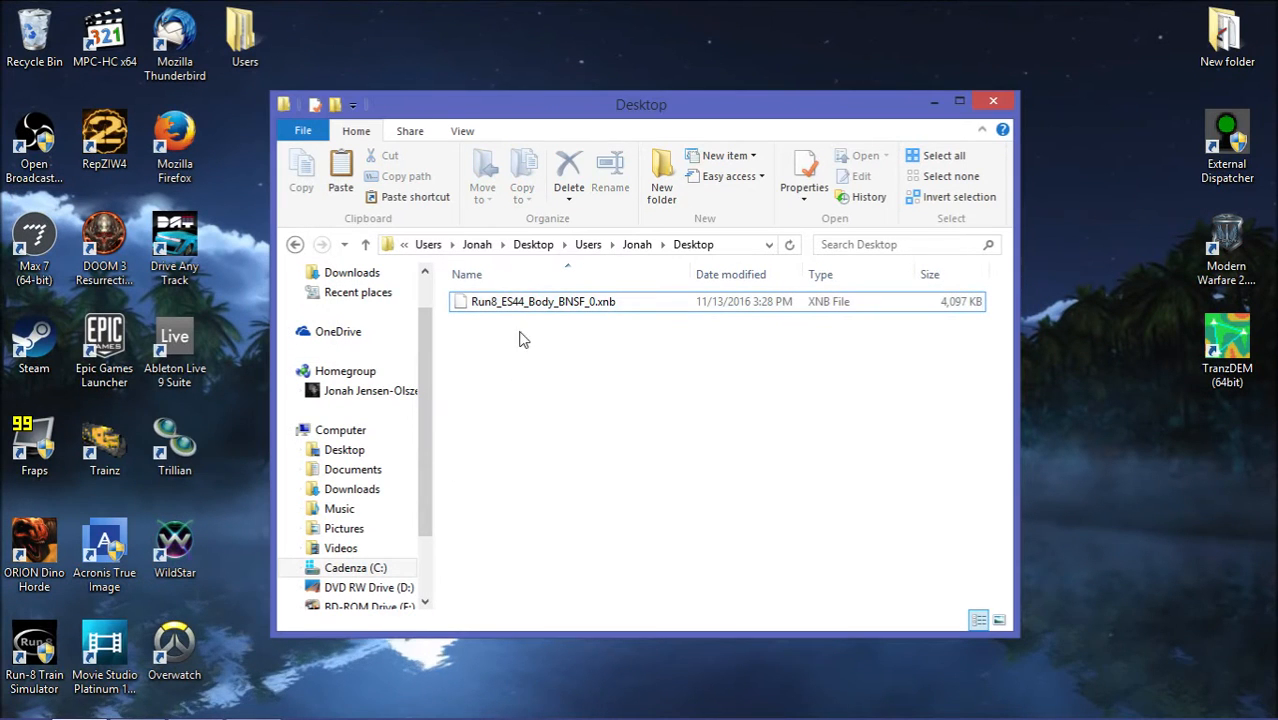
mouse_move(700, 448)
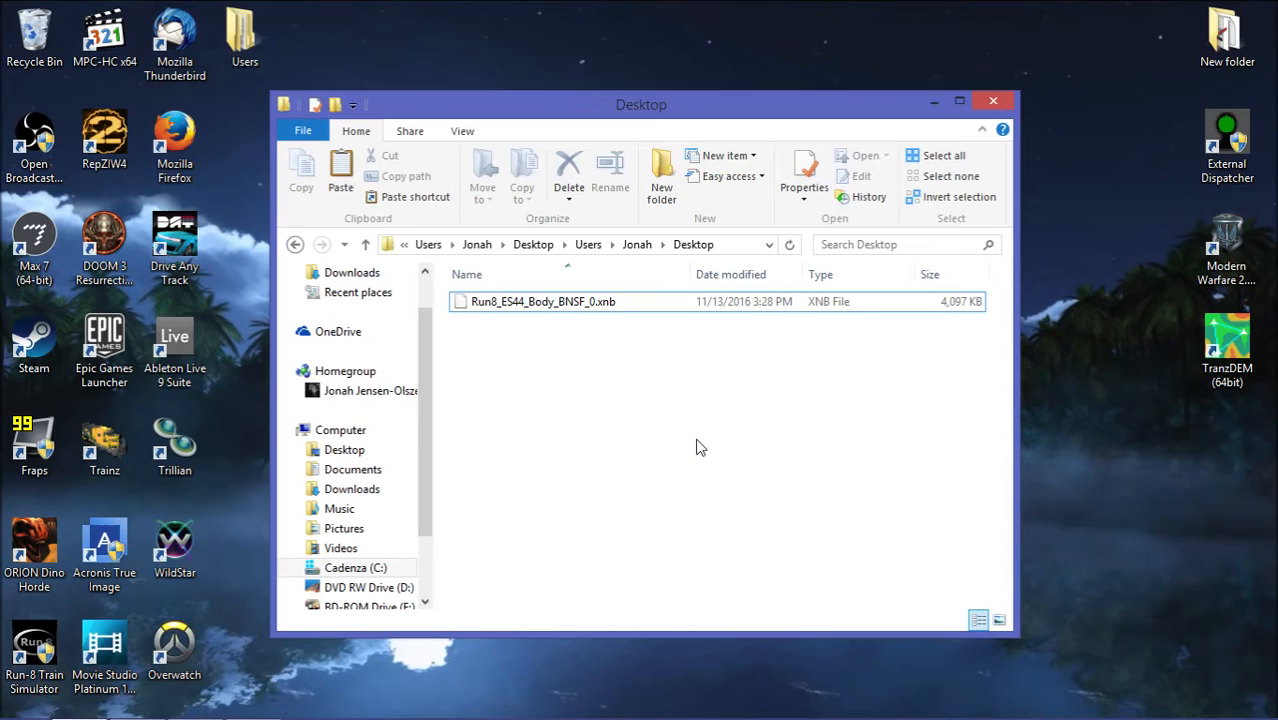
Navigate from the C: drive through Program Files (x86) > Run 8 Studios to the RailVehicles folder.
click(18, 698)
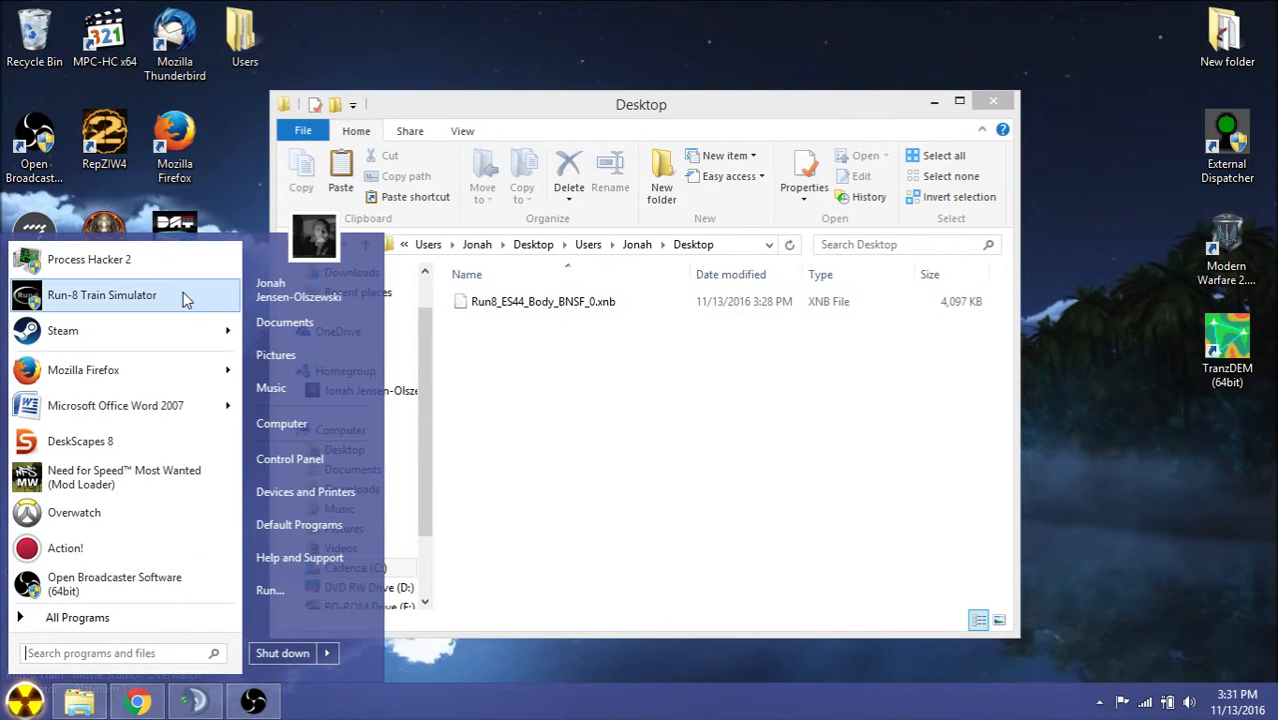
click(542, 300)
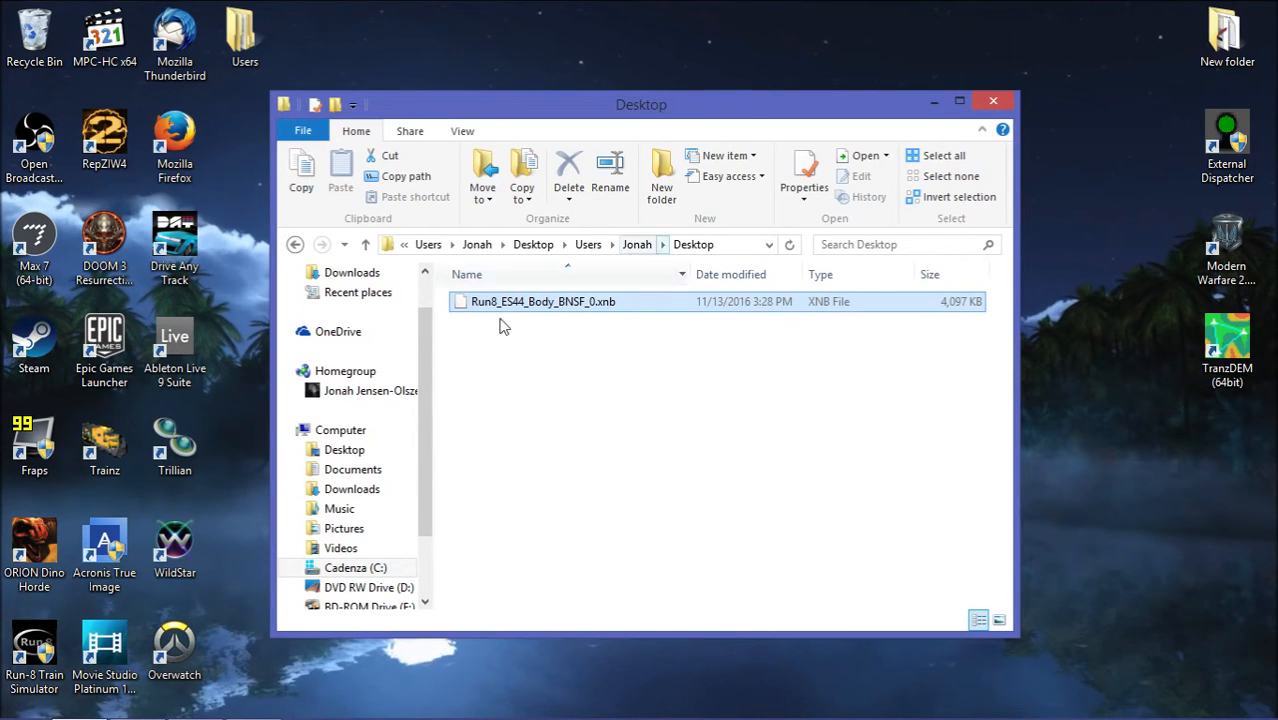
click(356, 568)
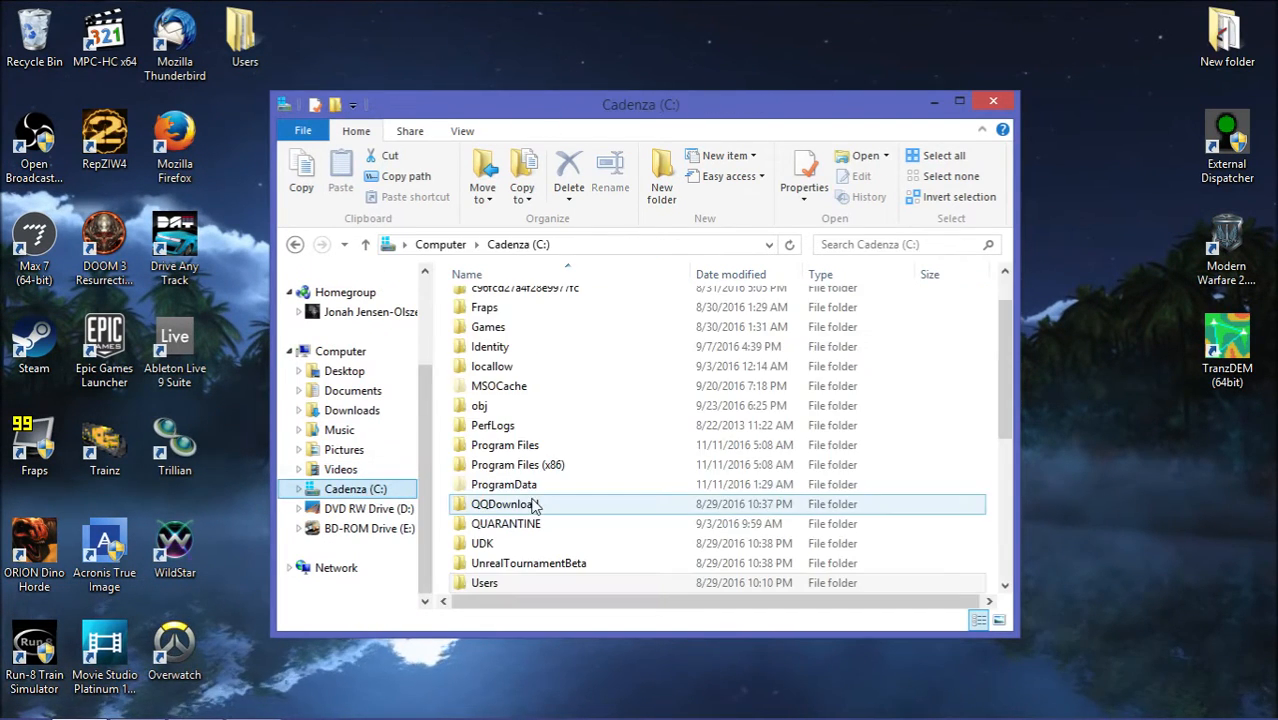
double_click(516, 464)
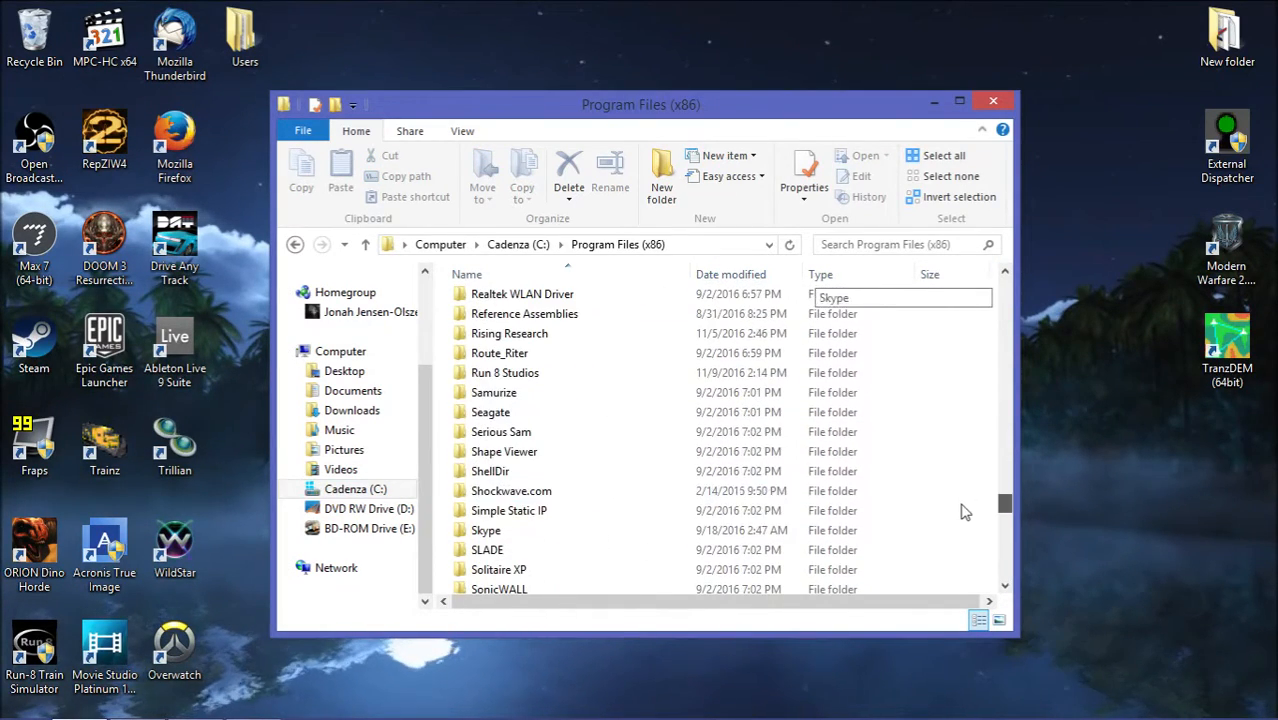
double_click(504, 372)
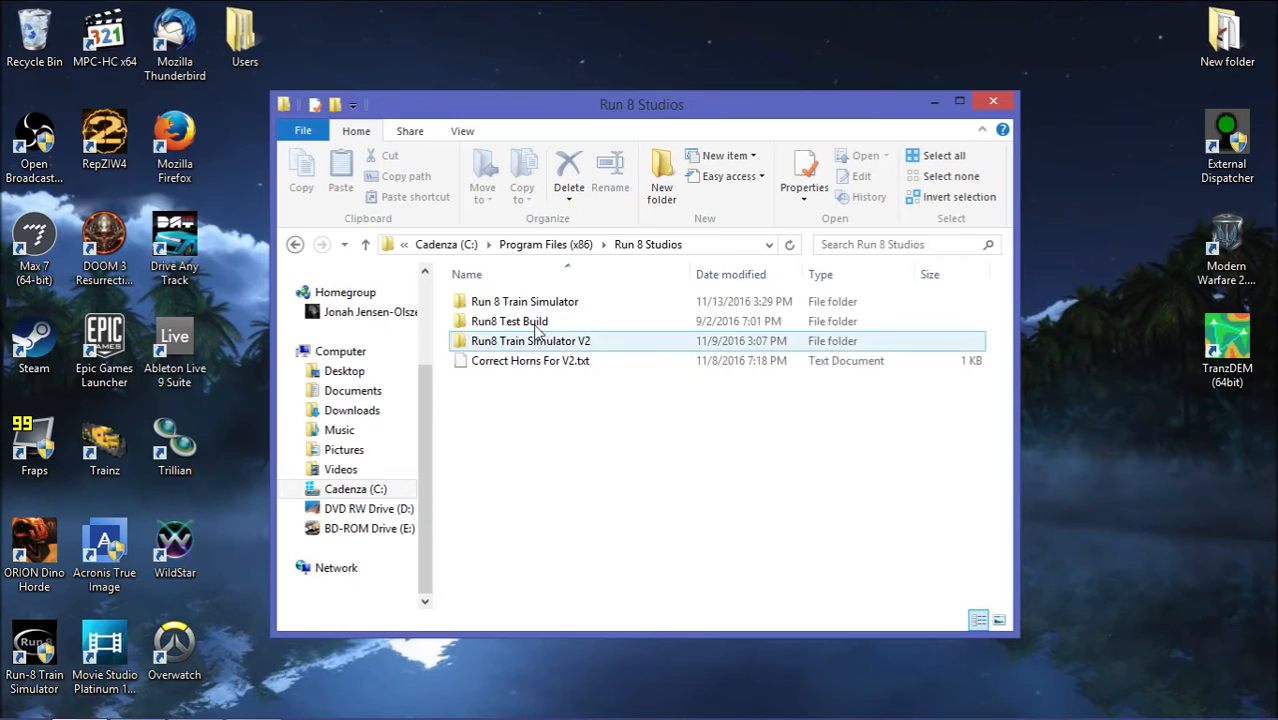
double_click(524, 300)
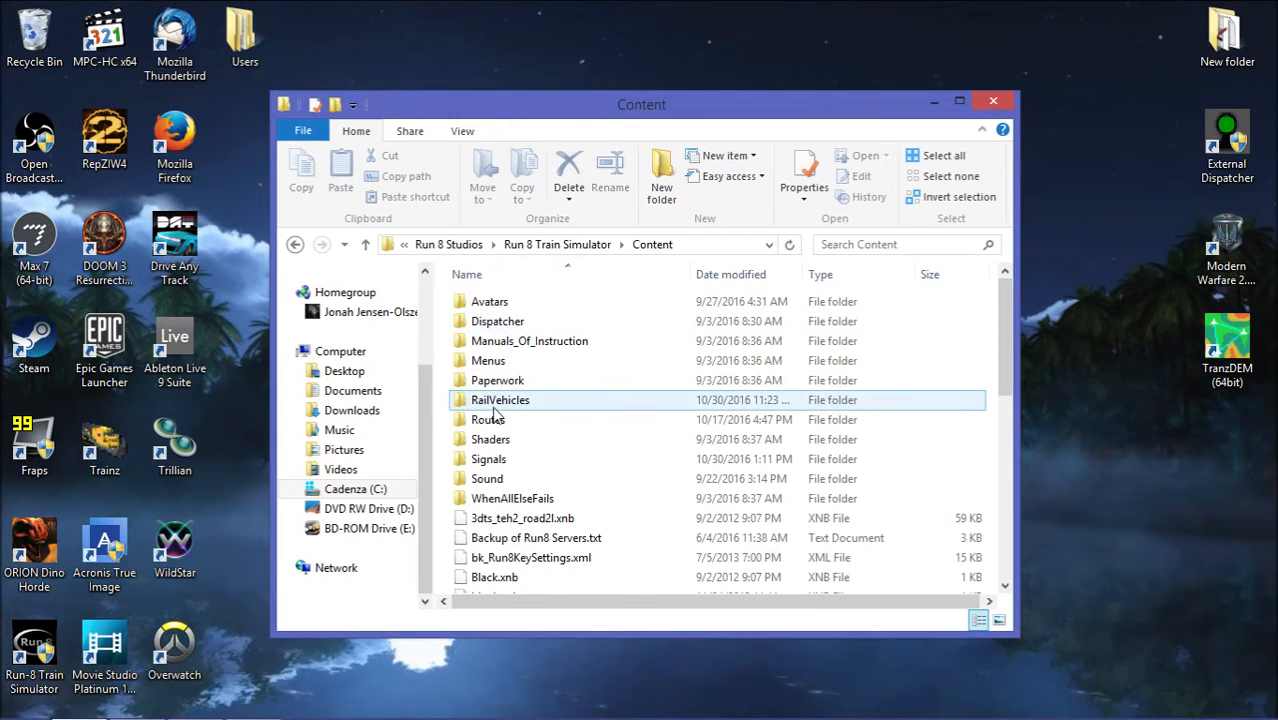
double_click(500, 400)
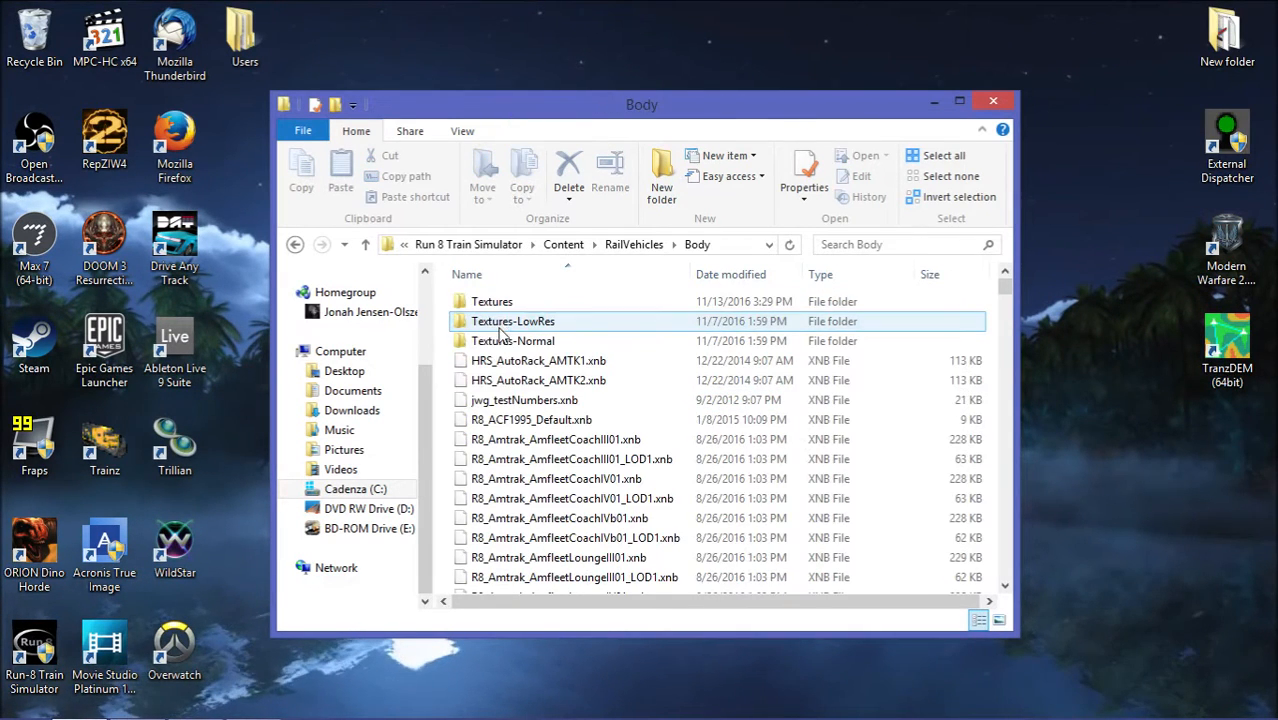
Browse the Textures-Normal folder contents, then go back up to RailVehicles.
double_click(512, 340)
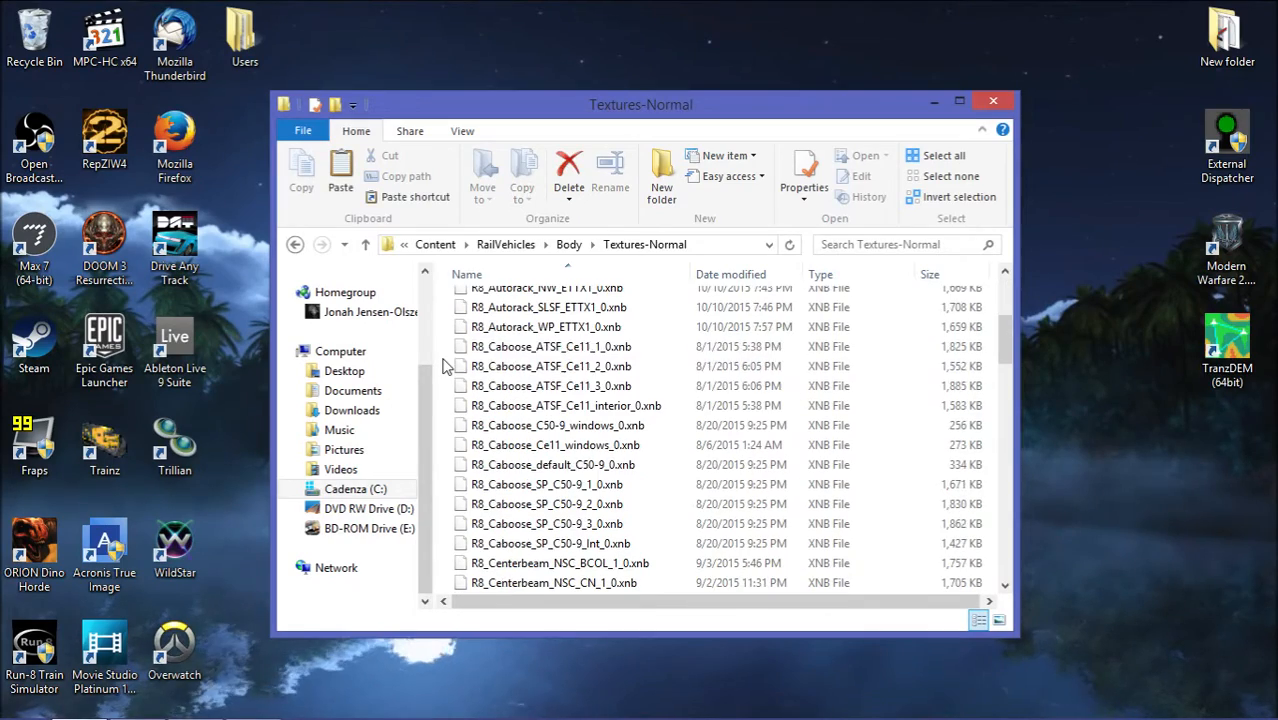
scroll(down, 3)
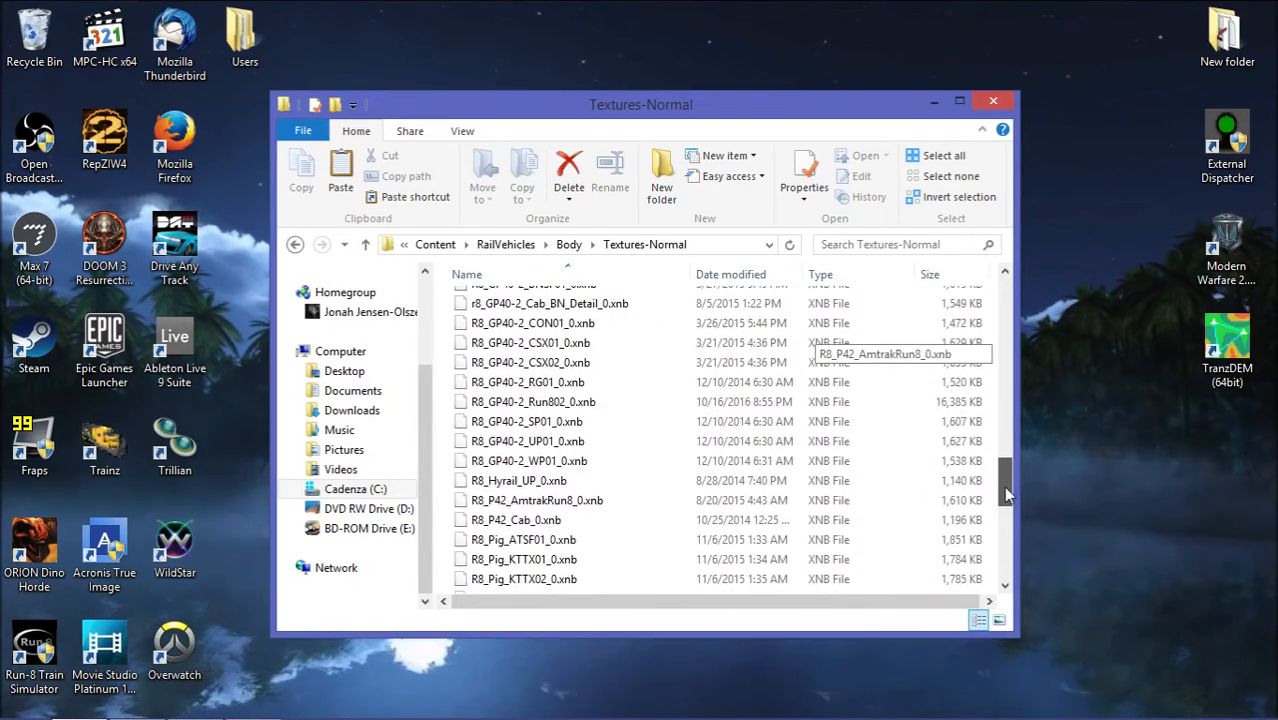
scroll(down, 3)
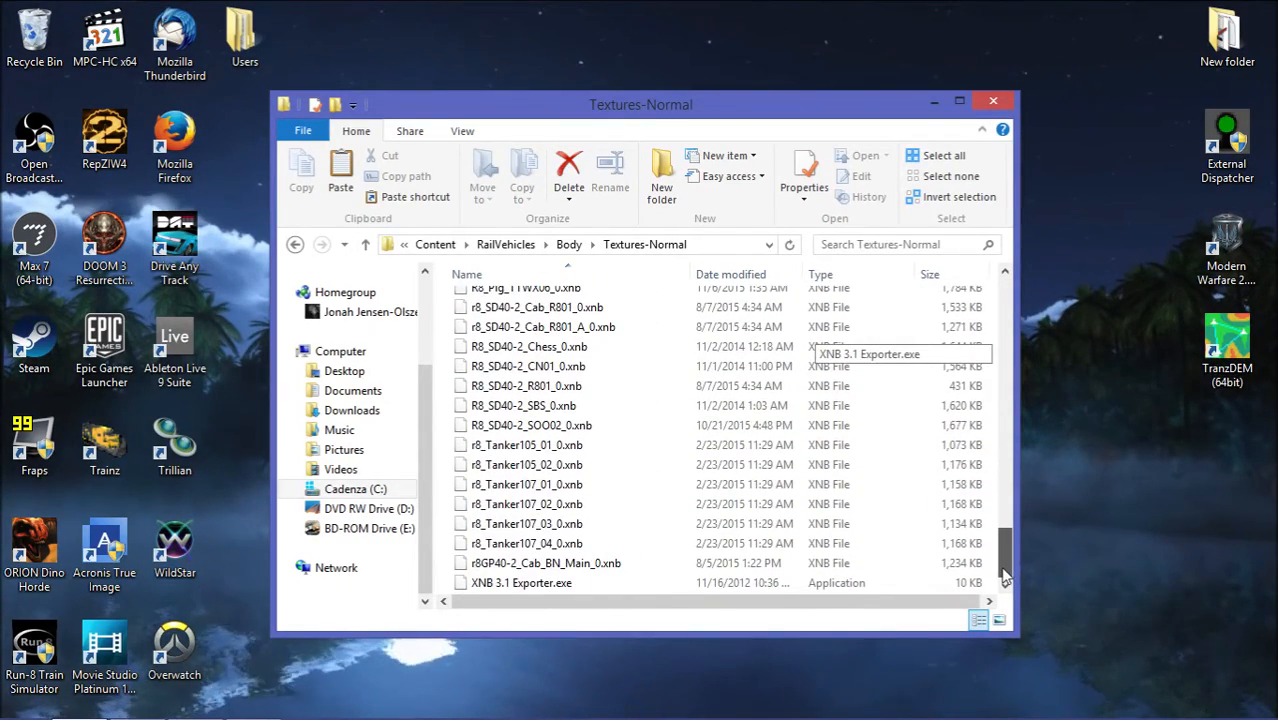
scroll(up, 3)
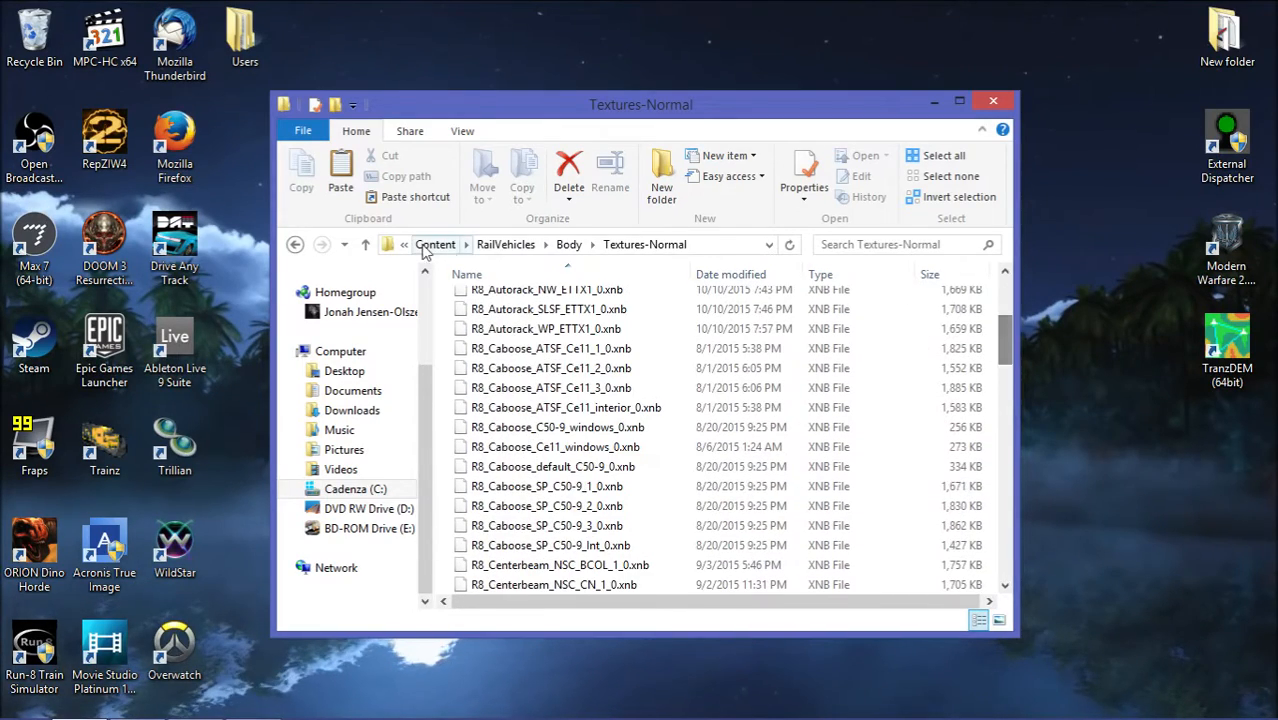
click(506, 244)
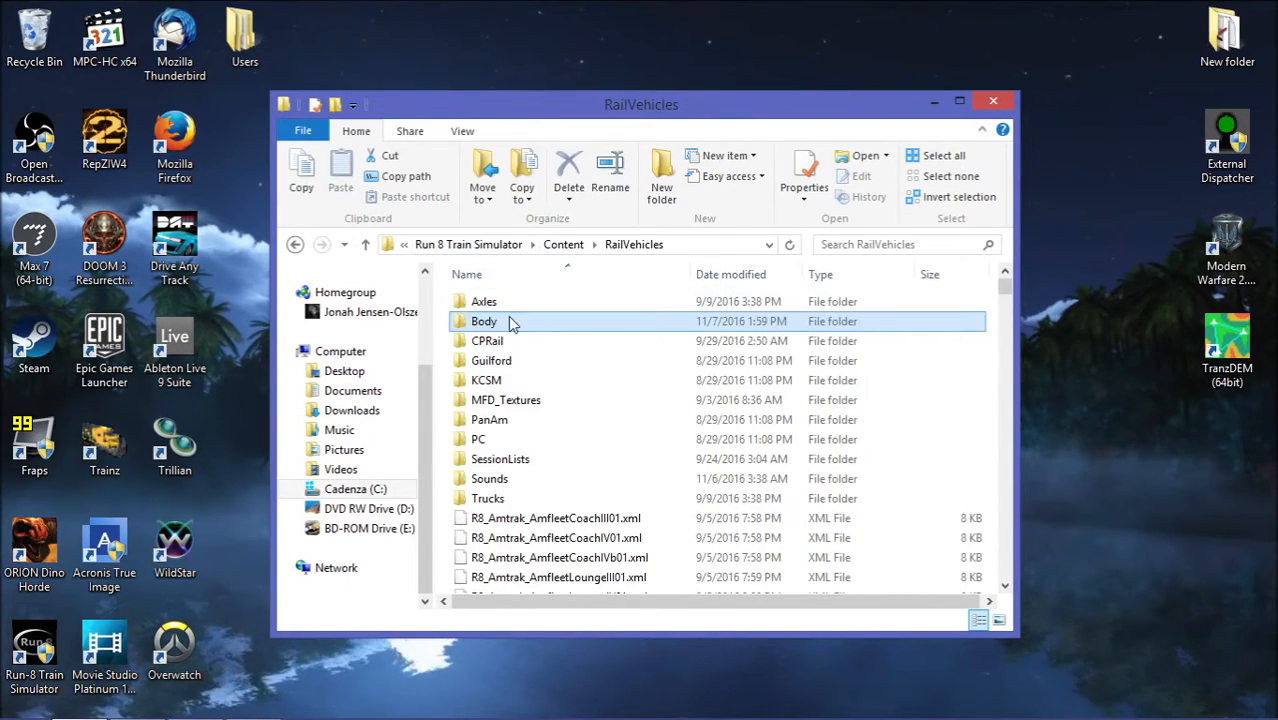
Browse Body > Textures-LowRes, then return to RailVehicles and bring the Run 8 launcher back.
double_click(484, 320)
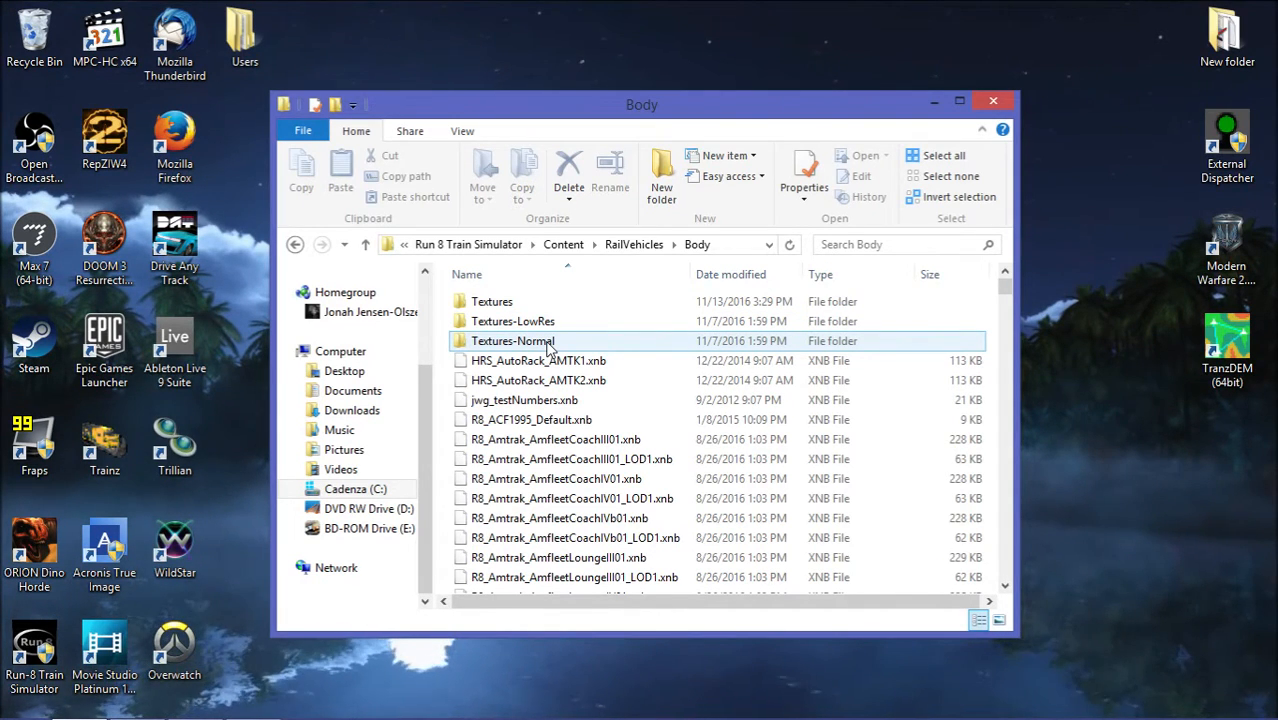
double_click(512, 340)
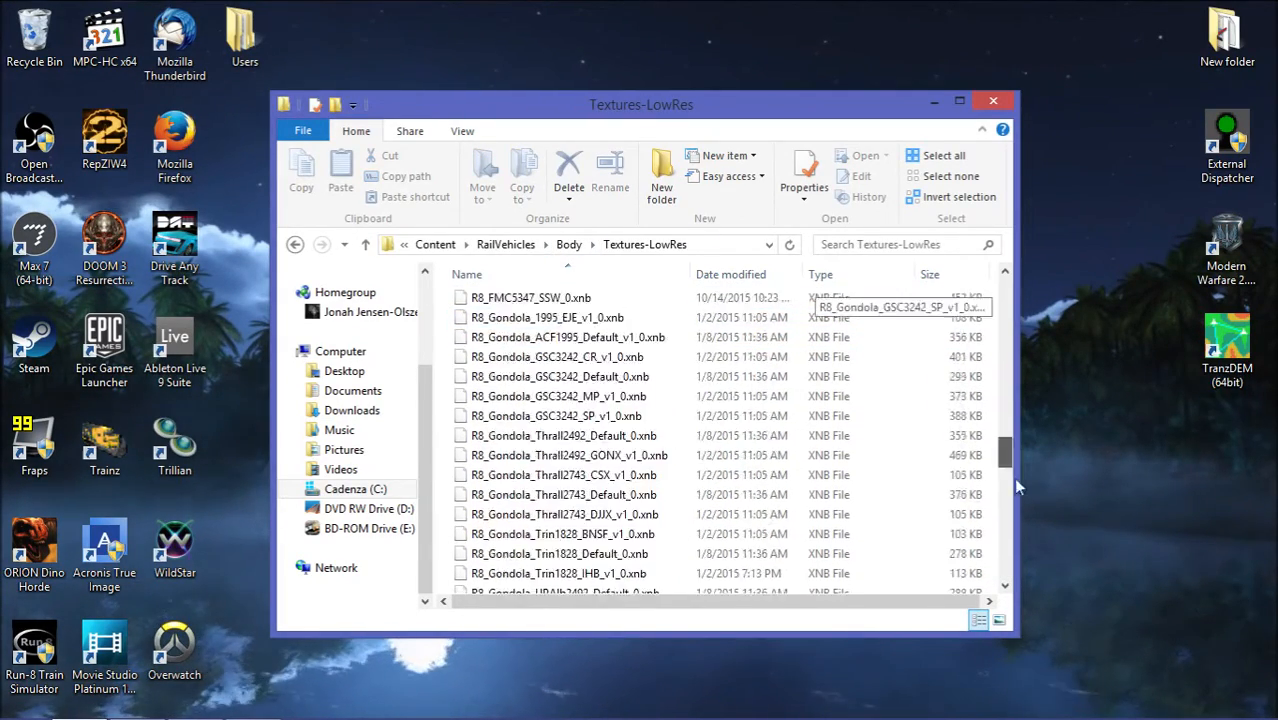
scroll(down, 3)
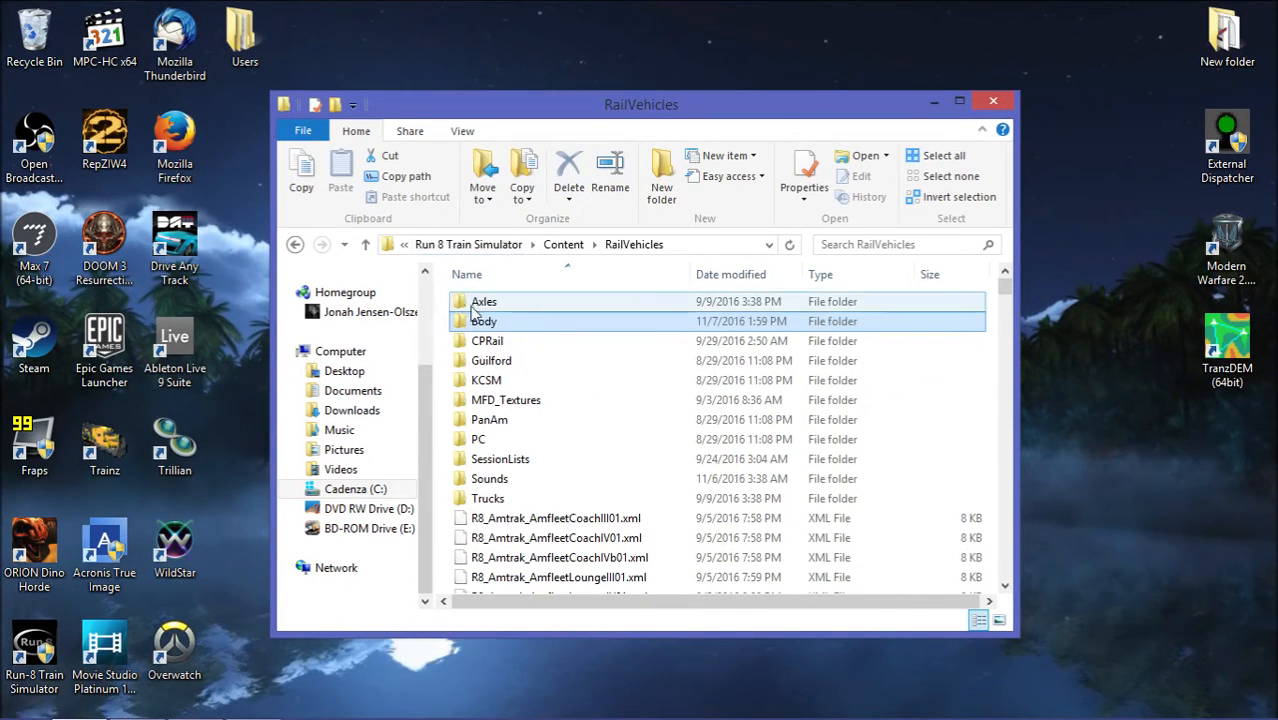
click(20, 700)
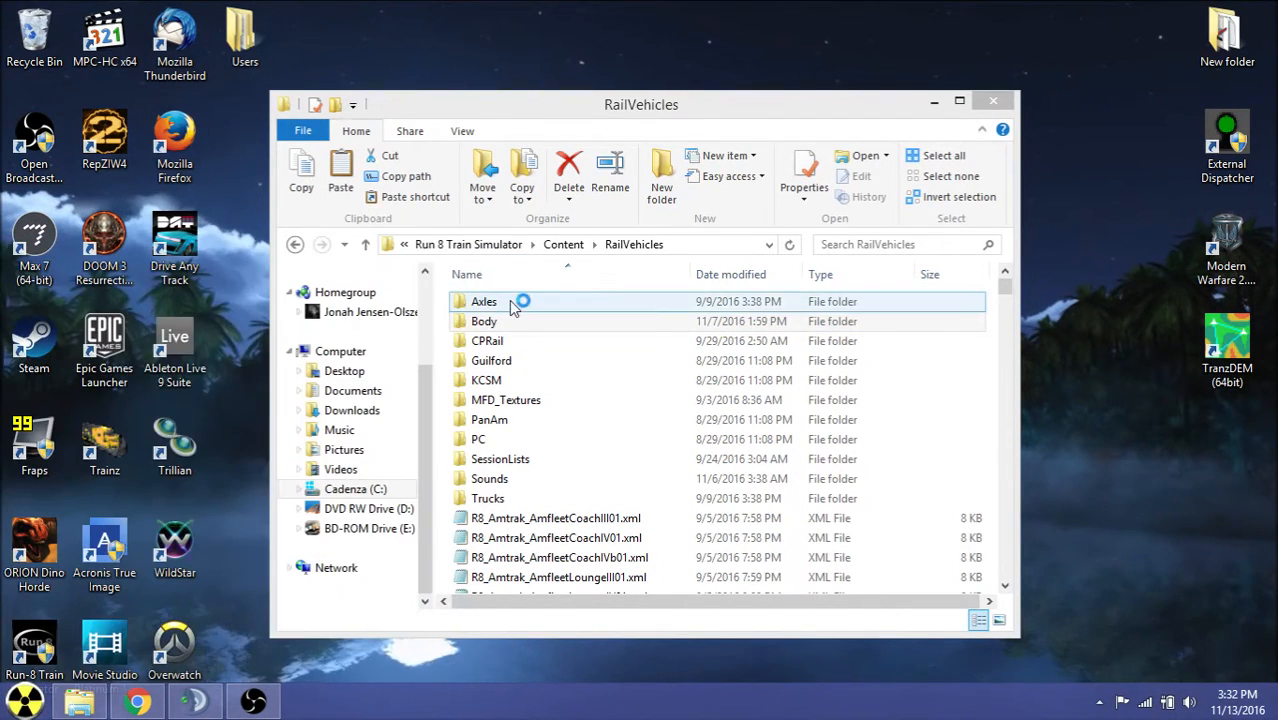
click(484, 320)
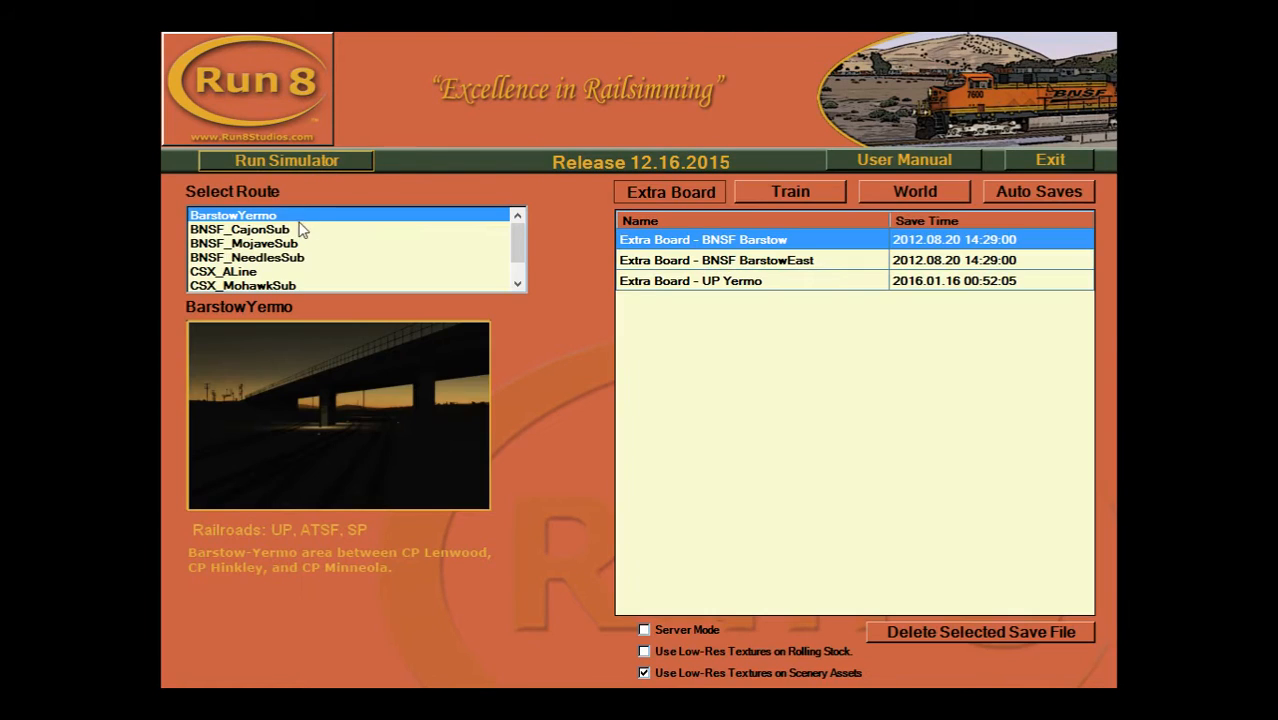
Show the launcher's Auto Saves list, then exit the Run 8 launcher.
click(1038, 192)
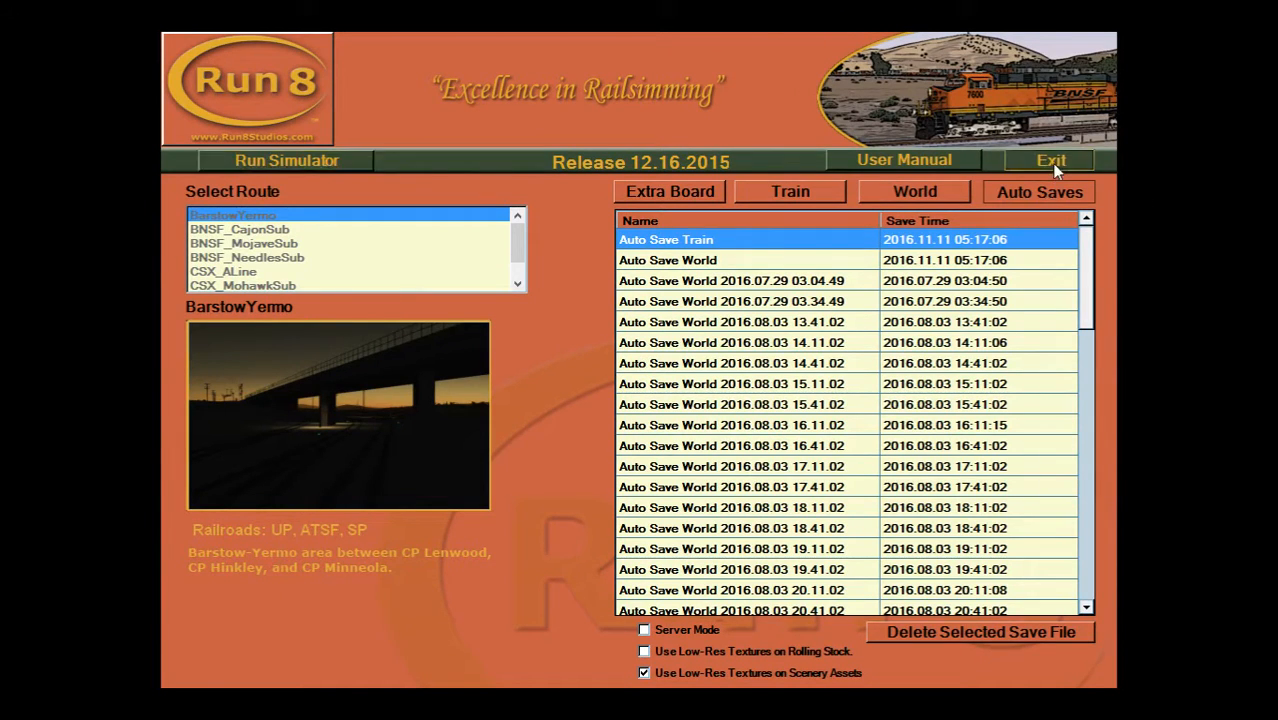
click(1052, 160)
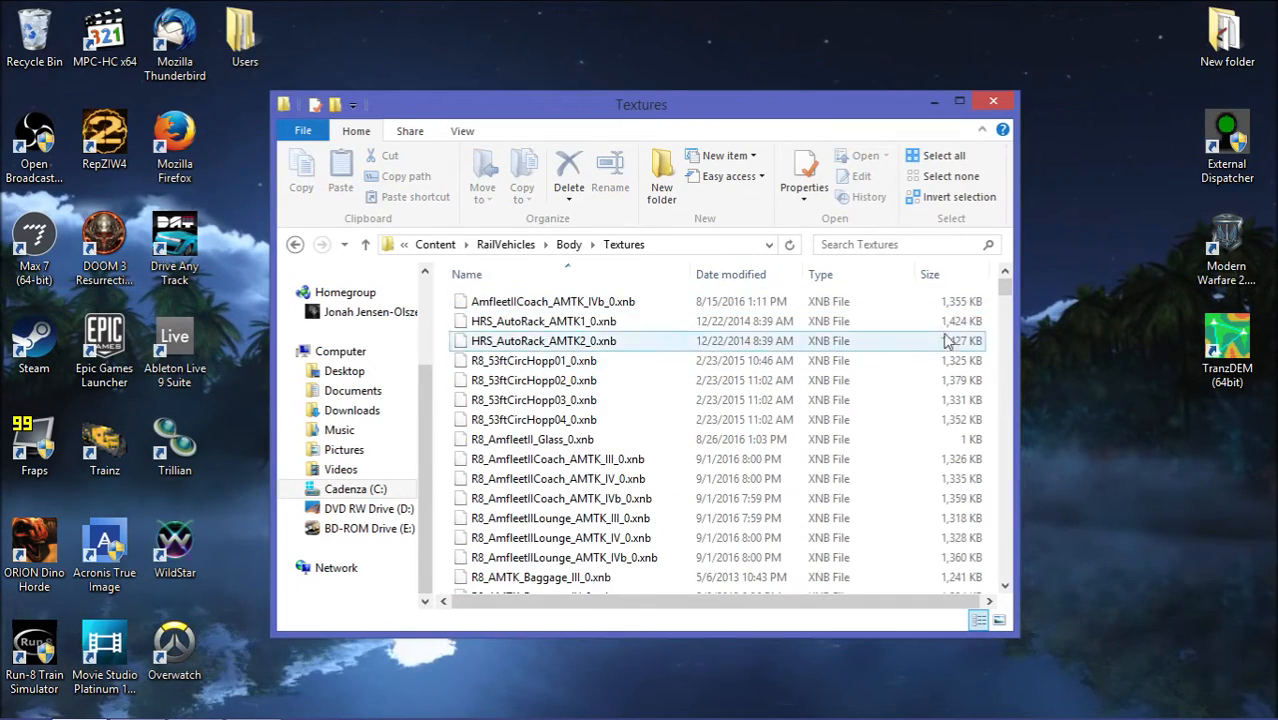
Scroll Body\Textures to the Run8_ES44 BNSF files, select one and refresh the folder listing.
scroll(down, 3)
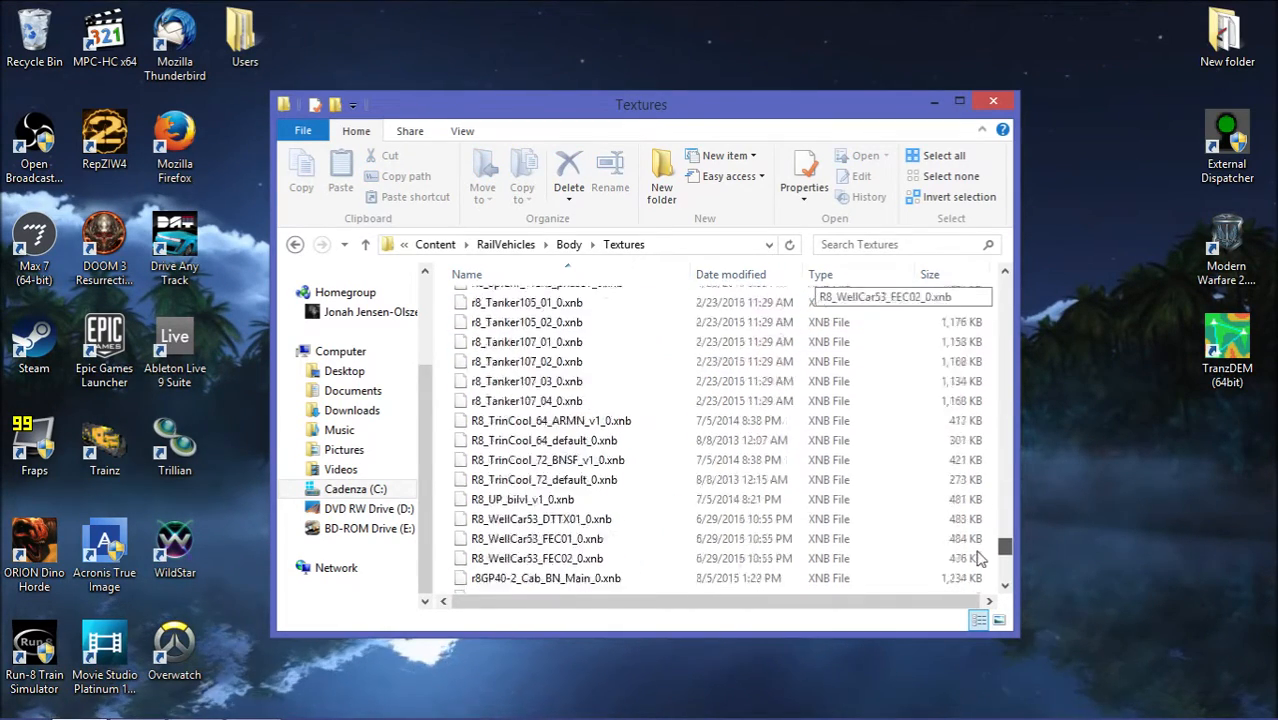
scroll(down, 3)
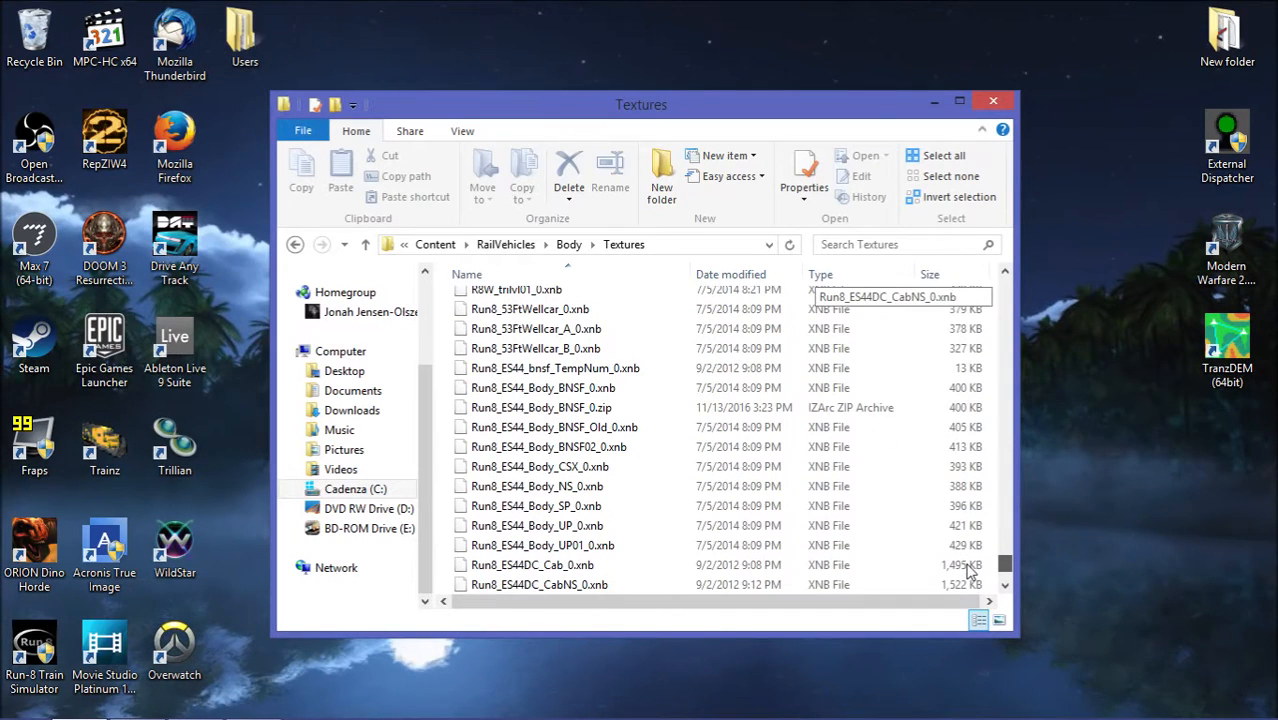
mouse_move(676, 264)
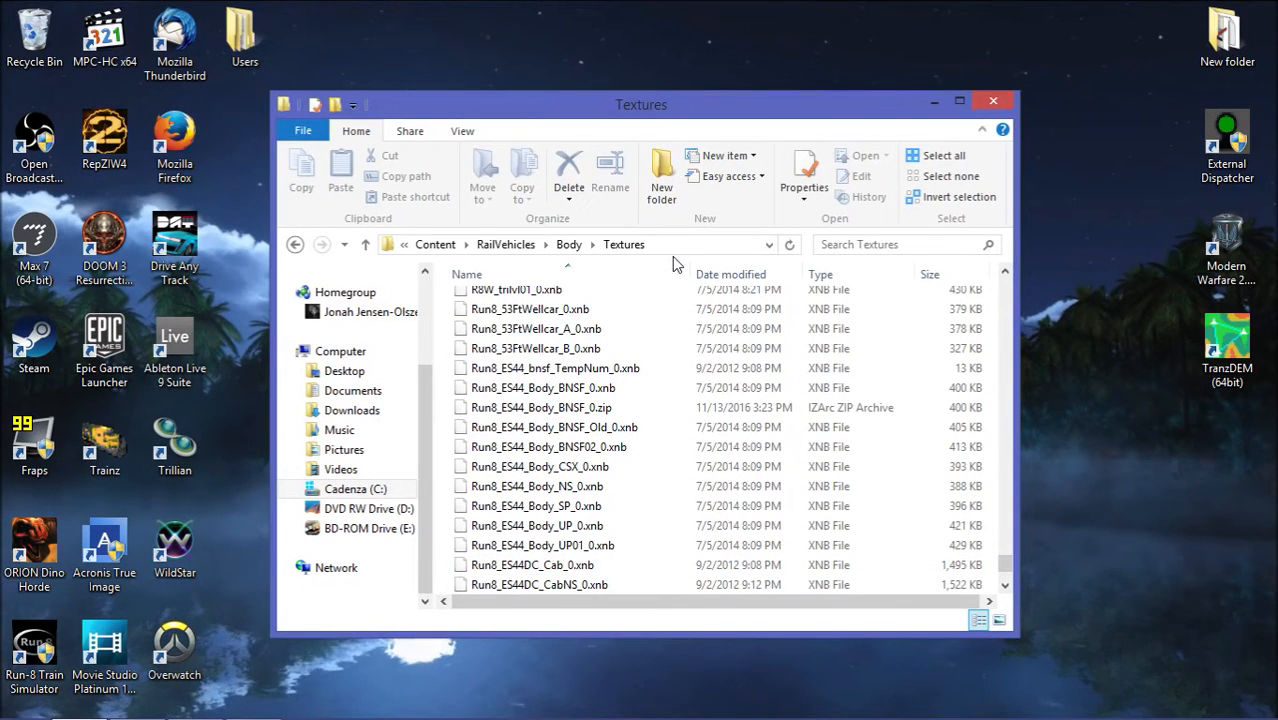
click(552, 428)
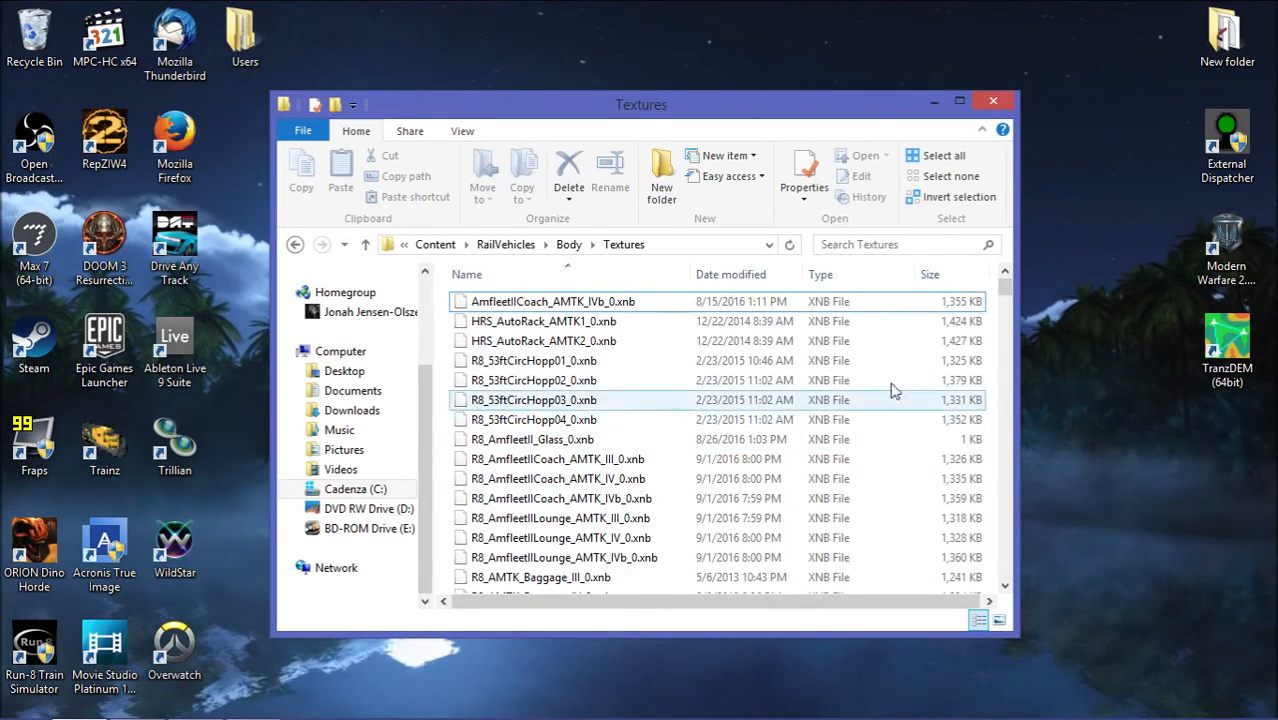
scroll(down, 3)
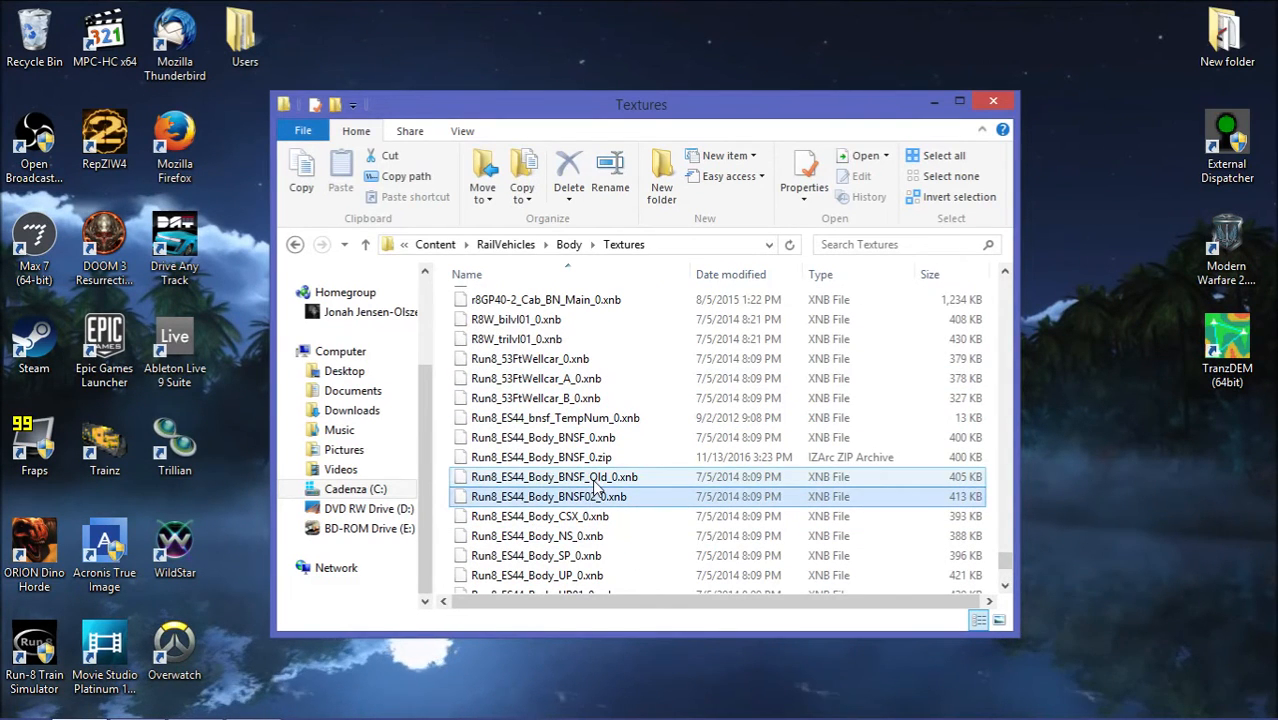
click(542, 456)
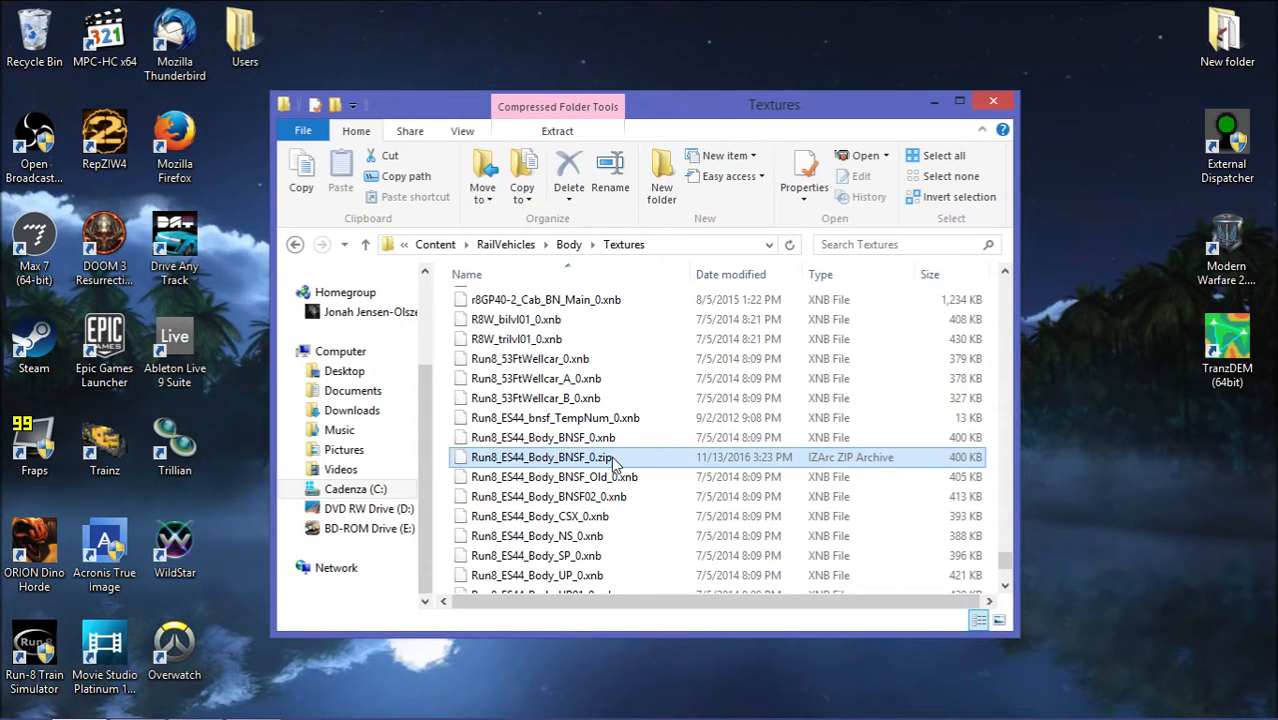
mouse_move(448, 456)
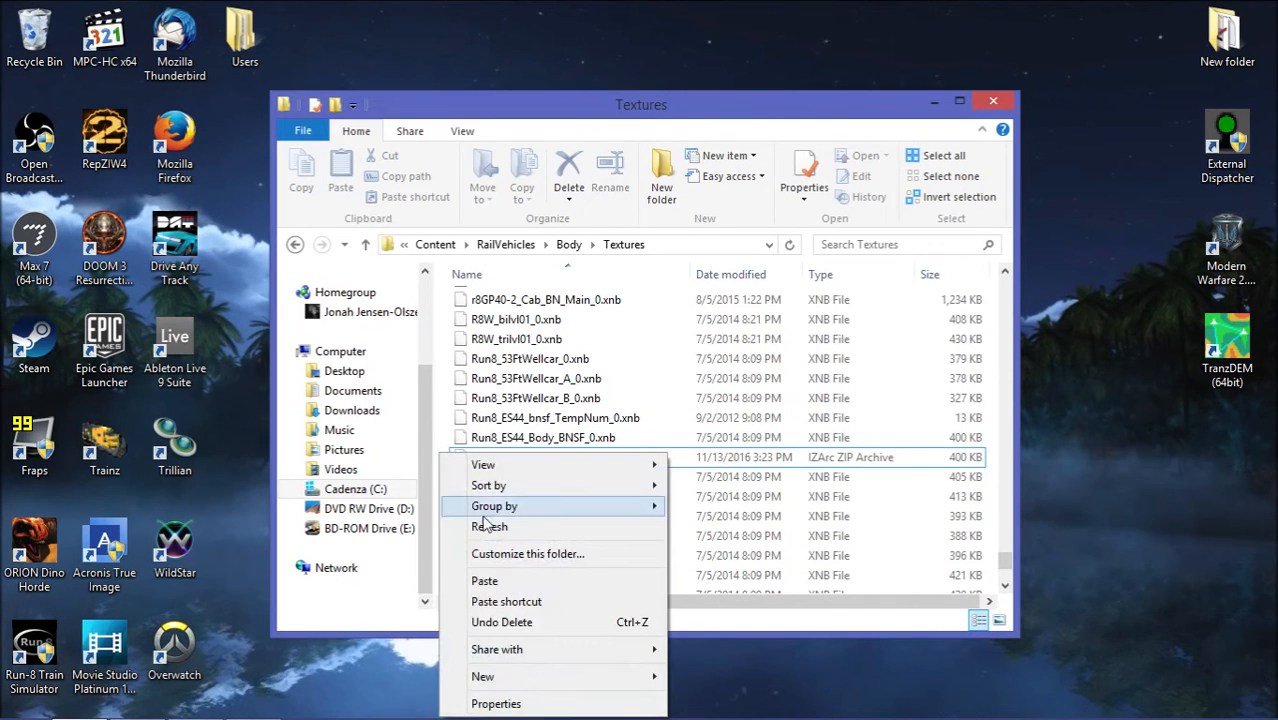
click(484, 580)
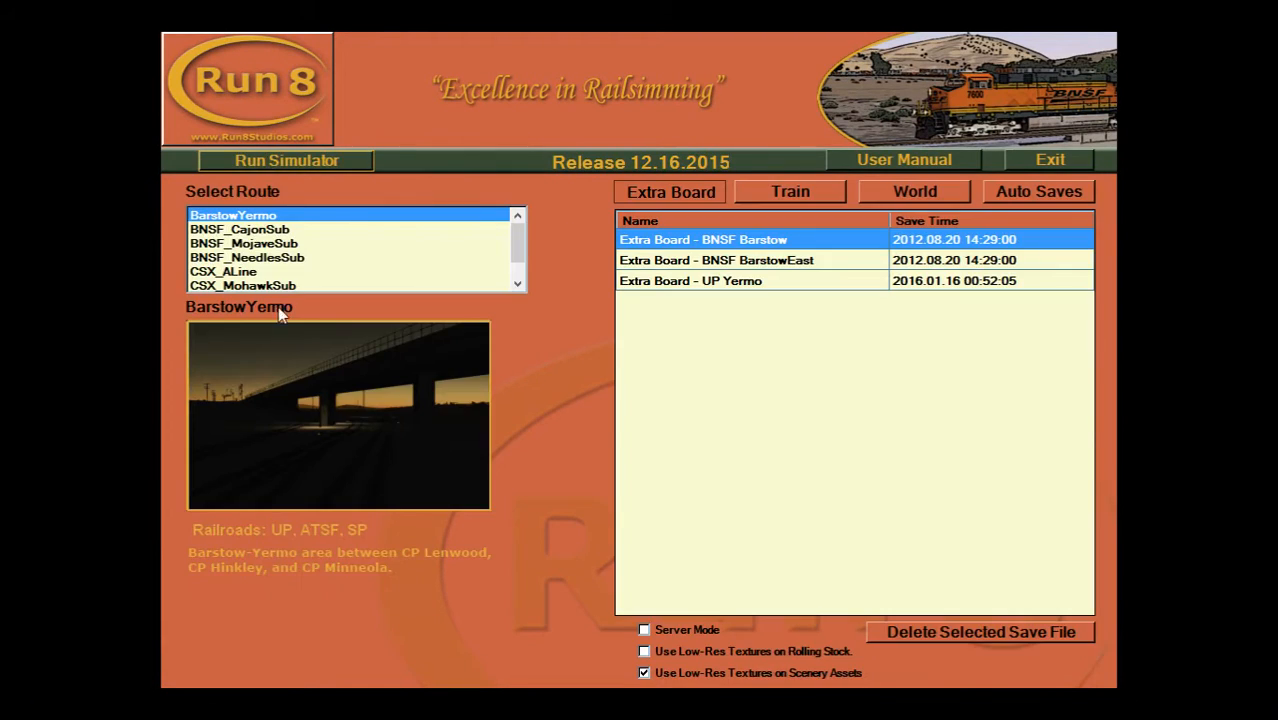
Select the BNSF_MojaveSub route to list its auto saves, then exit the launcher.
click(244, 244)
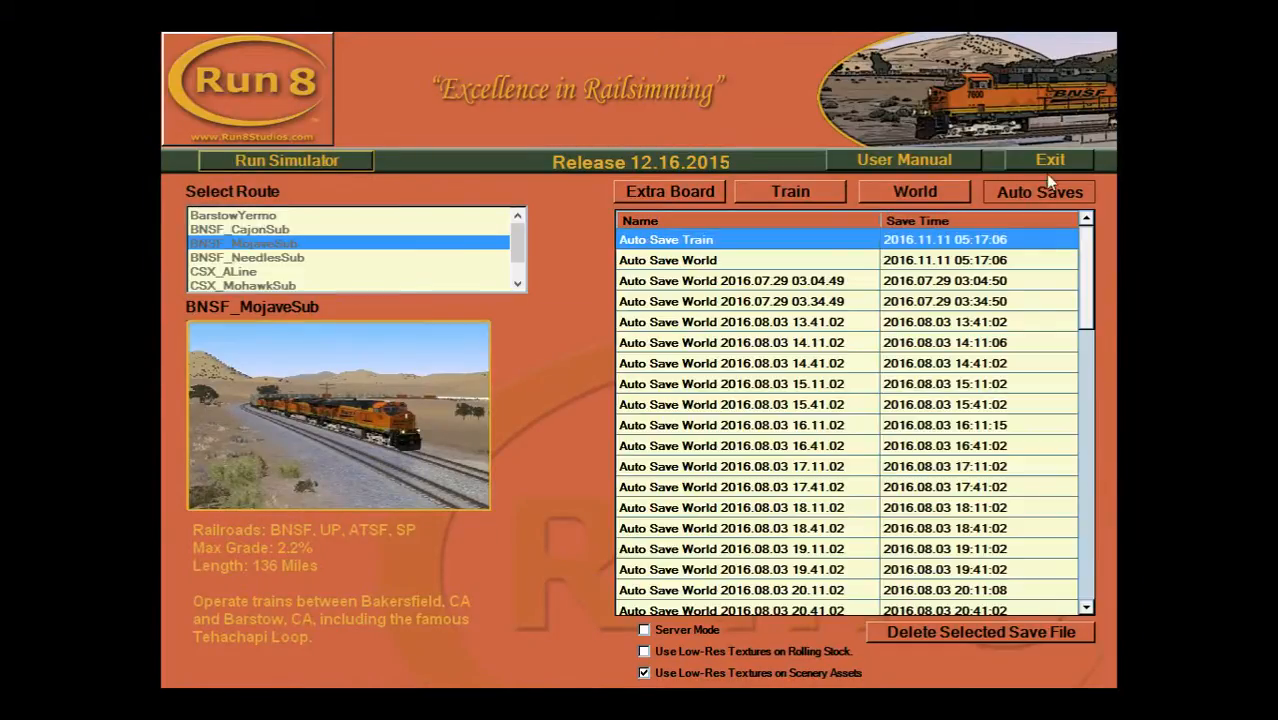
click(1048, 160)
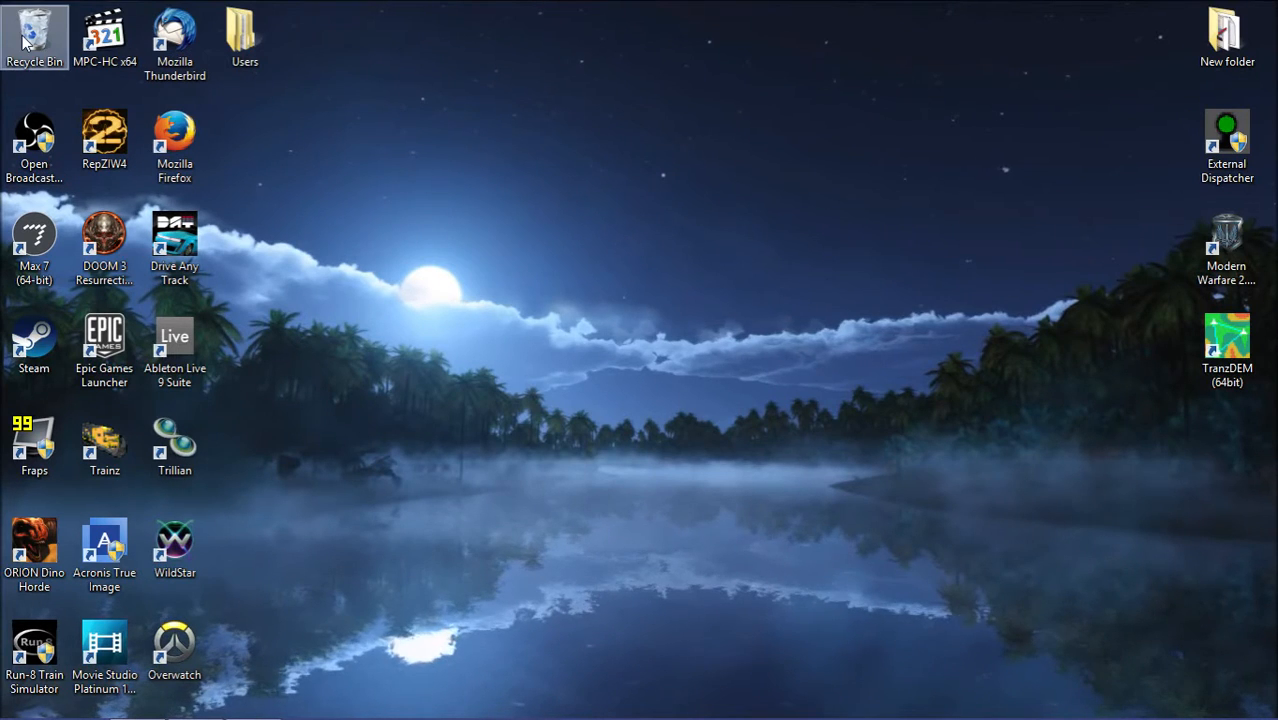
Restore the deleted Run8_ES44_Body_BNSF_0.png copies from the Recycle Bin.
double_click(34, 36)
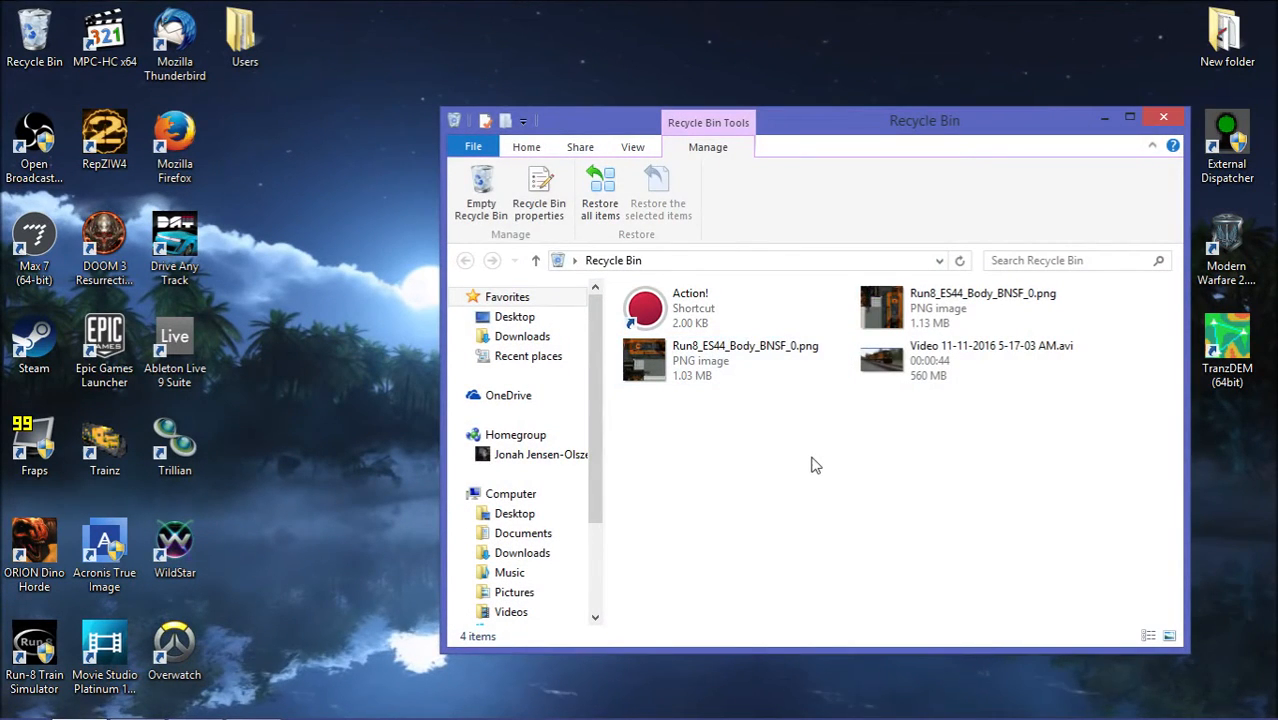
mouse_move(952, 288)
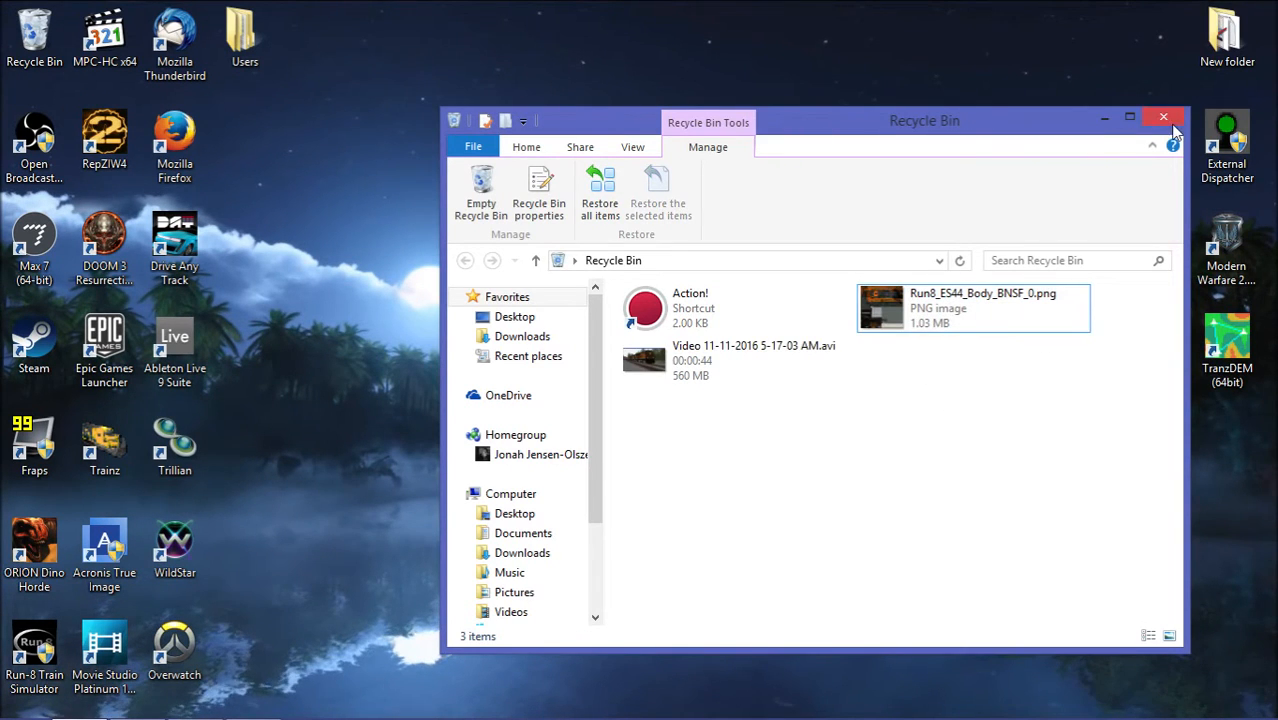
click(1164, 116)
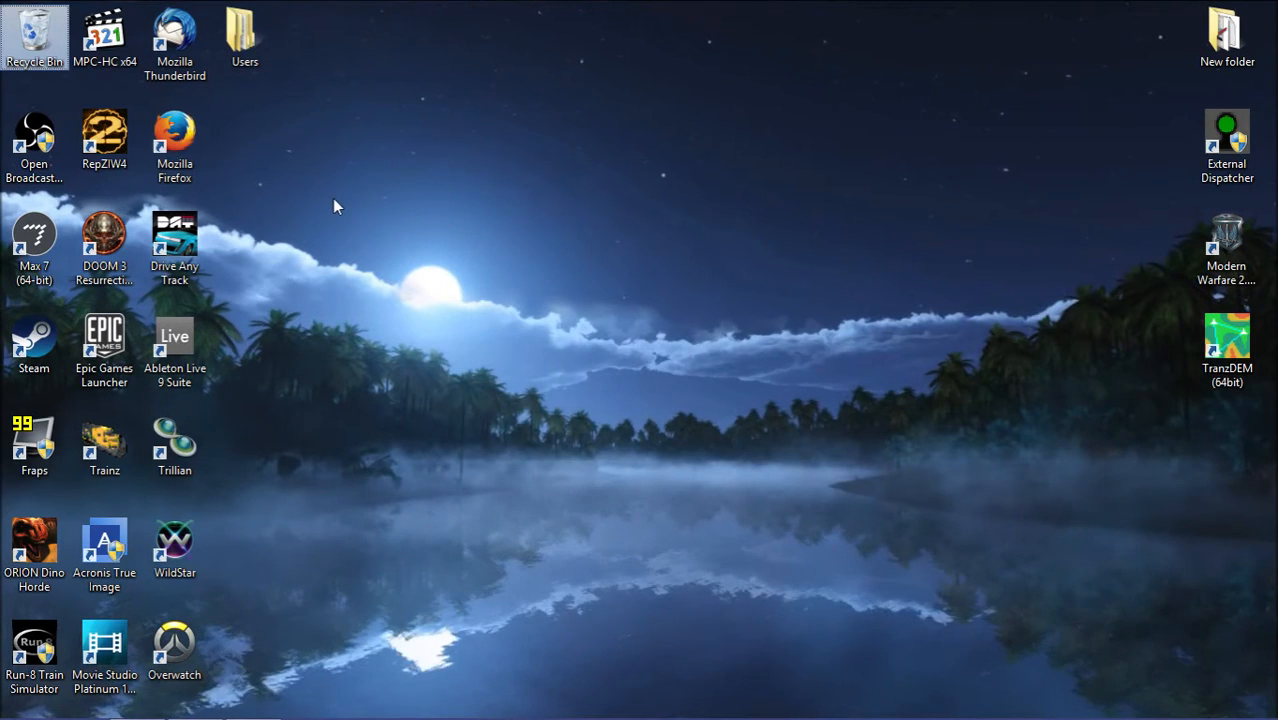
mouse_move(32, 32)
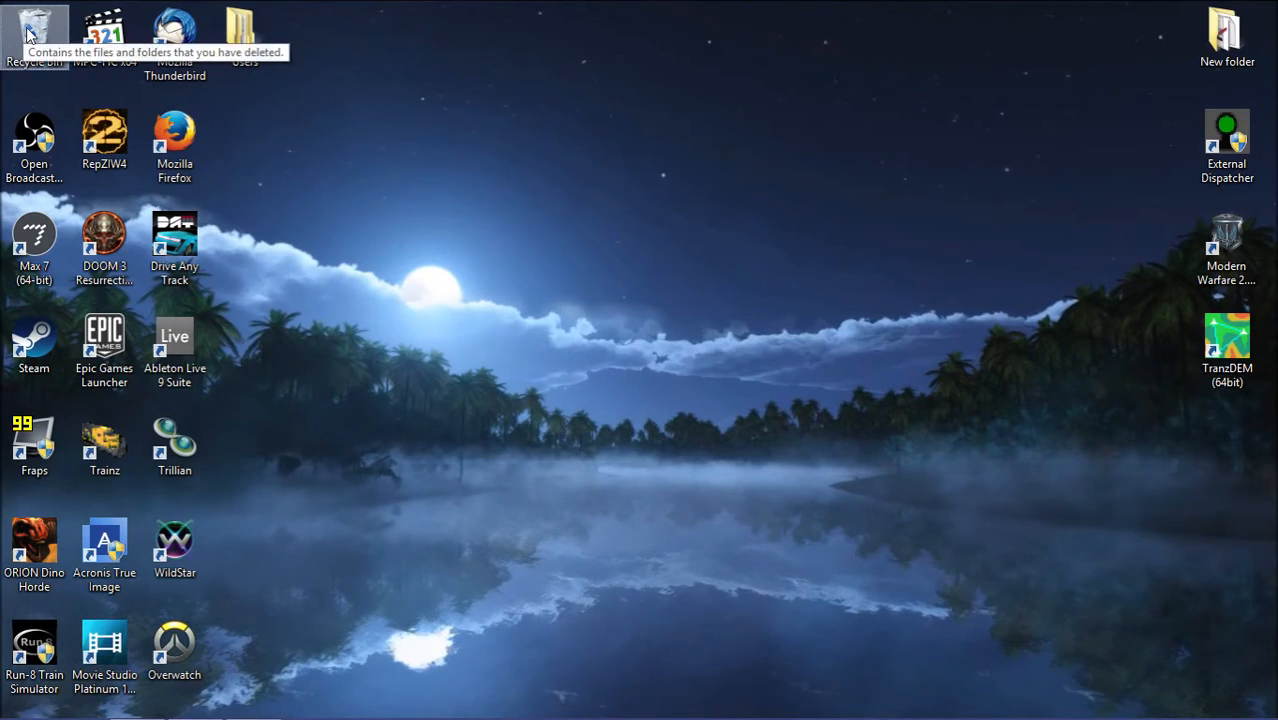
double_click(34, 30)
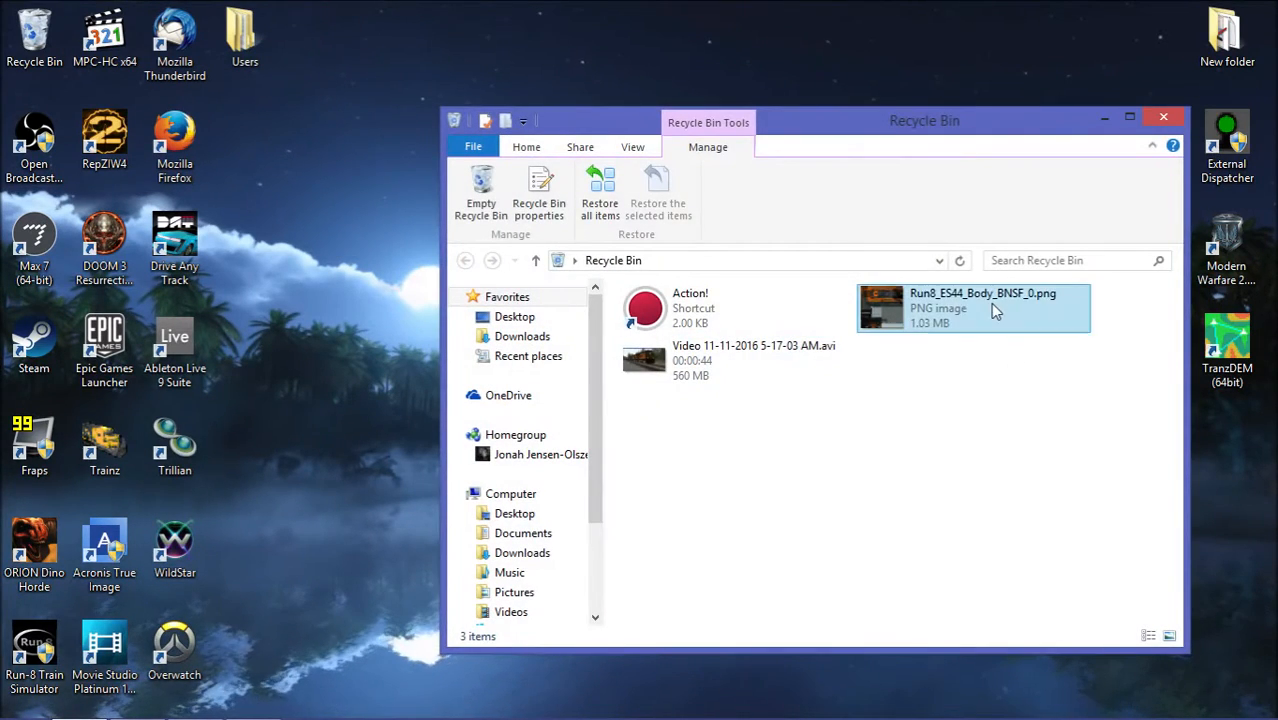
click(600, 190)
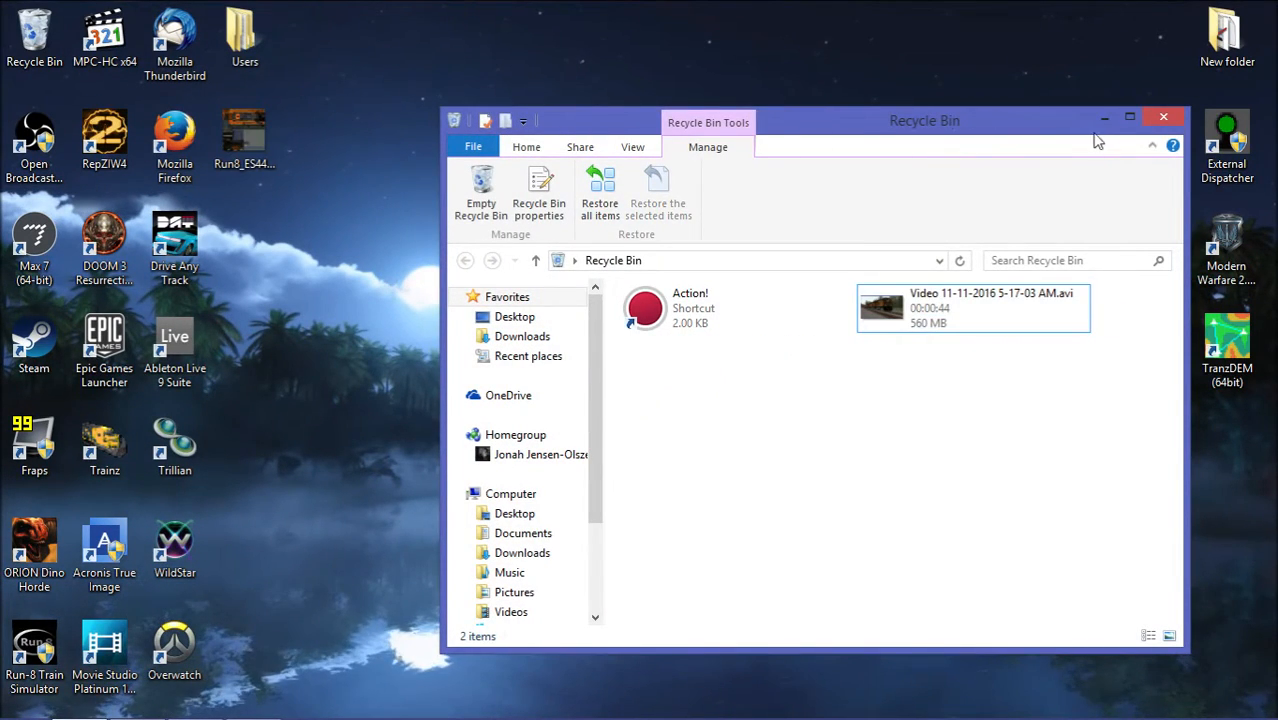
Open the restored BNSF body texture PNG from the desktop in paint.net.
click(1164, 116)
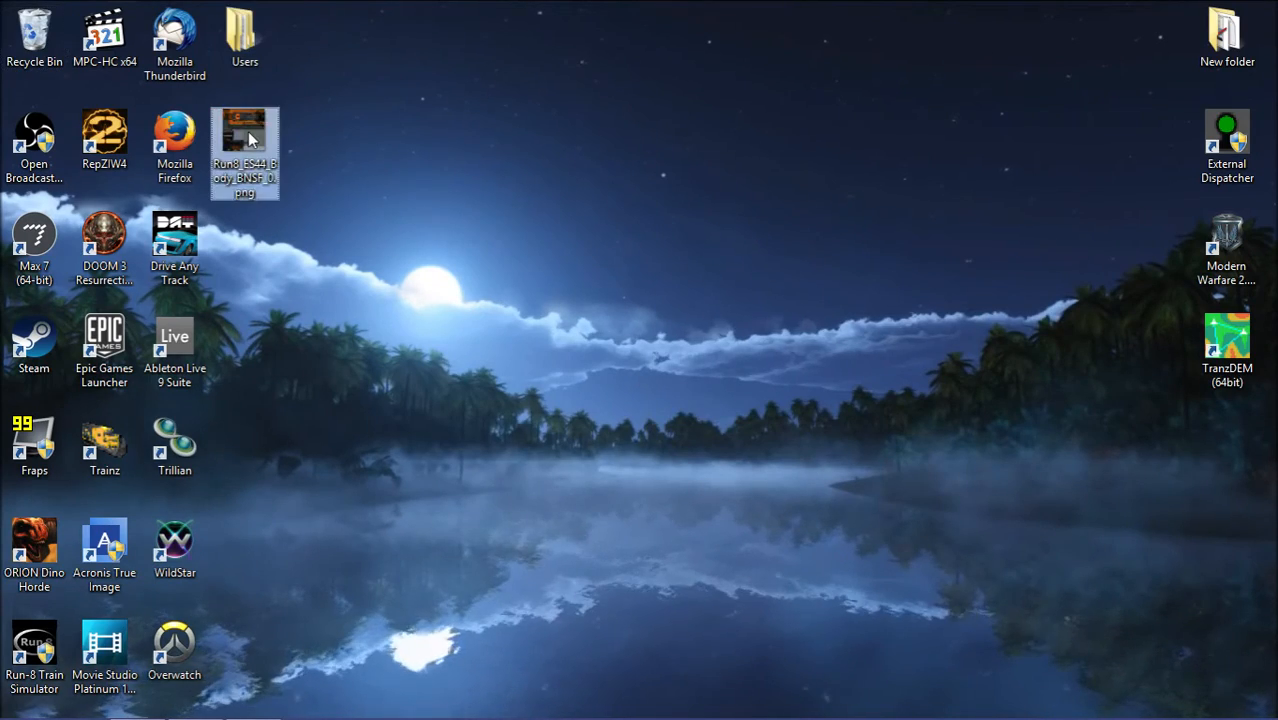
double_click(244, 136)
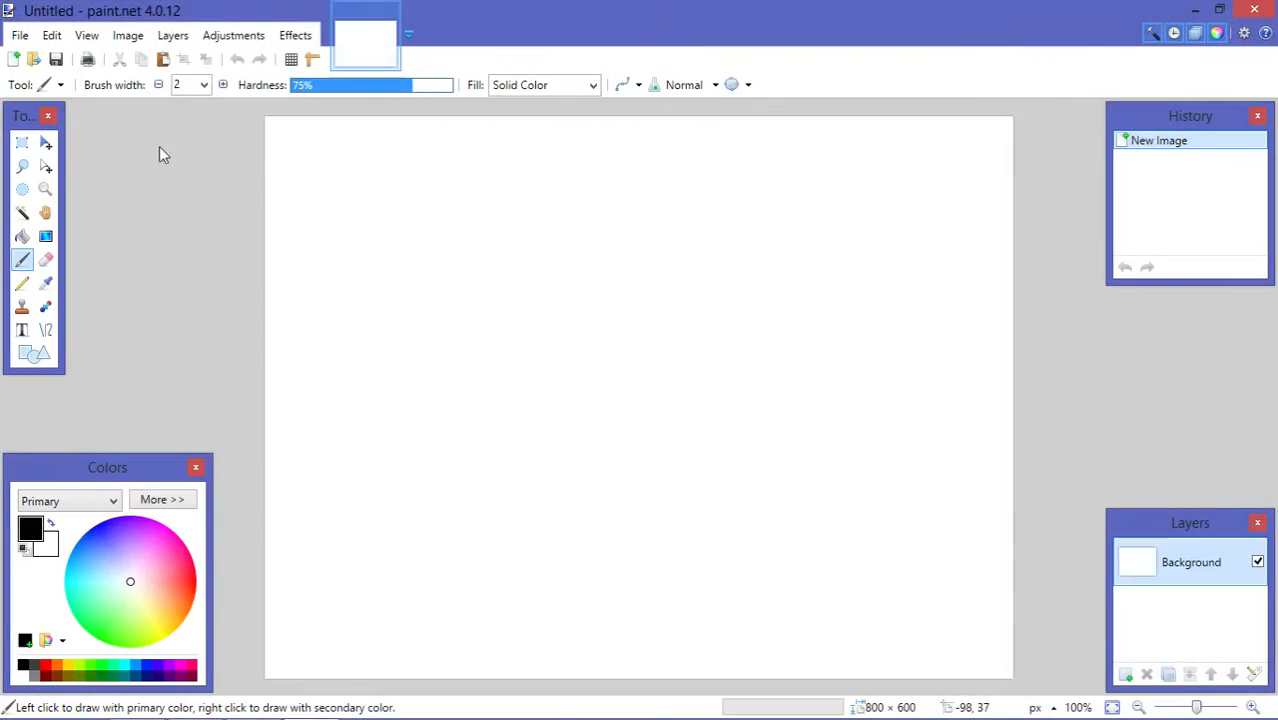
Rotate the BNSF body texture 90° clockwise via the Image menu and save it.
click(128, 36)
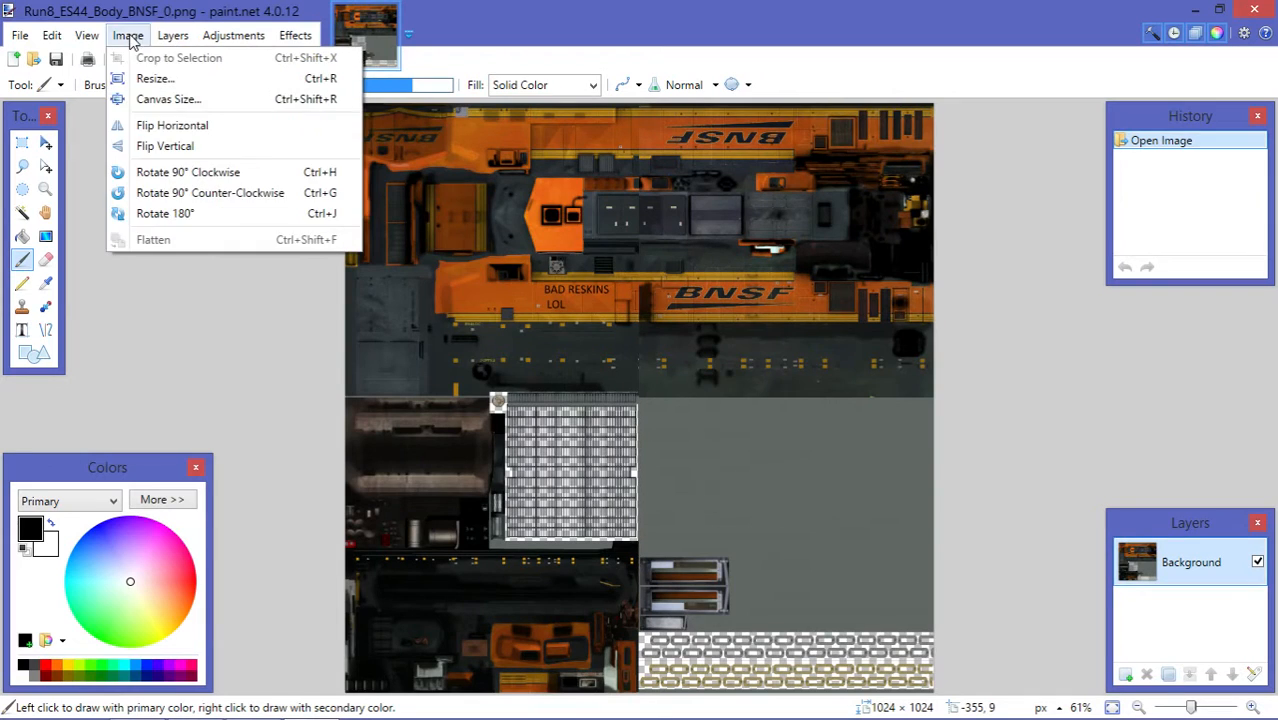
mouse_move(188, 172)
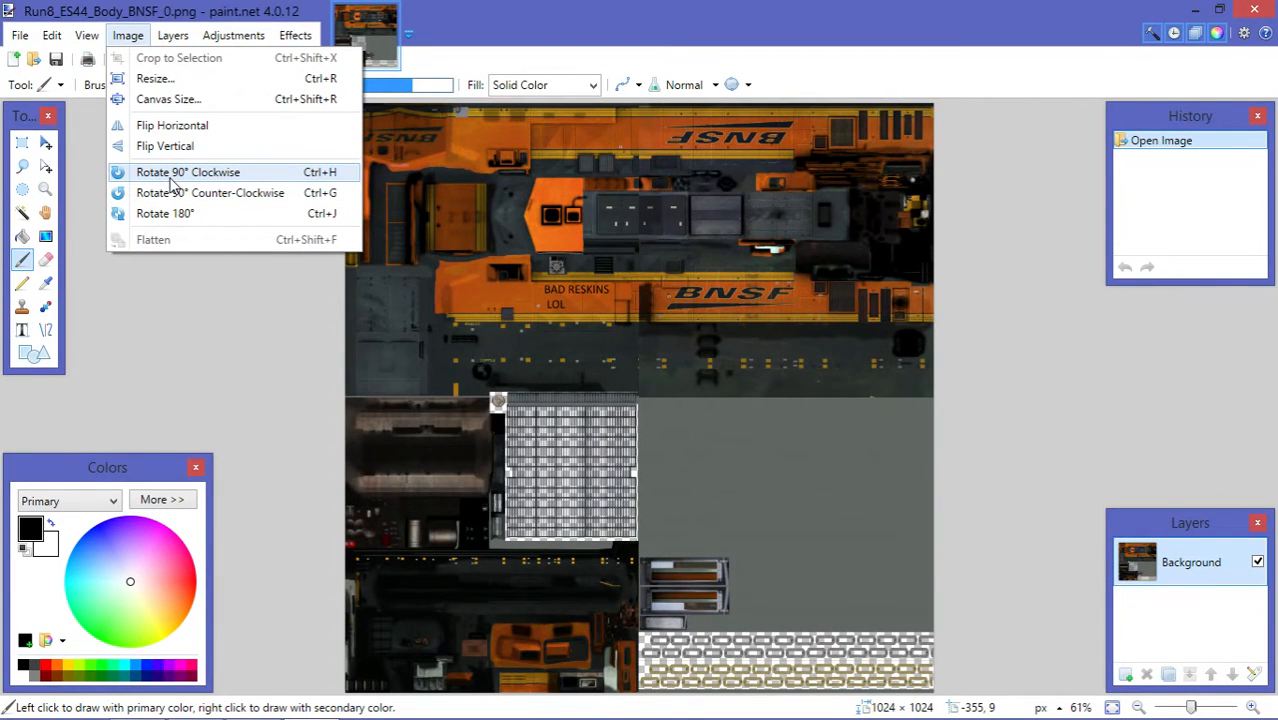
click(188, 172)
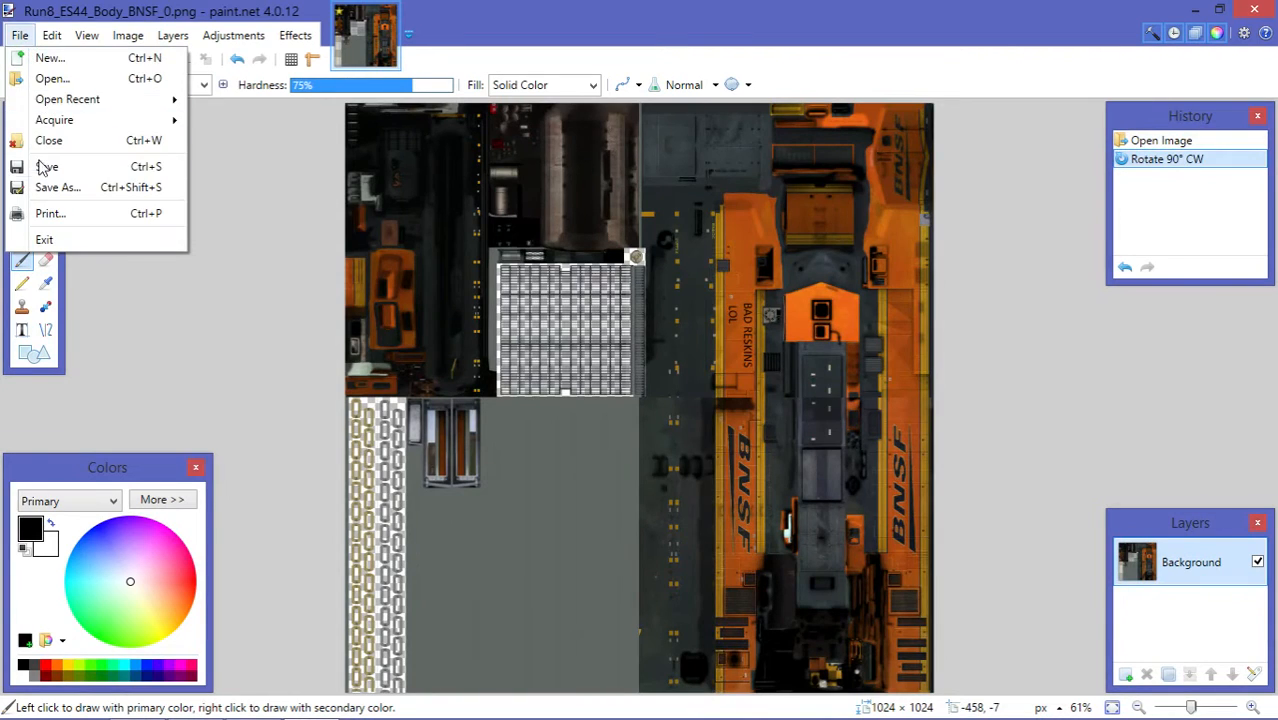
click(46, 166)
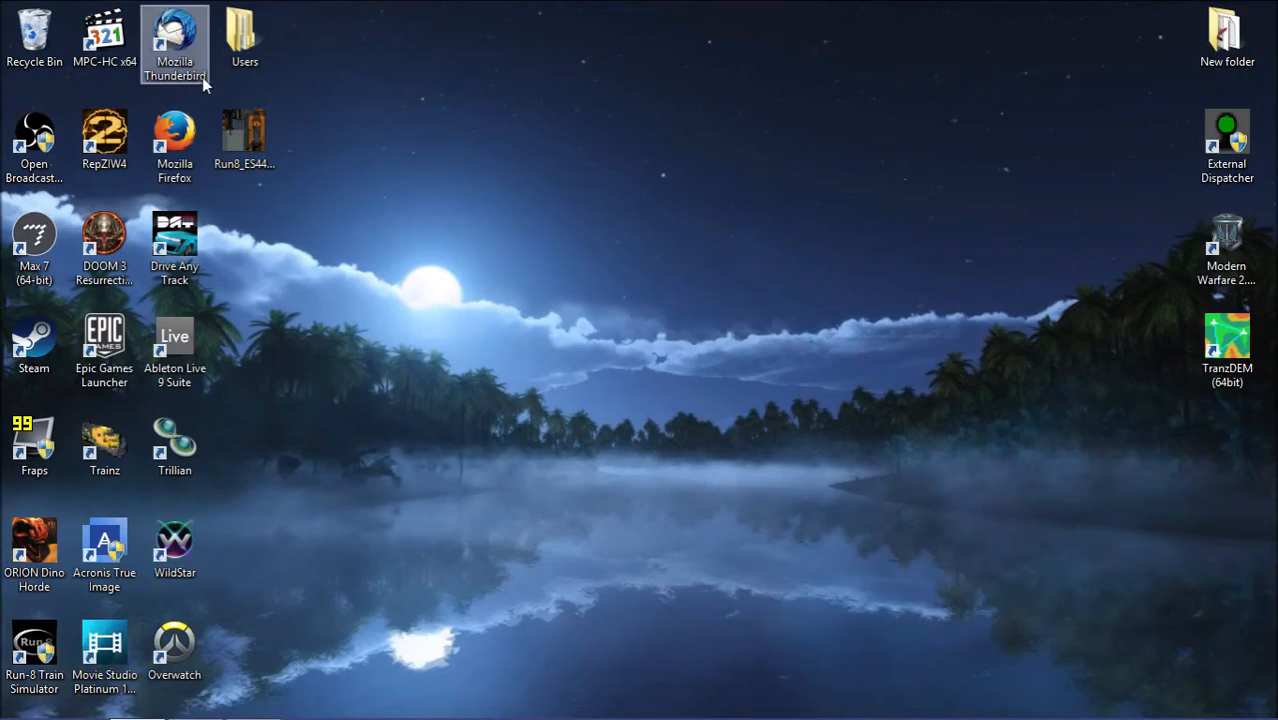
Launch the Magicka XNB GUI Converter and switch to its Images to XNB Textures converter.
click(18, 700)
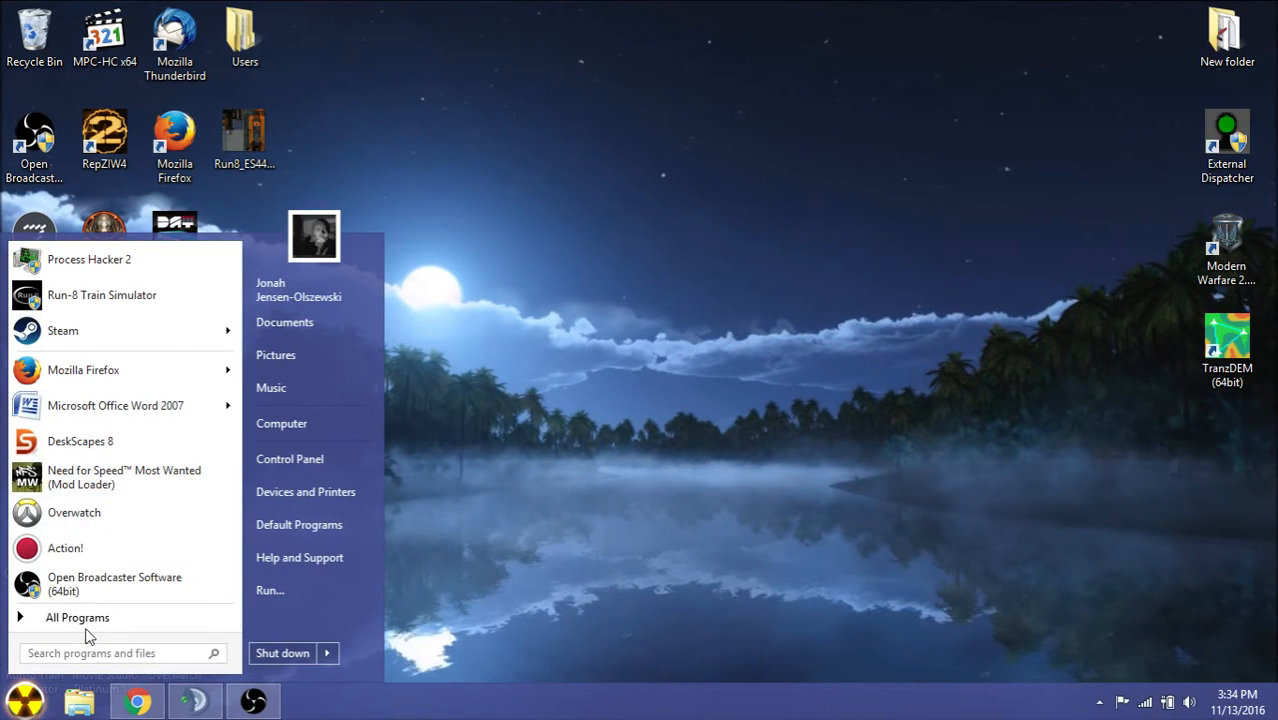
click(76, 616)
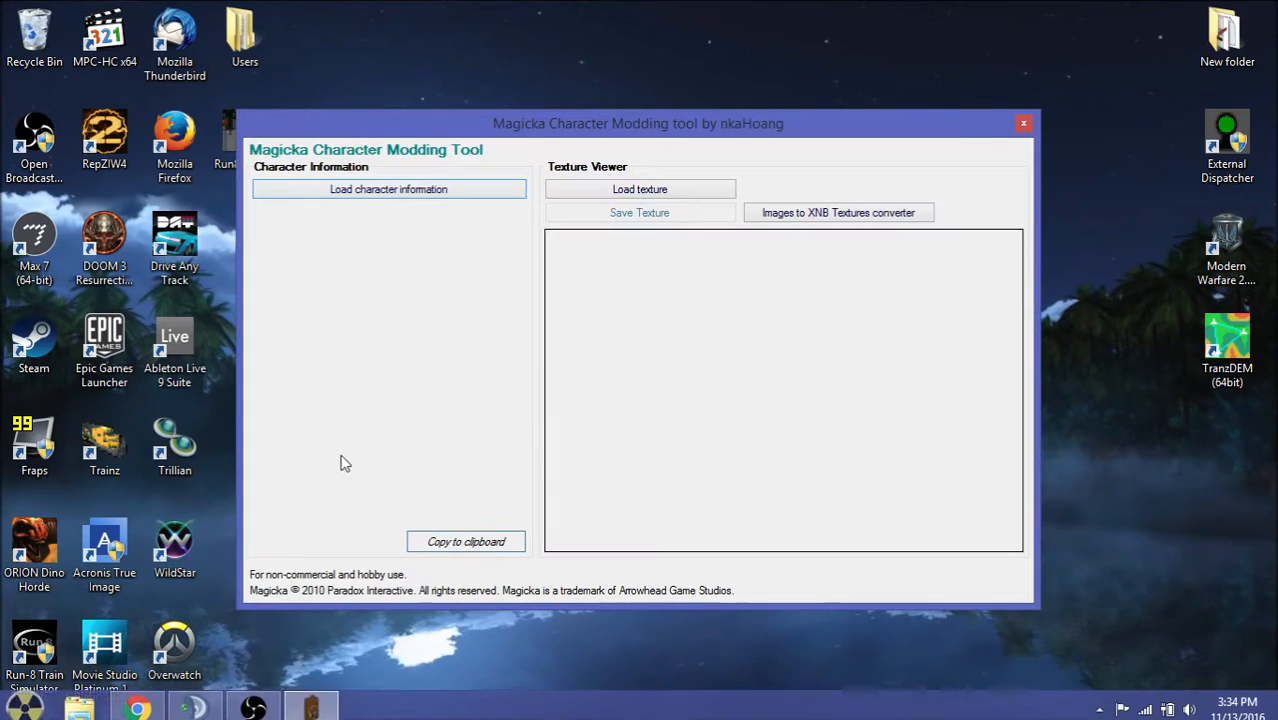
click(838, 212)
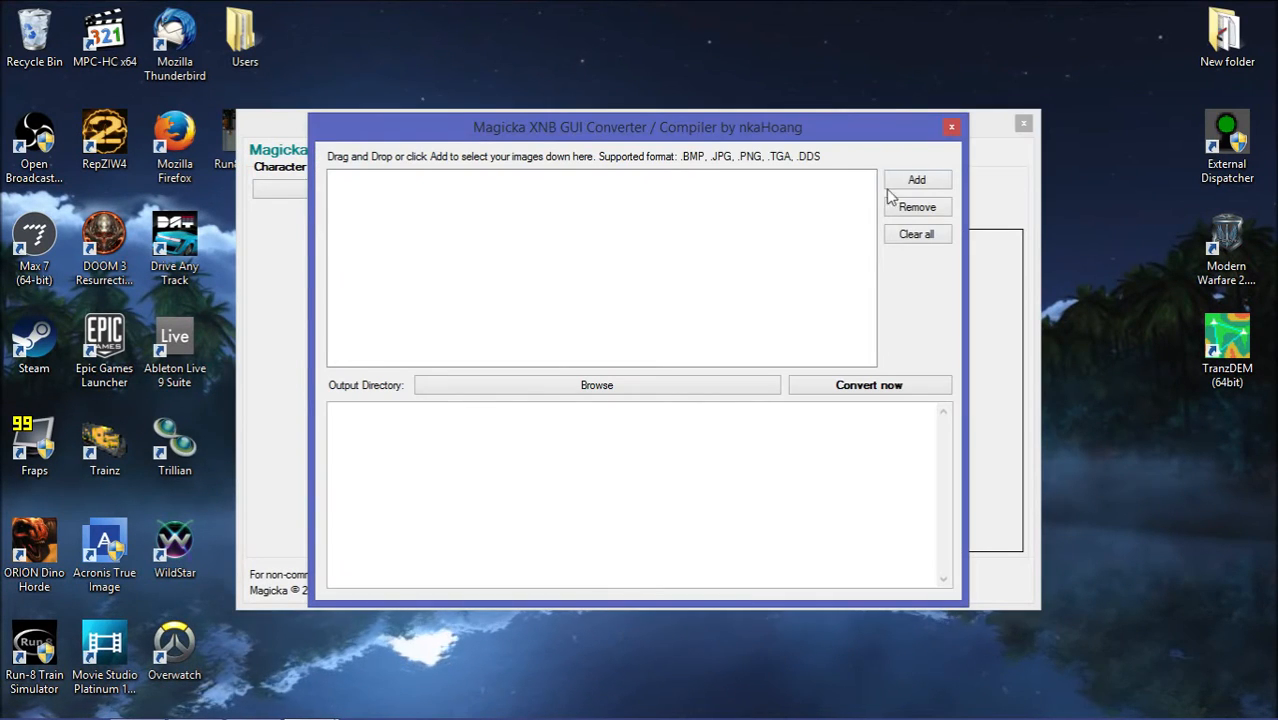
Add the ES44 BNSF texture PNG, set Desktop as the output folder and convert it to XNB.
click(916, 180)
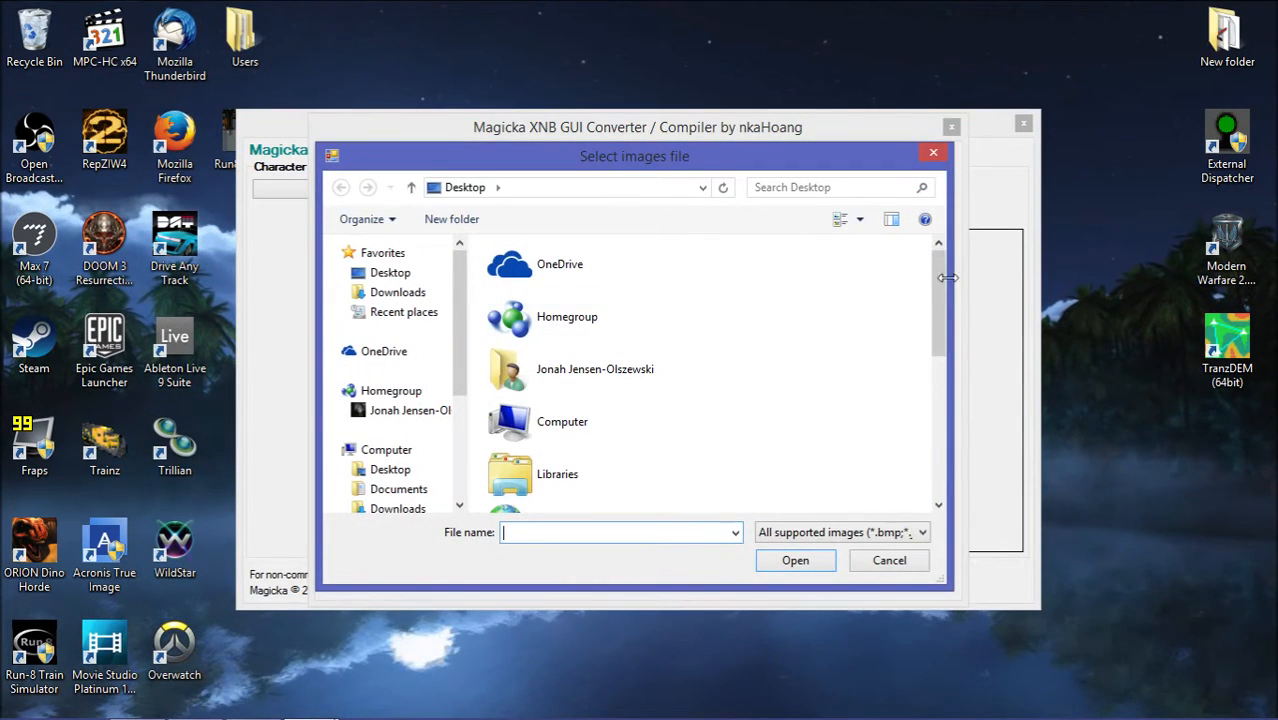
click(600, 488)
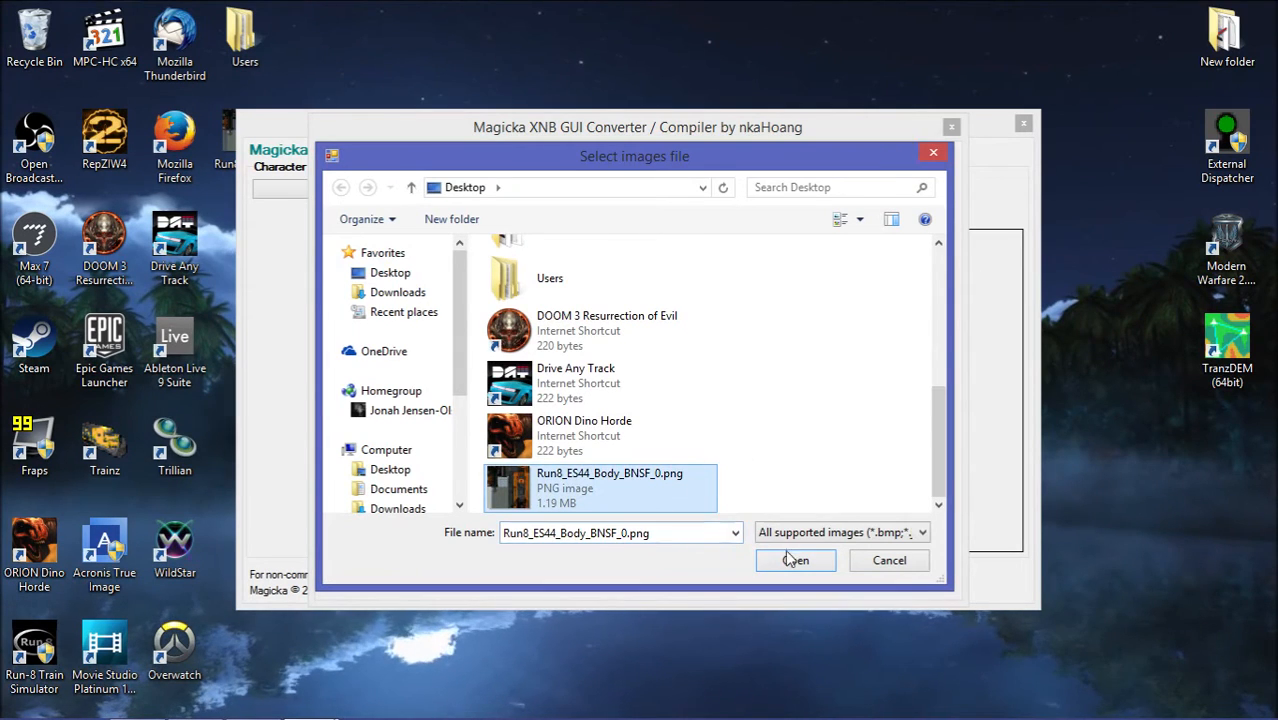
click(796, 560)
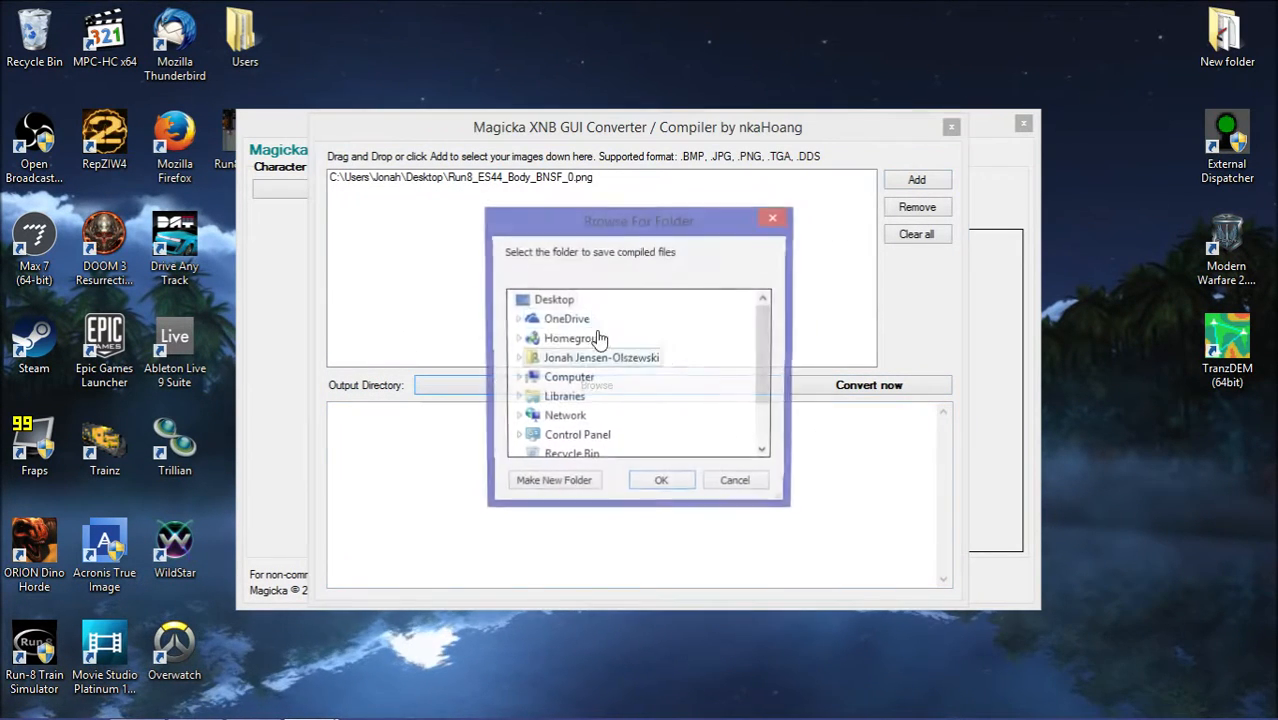
click(660, 480)
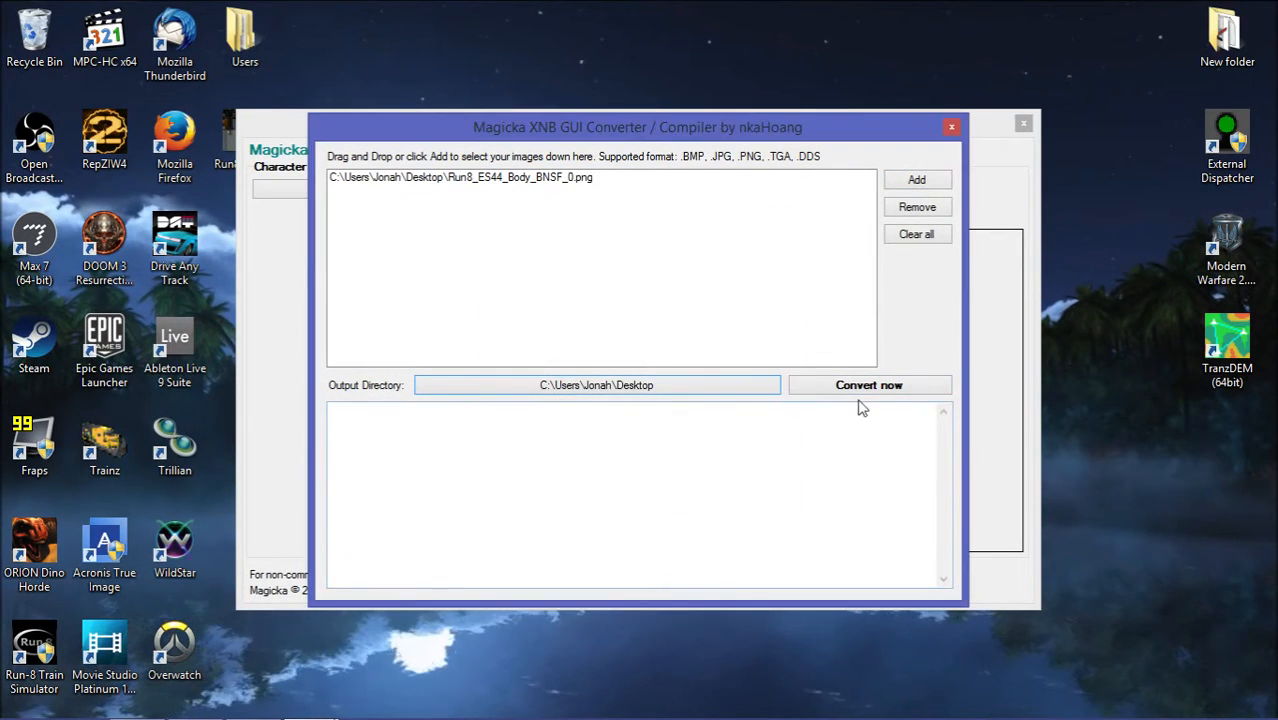
click(868, 384)
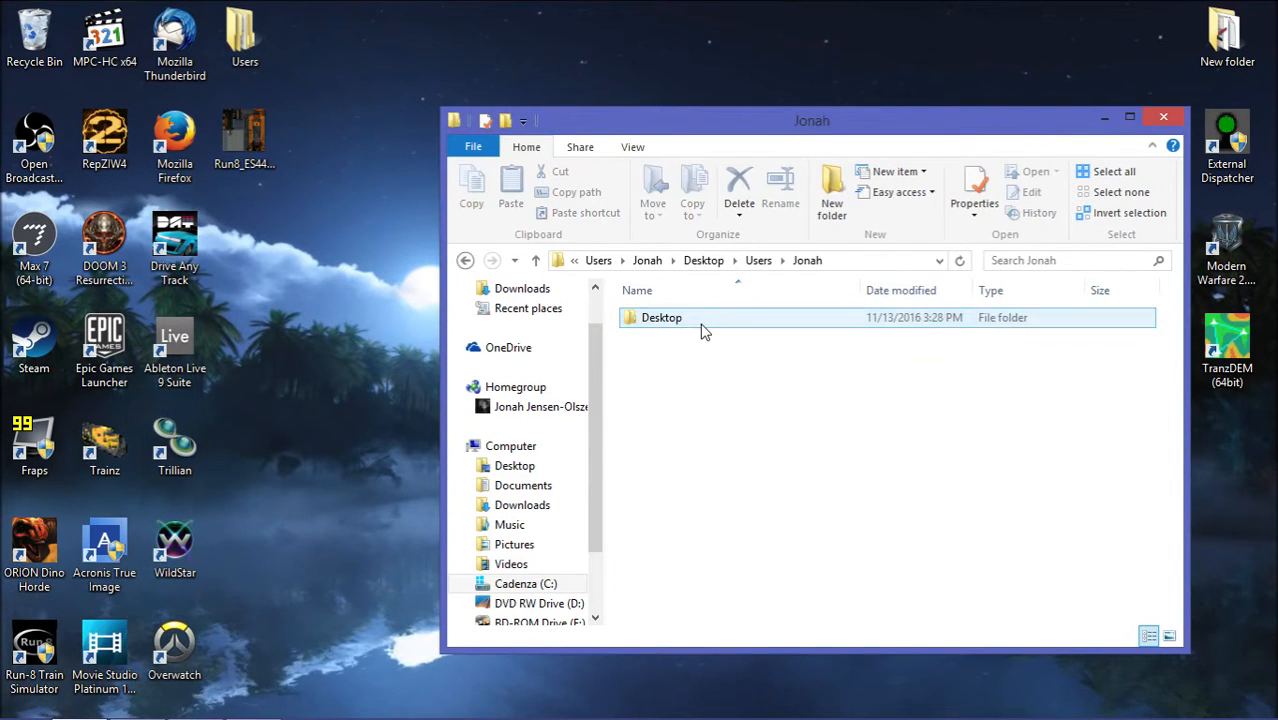
Open Run 8's Textures folder from the taskbar's recent-folders jump list.
right_click(712, 316)
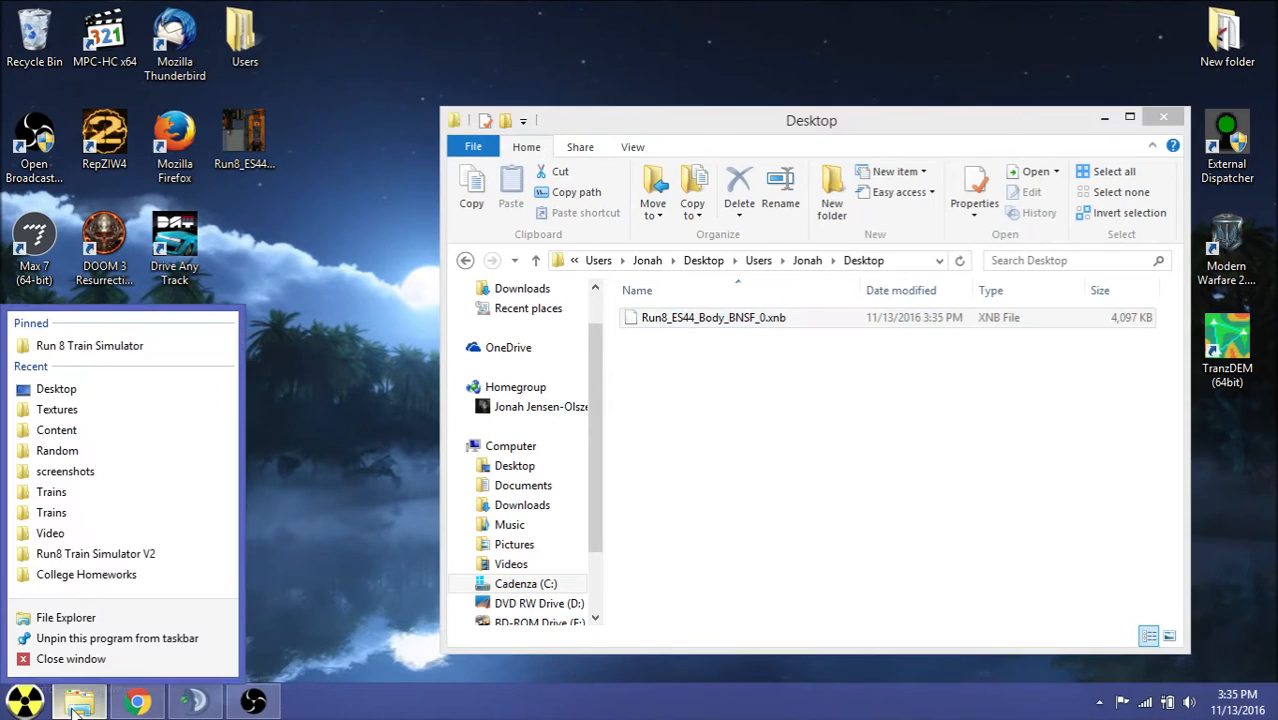
right_click(56, 420)
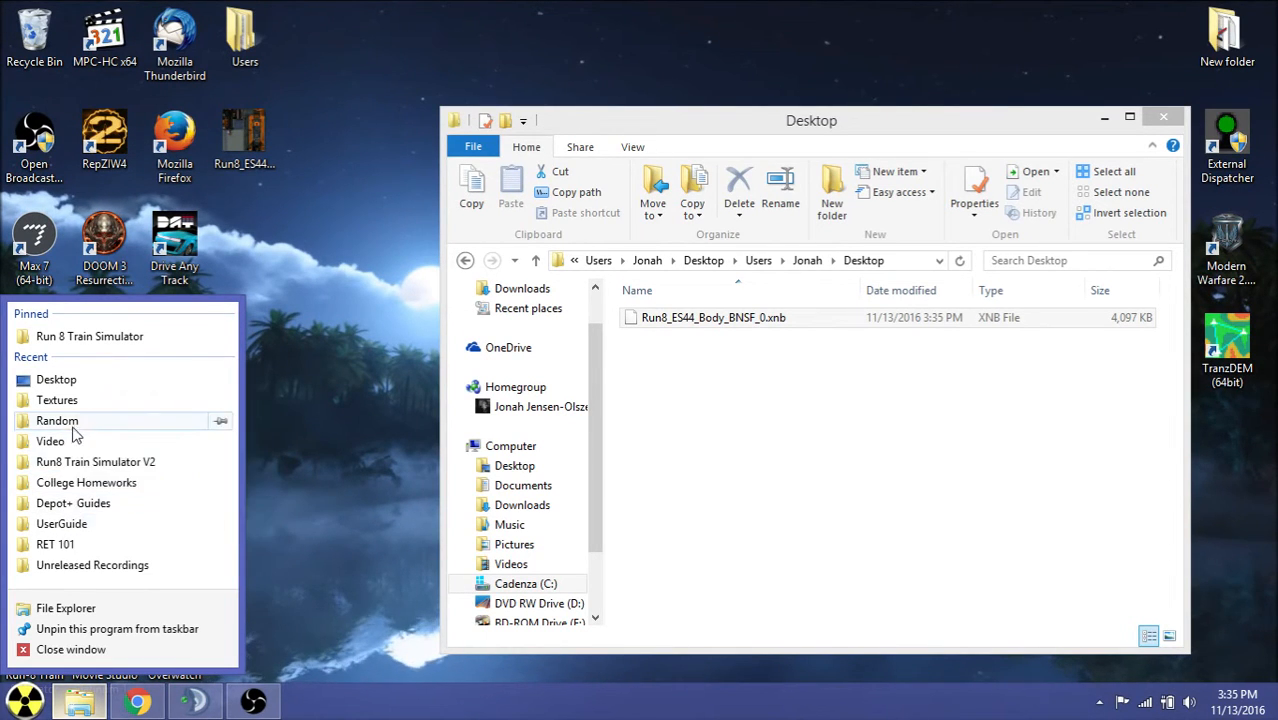
right_click(56, 380)
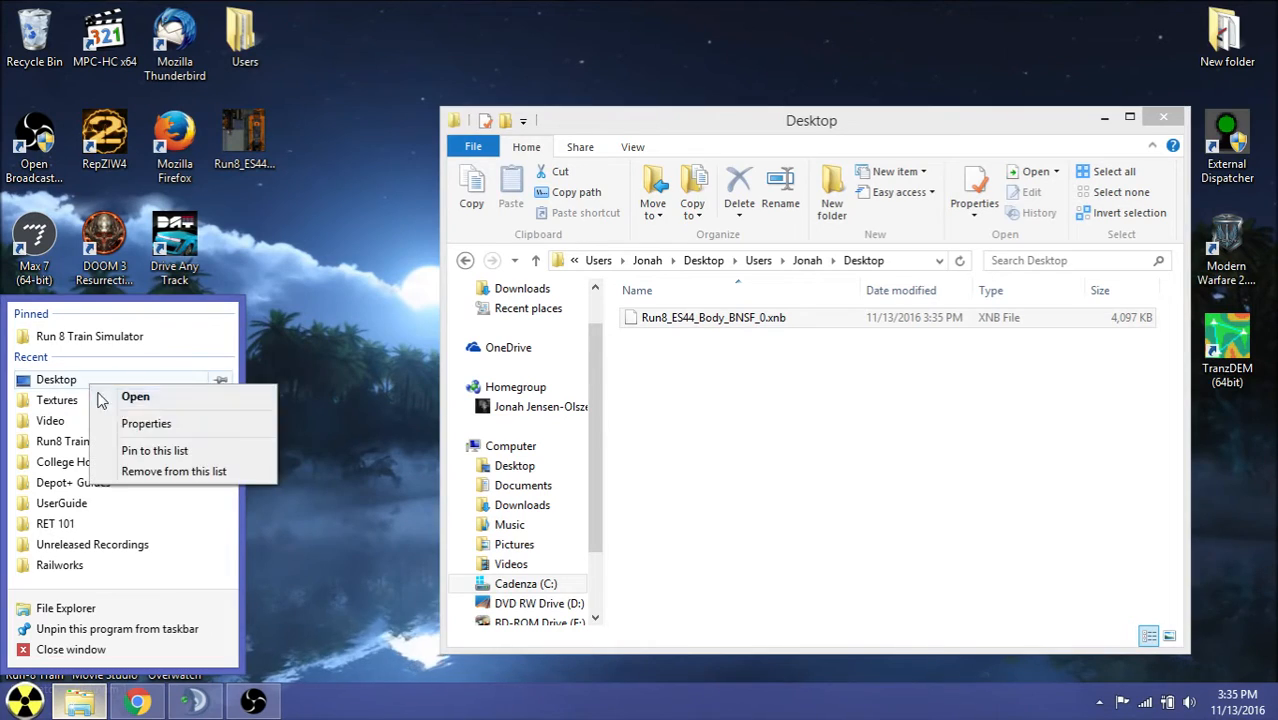
click(136, 396)
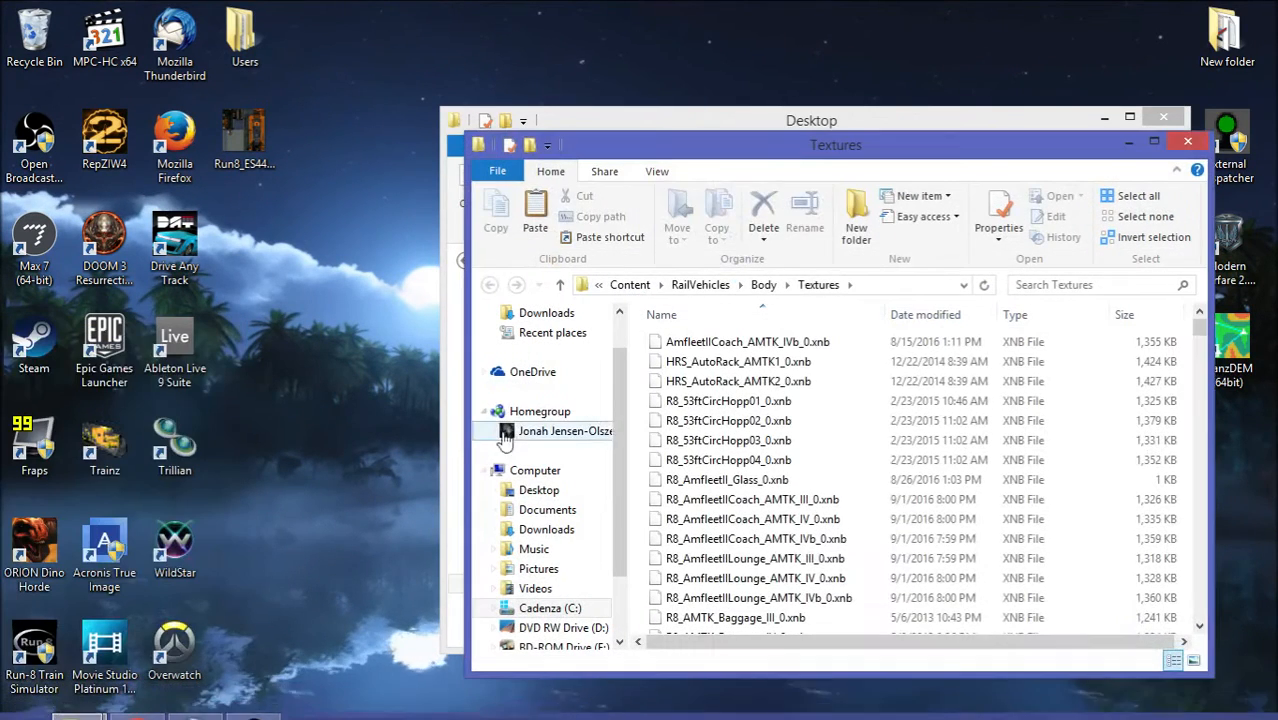
mouse_move(636, 424)
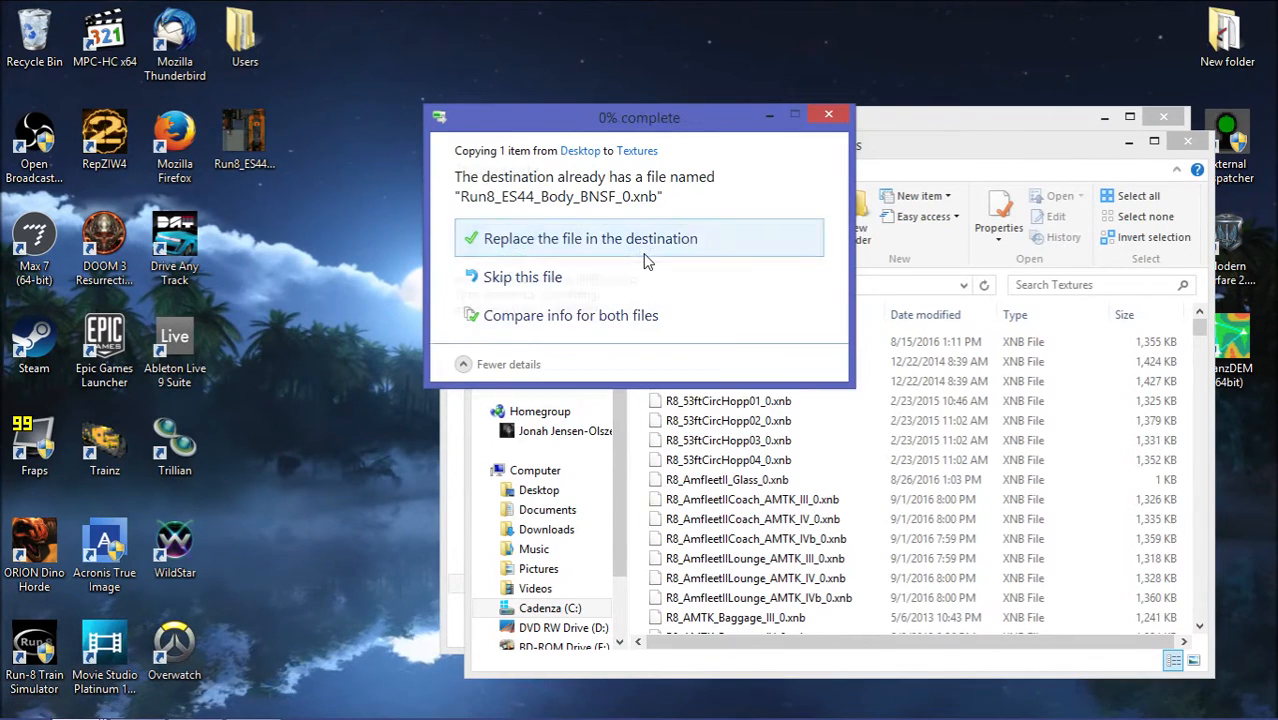
Replace the old BNSF XNB with the new one, delete the leftover PNG and close the window.
click(590, 238)
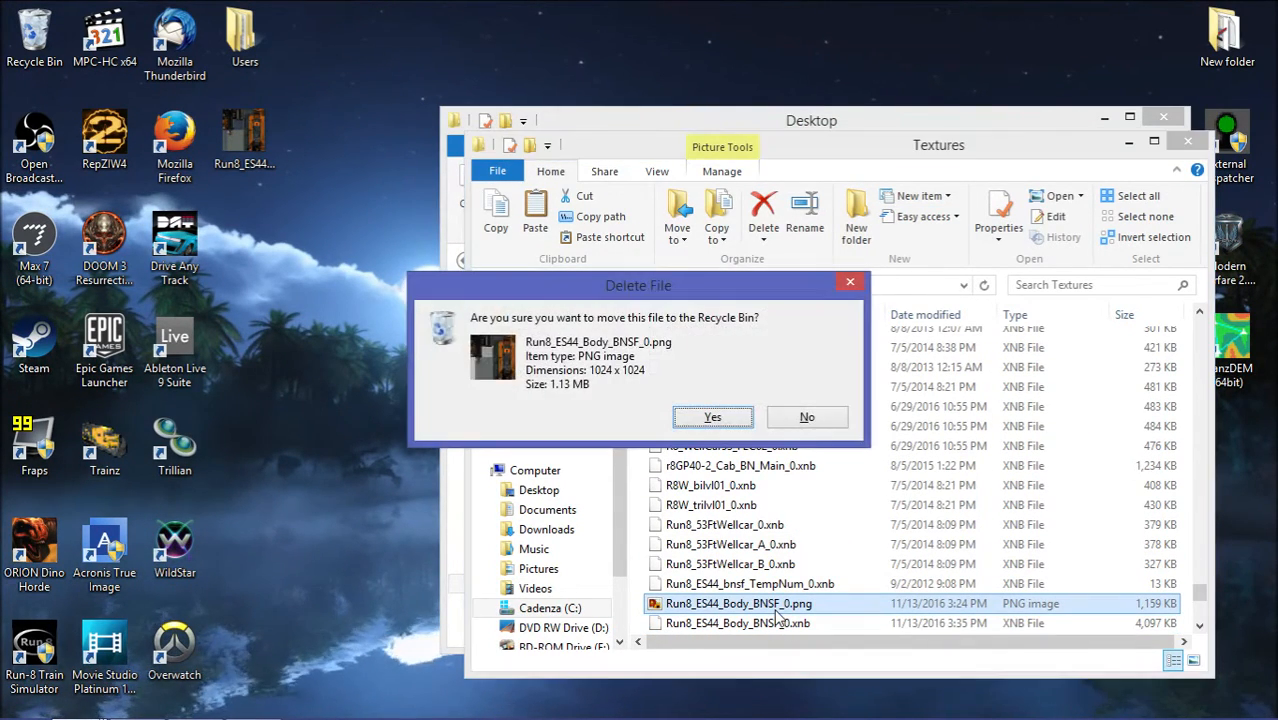
click(712, 418)
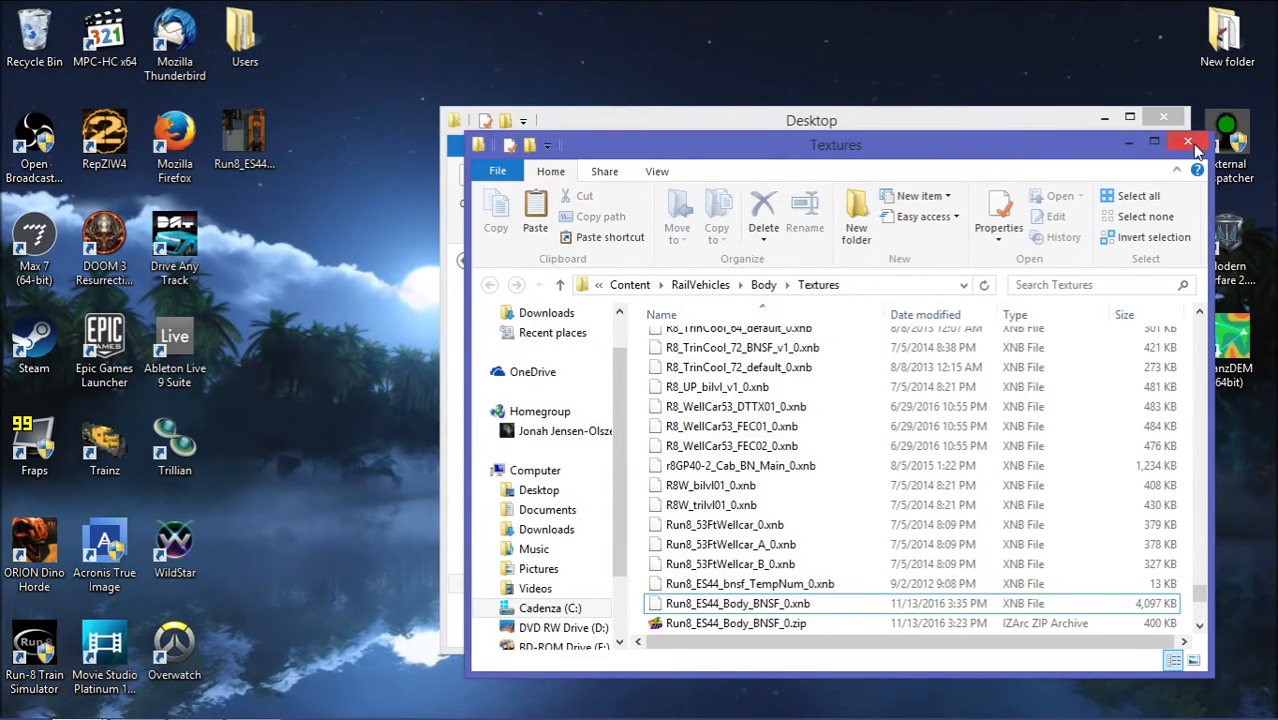
click(1188, 144)
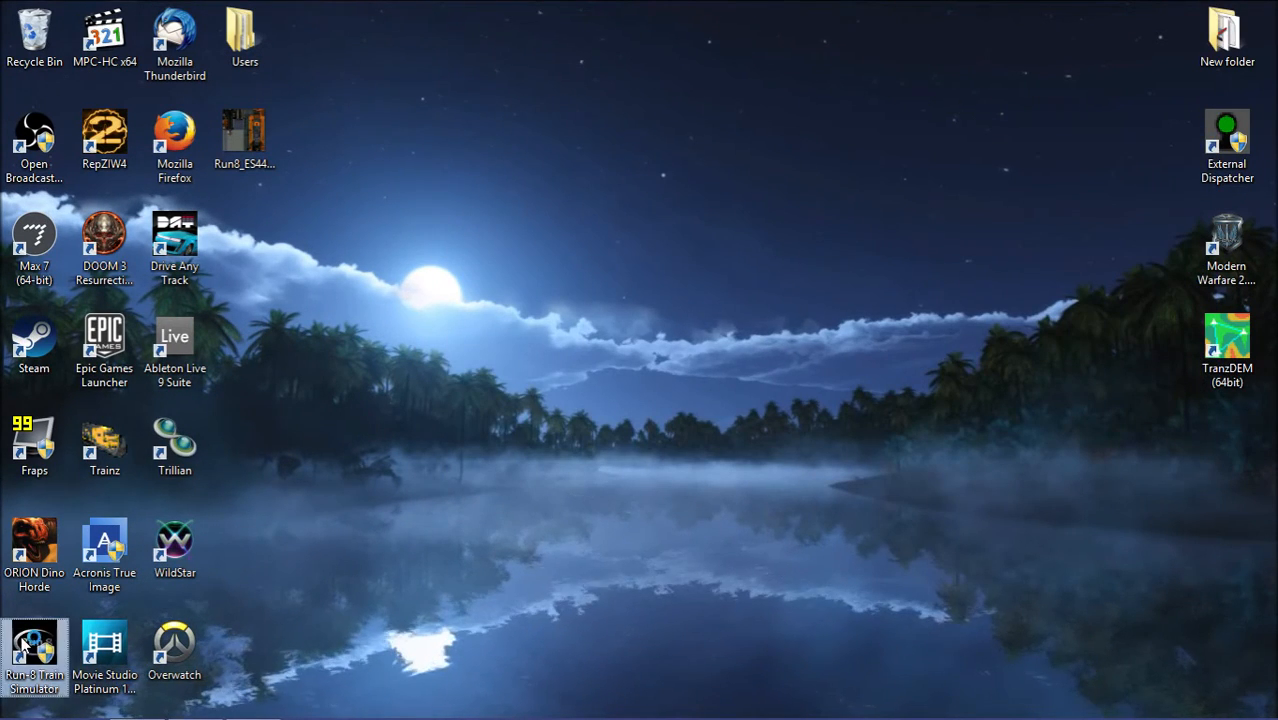
mouse_move(480, 520)
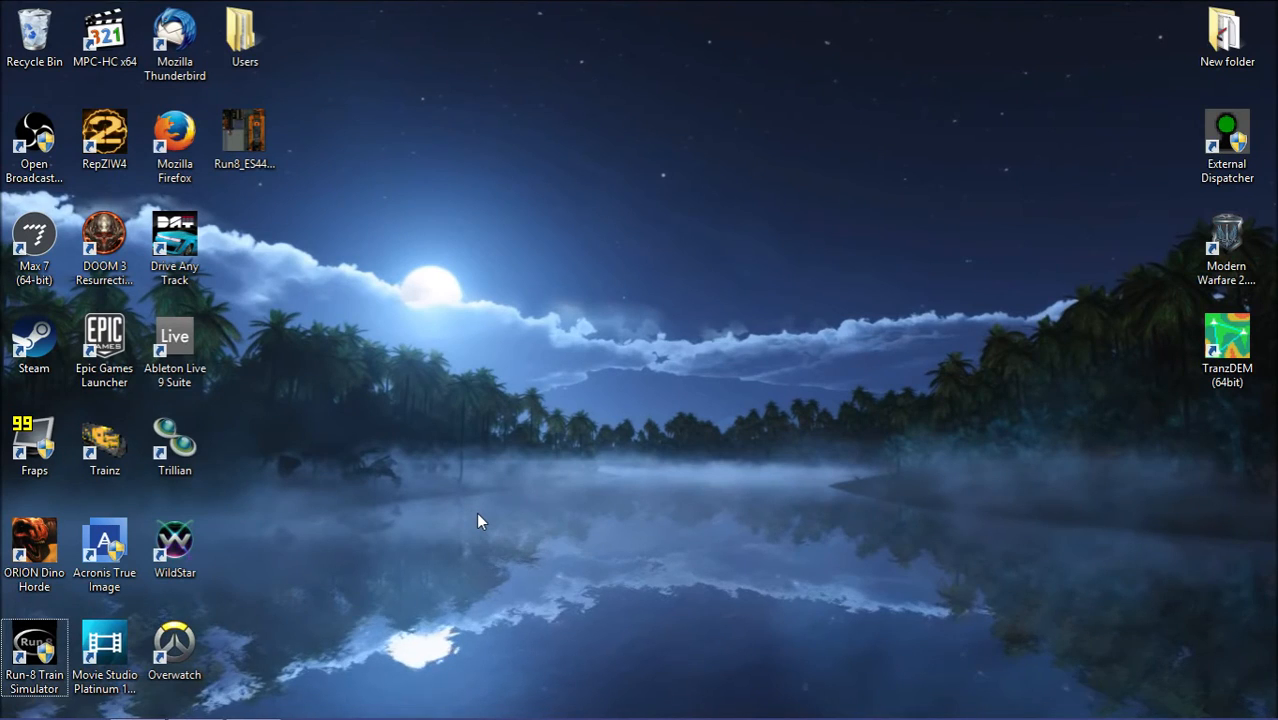
Launch Run 8 from the desktop shortcut, choose Select Route\Train and start loading the route.
double_click(34, 644)
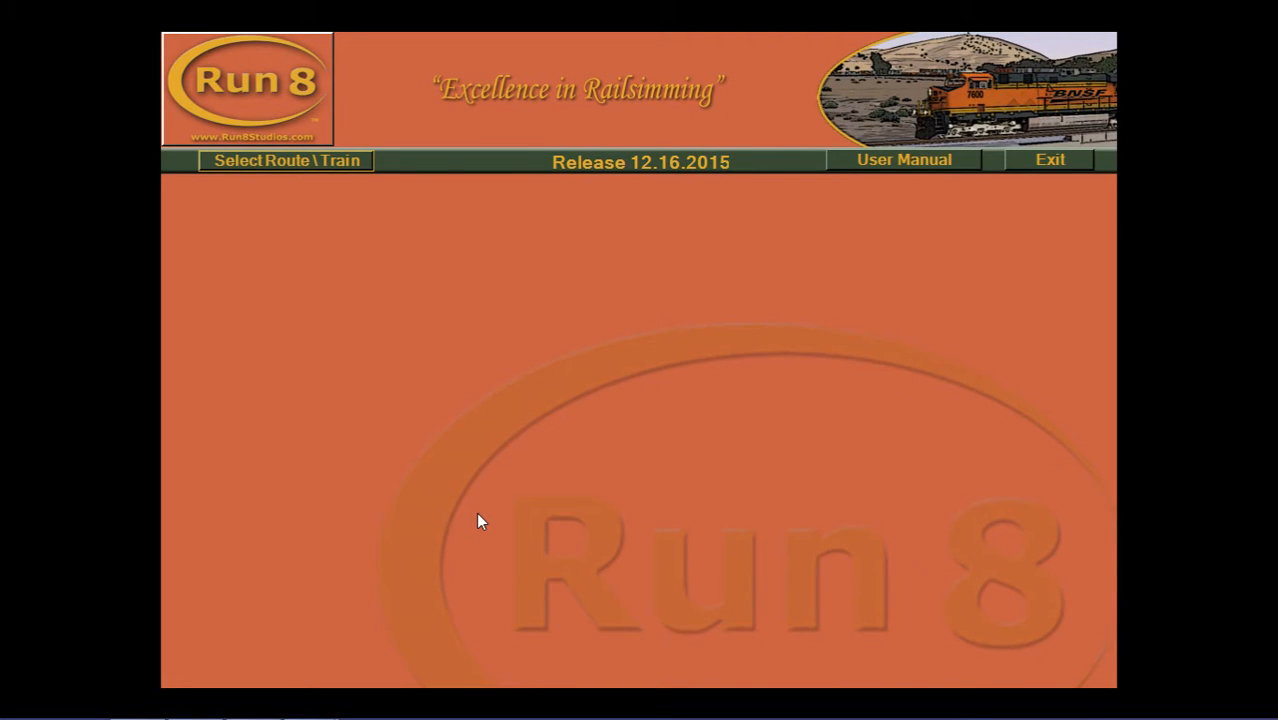
click(286, 160)
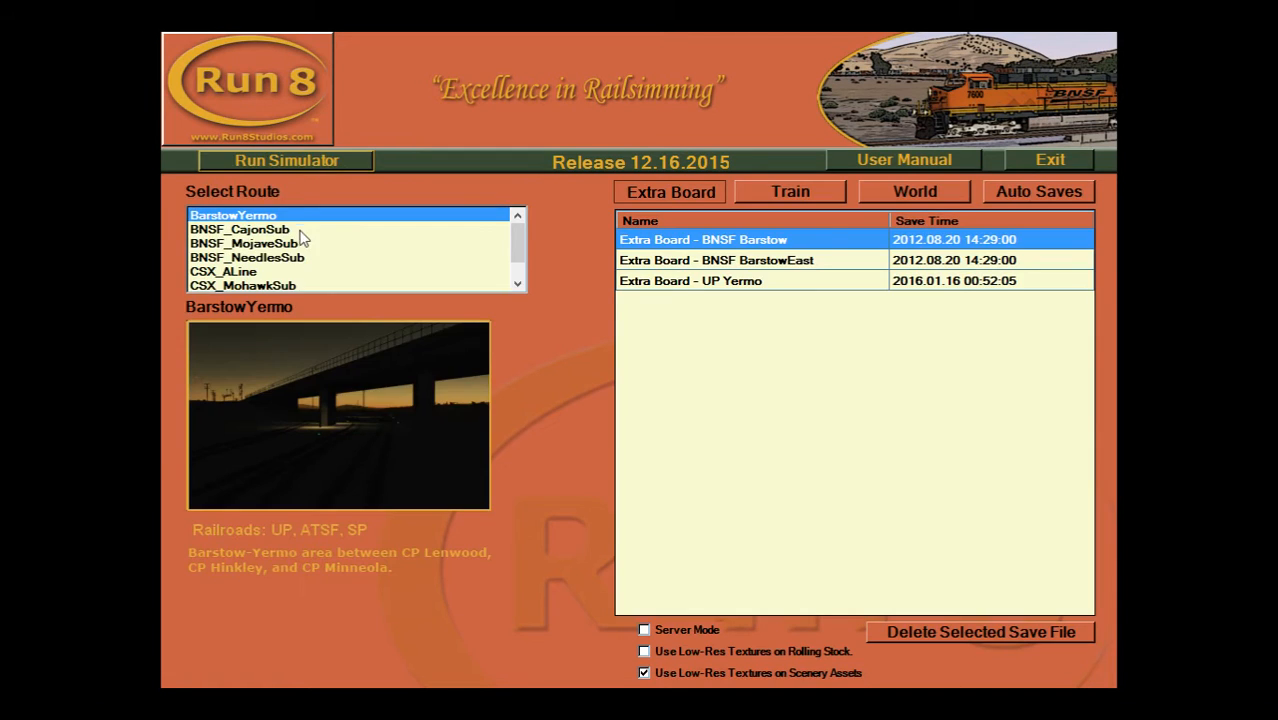
click(244, 244)
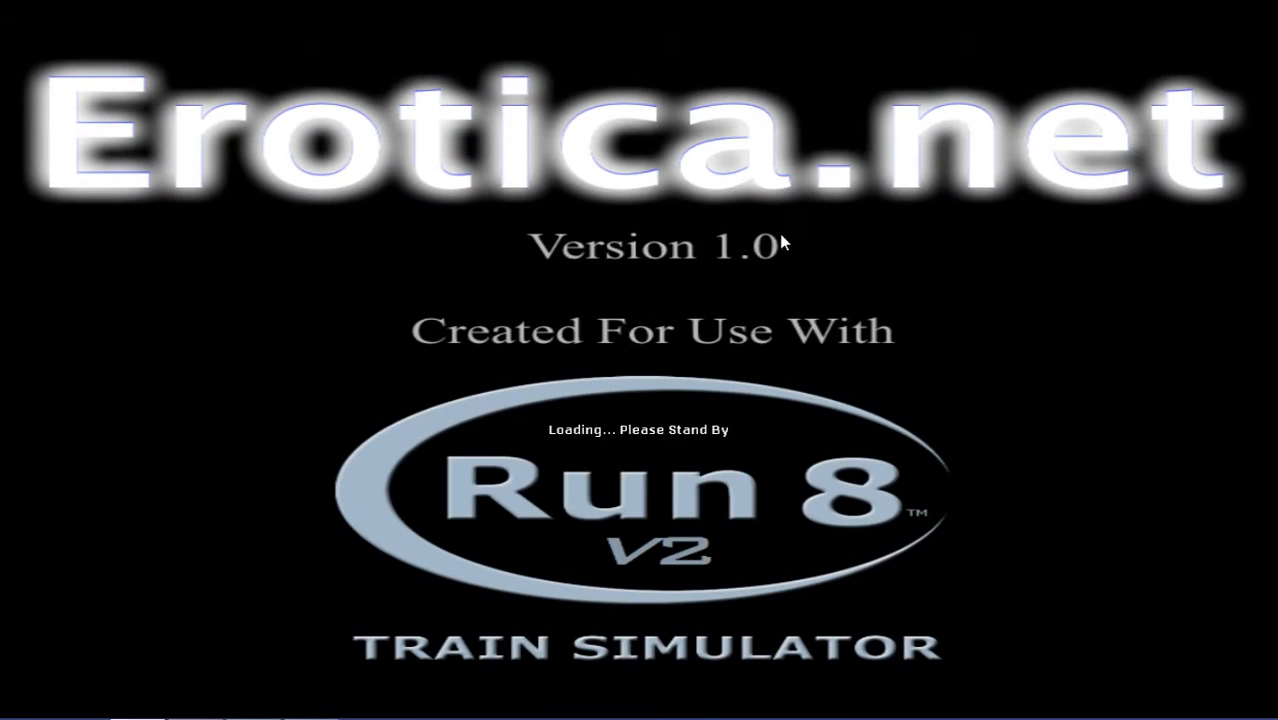
mouse_move(816, 256)
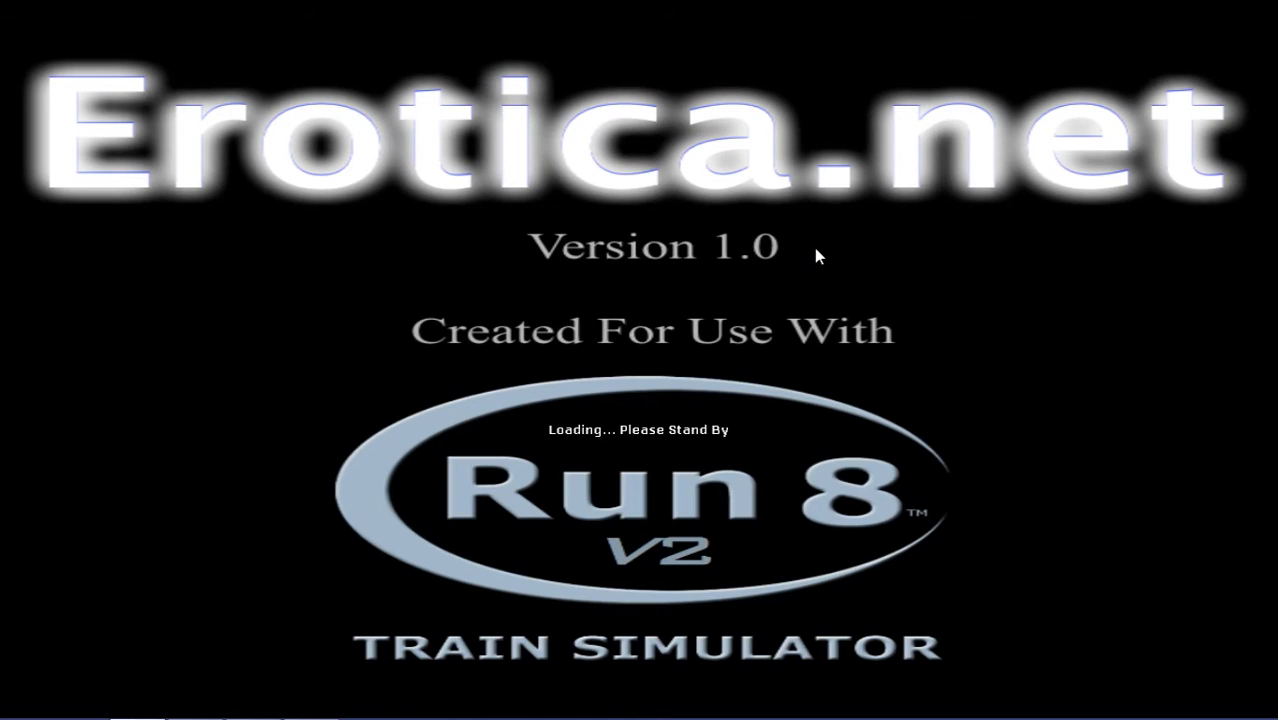